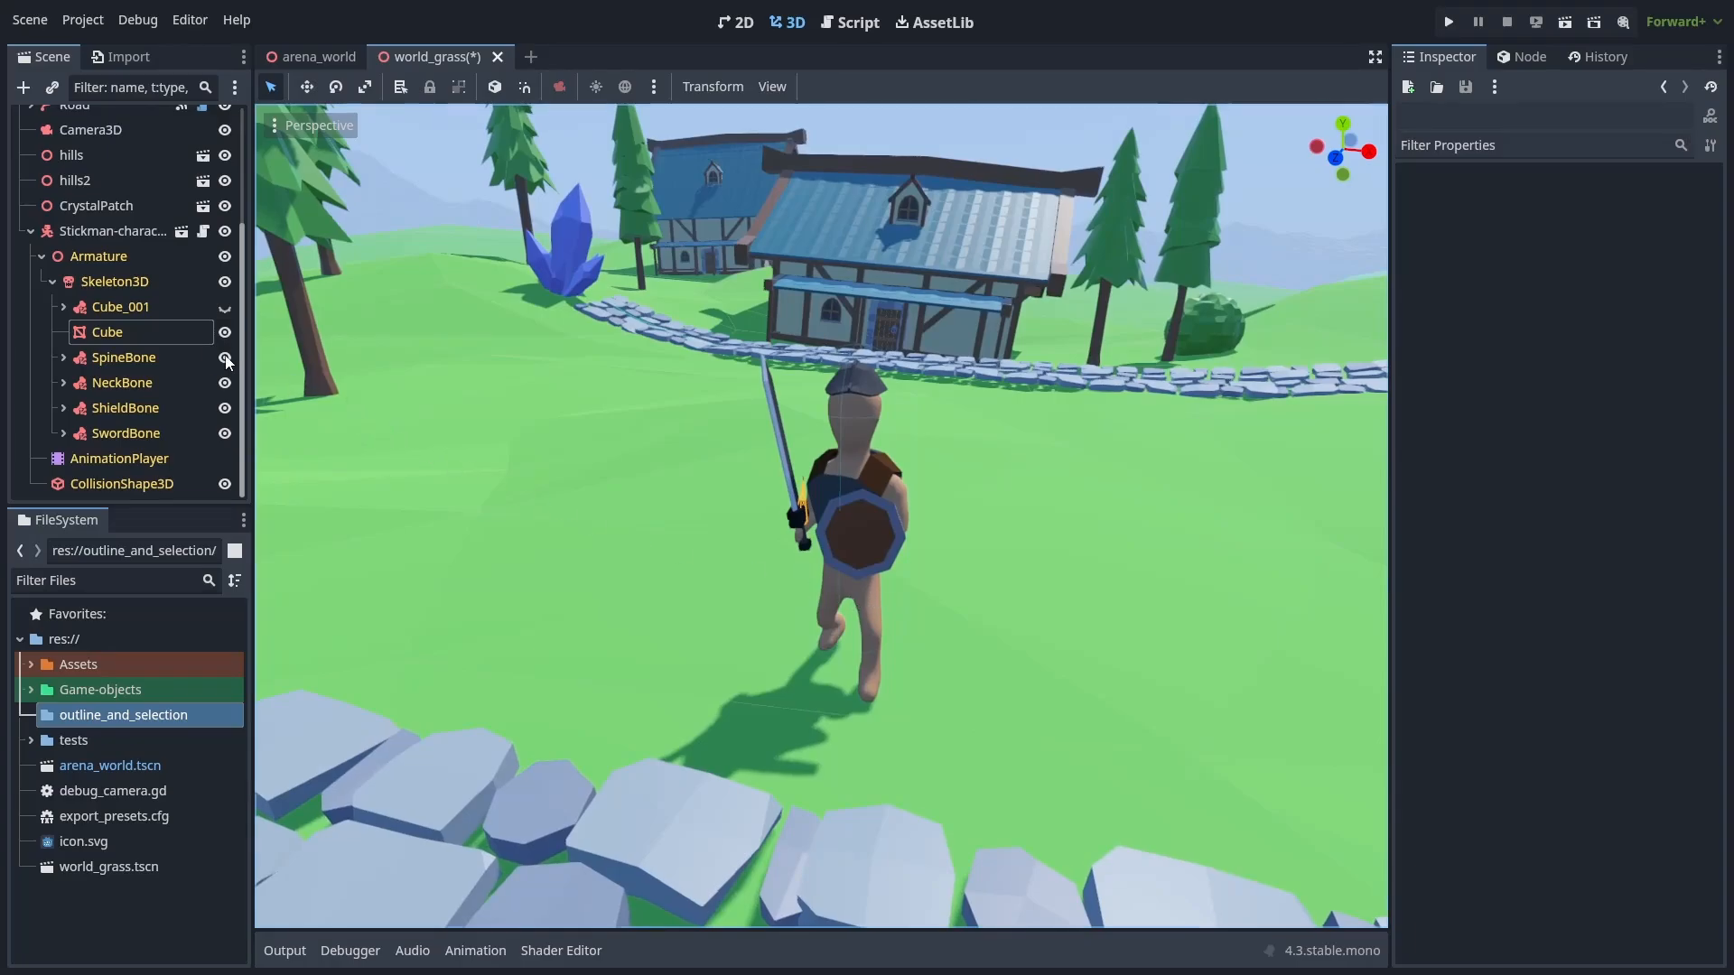
Hide the armor, helmet, shield and sword, then assign a new StandardMaterial3D as the body's Material Overlay.
click(224, 432)
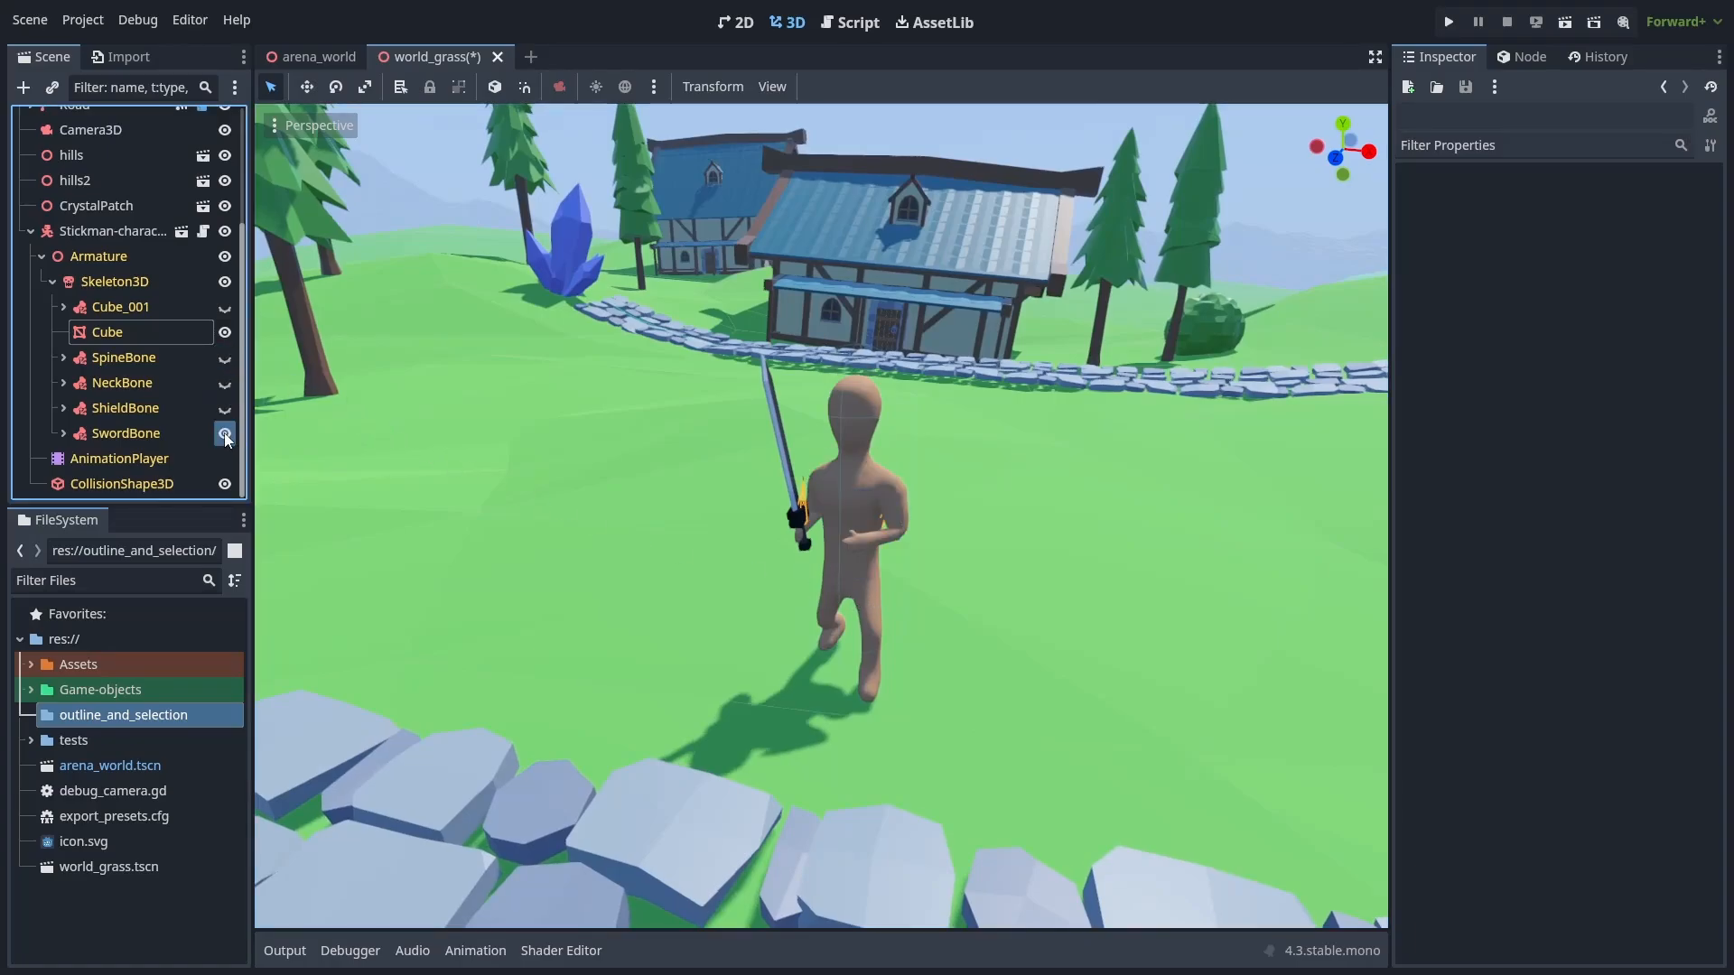
click(107, 333)
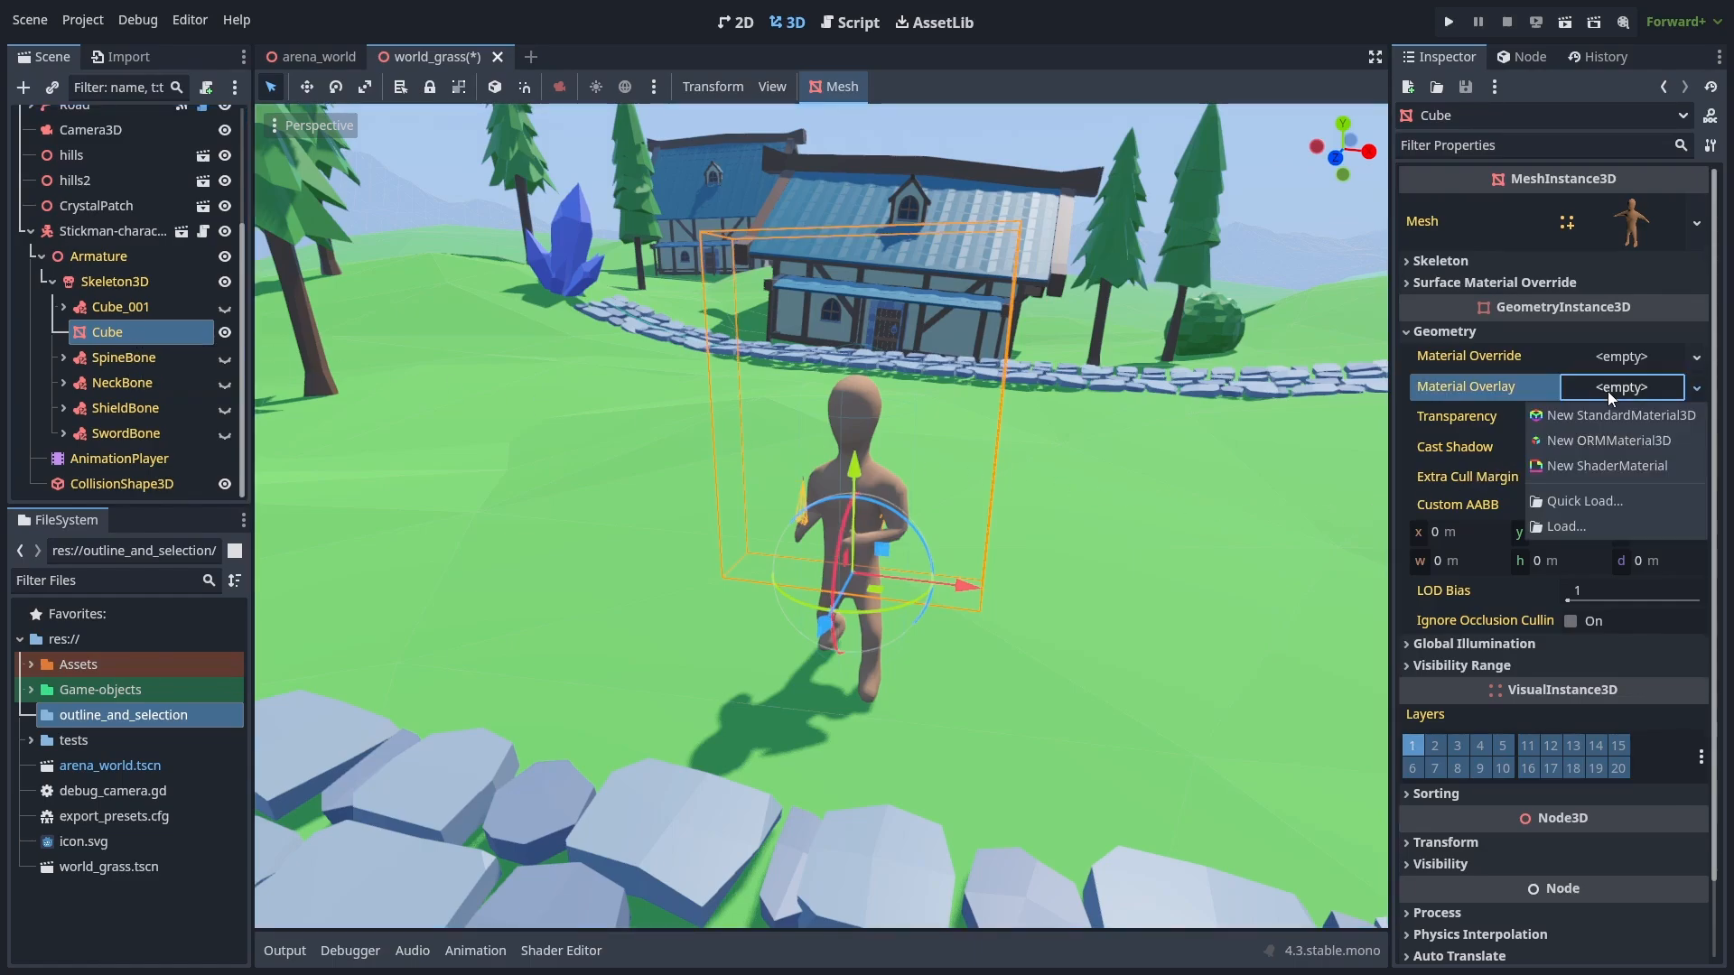
click(1618, 416)
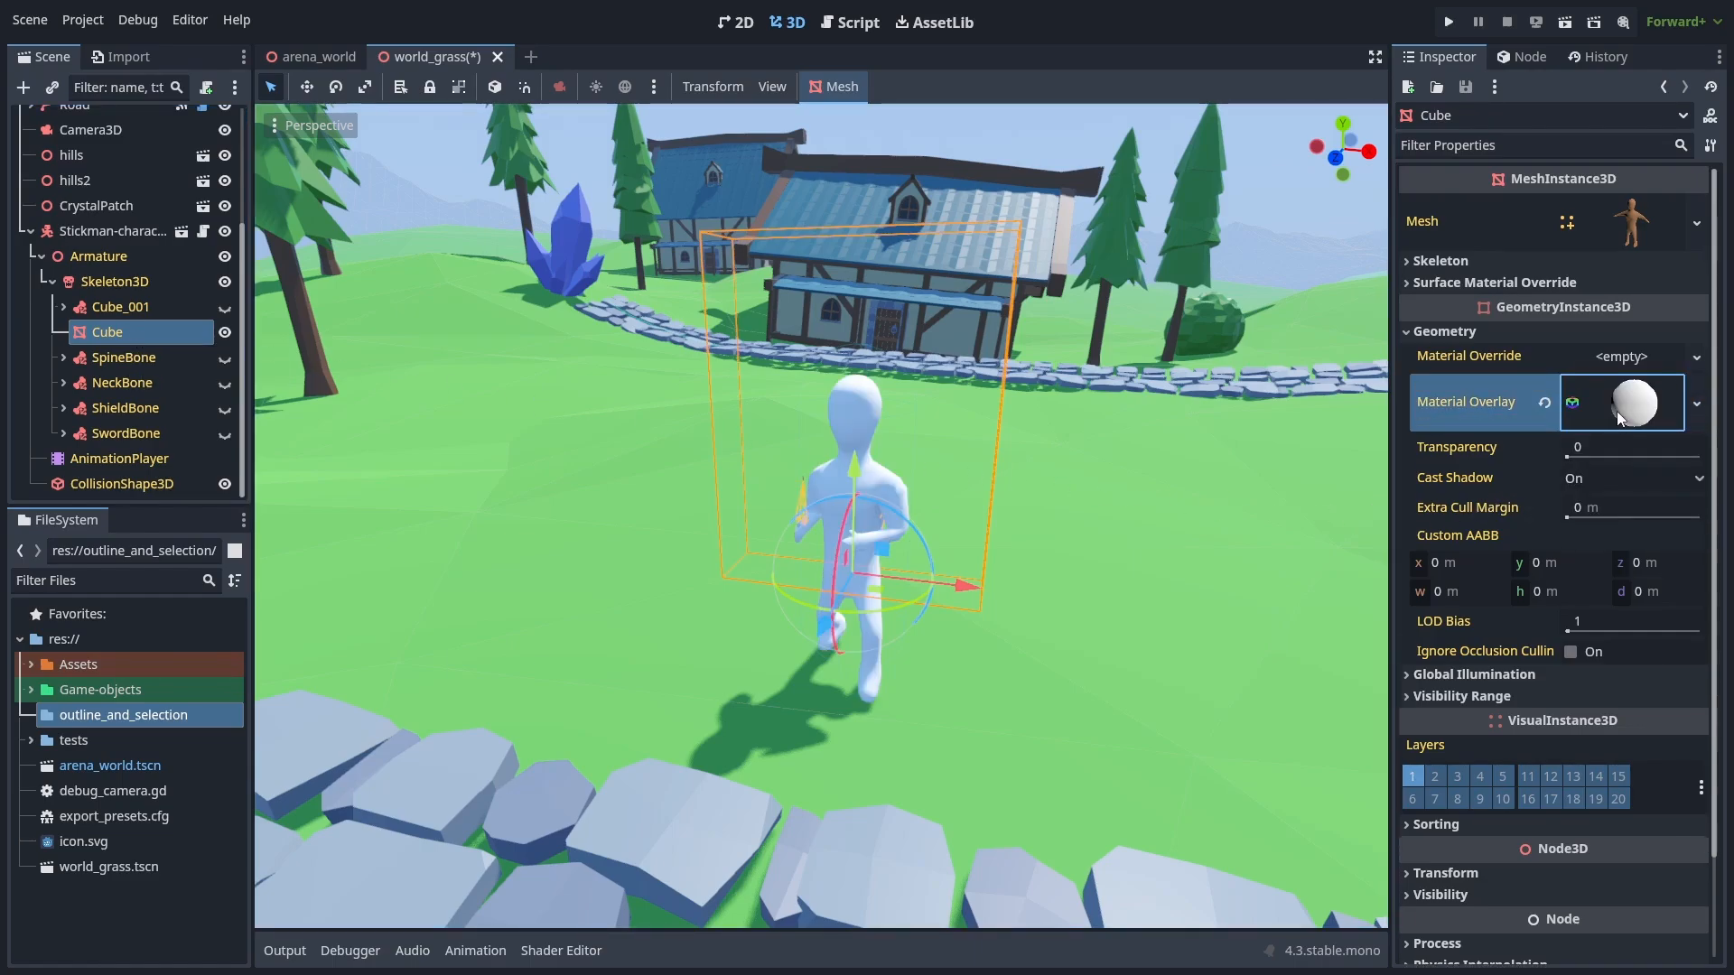
click(1631, 401)
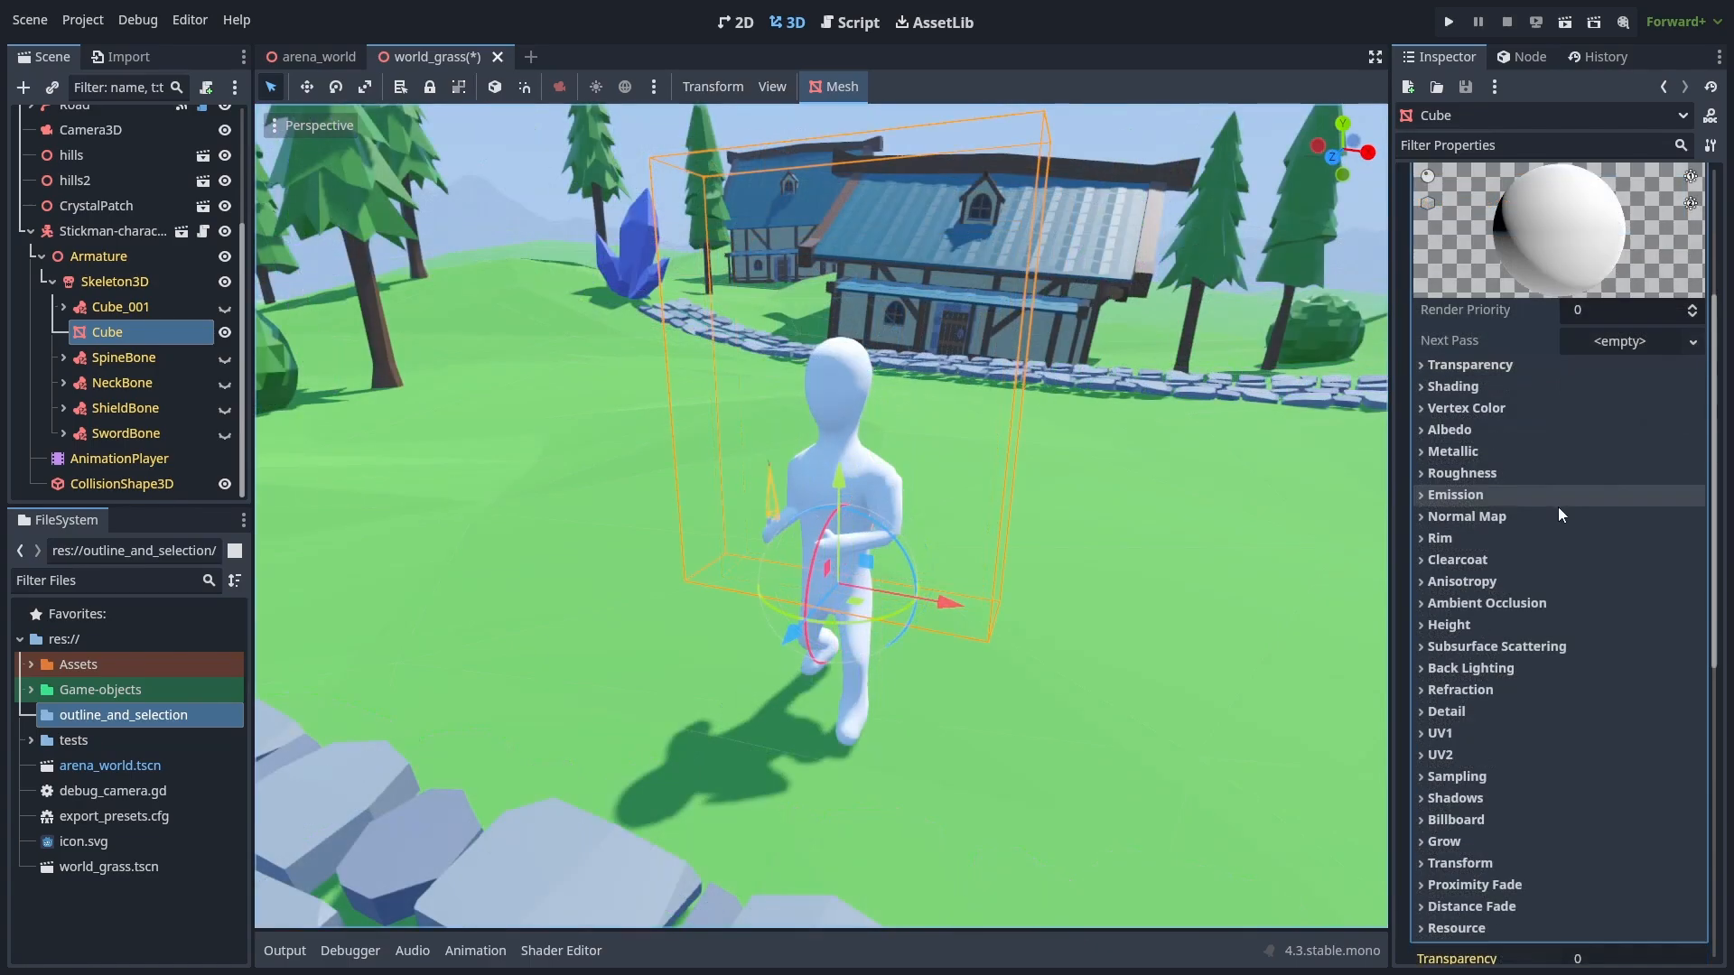
Enable Grow on the overlay material with amount 0.065 so the surface expands outward.
click(1445, 841)
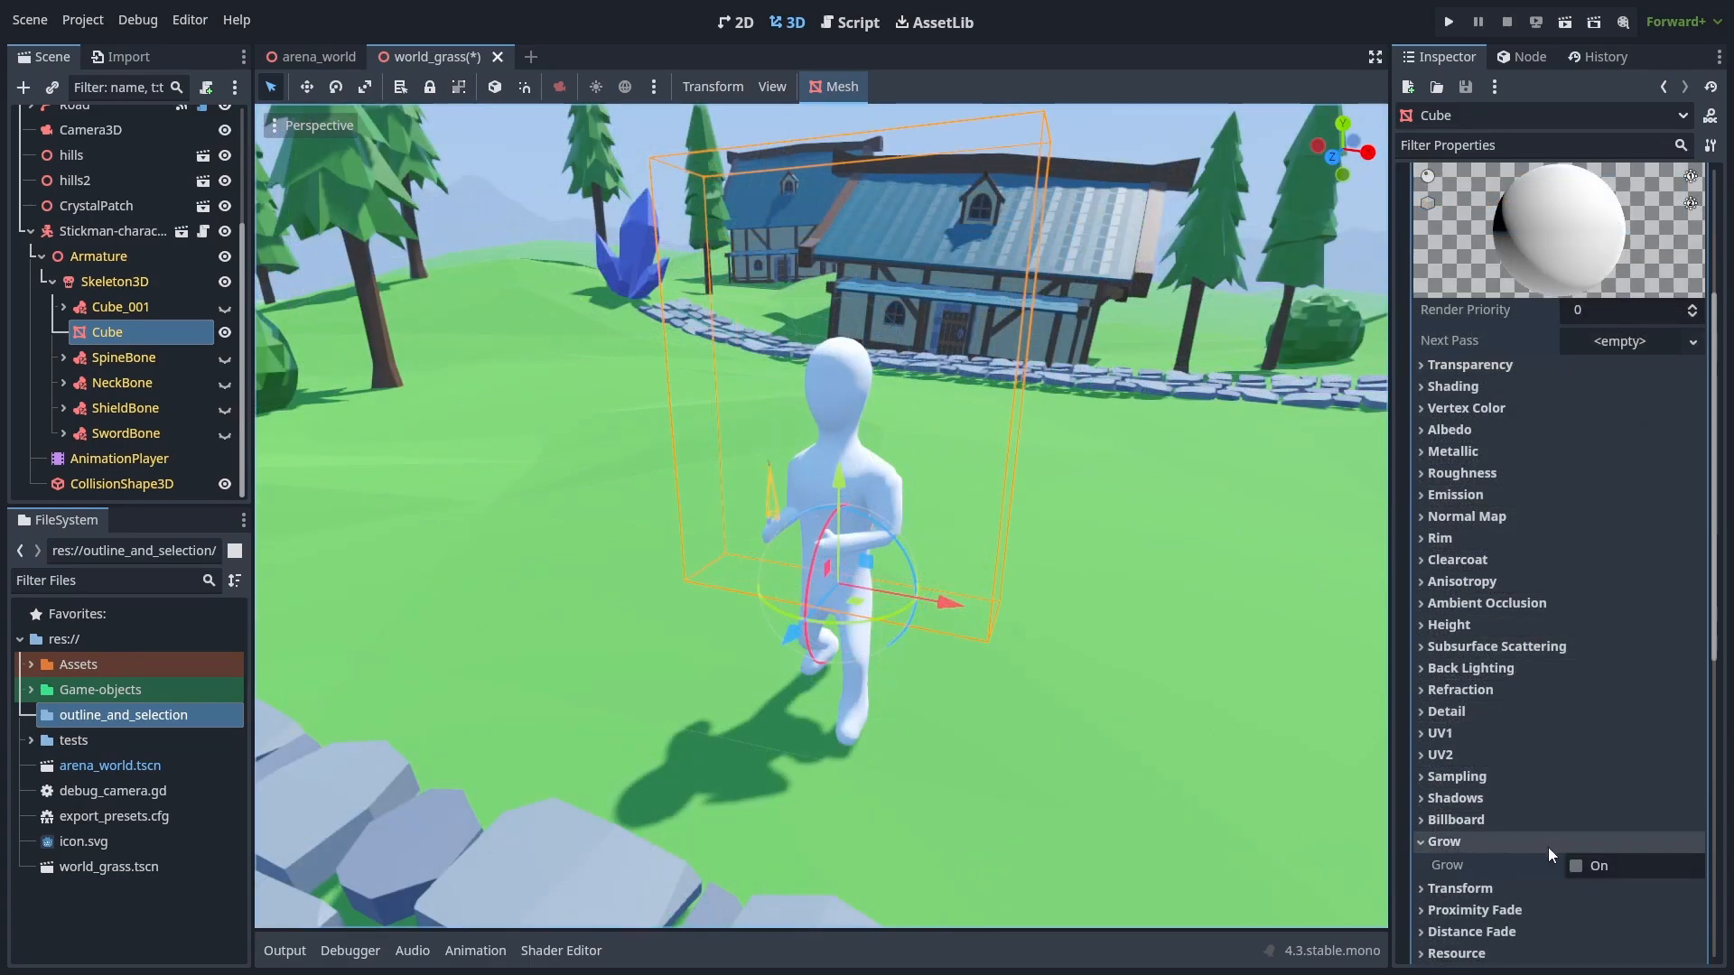
click(1575, 865)
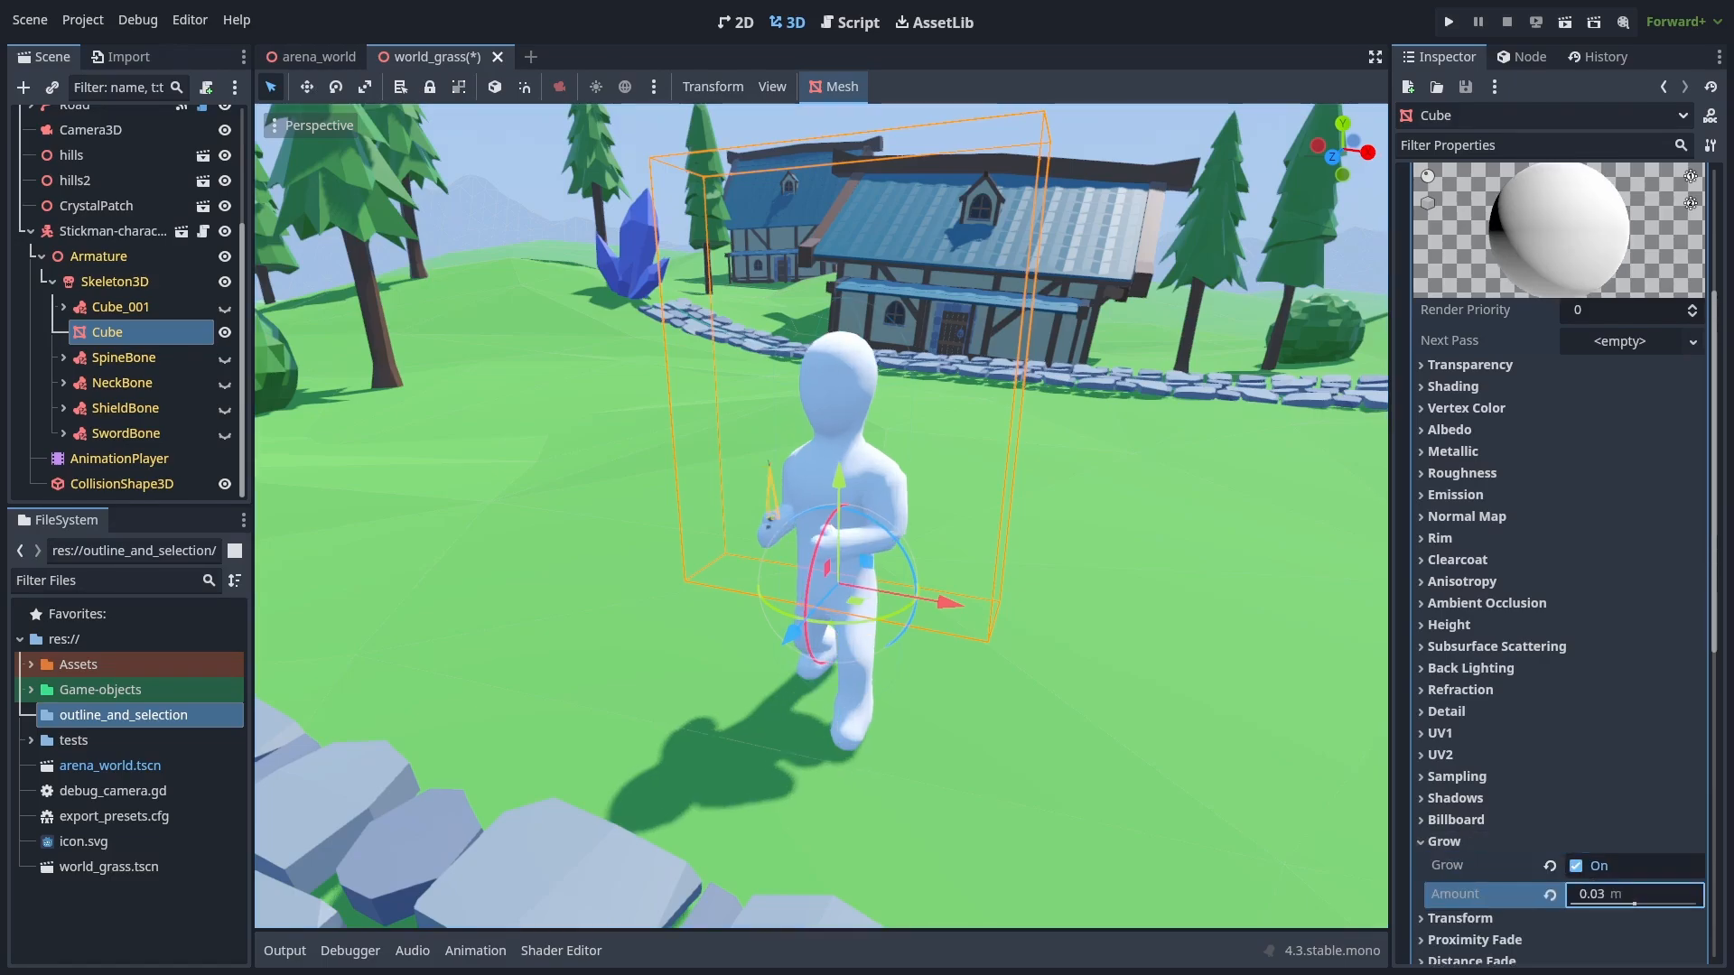
text(0.065)
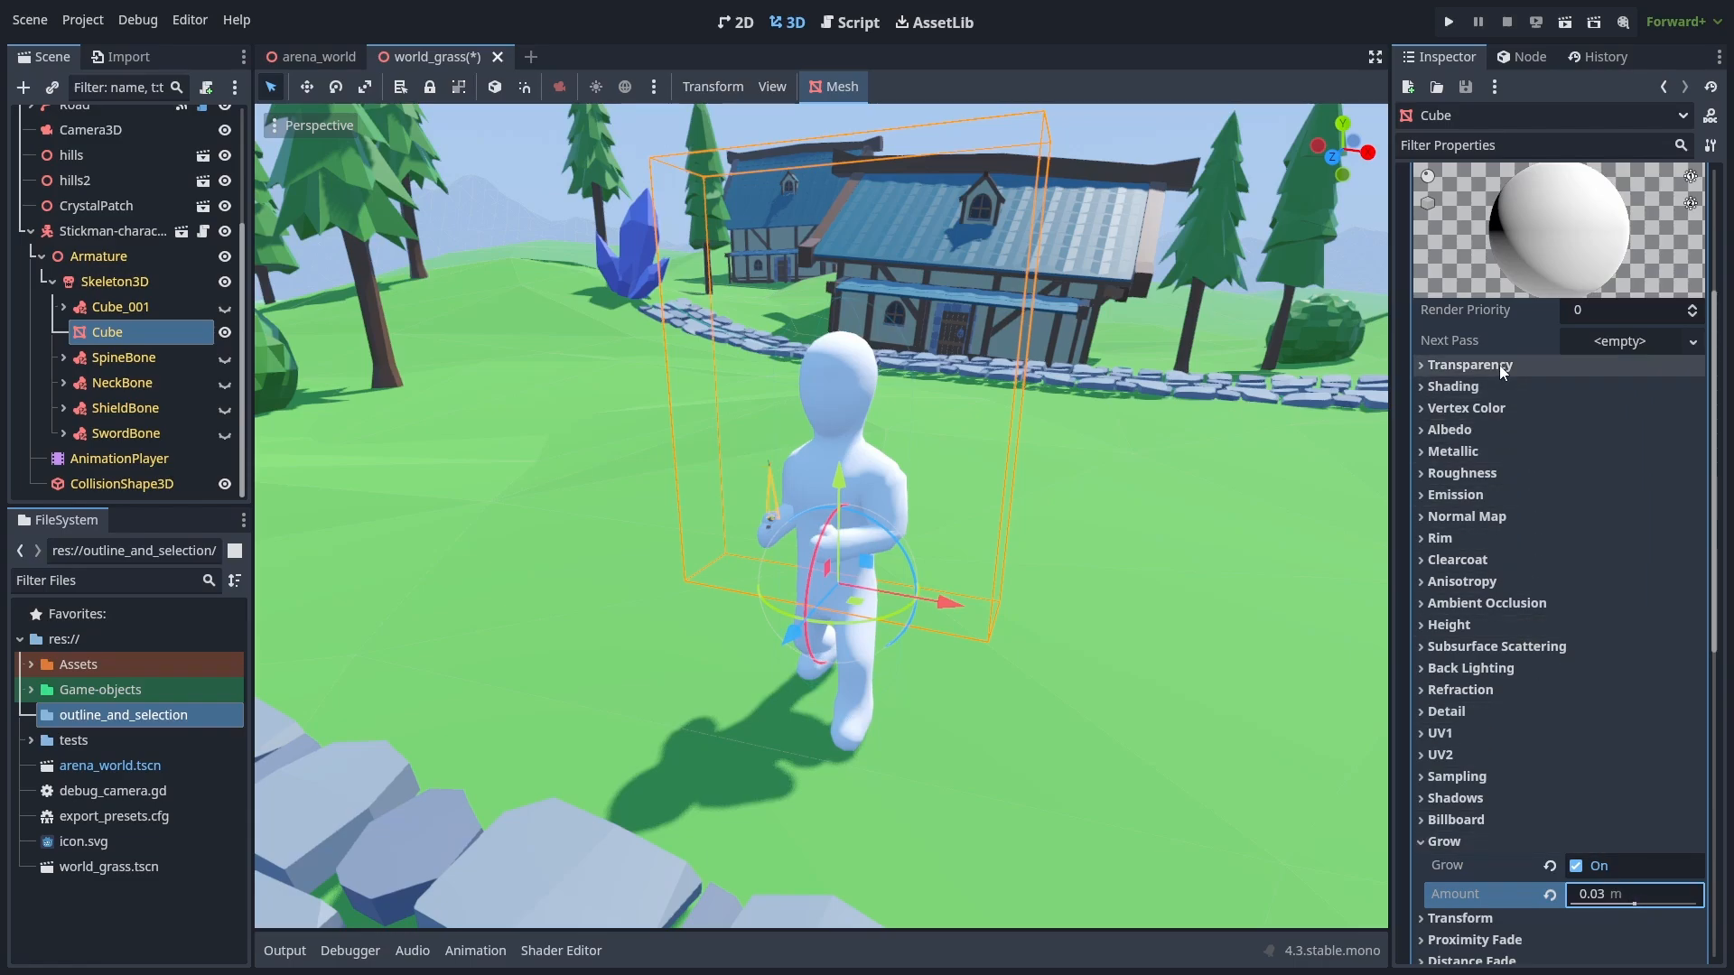
Set the overlay's Cull Mode to Front and Shading Mode to Unshaded, producing a white outline.
click(1470, 365)
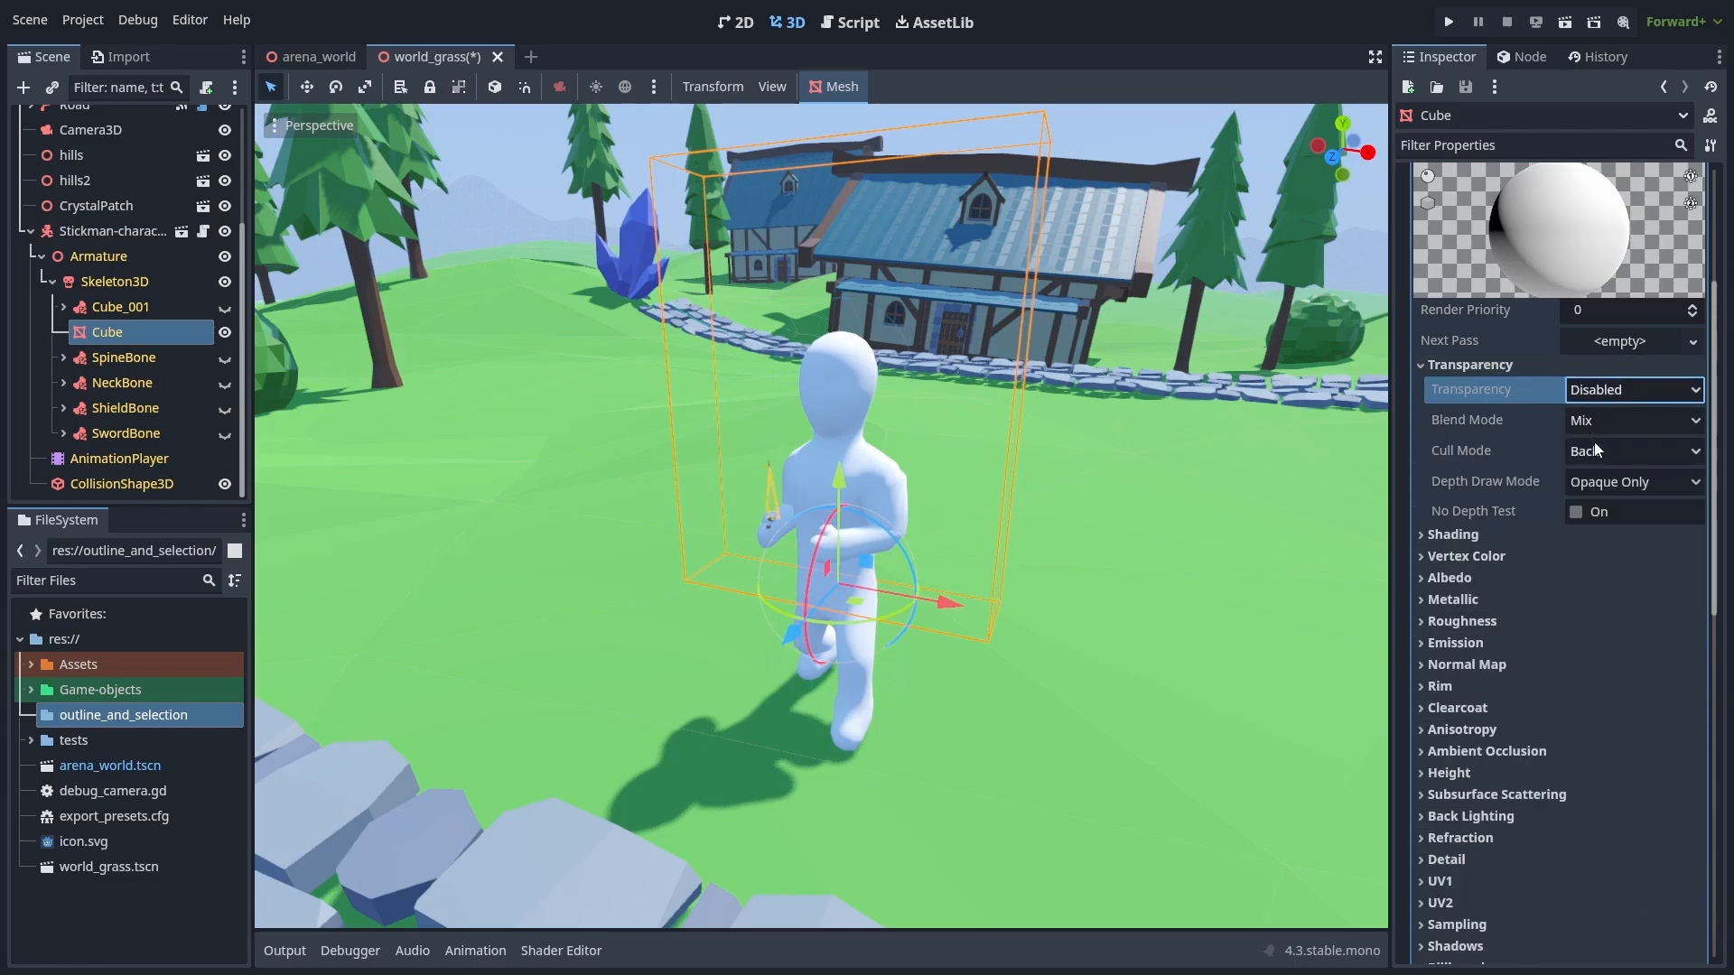
click(1633, 450)
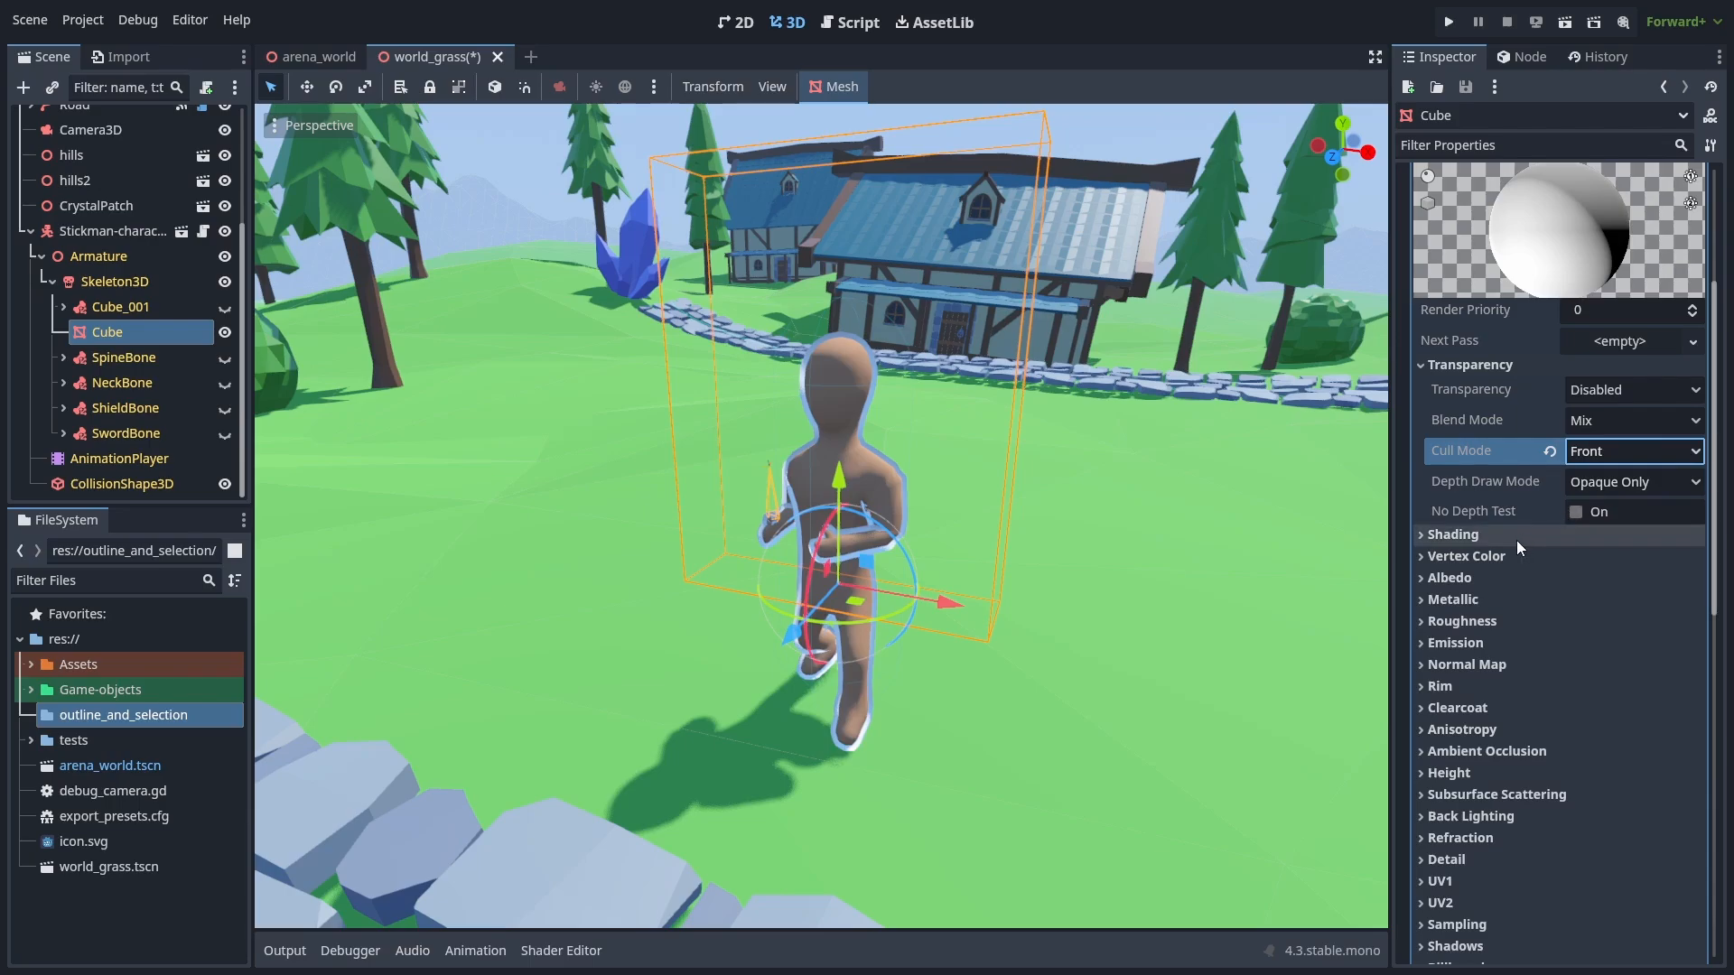
click(1452, 534)
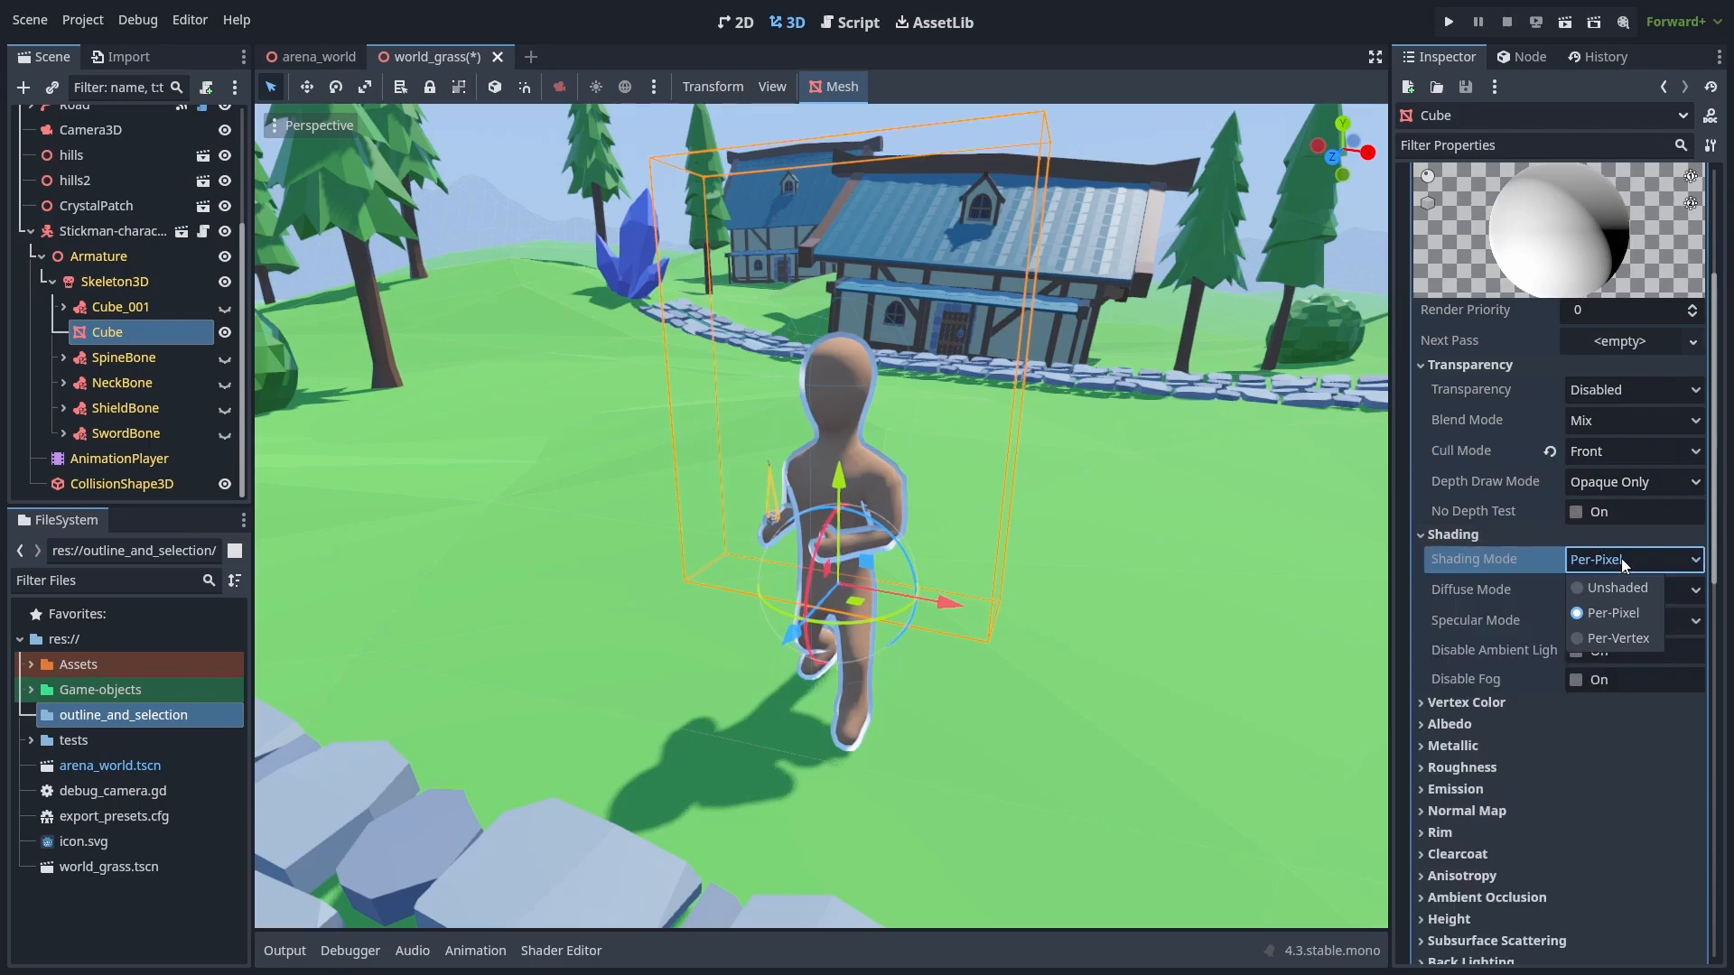
click(1613, 587)
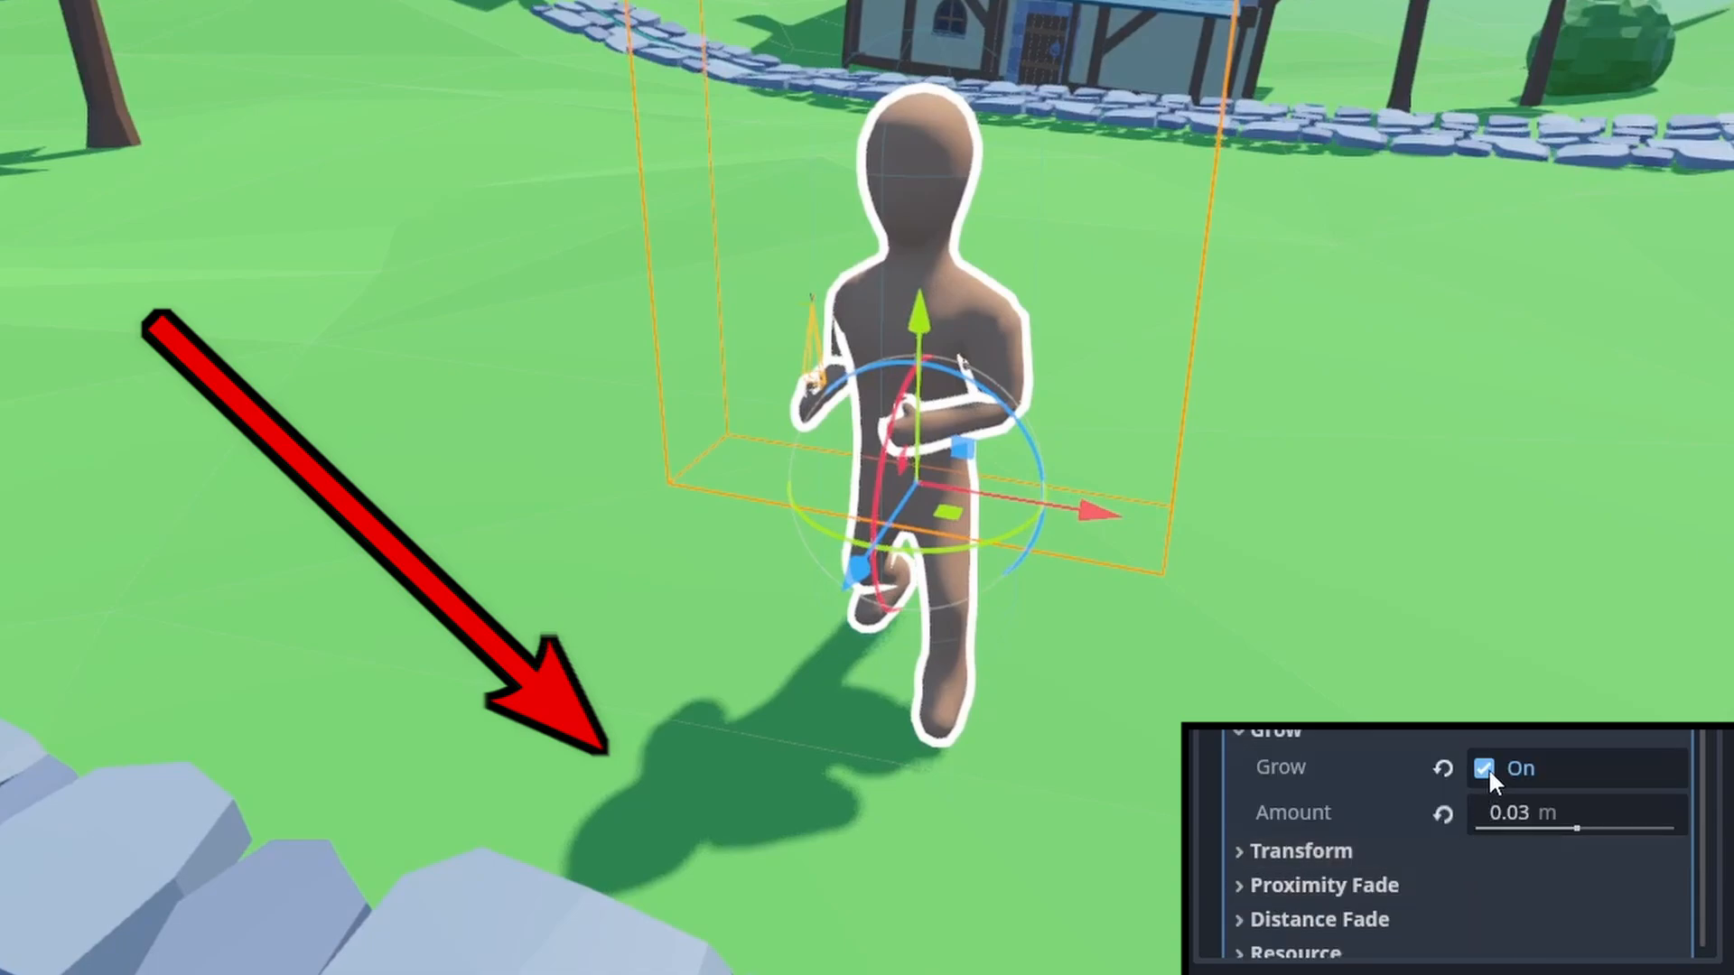
Toggle Grow off and on to compare the outline and review the blend mode choices.
click(1485, 767)
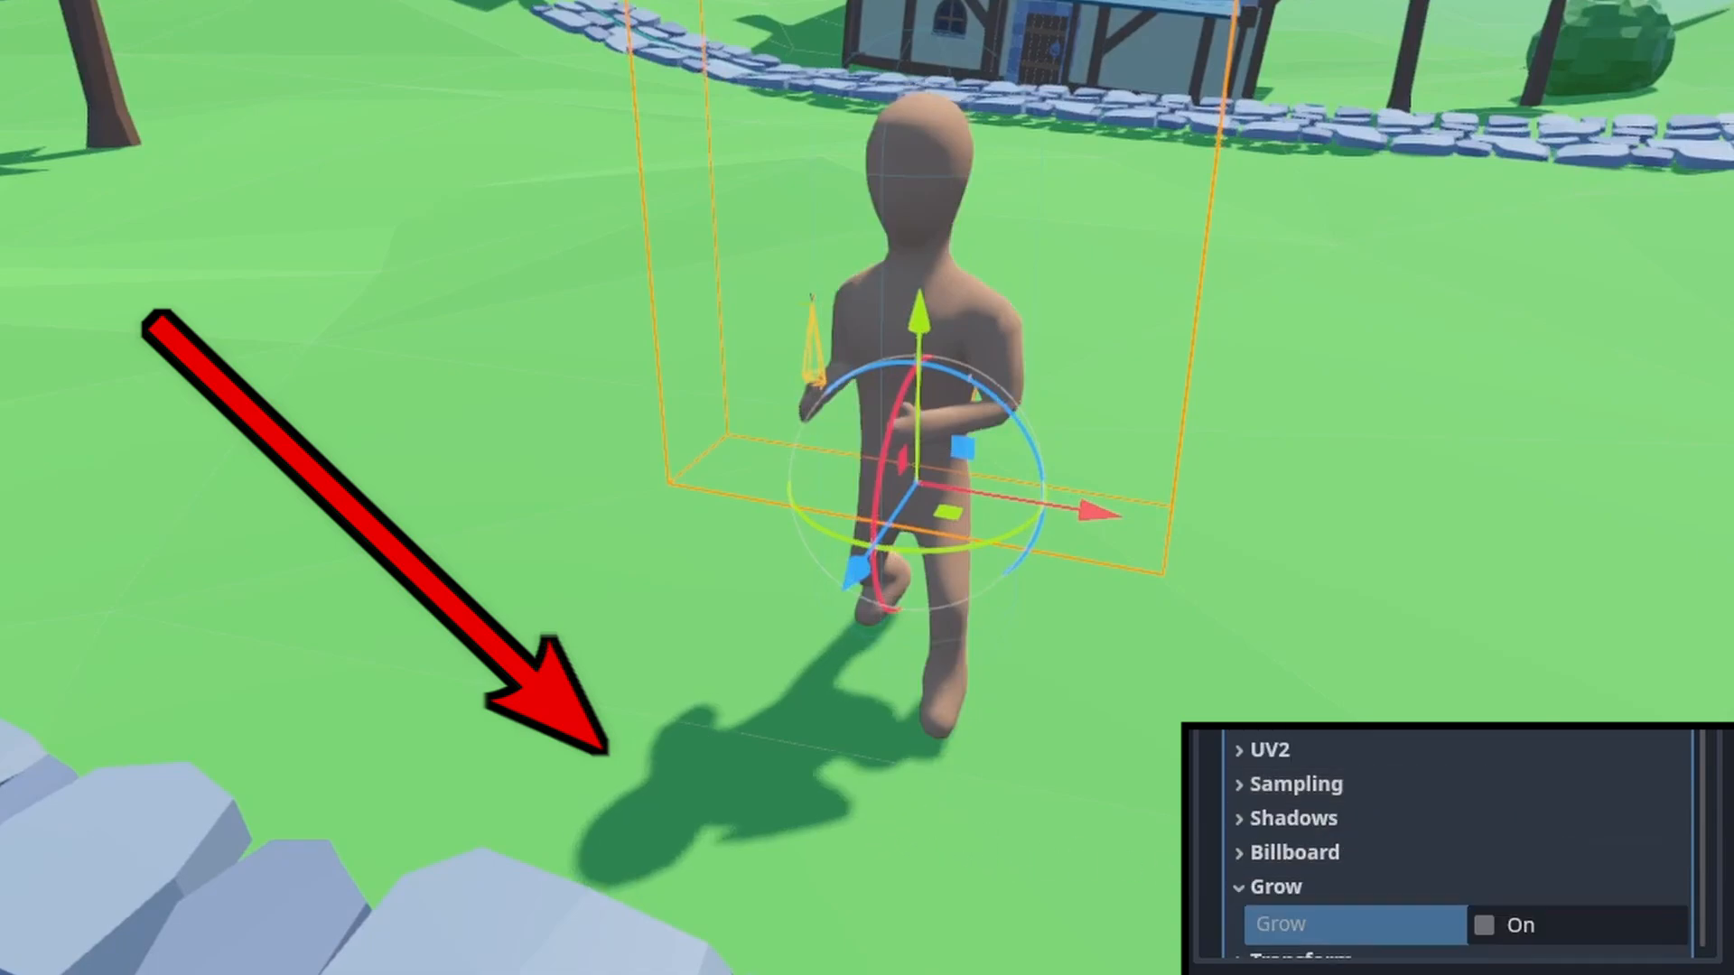
click(1483, 925)
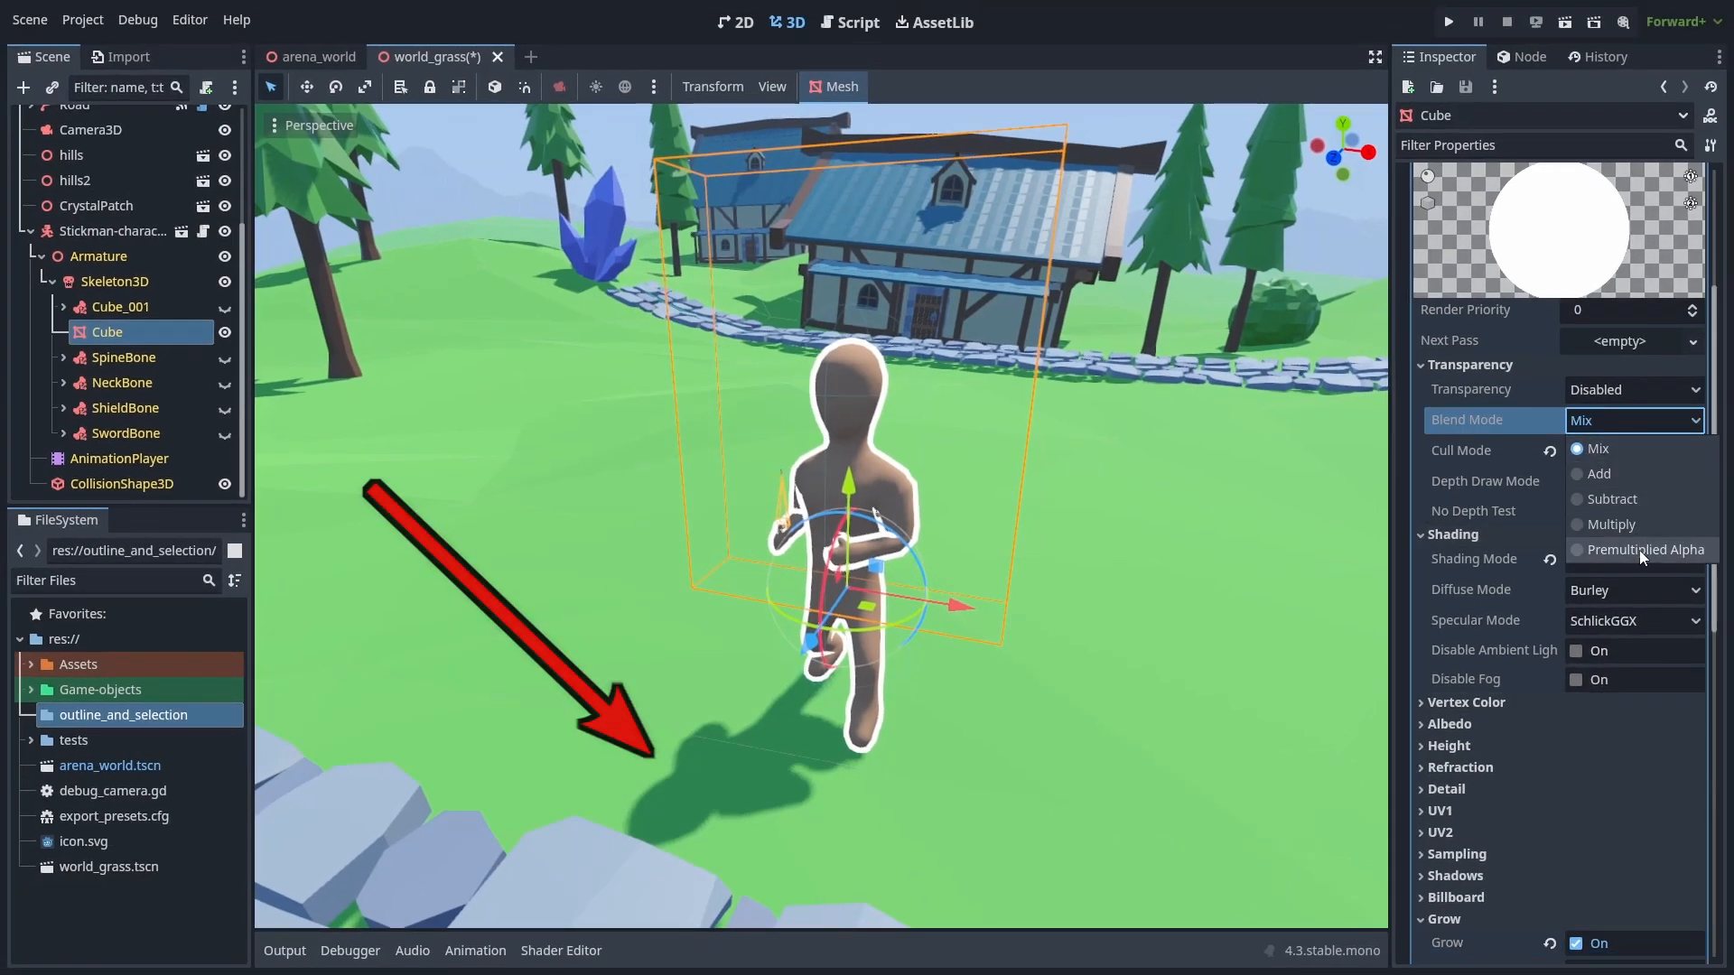
click(1642, 549)
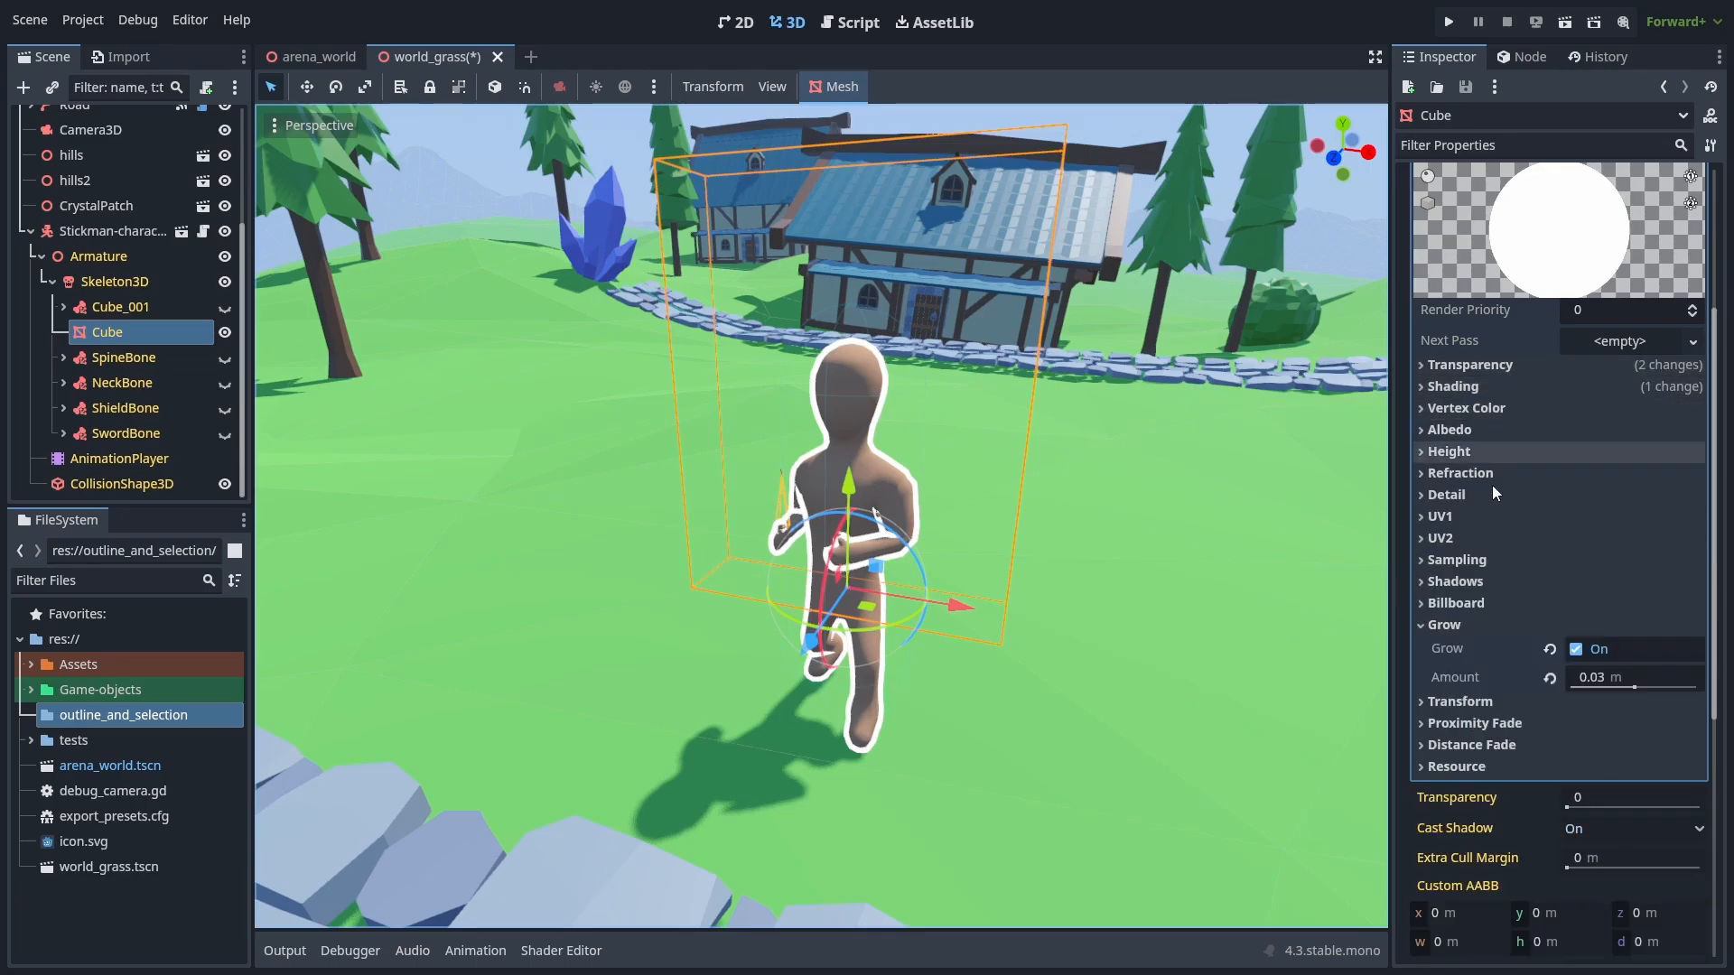
scroll(up, 3)
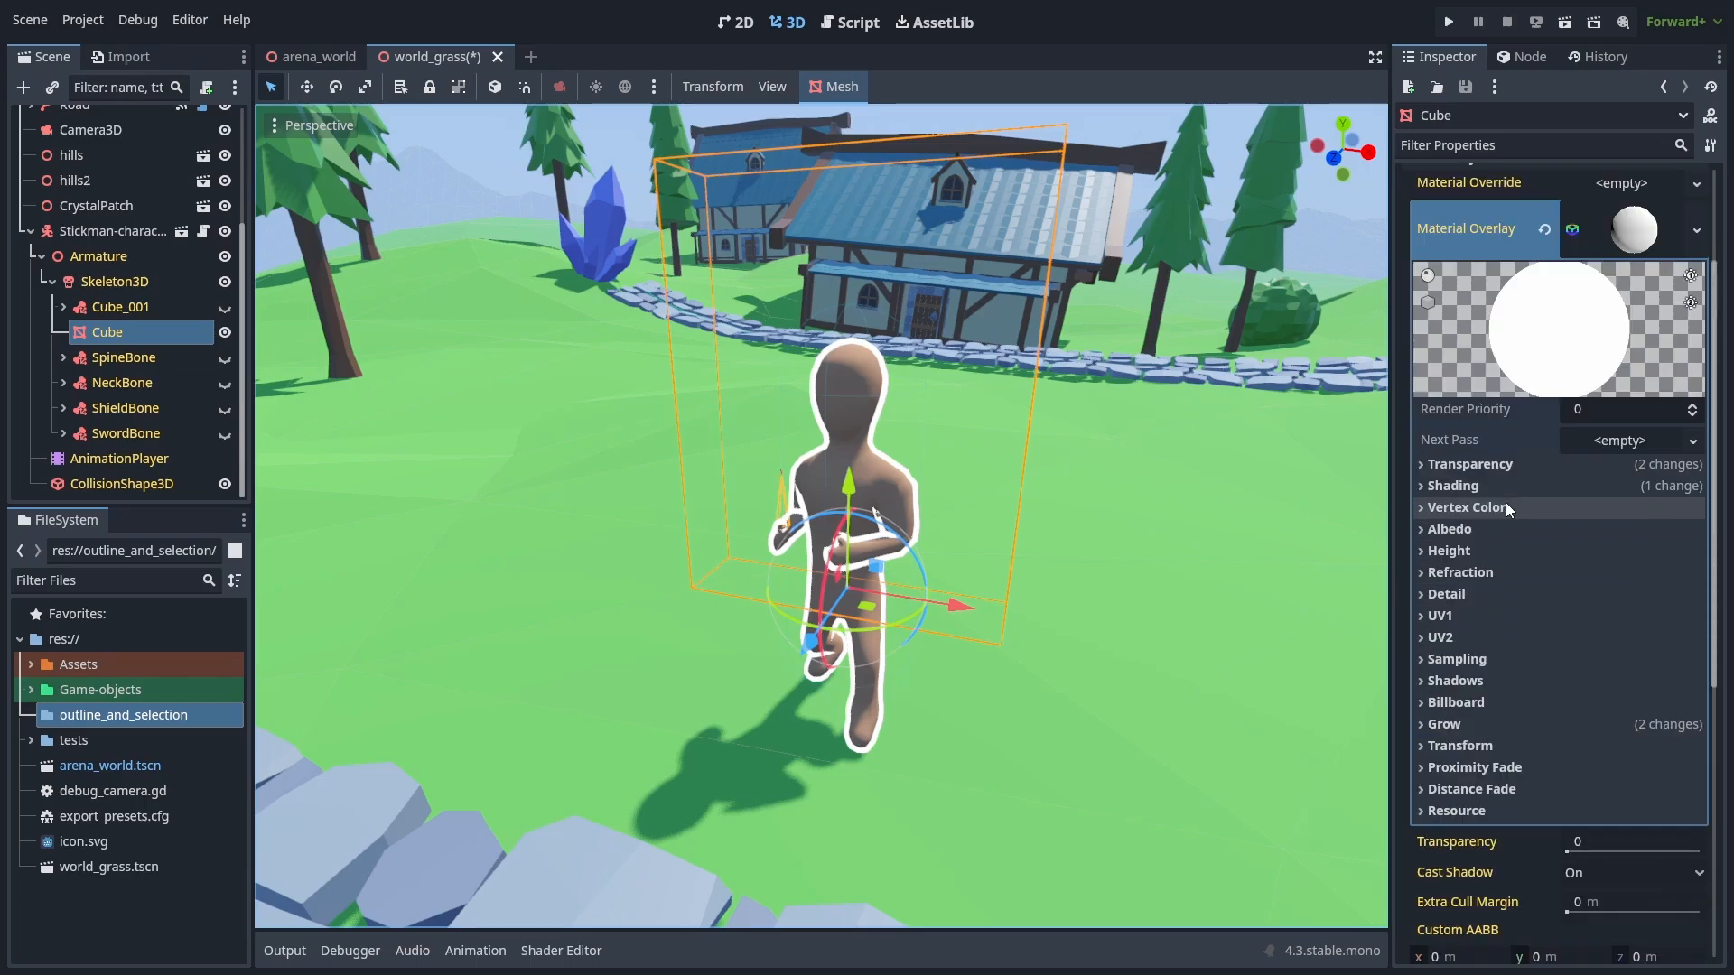
Save the overlay material as simple_outline.tres in the outline_and_selection folder.
click(1696, 229)
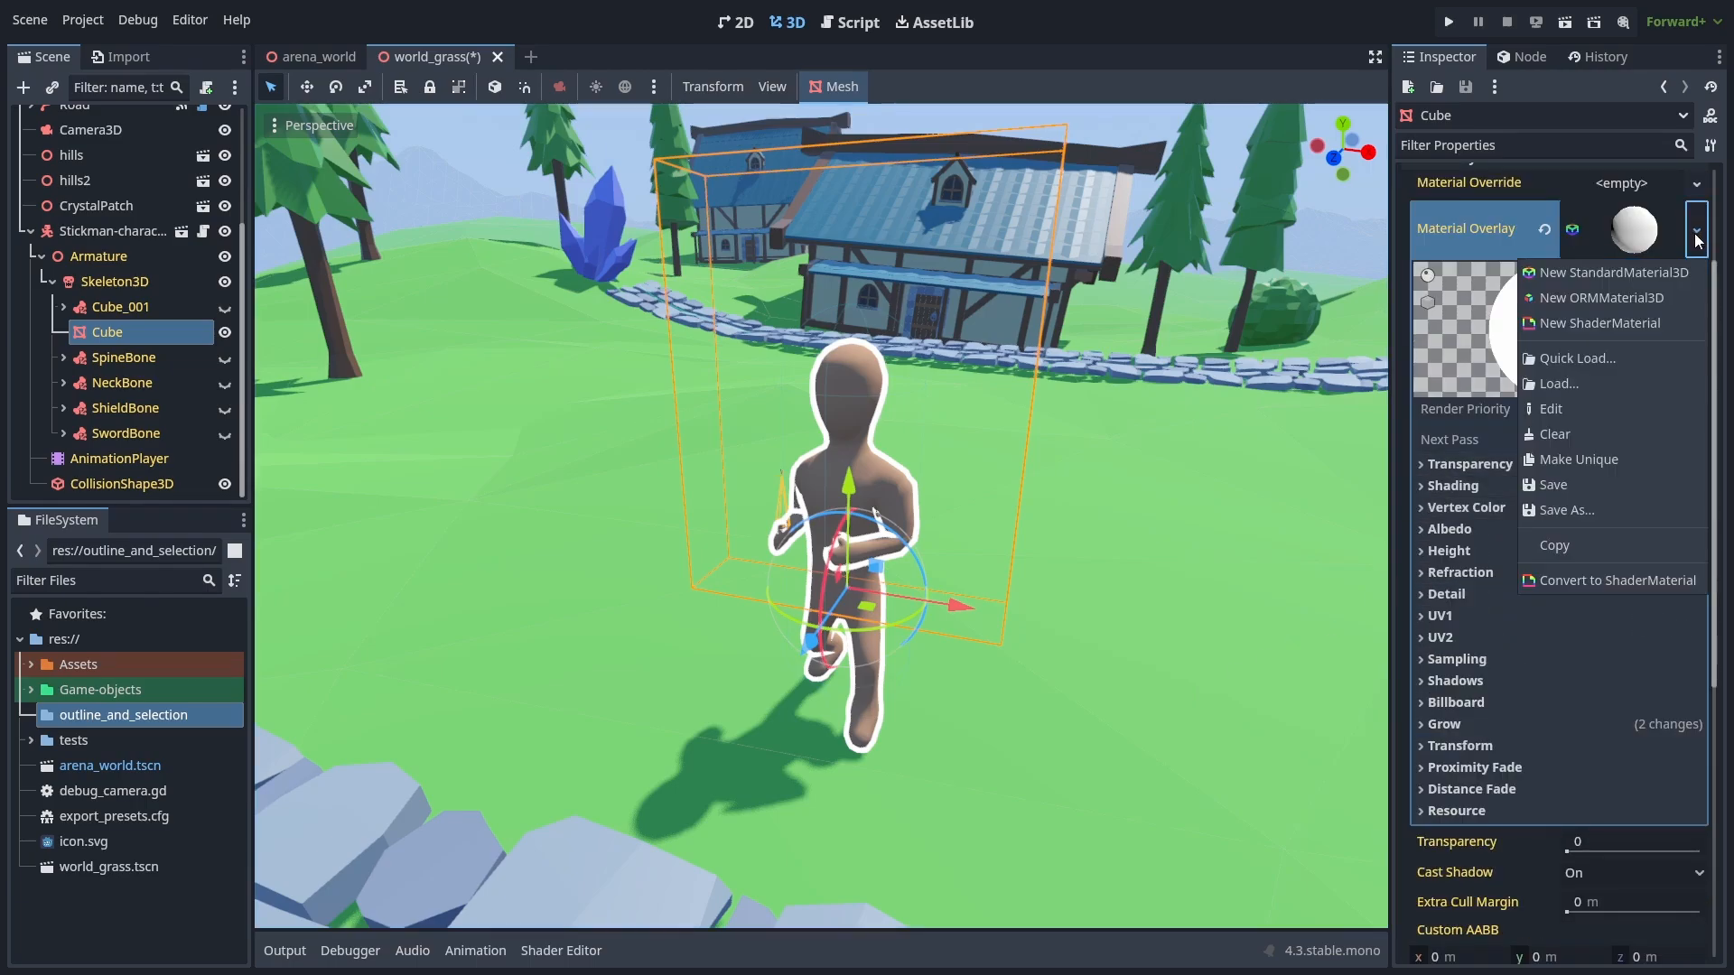
click(1562, 509)
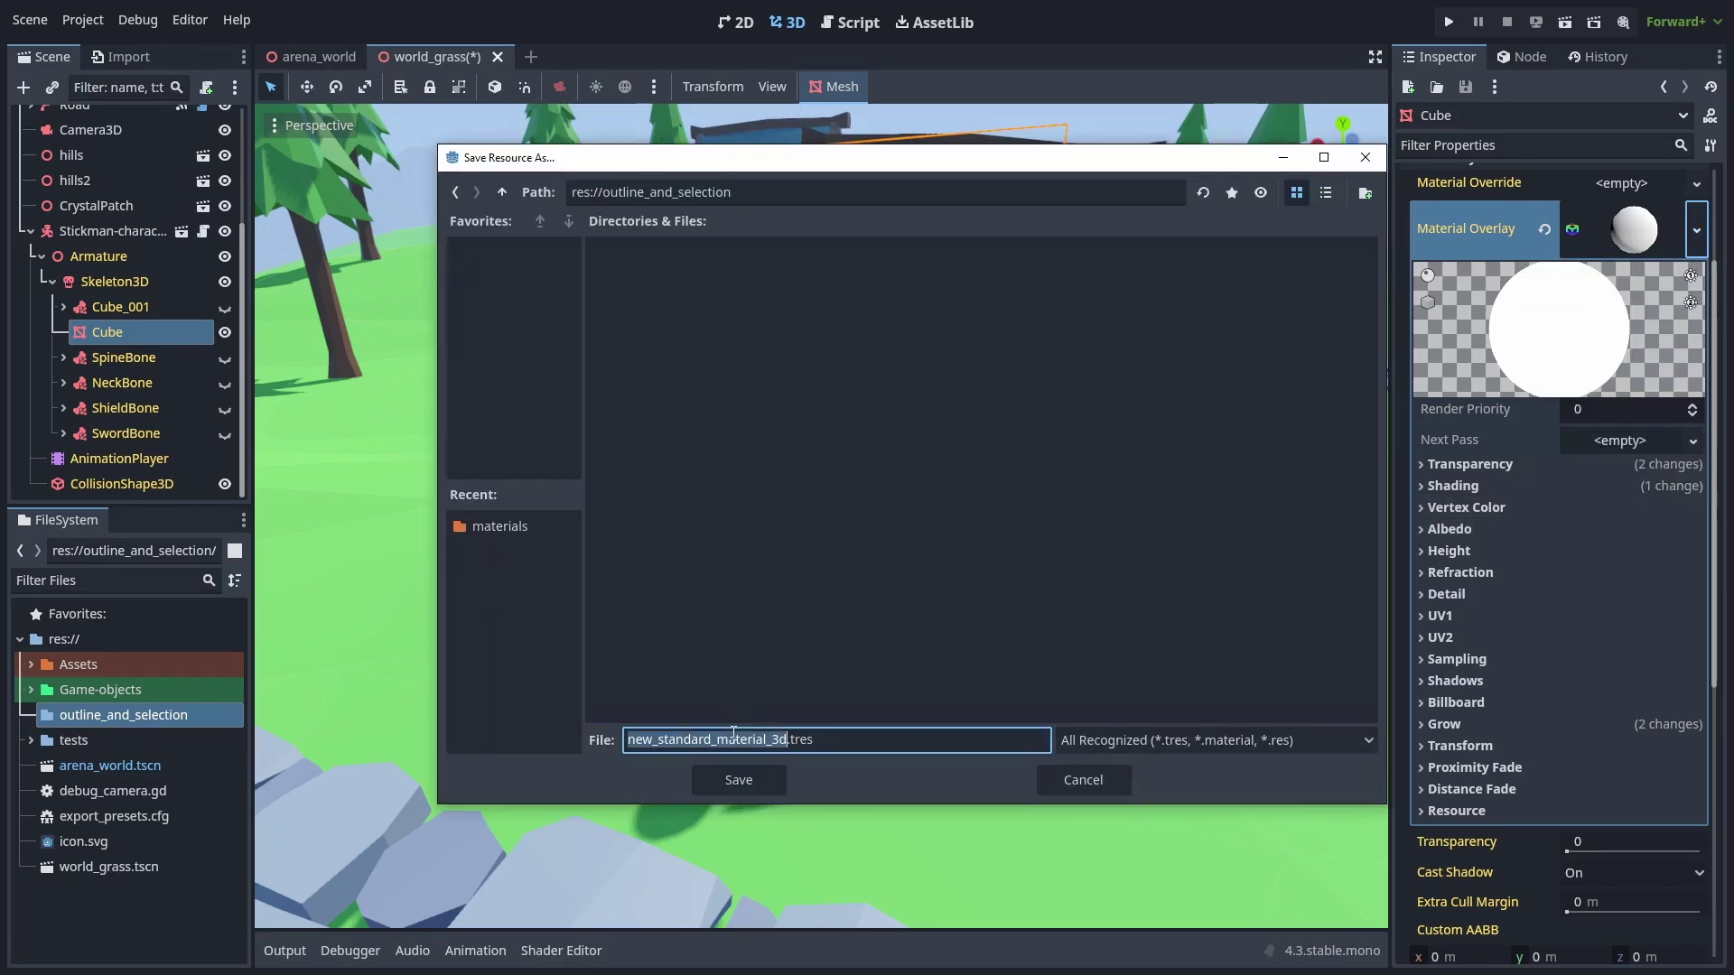
click(737, 780)
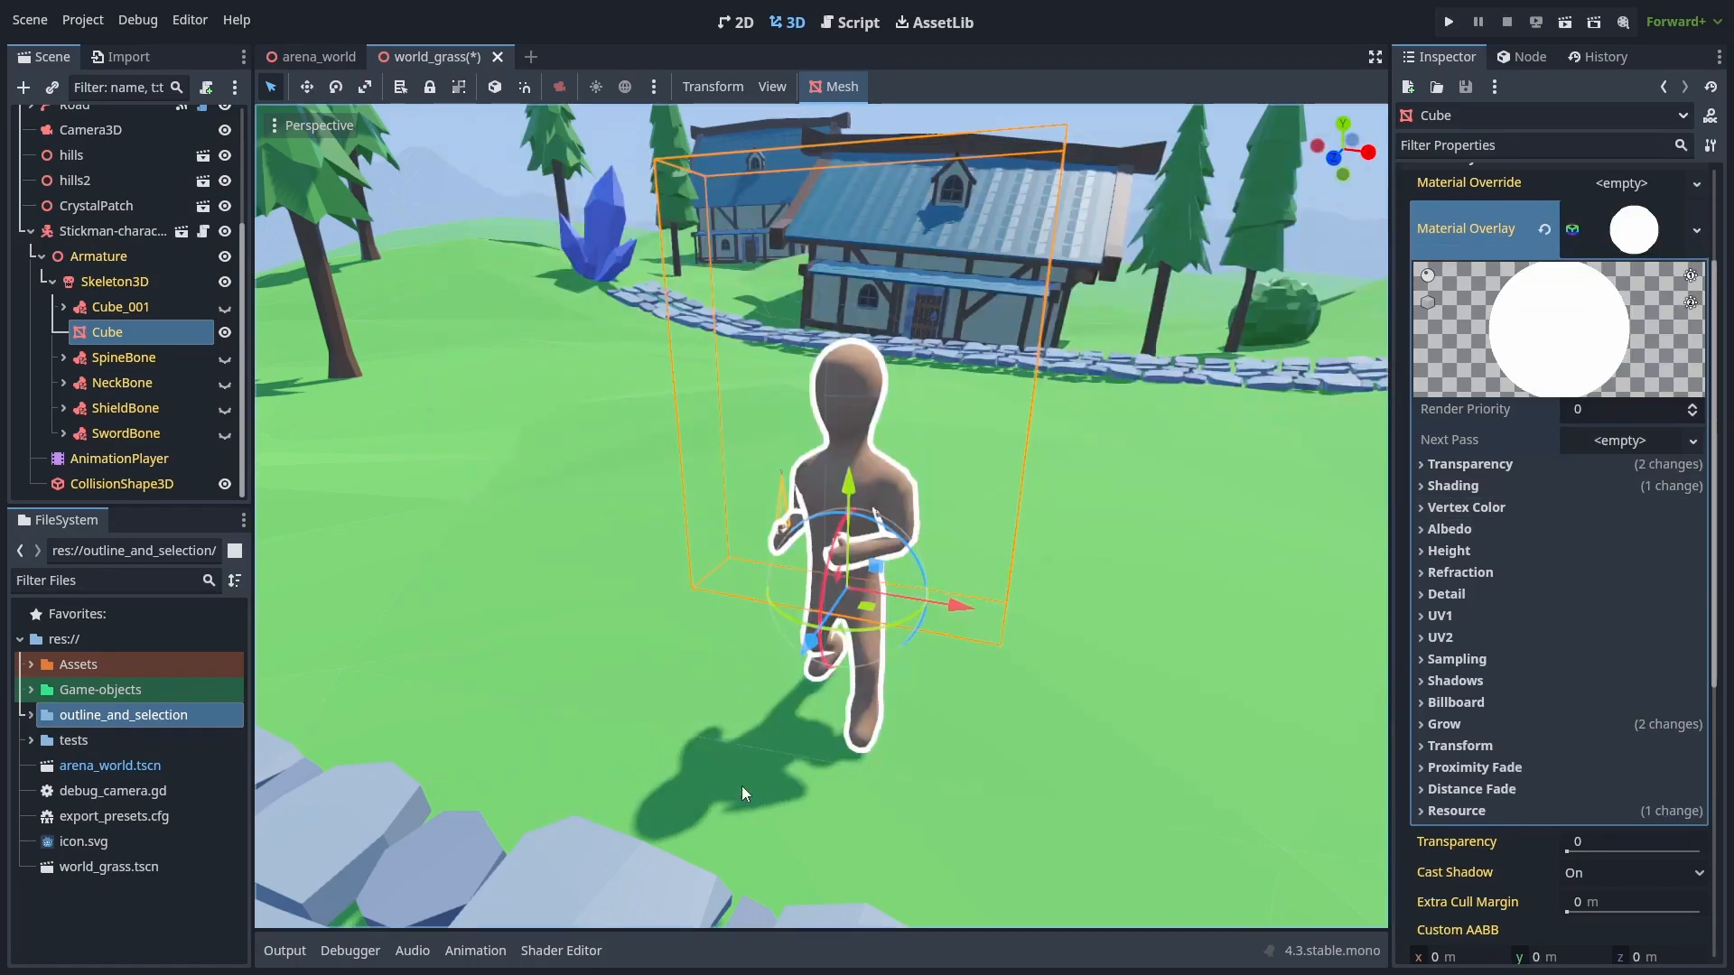
click(132, 407)
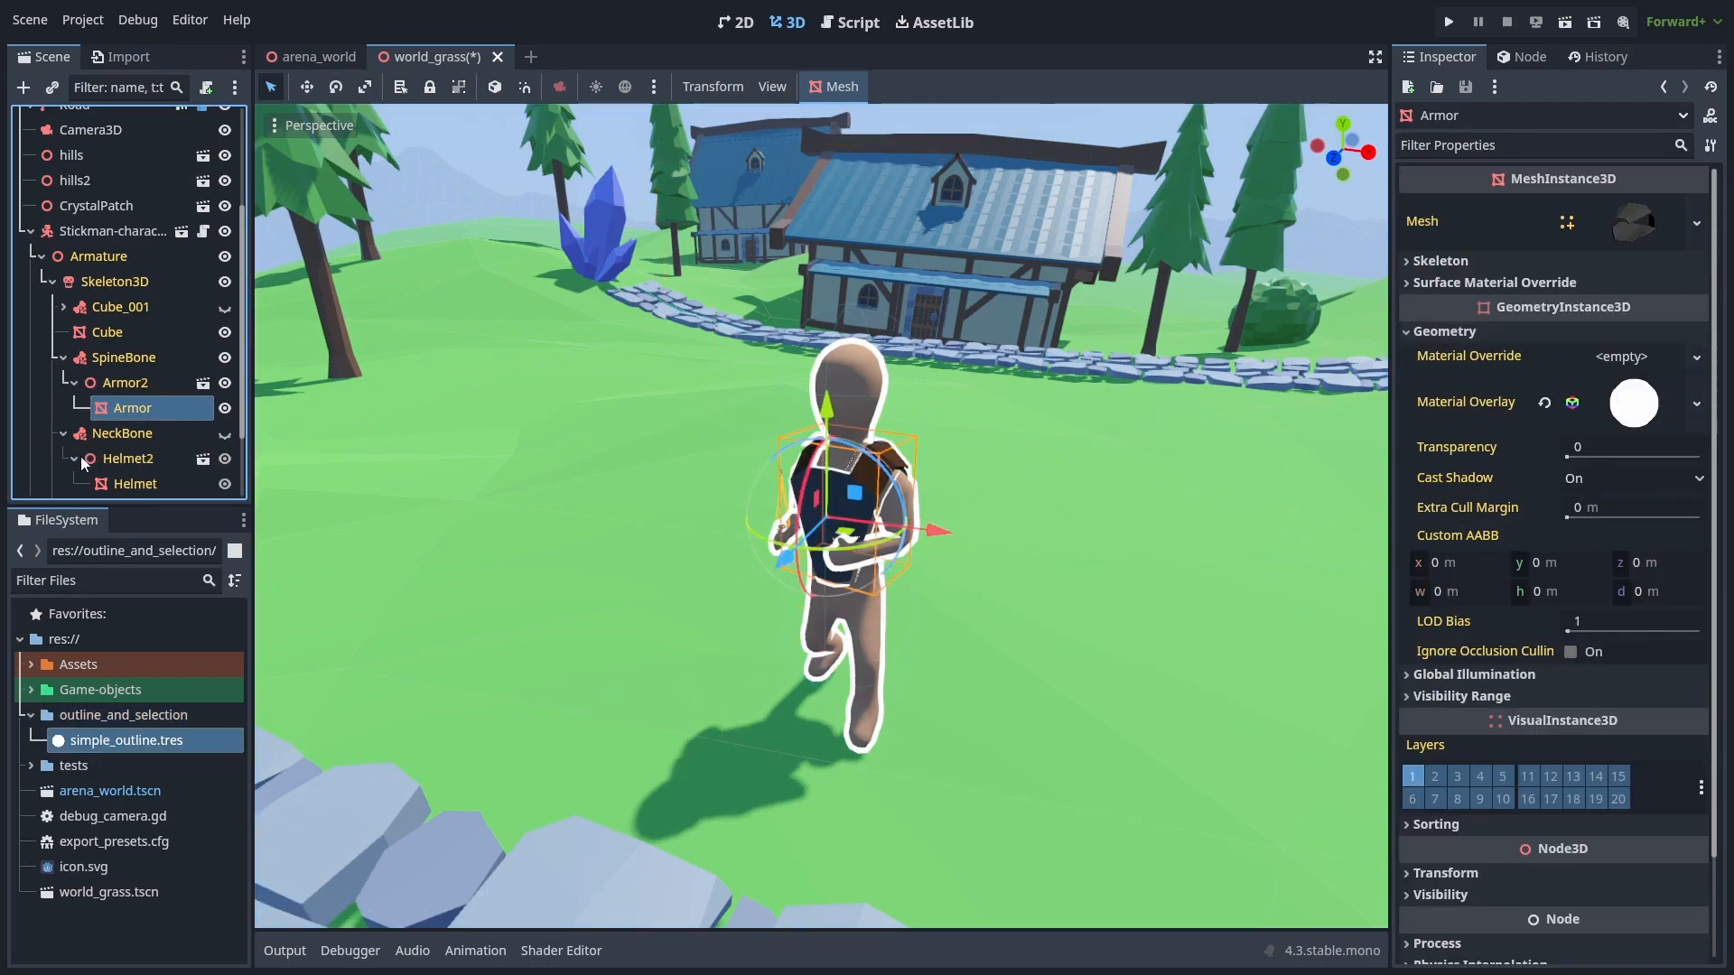
Select the helmet mesh and re-show its bone so it carries the saved outline overlay.
click(132, 484)
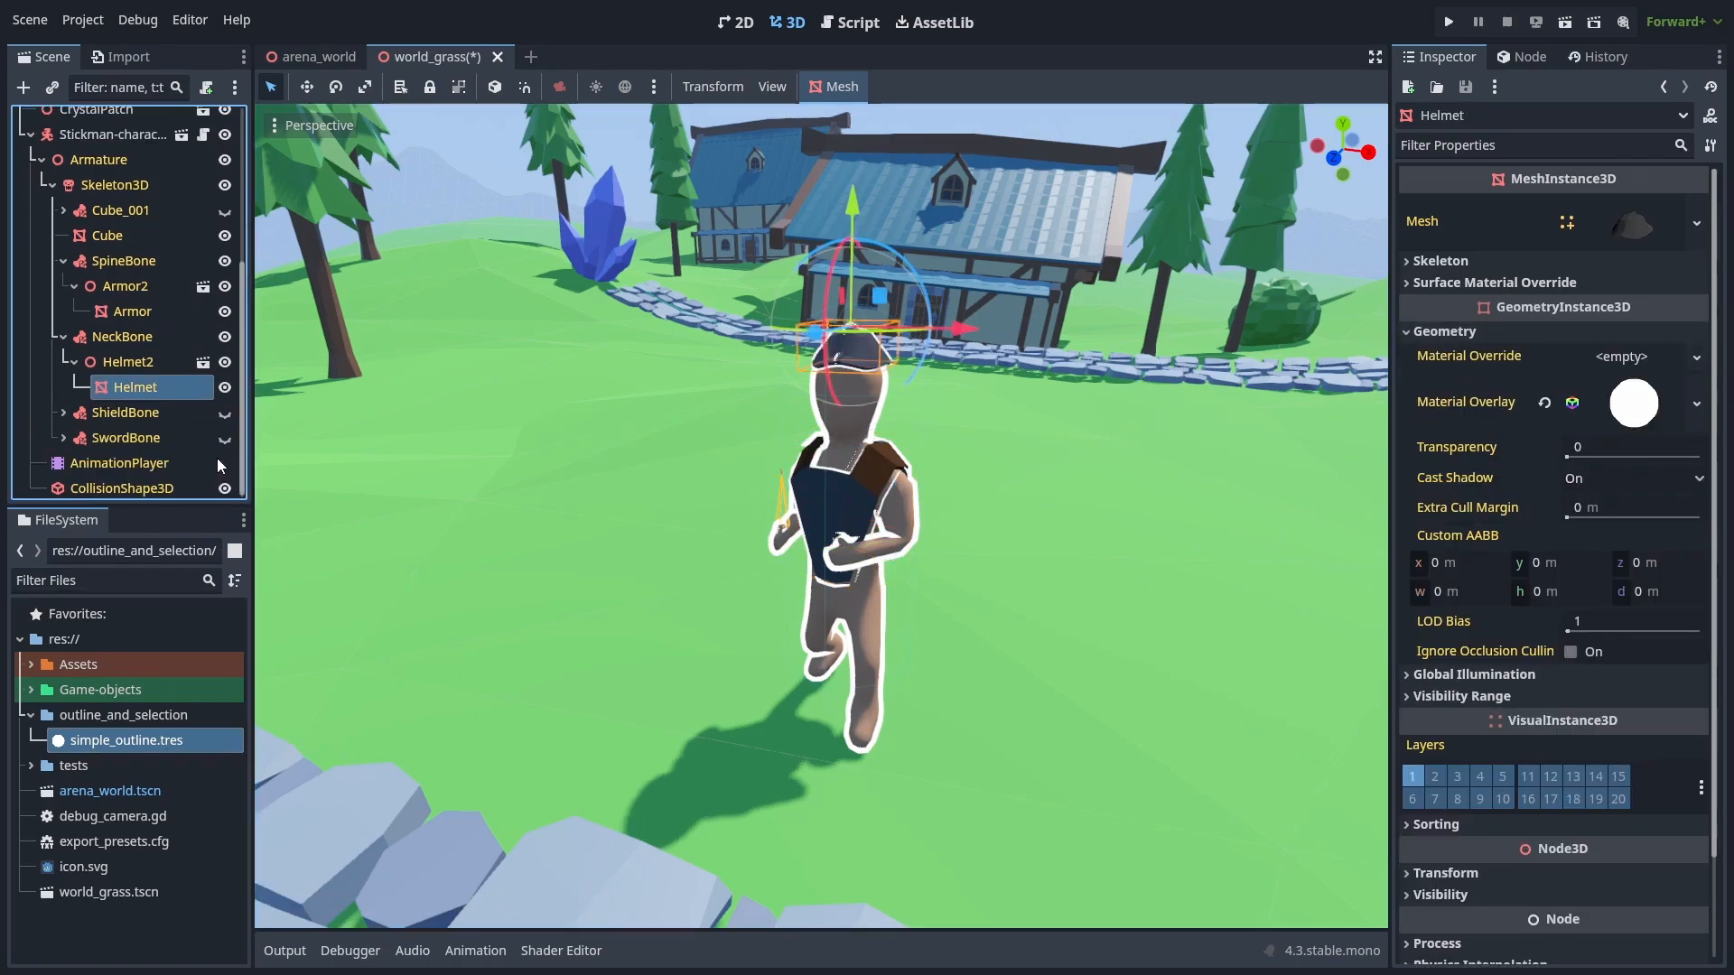
click(154, 365)
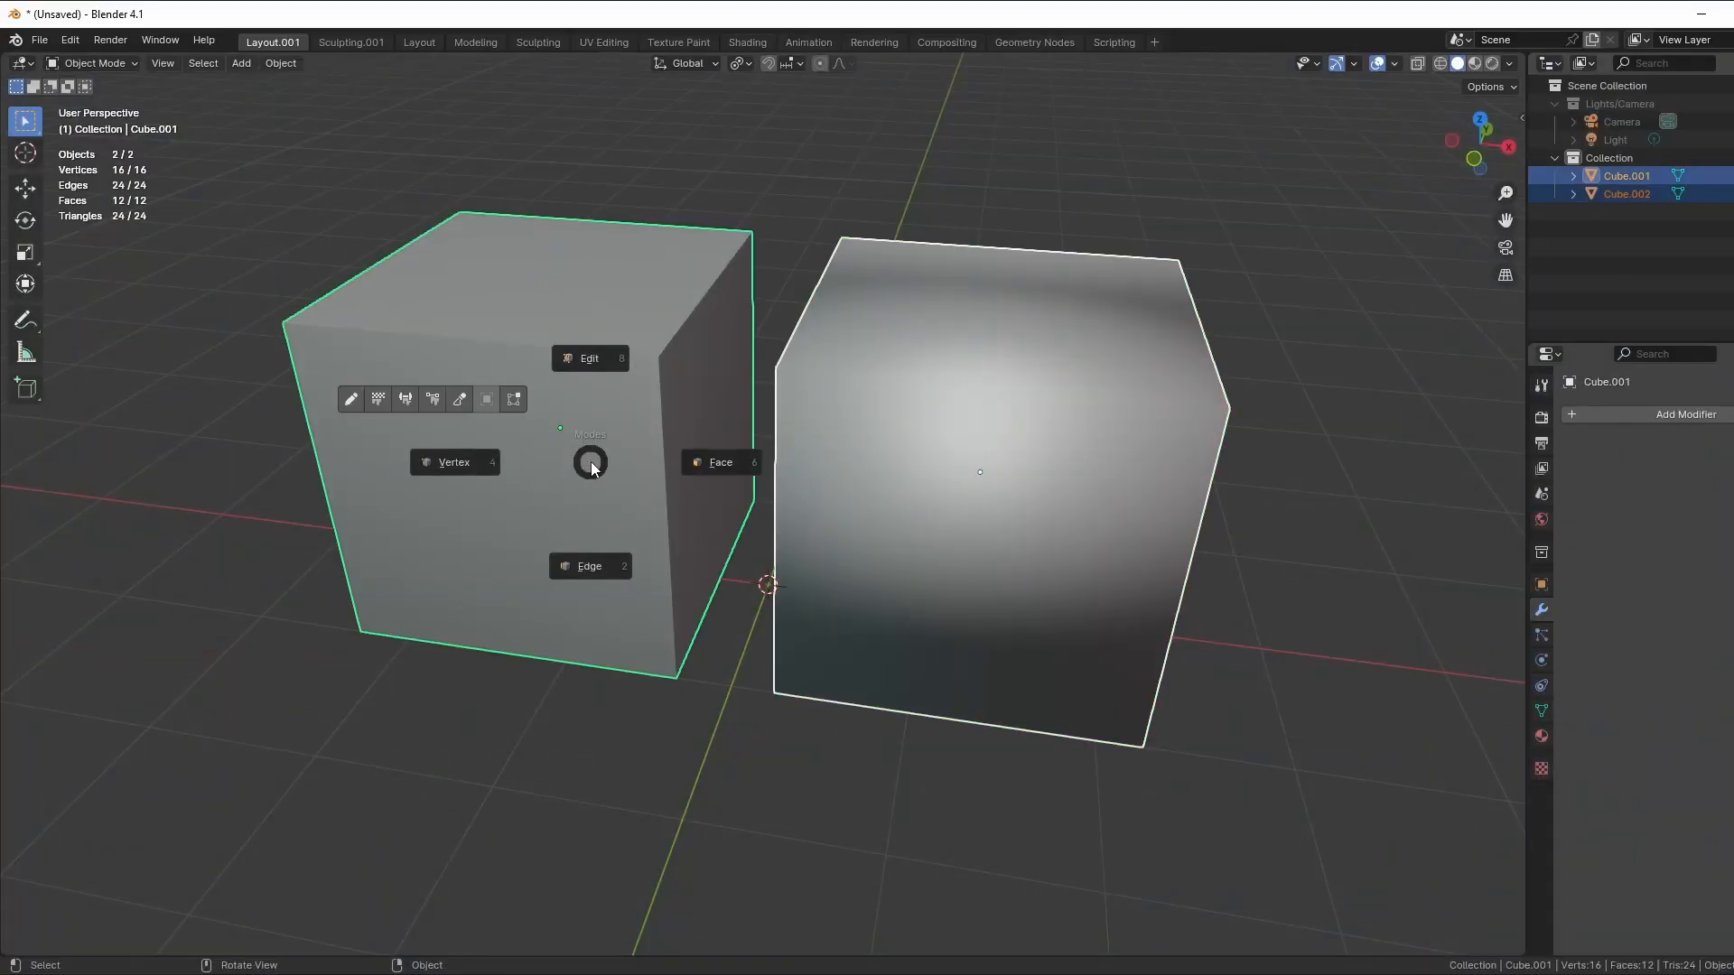
click(589, 358)
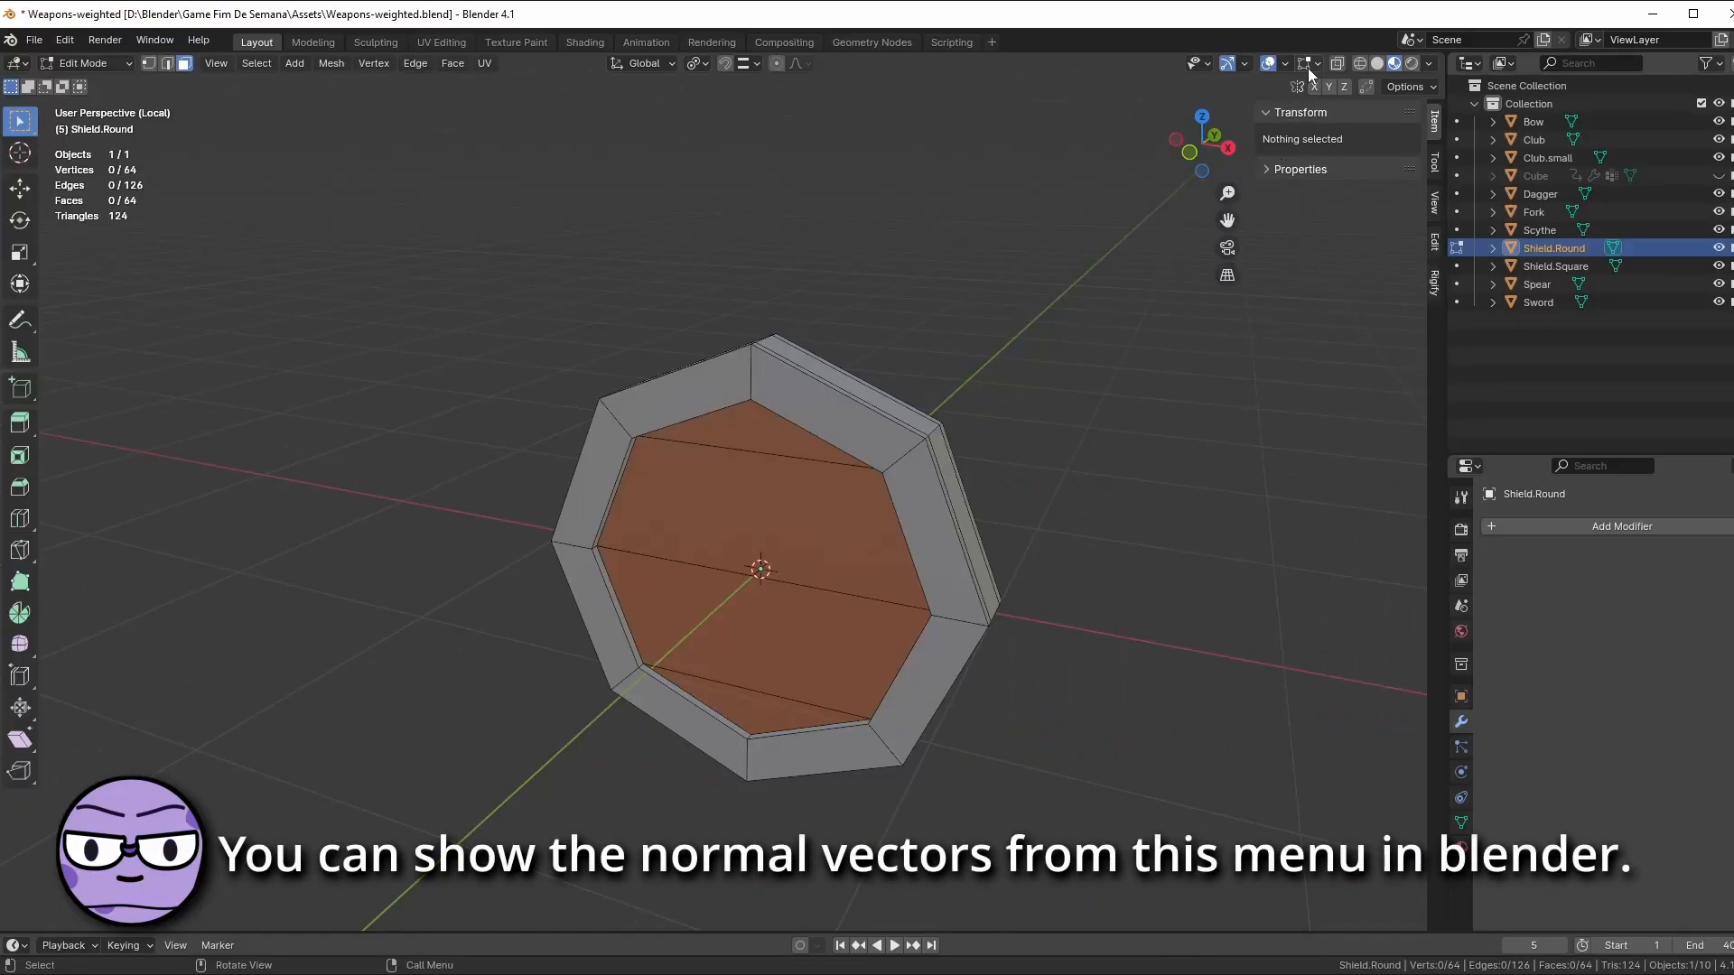
Add a Weighted Normal modifier to the round shield and apply it permanently.
click(1306, 63)
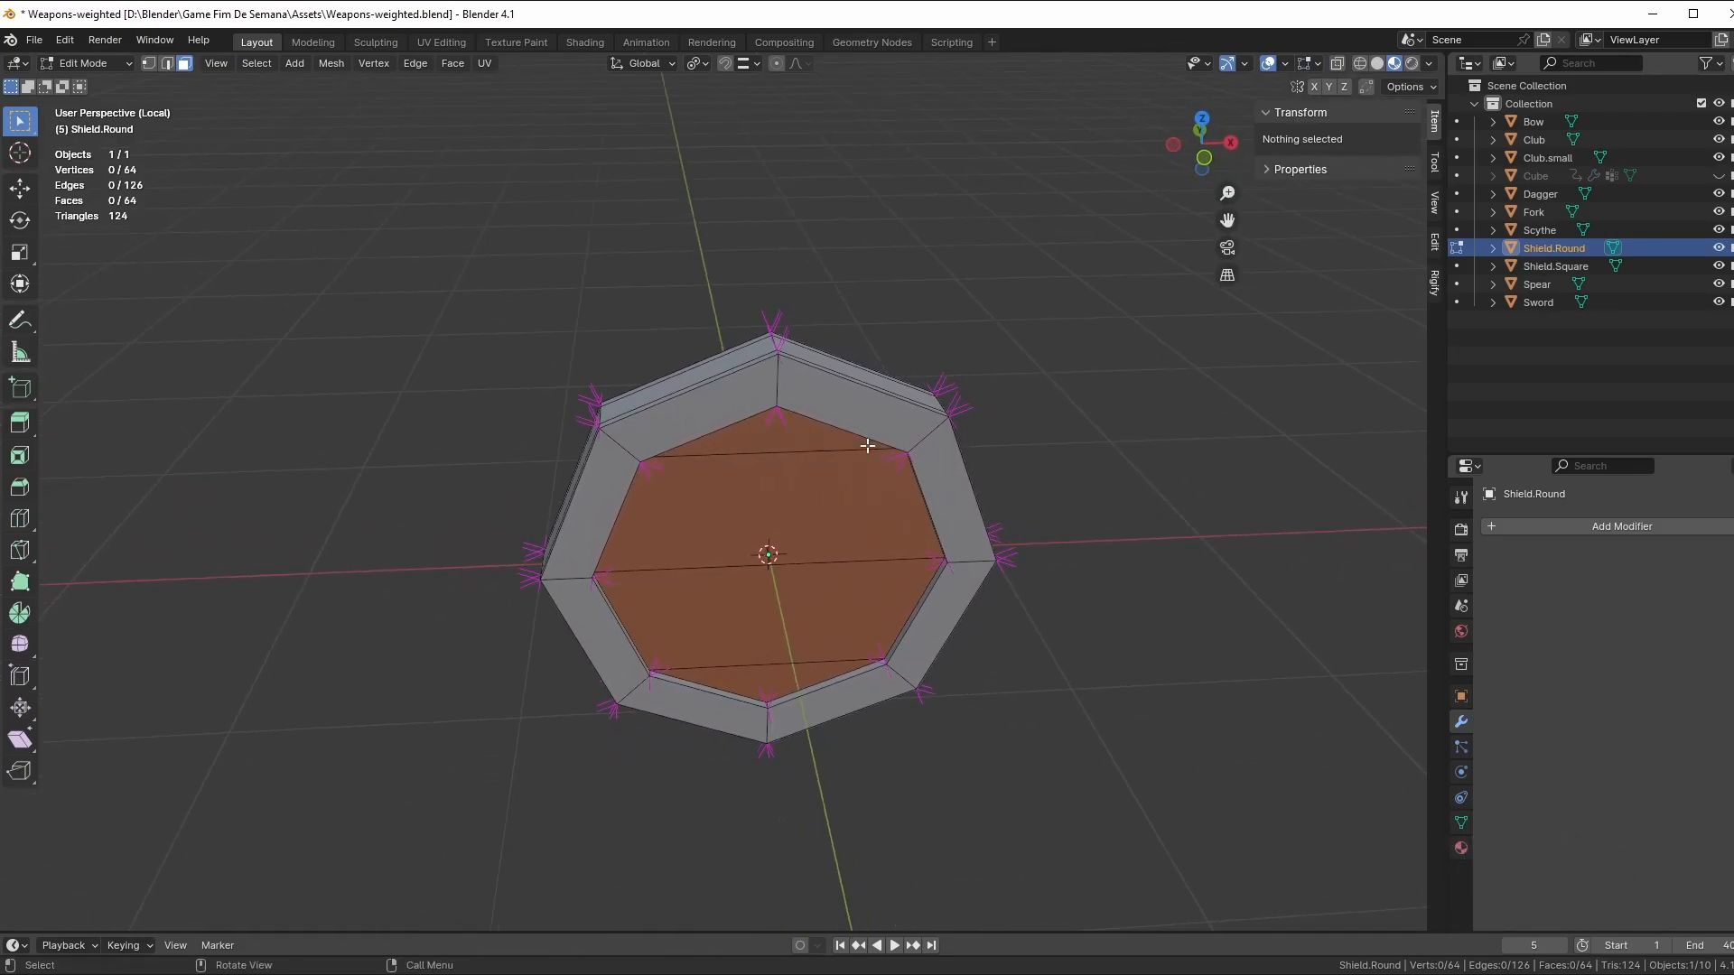
key(Tab)
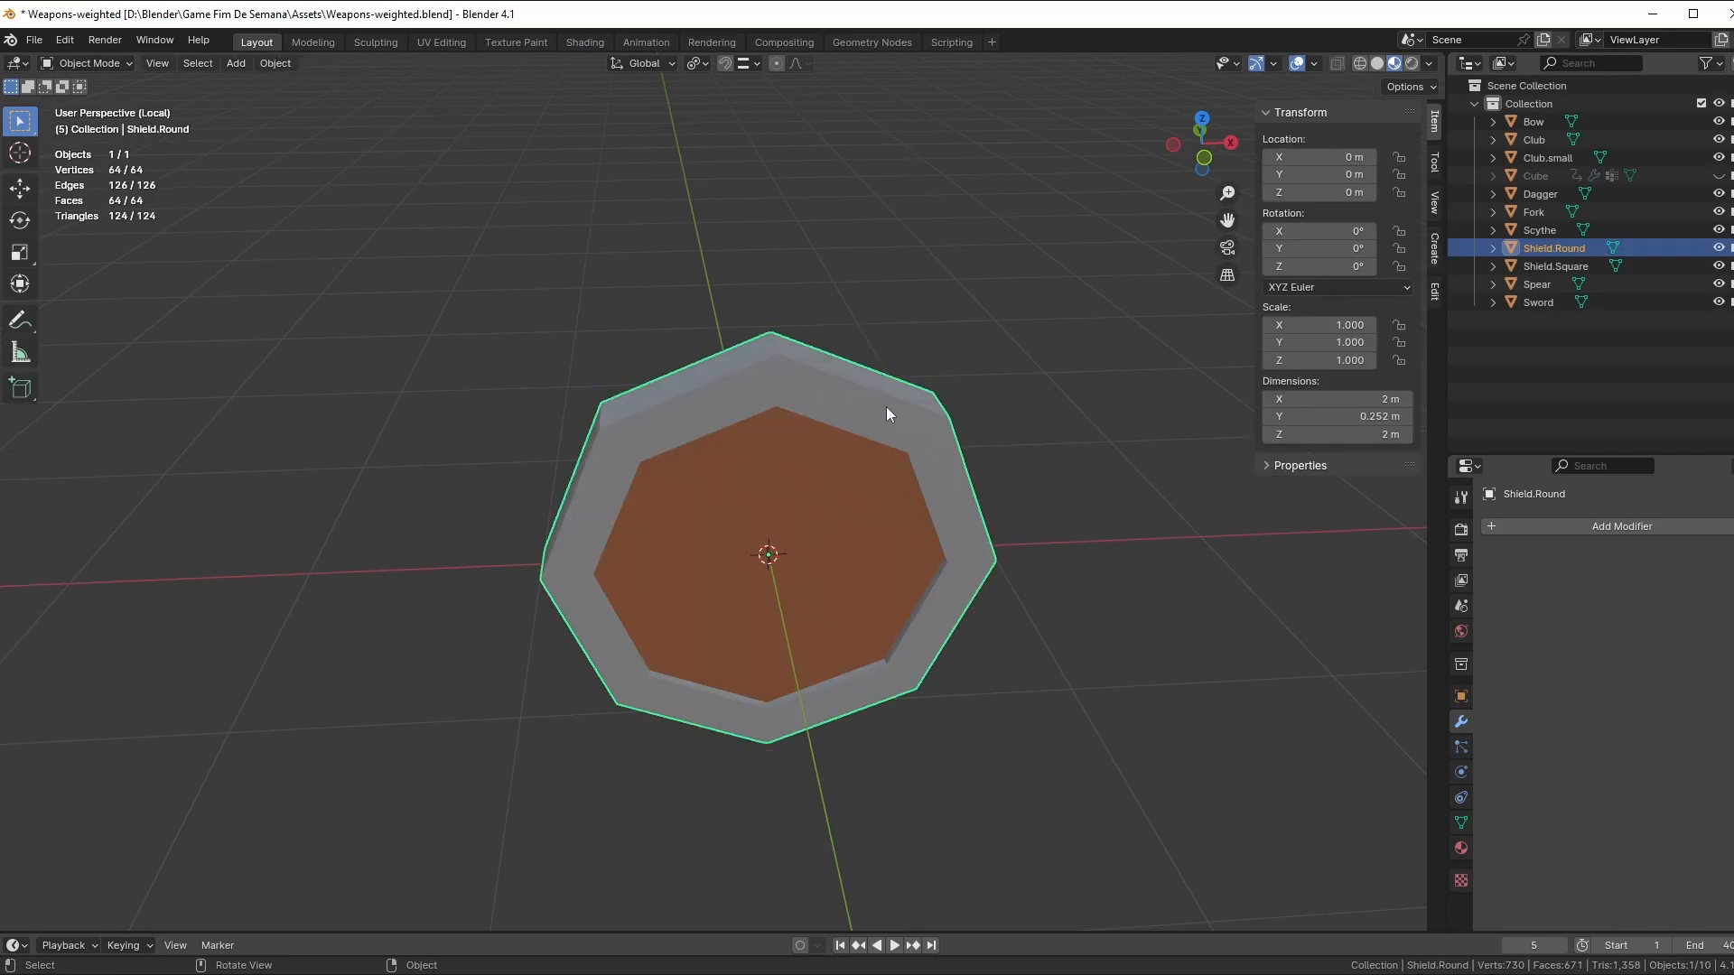
click(1622, 525)
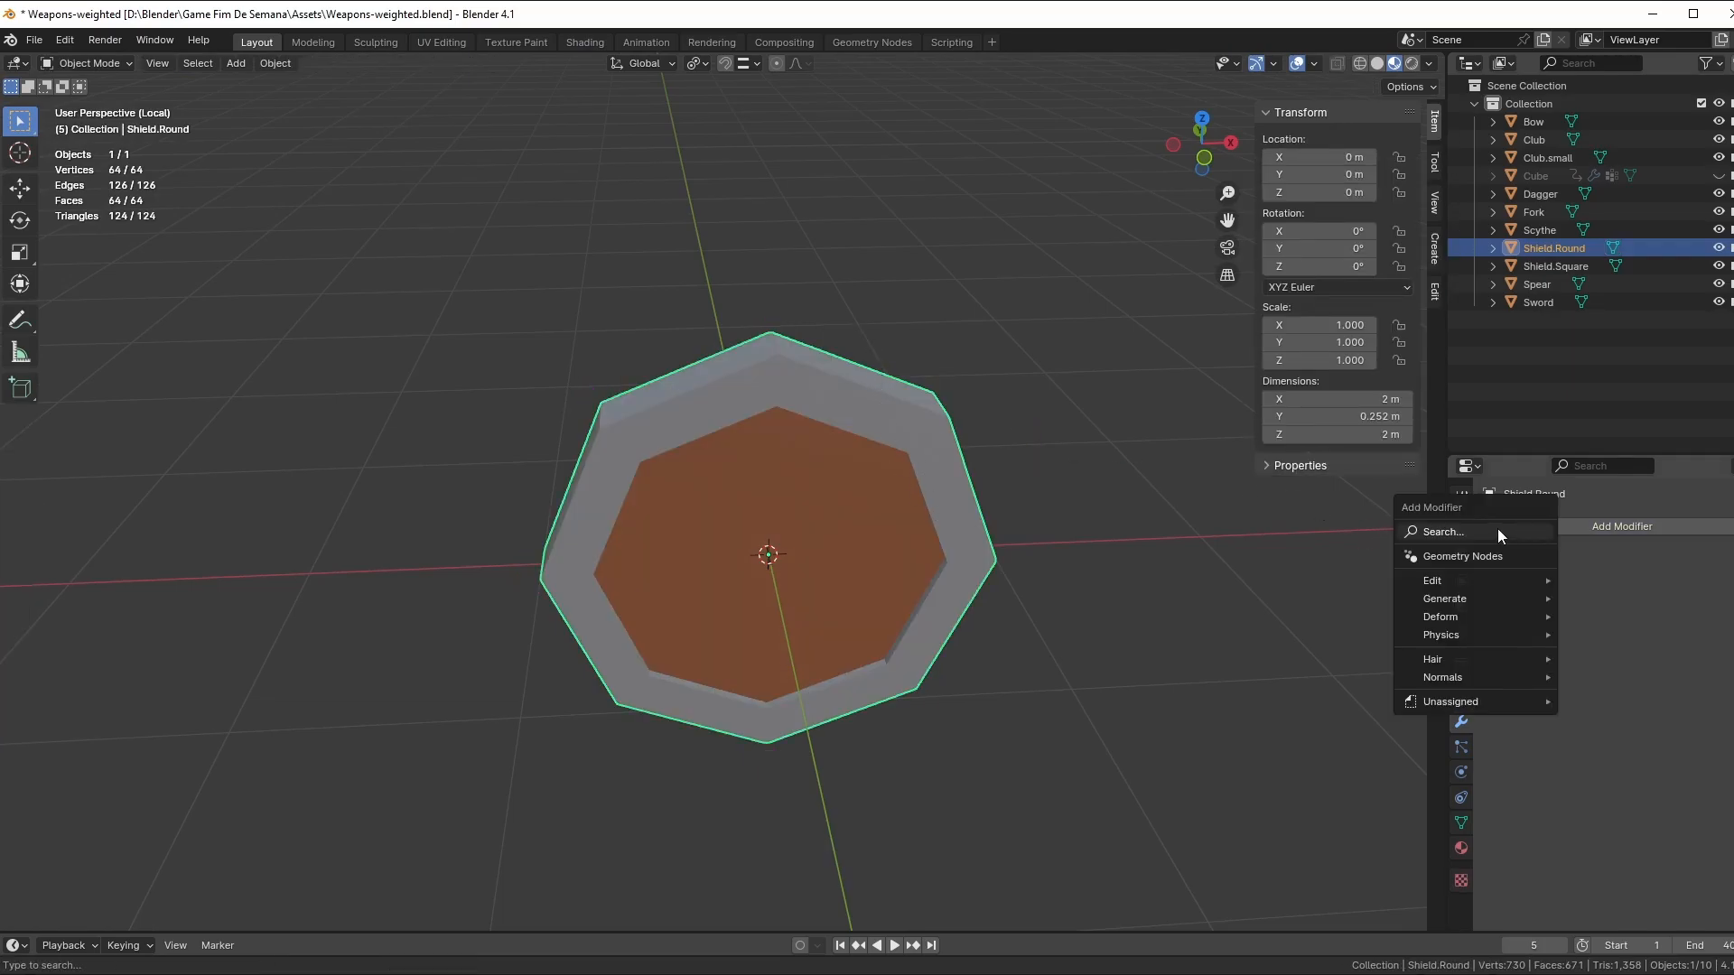
text(wei)
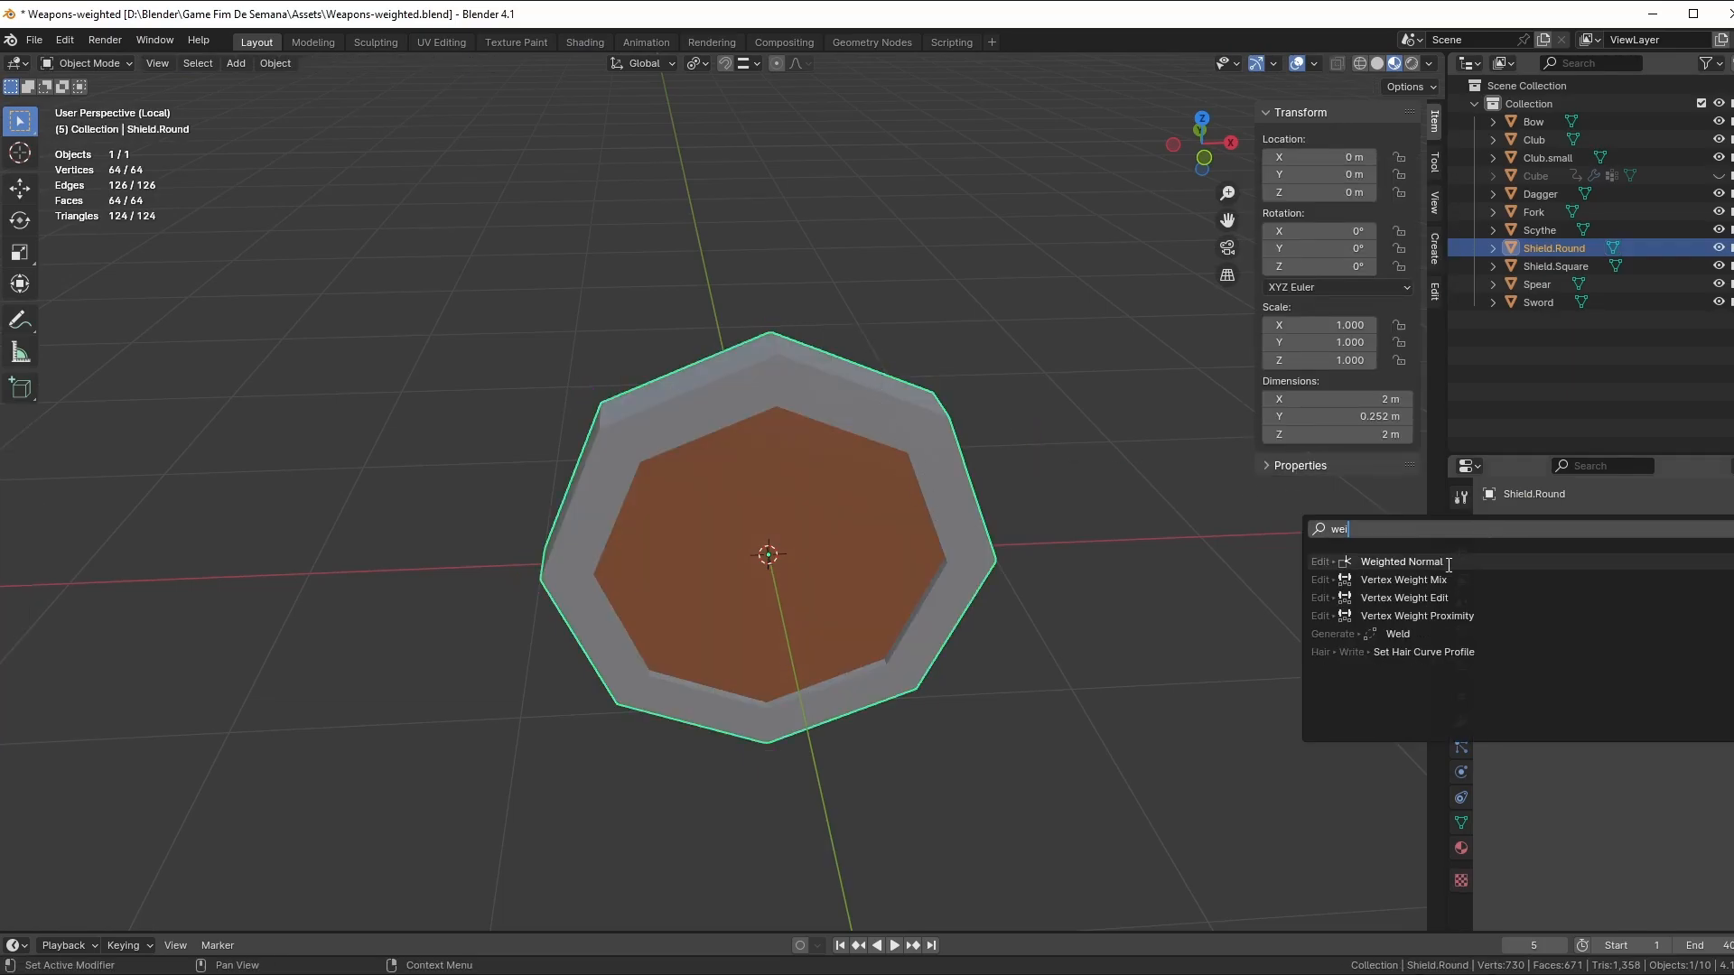
click(1401, 562)
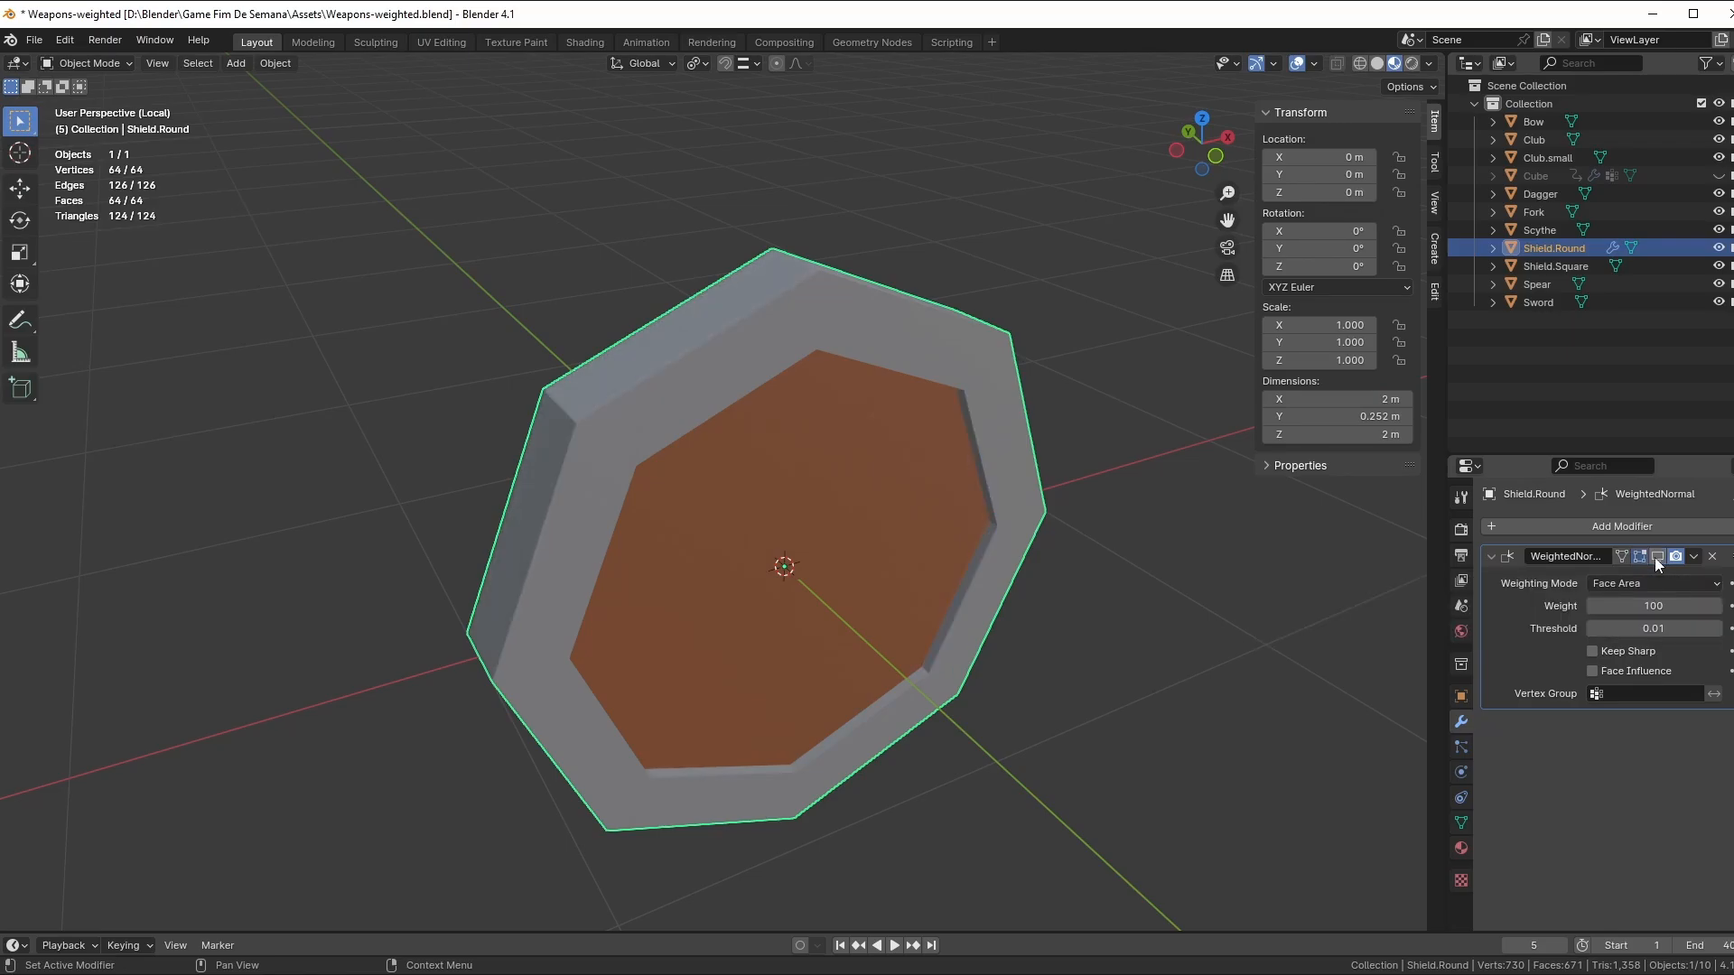
click(1693, 556)
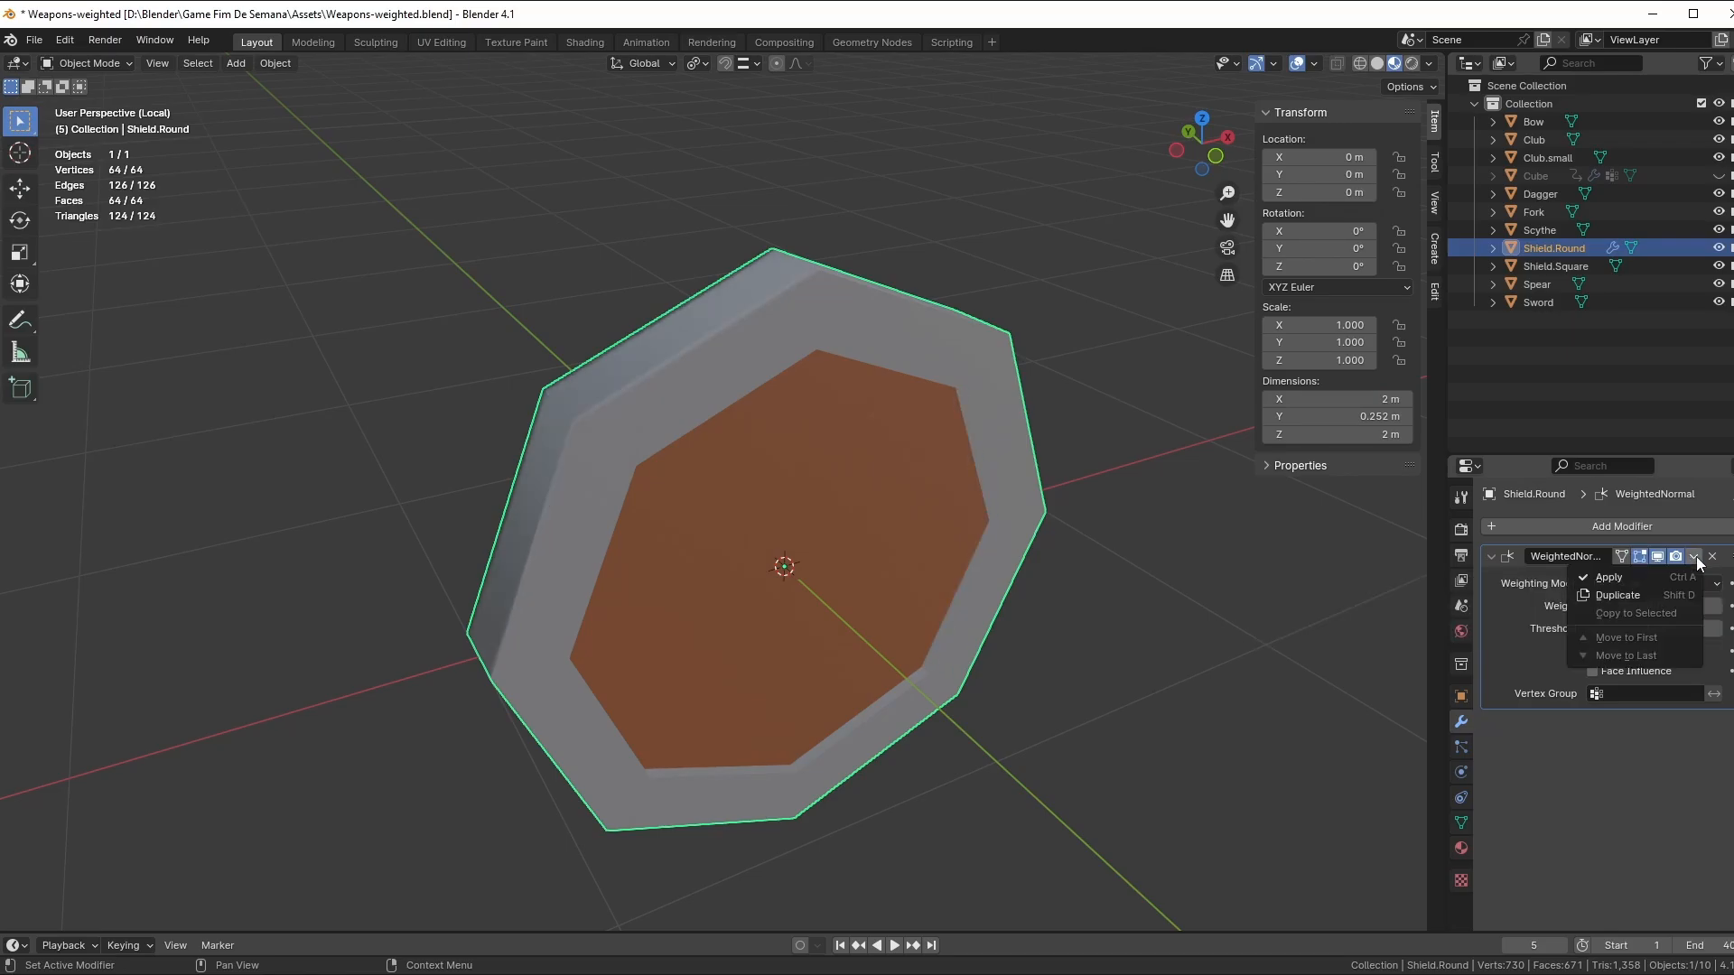
click(1610, 576)
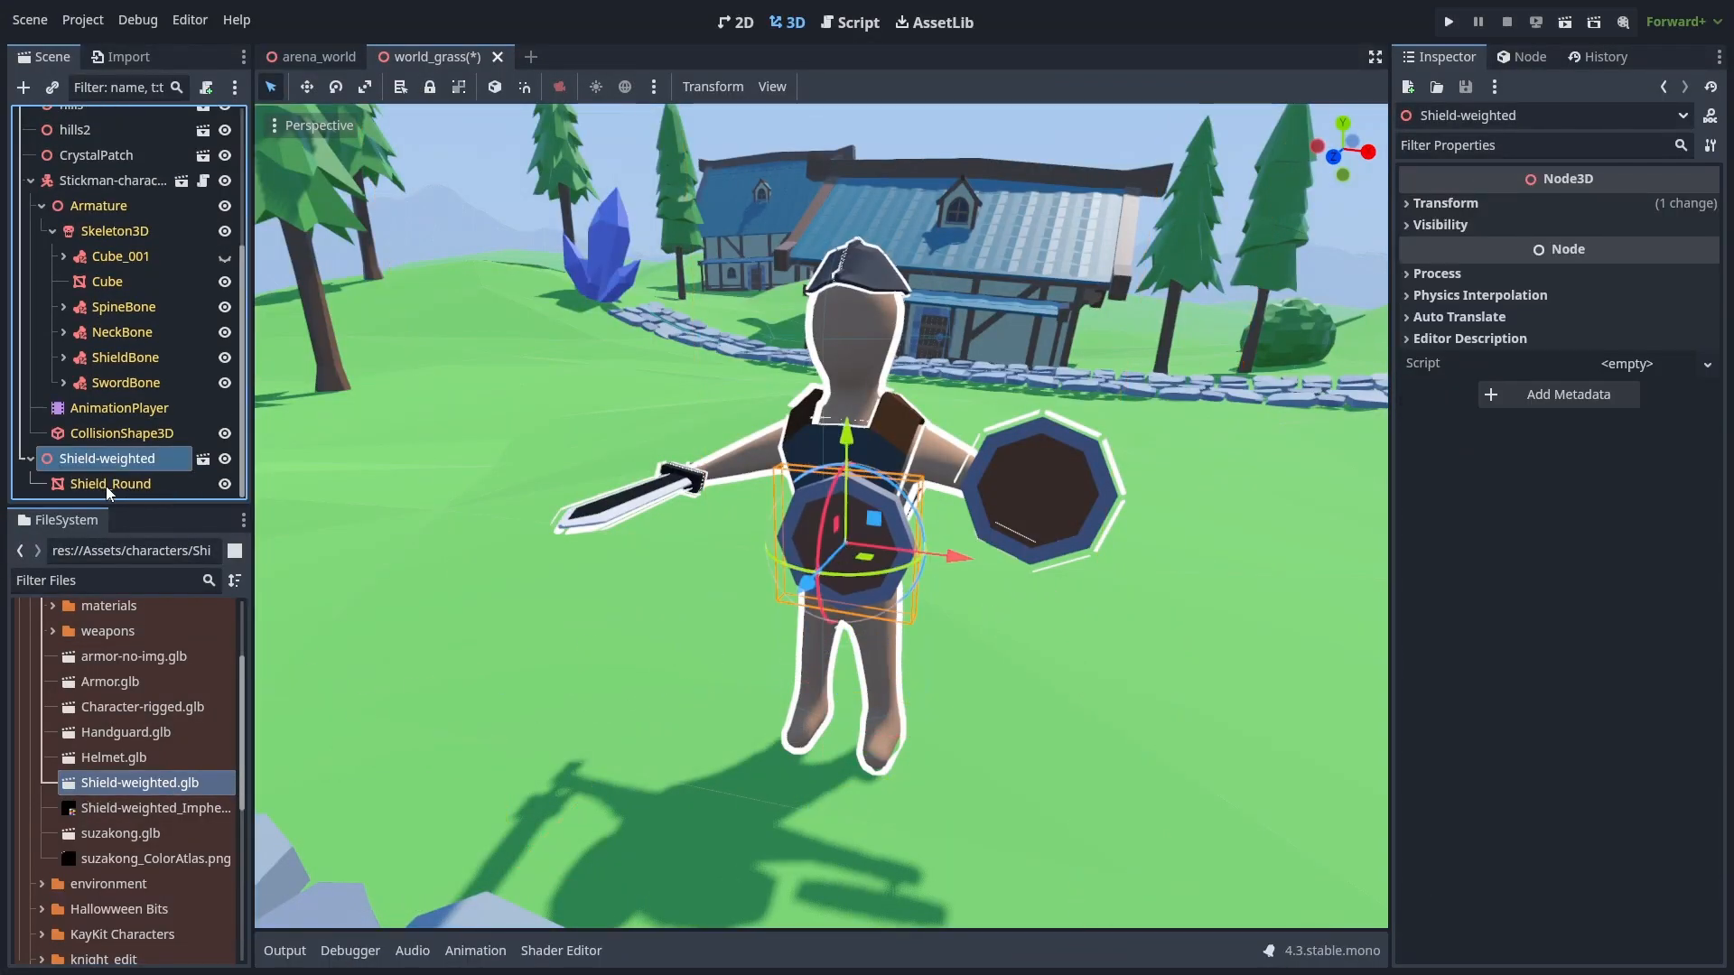
Inspect the weighted Shield_Round's overlay, then run the game and move the outlined character around the village.
click(110, 484)
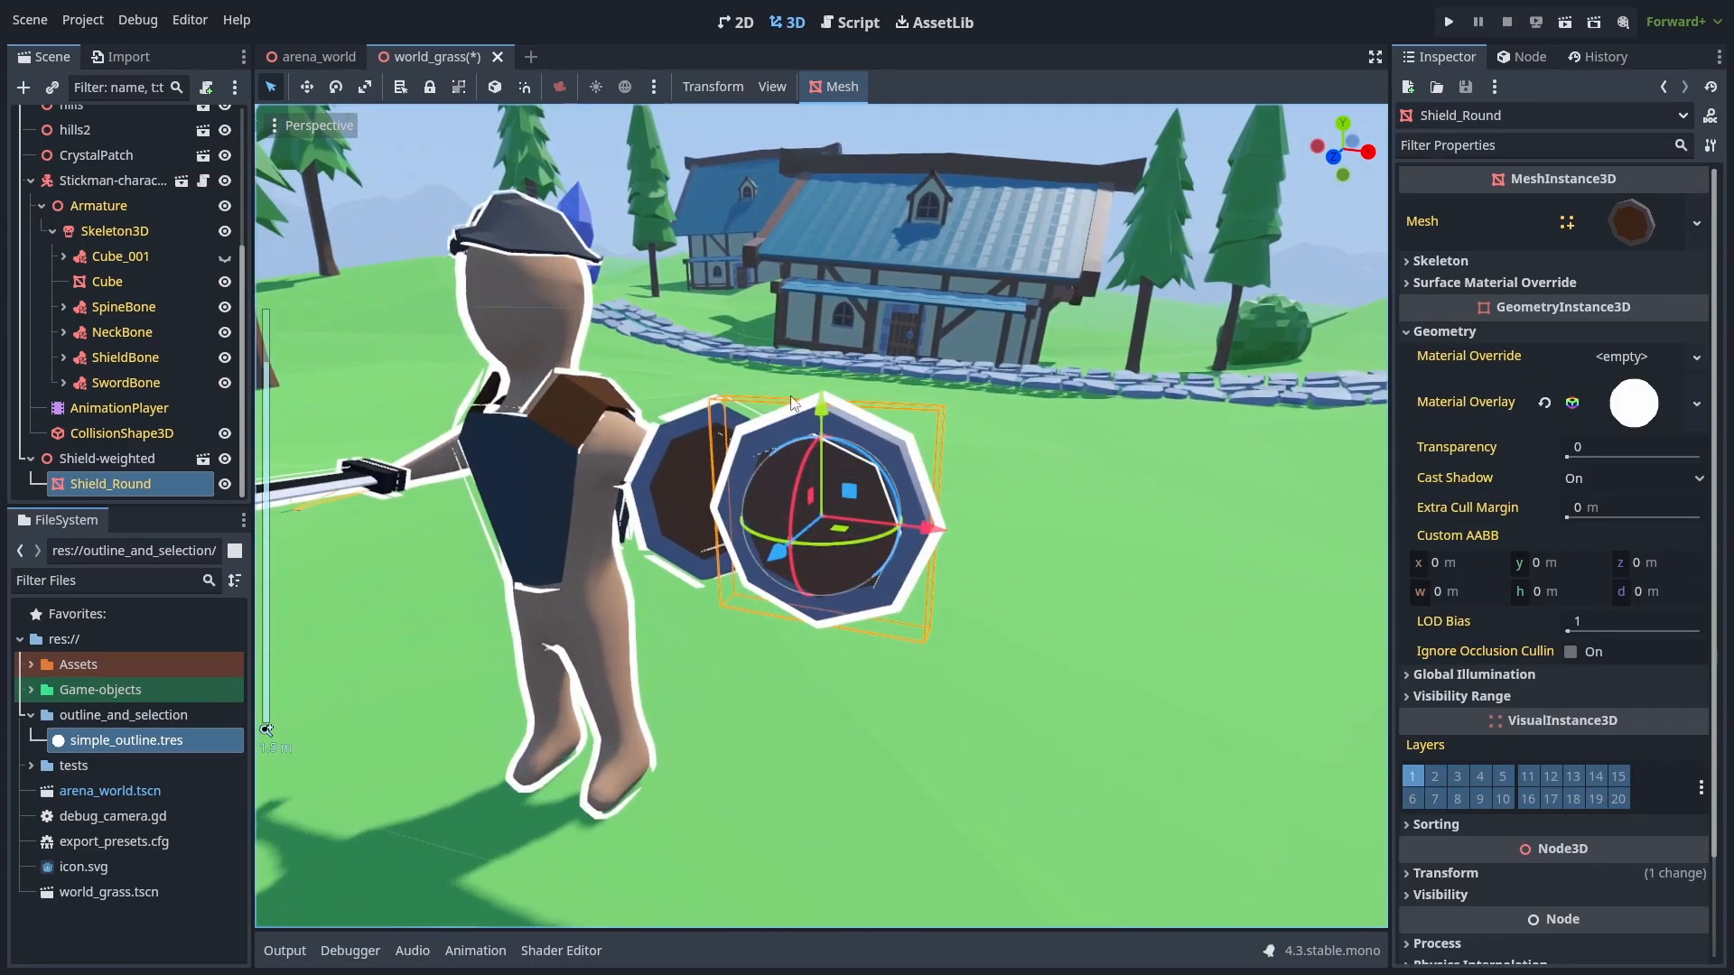
click(117, 121)
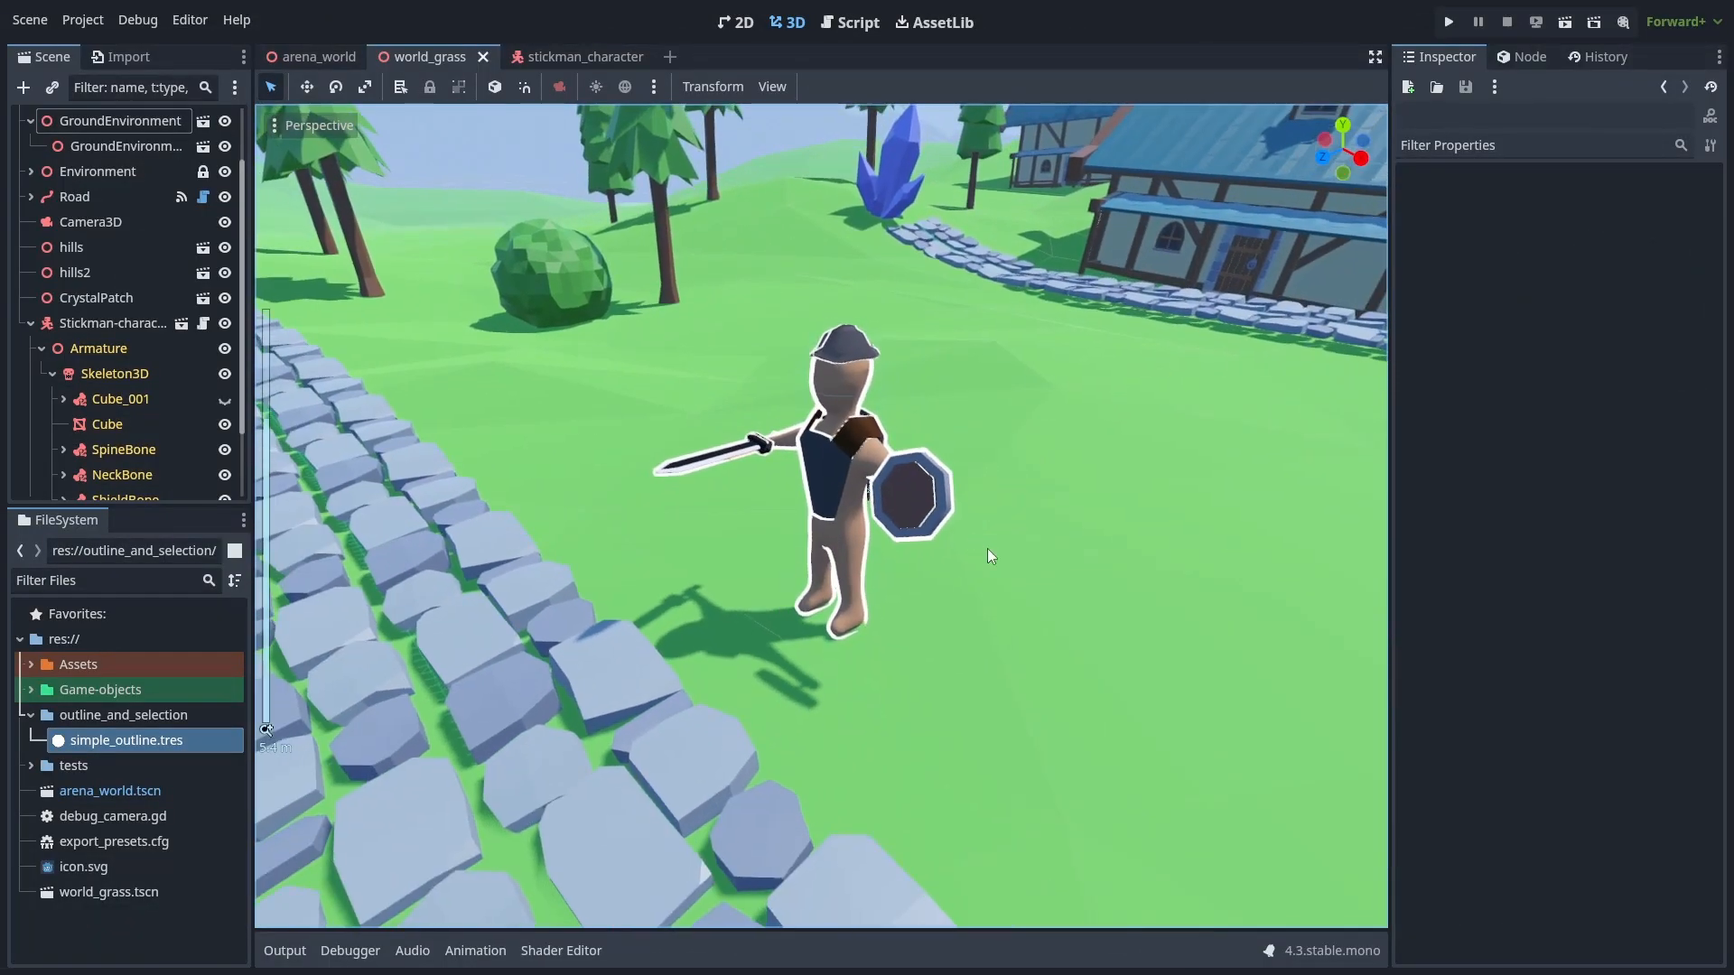
click(1446, 22)
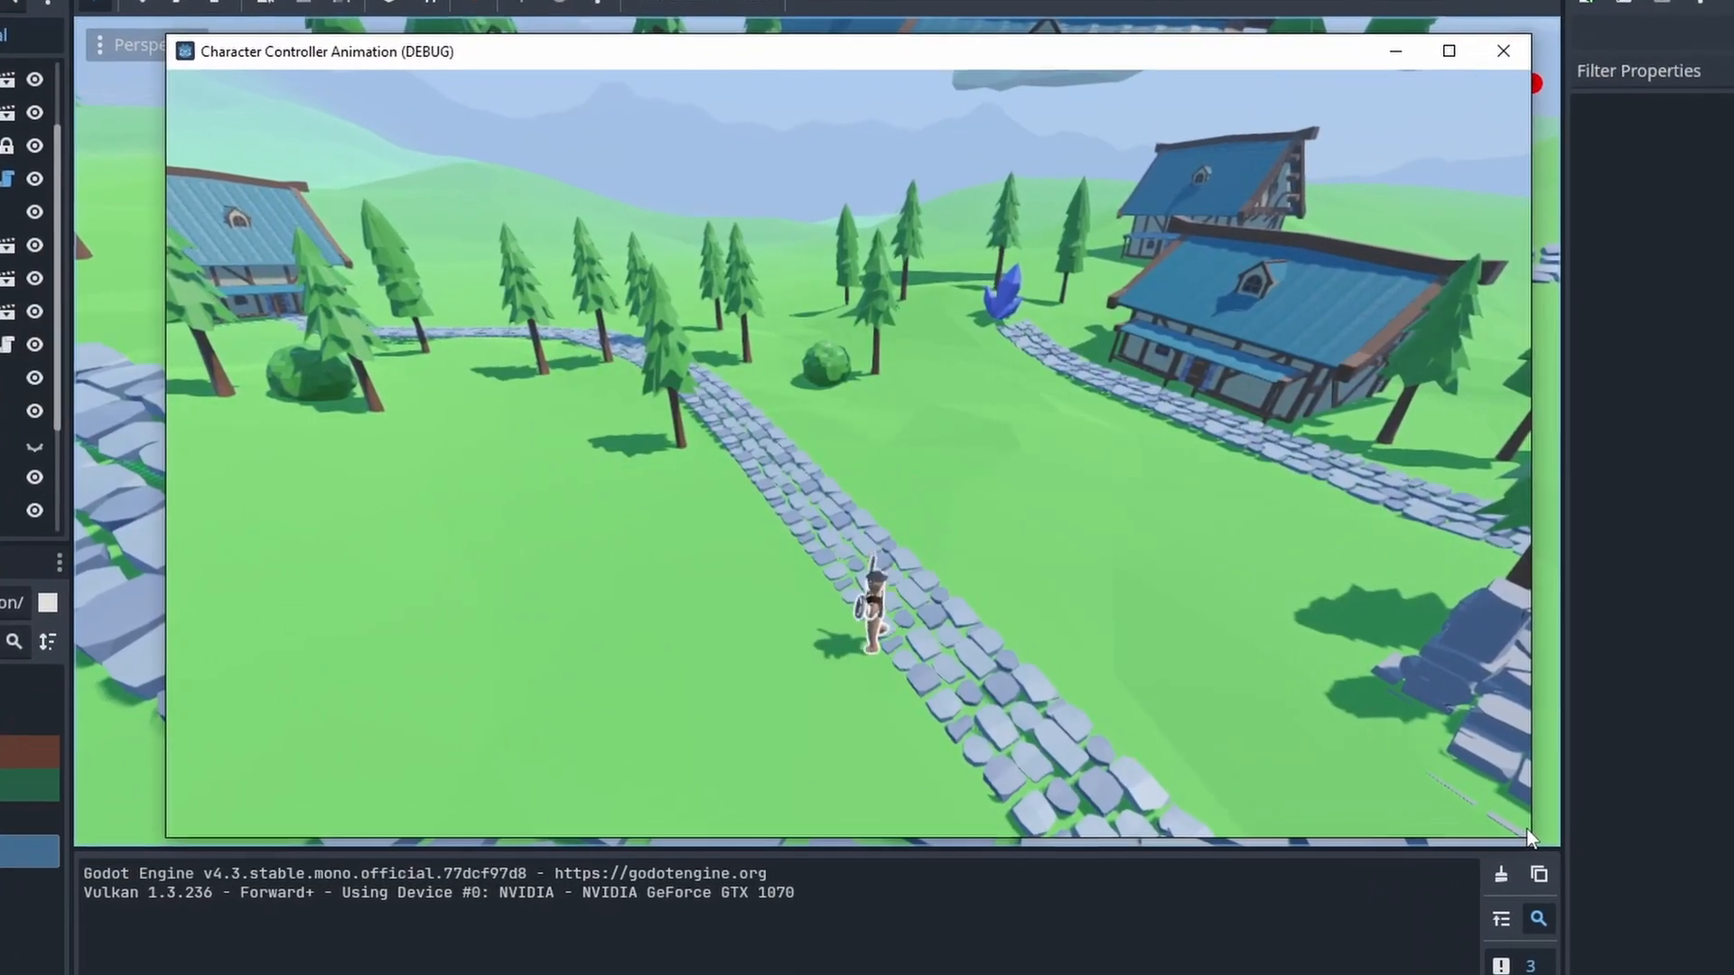
click(1447, 50)
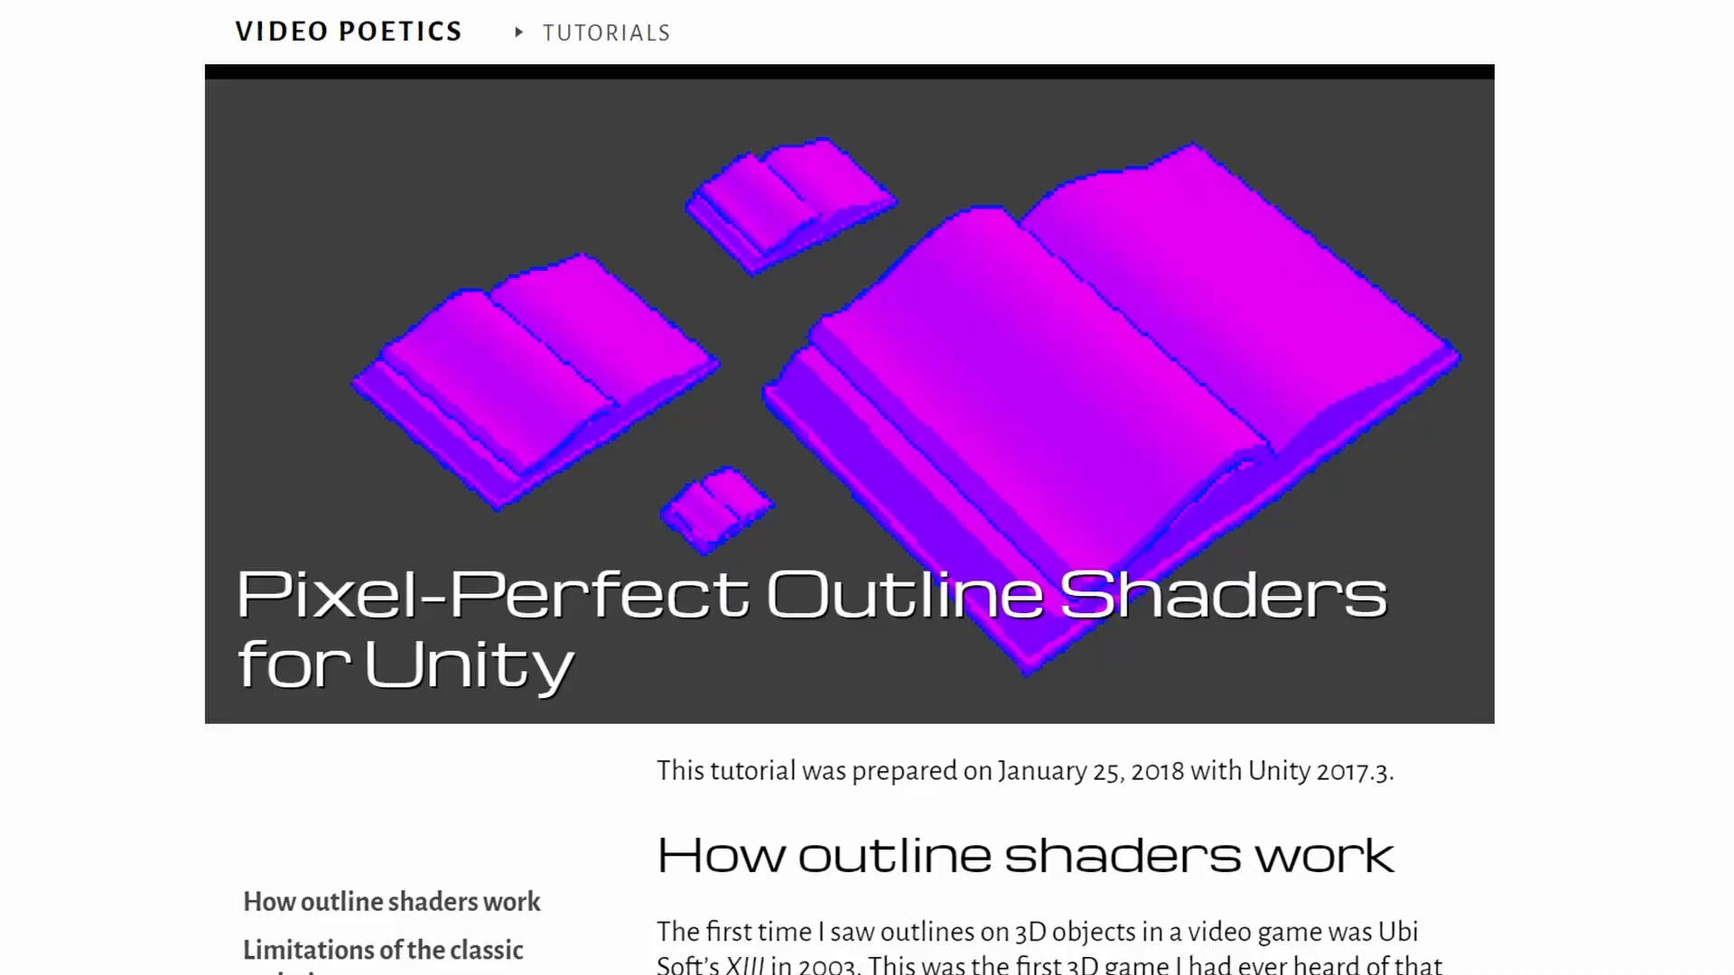
Read through the outline shader tutorial and copy the Pixel Perfect outline Shader code.
scroll(down, 3)
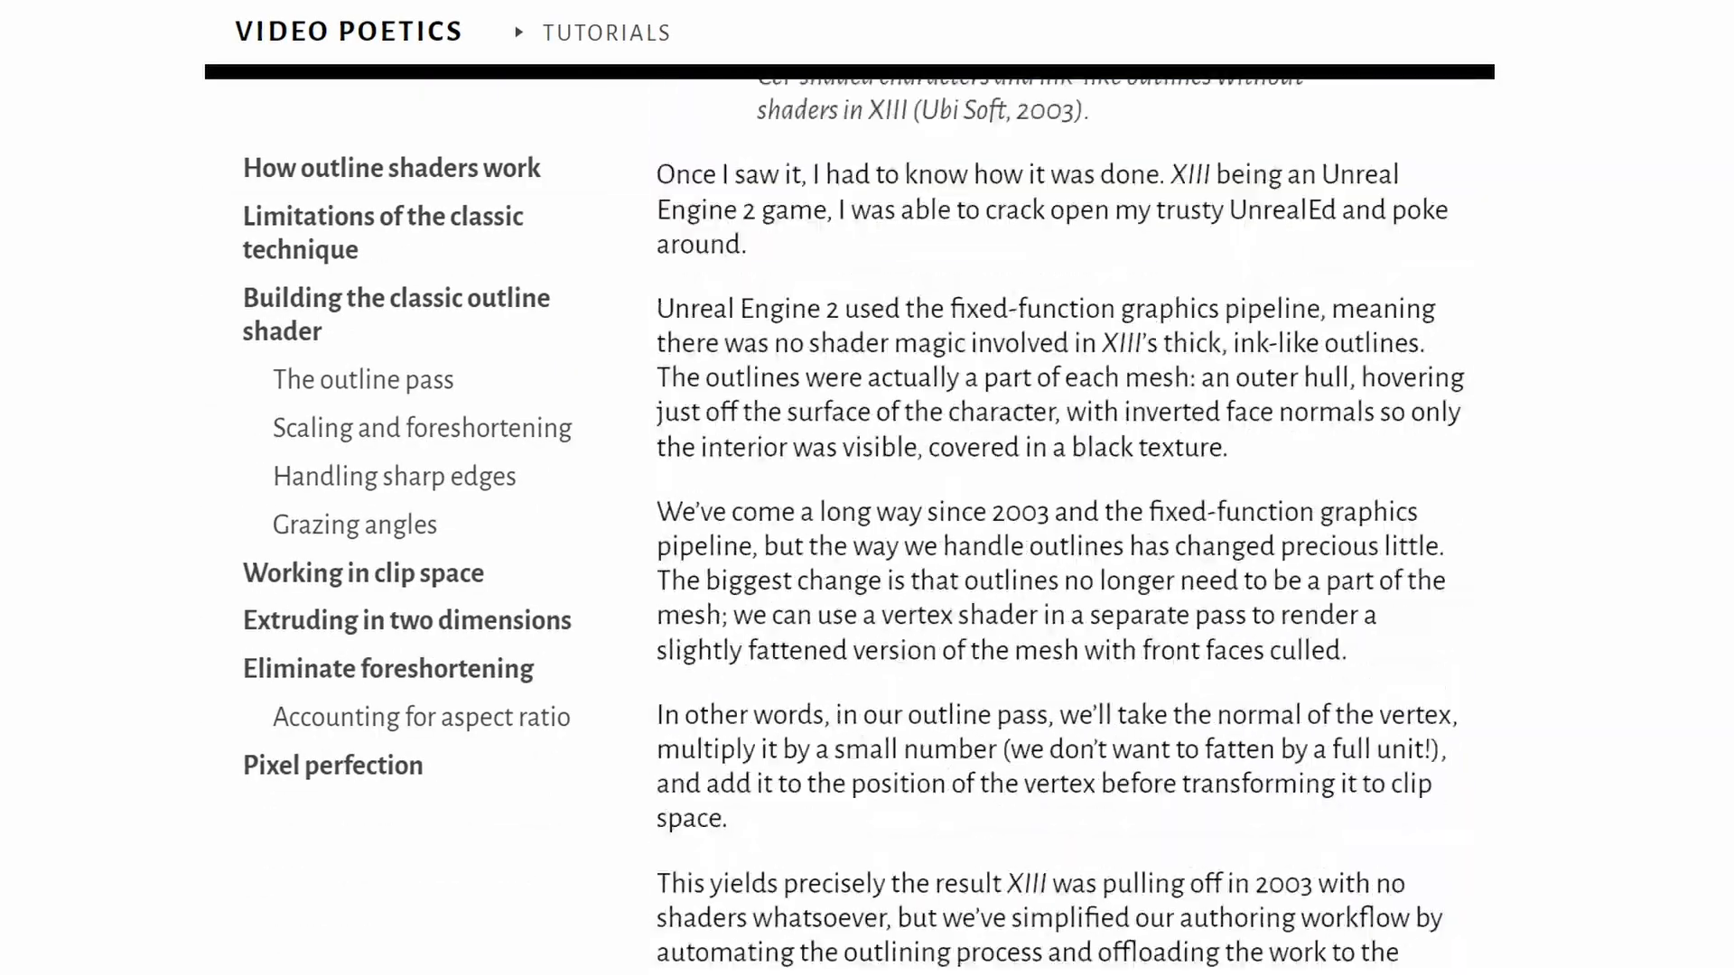
scroll(down, 3)
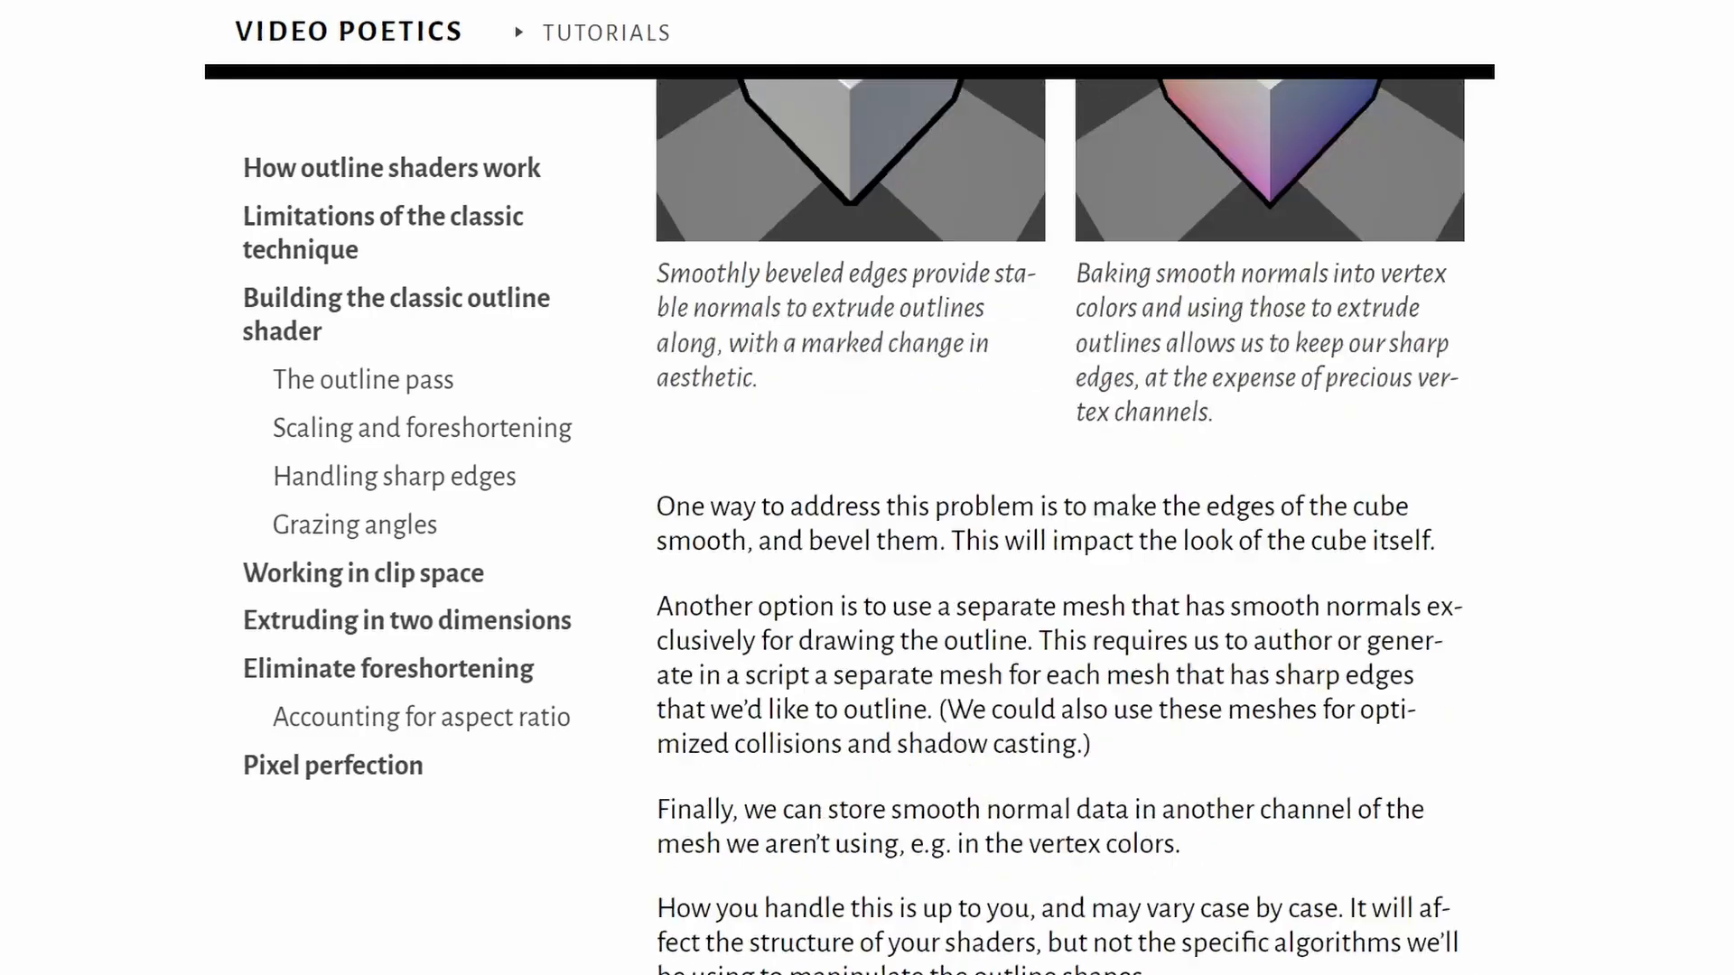
scroll(down, 3)
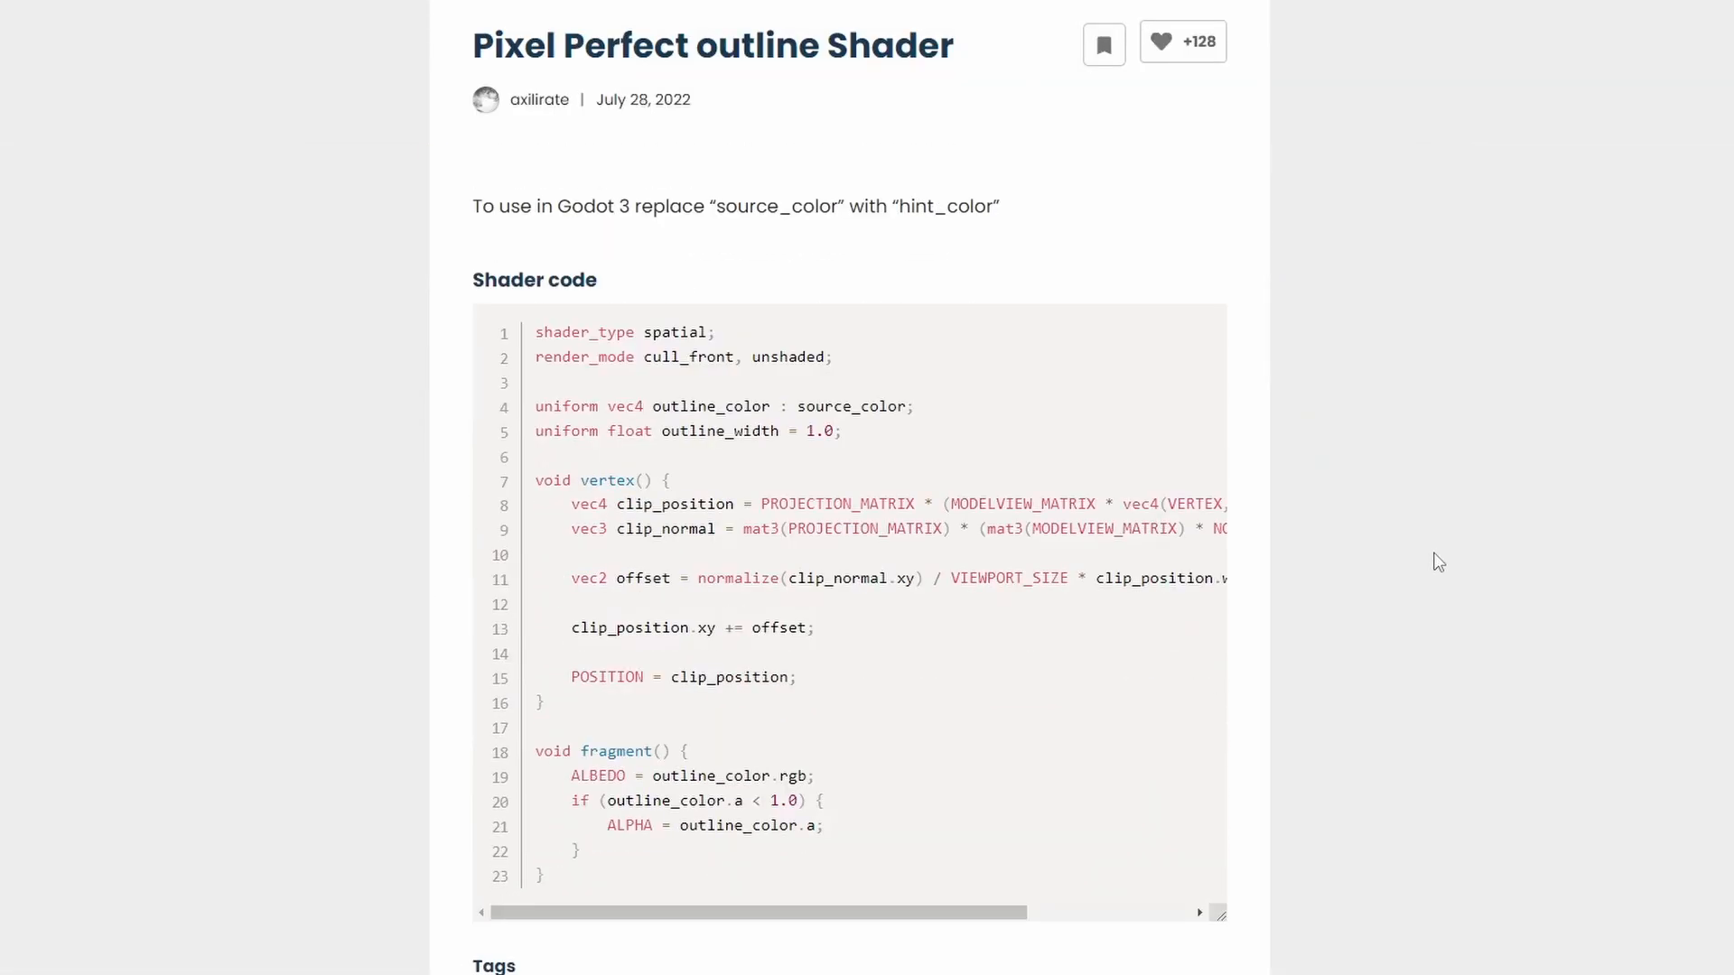
click(1154, 231)
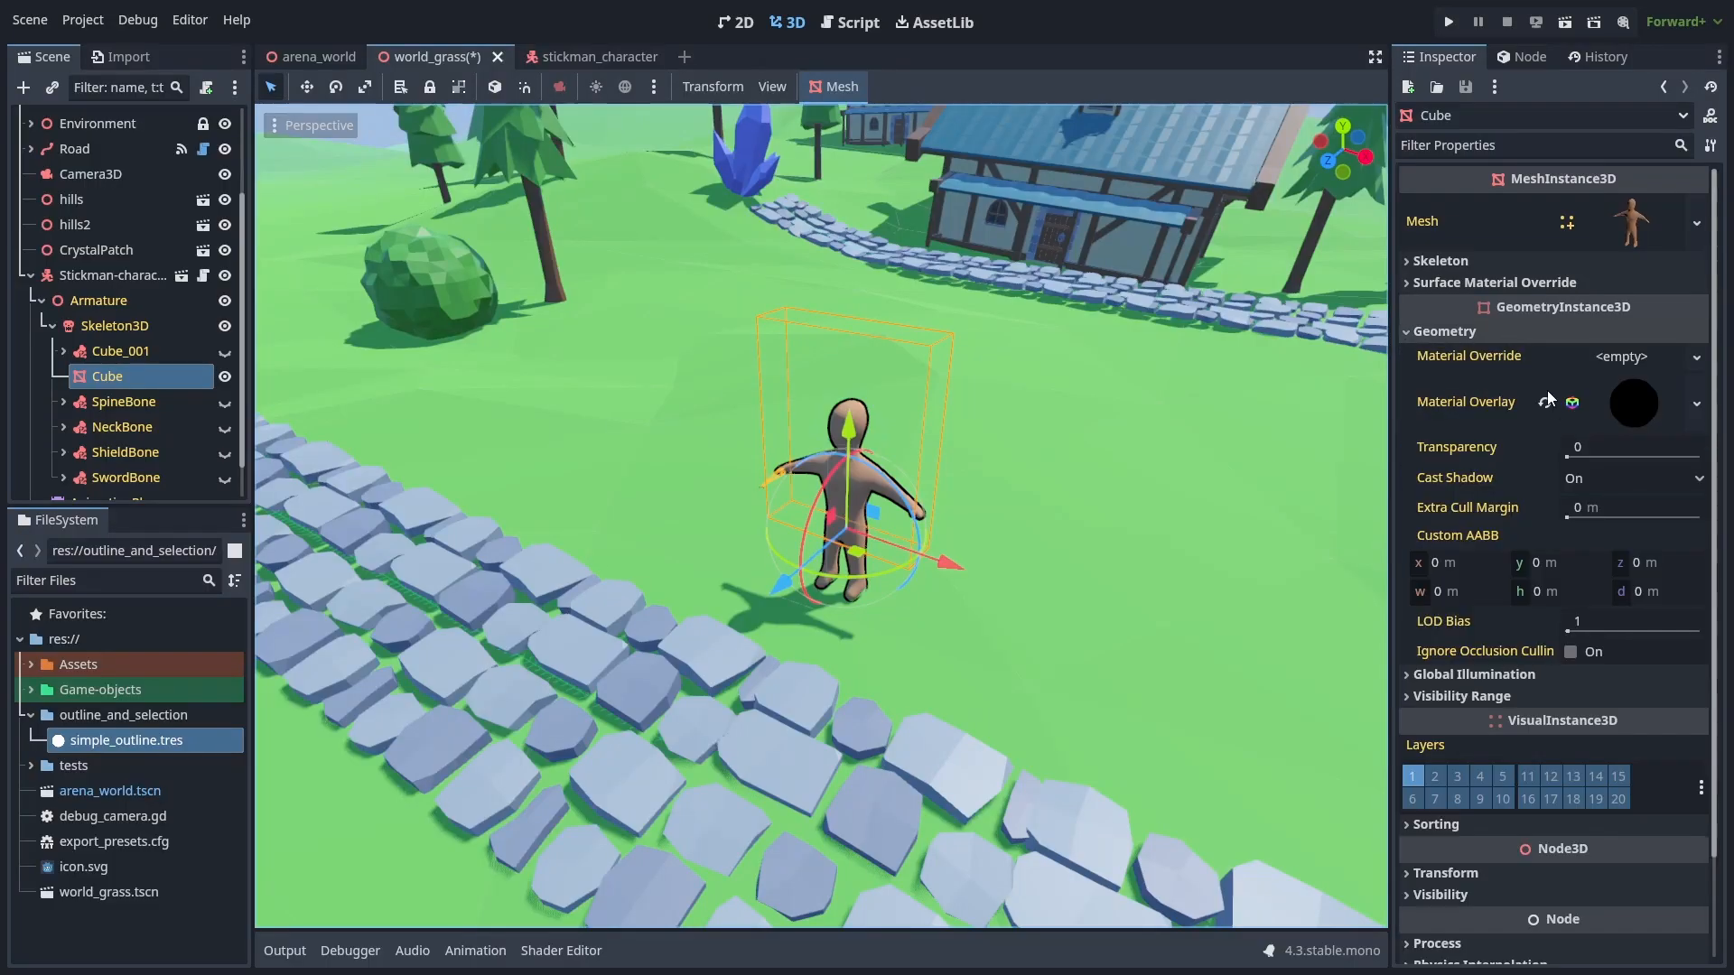
Assign a new ShaderMaterial overlay on Cube with a newly created outline shader file opened for editing.
click(1696, 387)
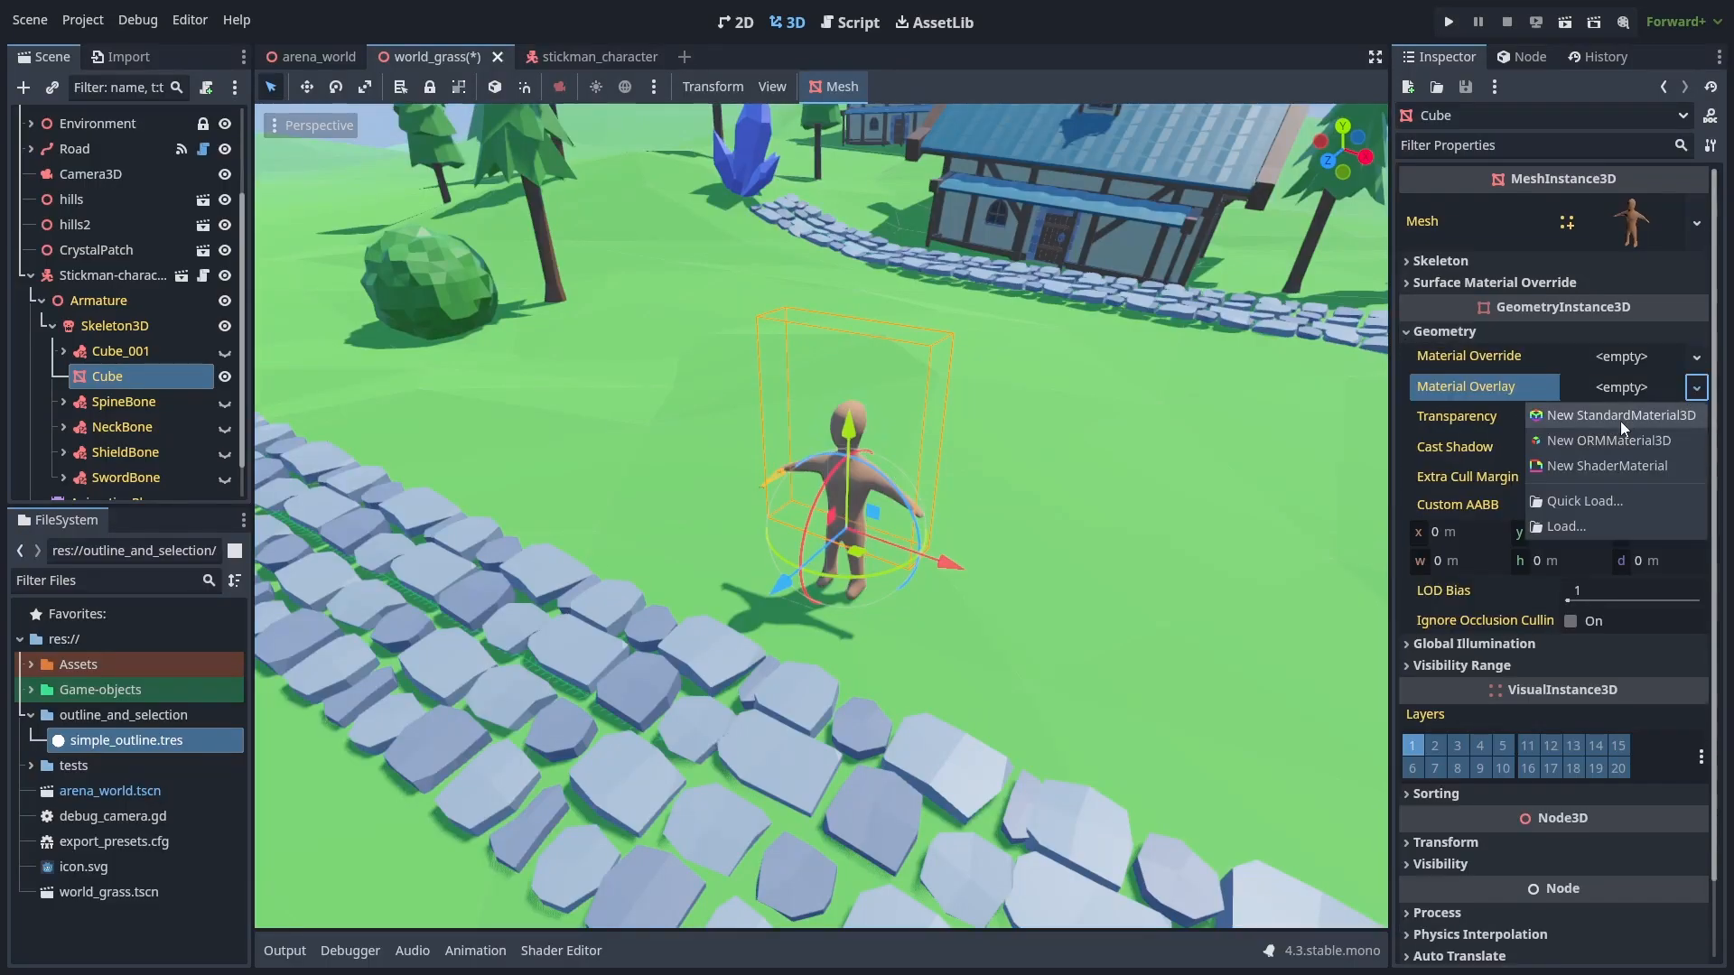
click(1604, 466)
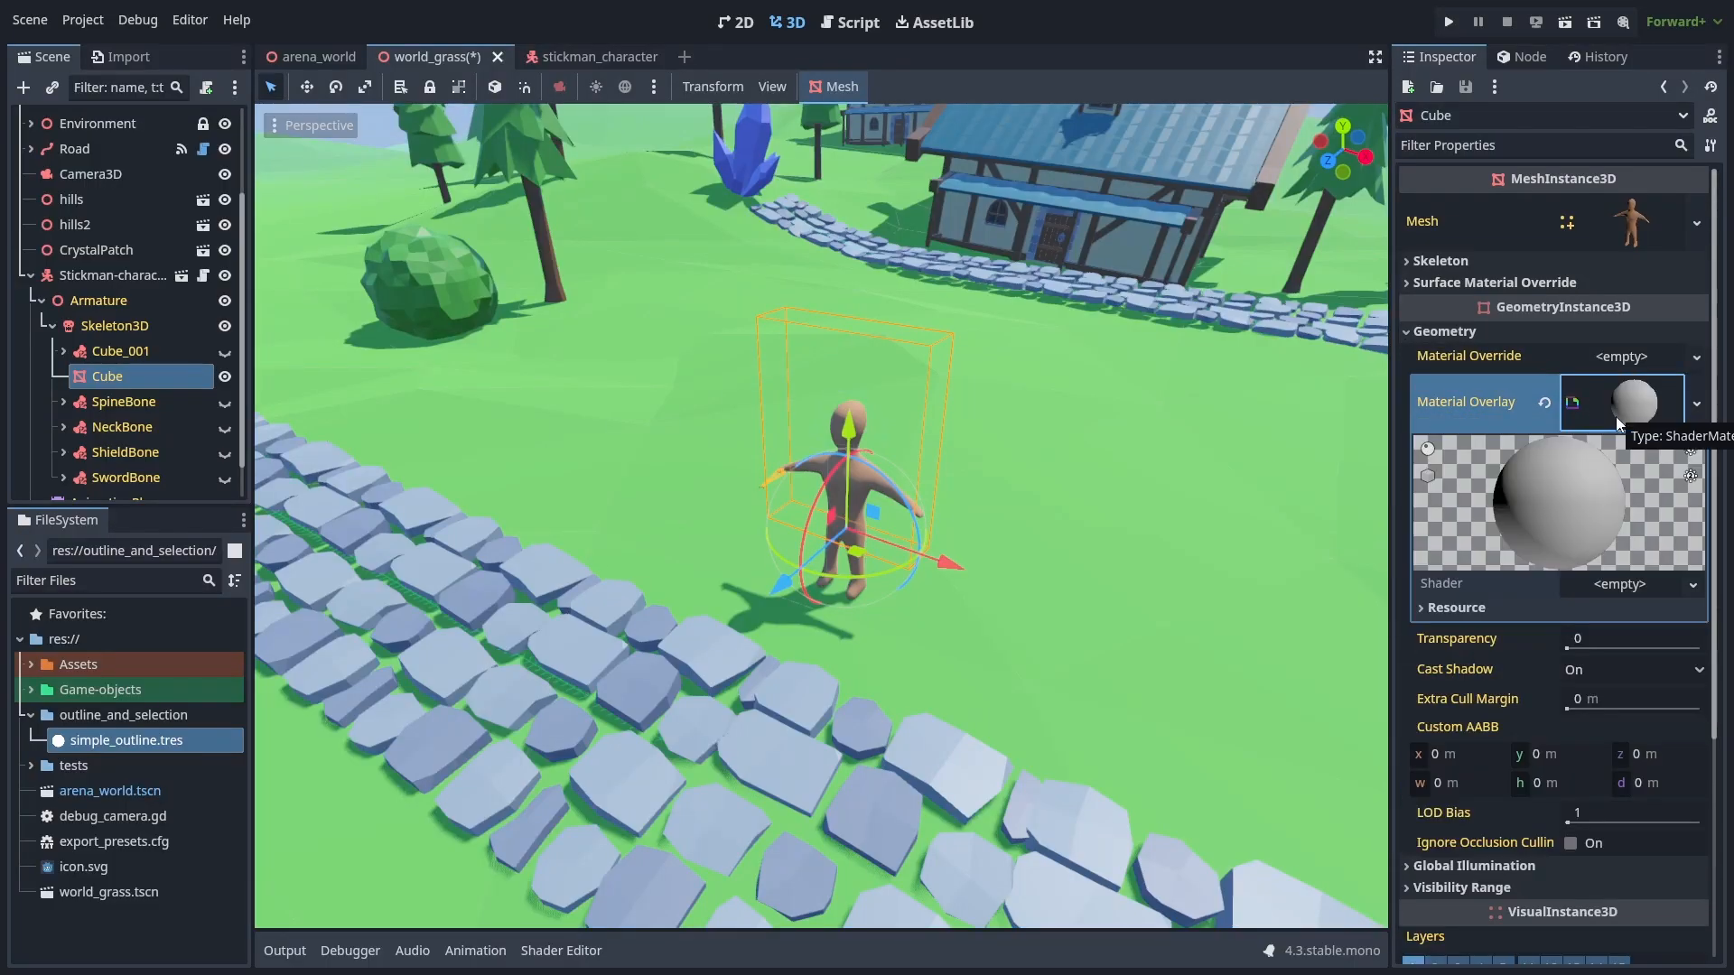
click(1620, 583)
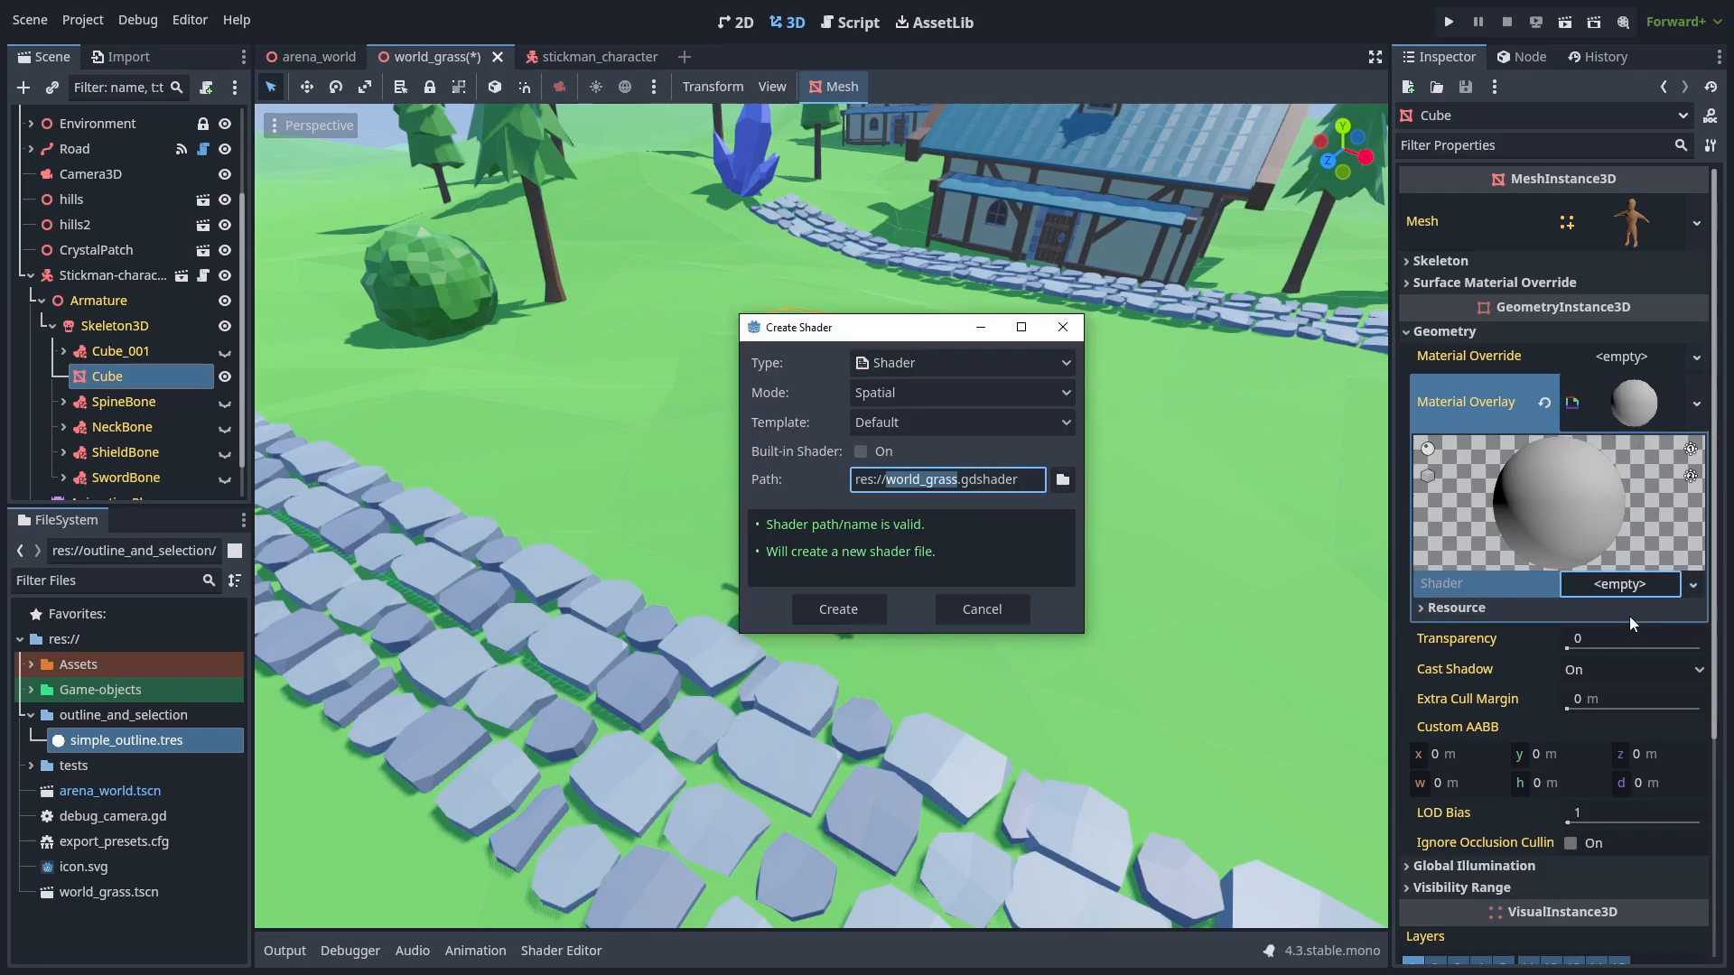
click(836, 608)
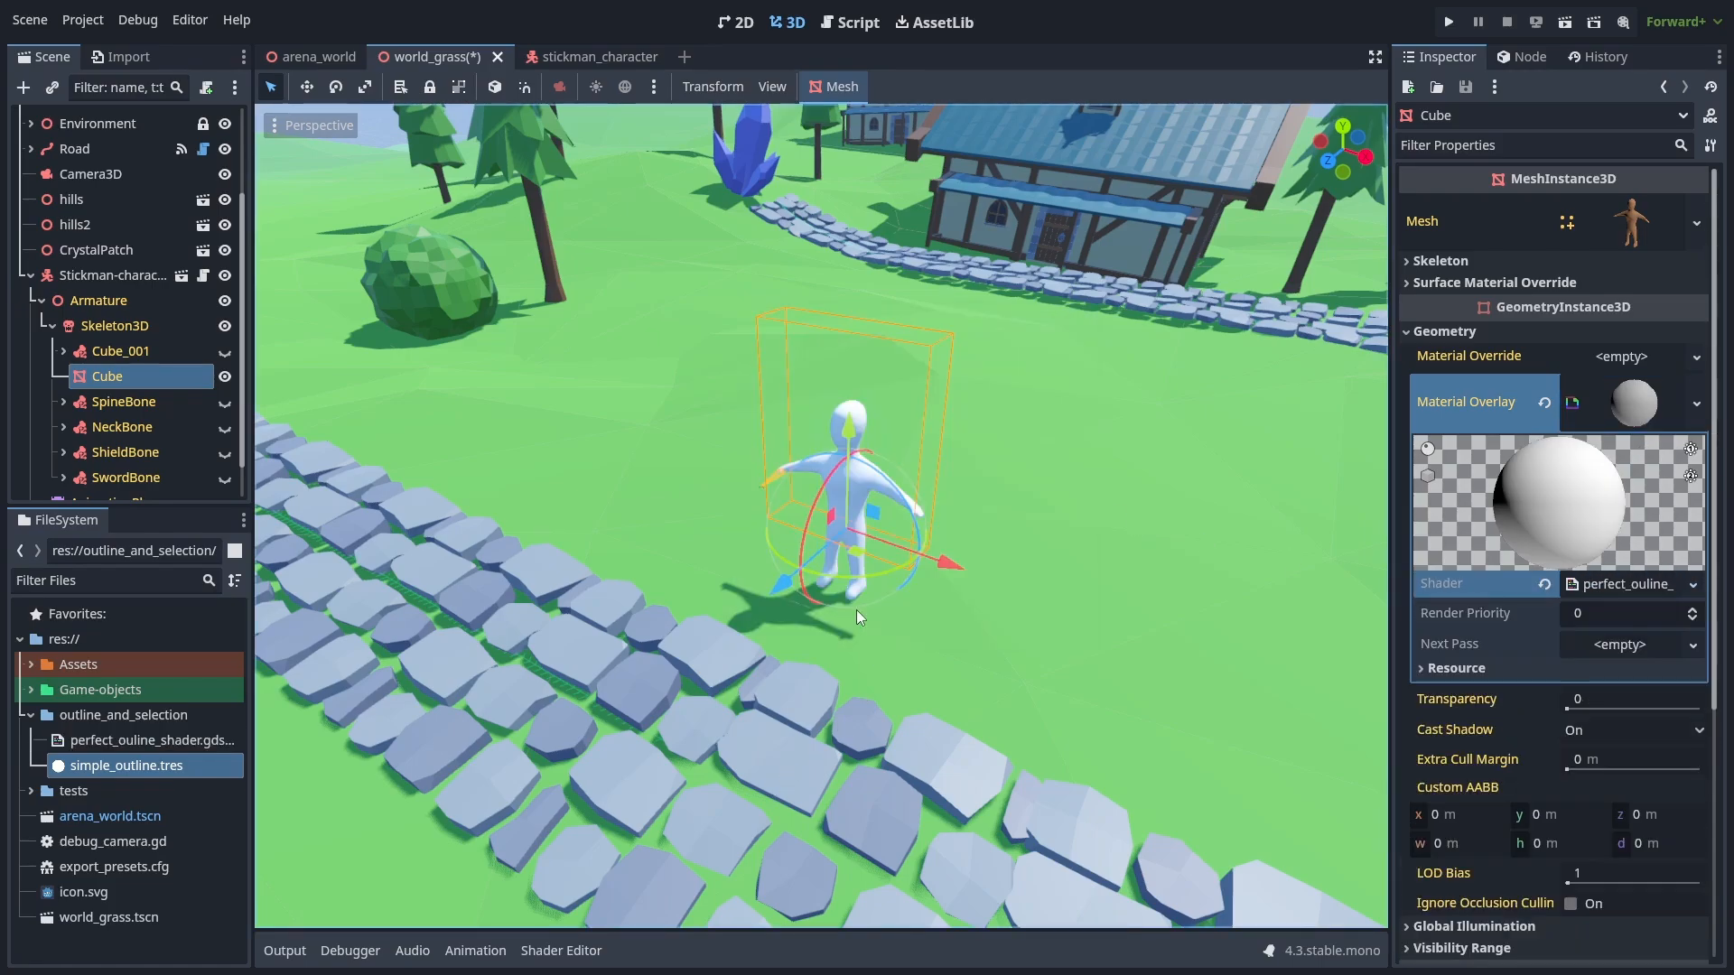
click(559, 950)
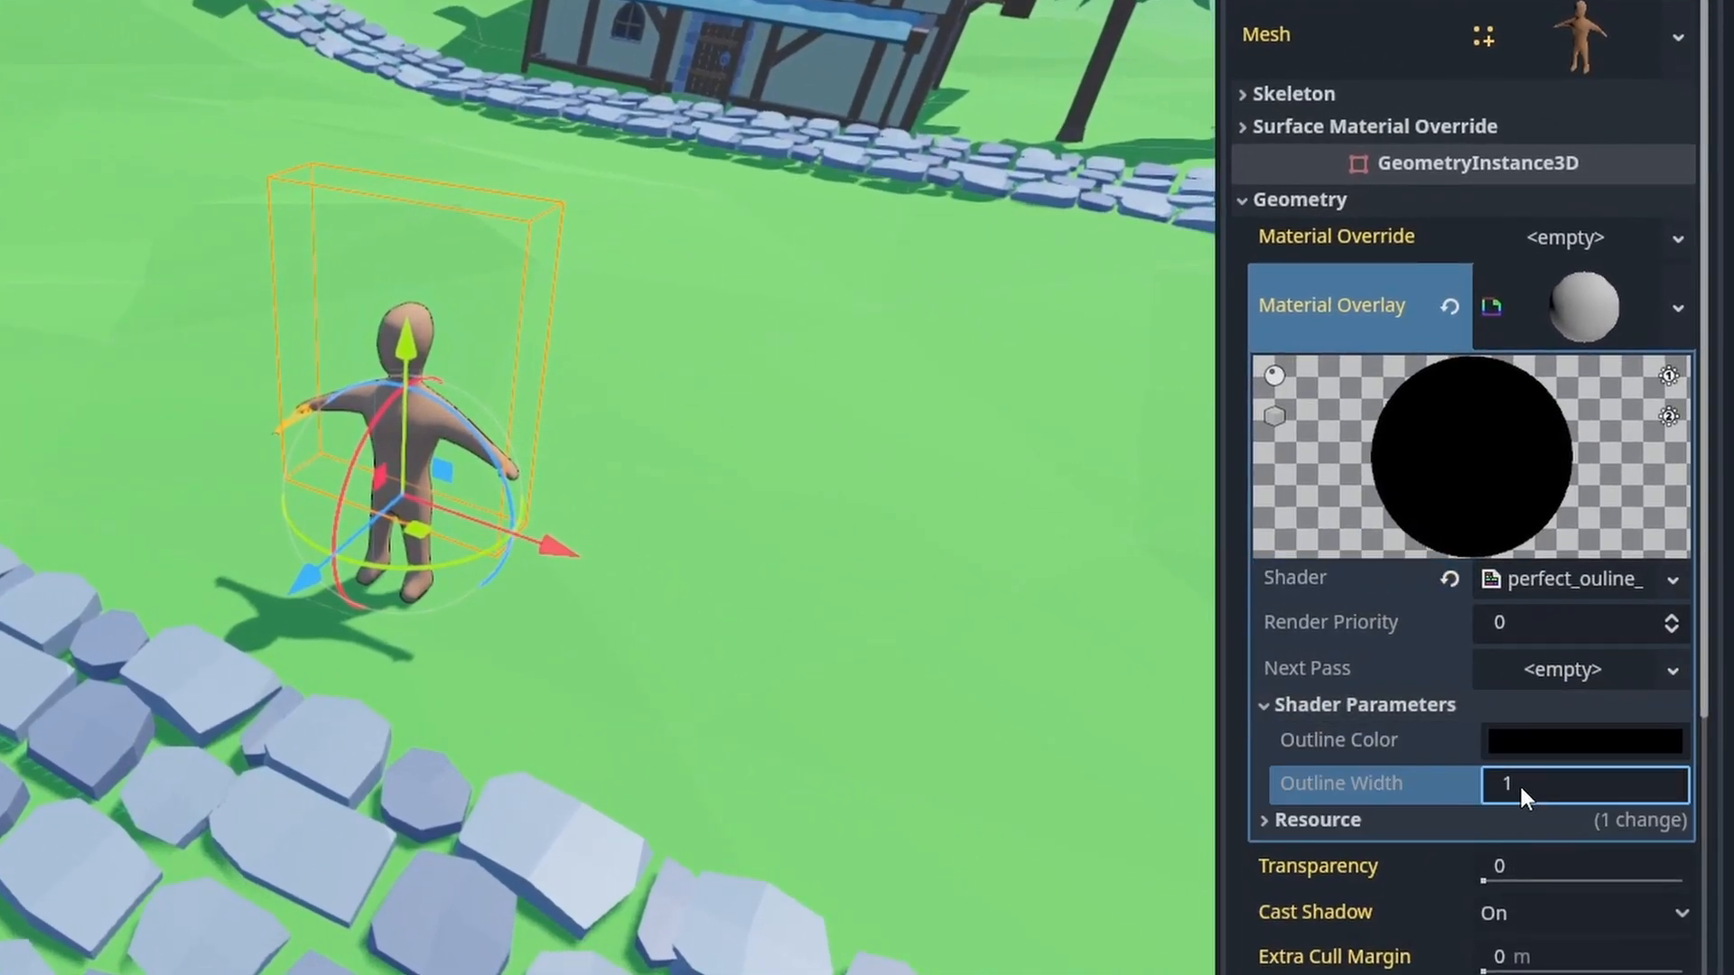
Set the outline width value and save the material as outline_material.tres.
text(6)
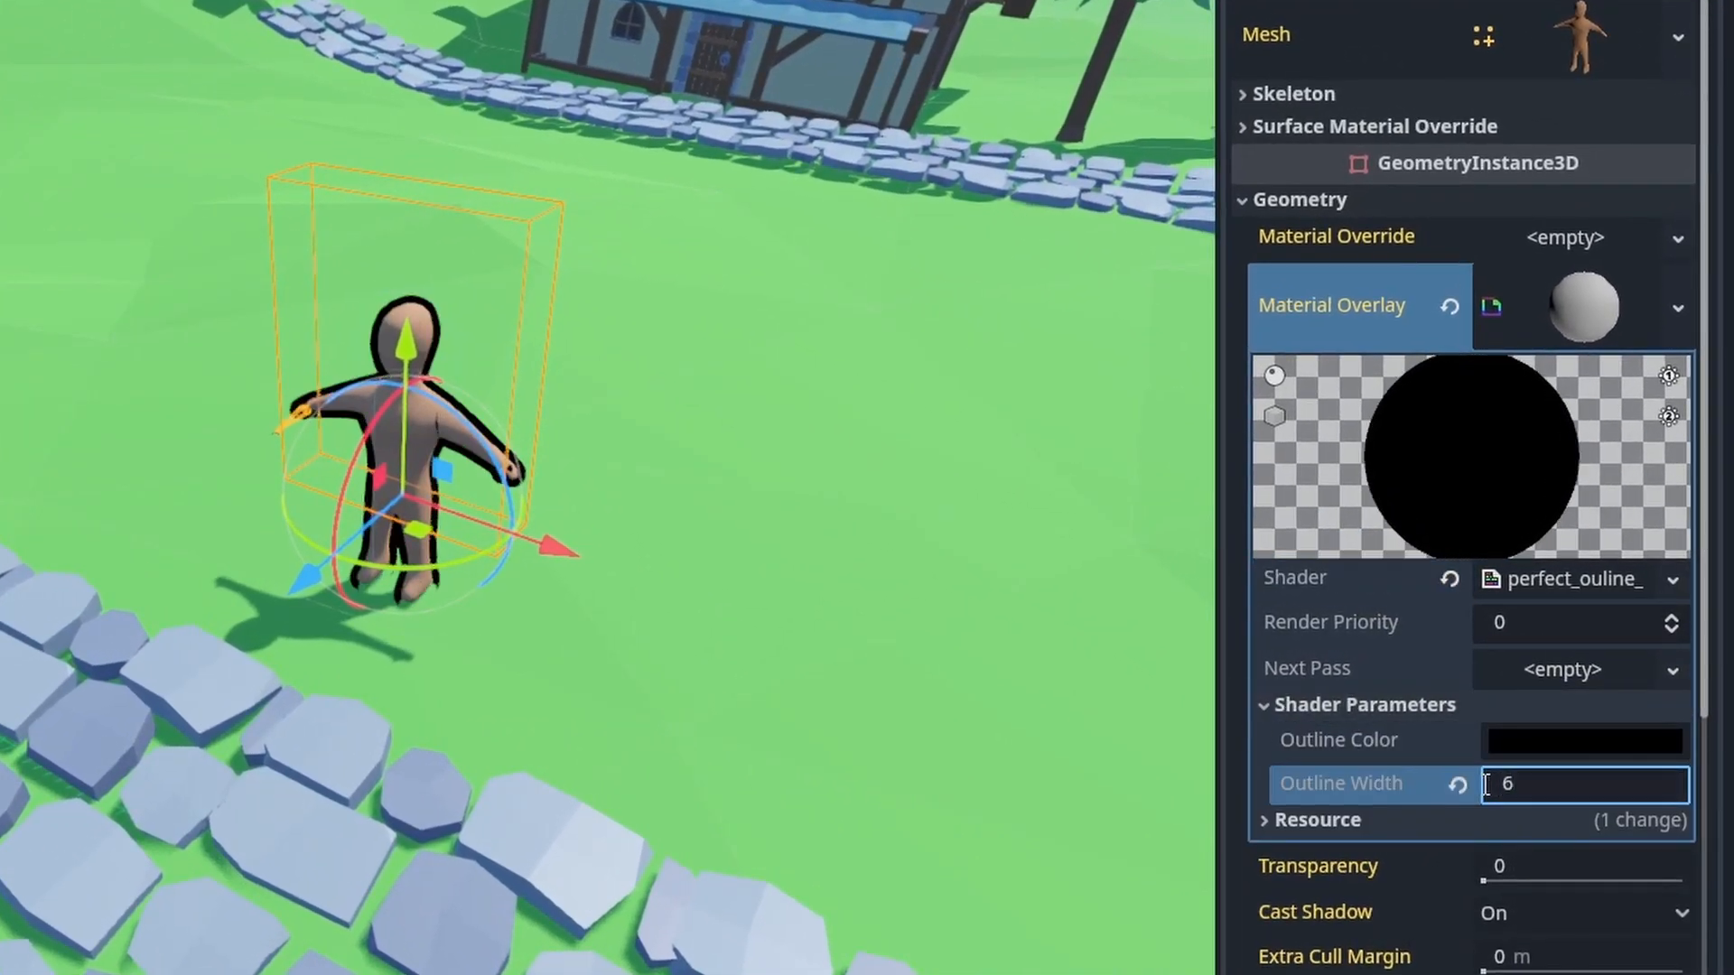
click(1584, 740)
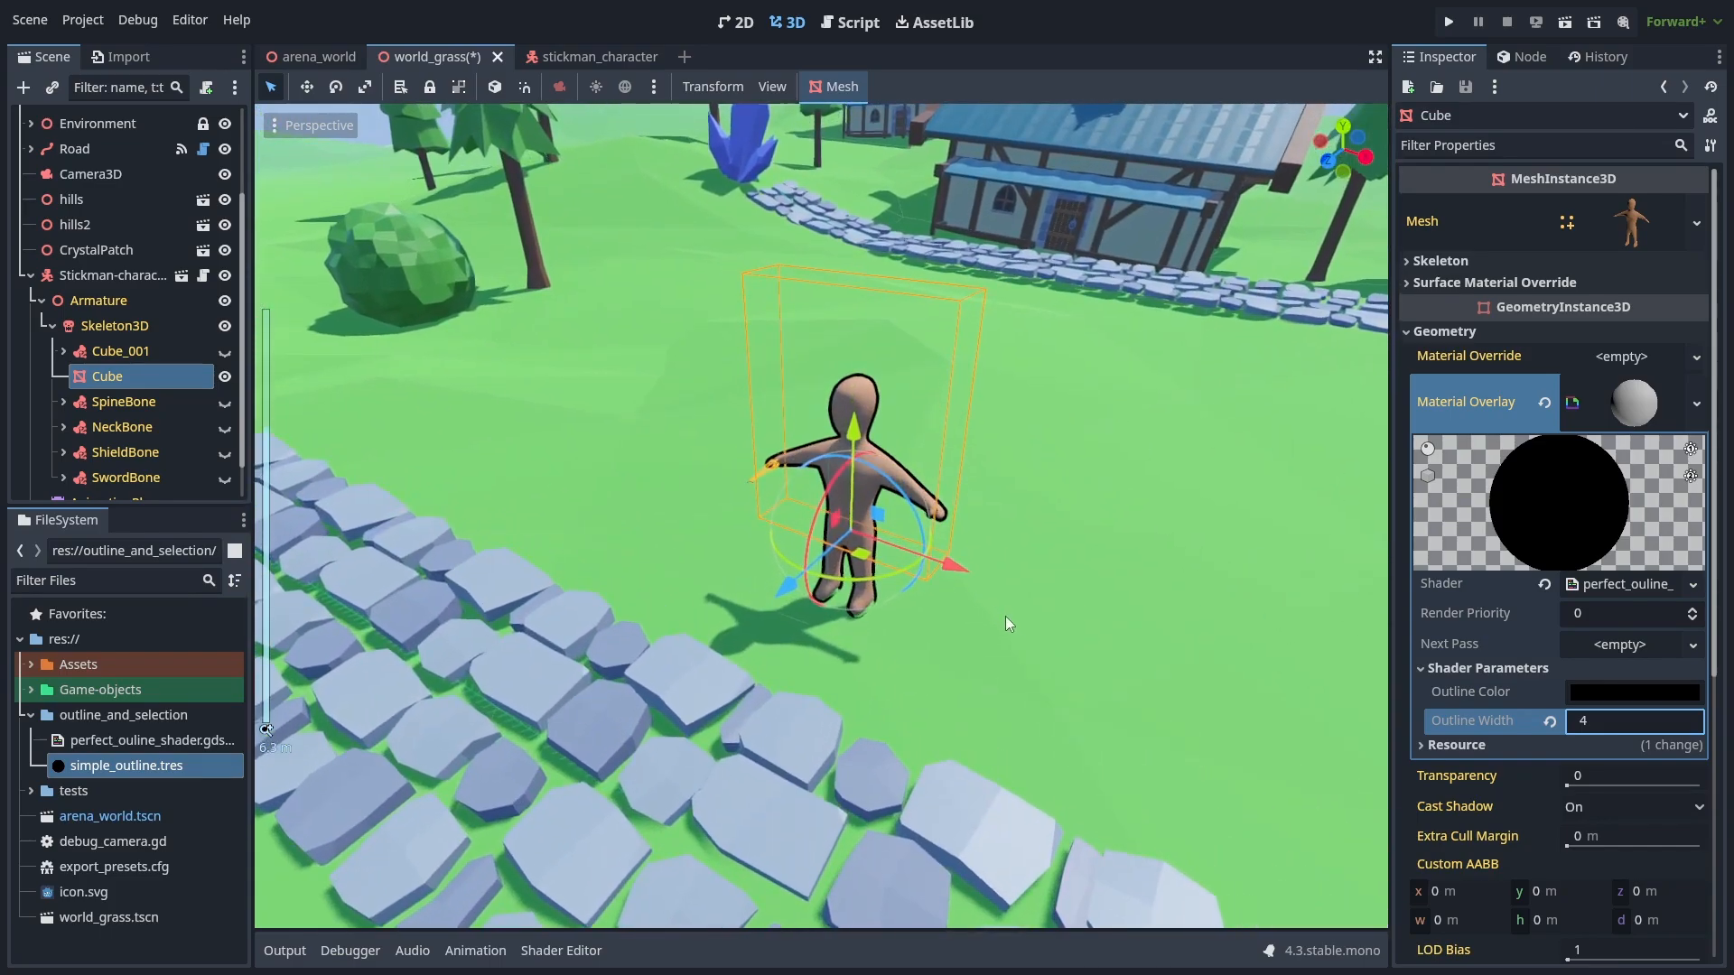
mouse_move(1017, 631)
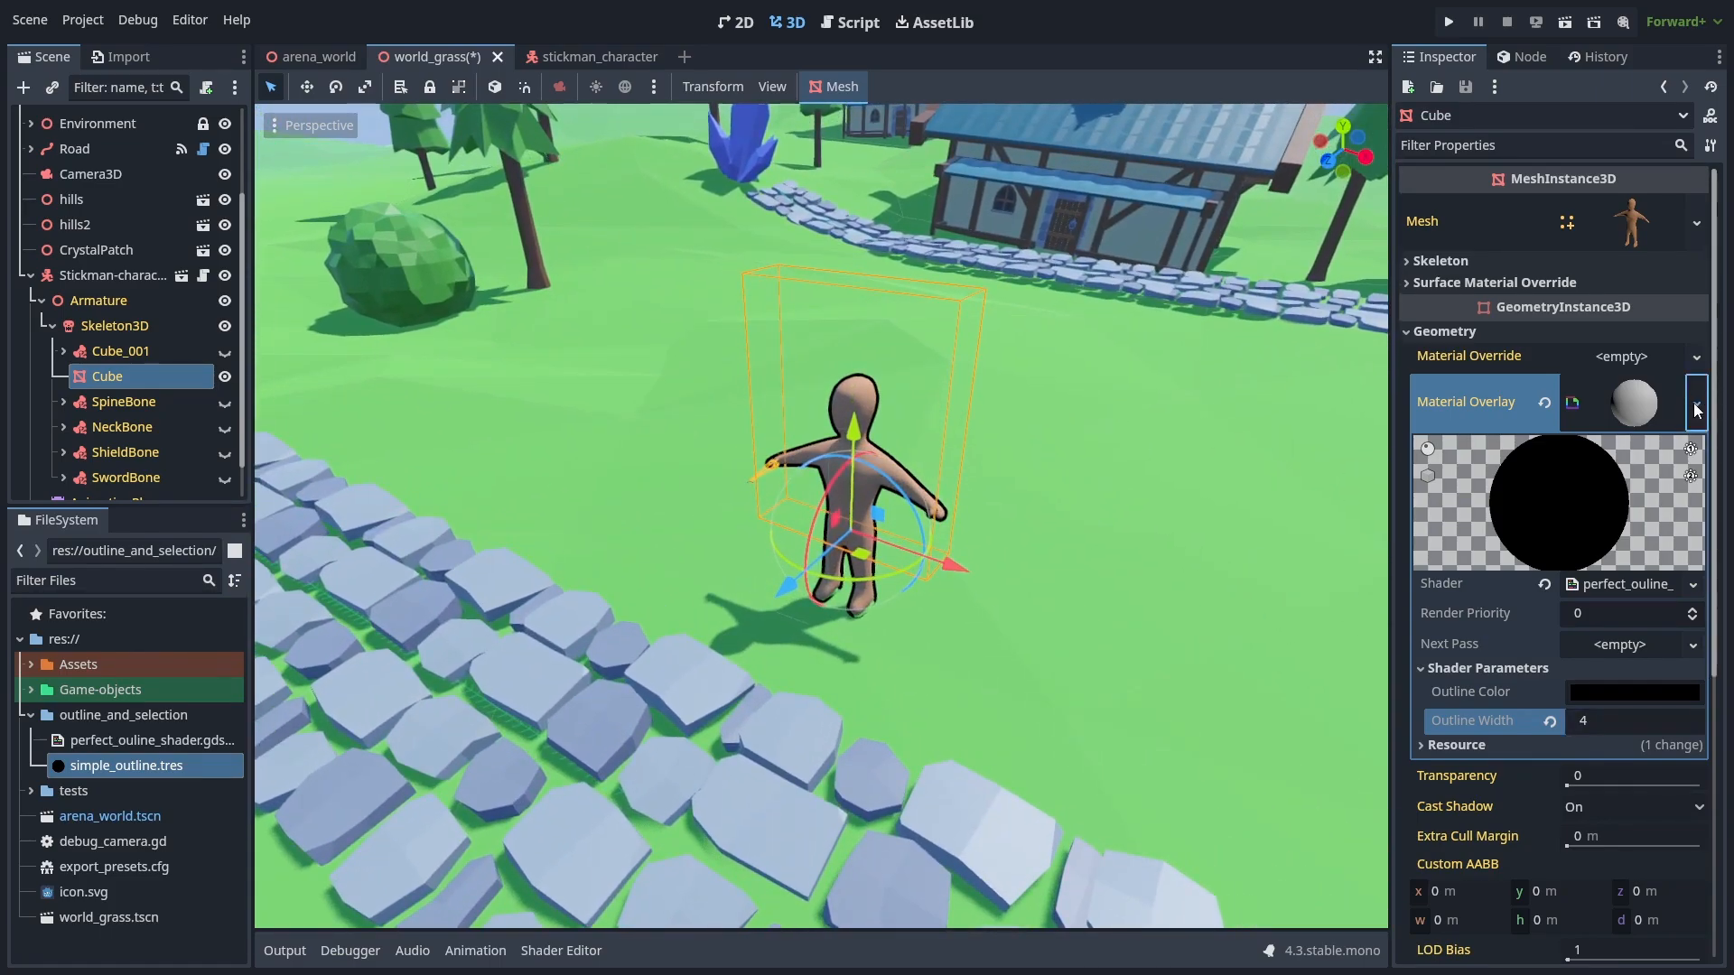
click(1694, 401)
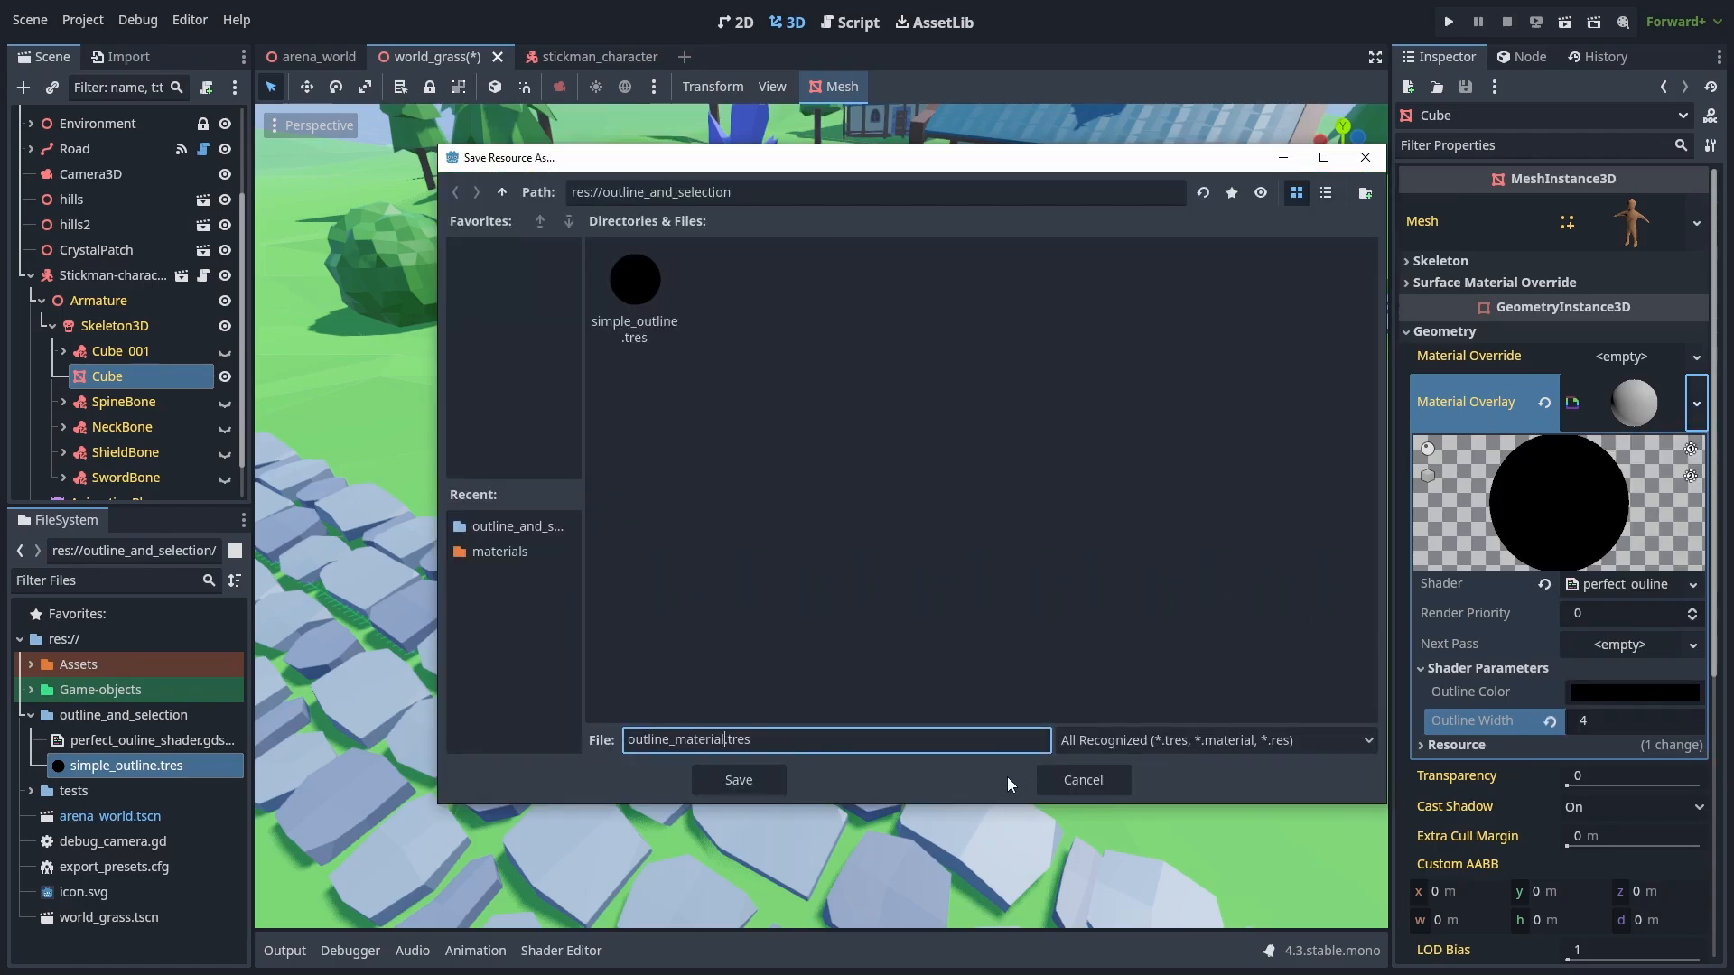
click(737, 781)
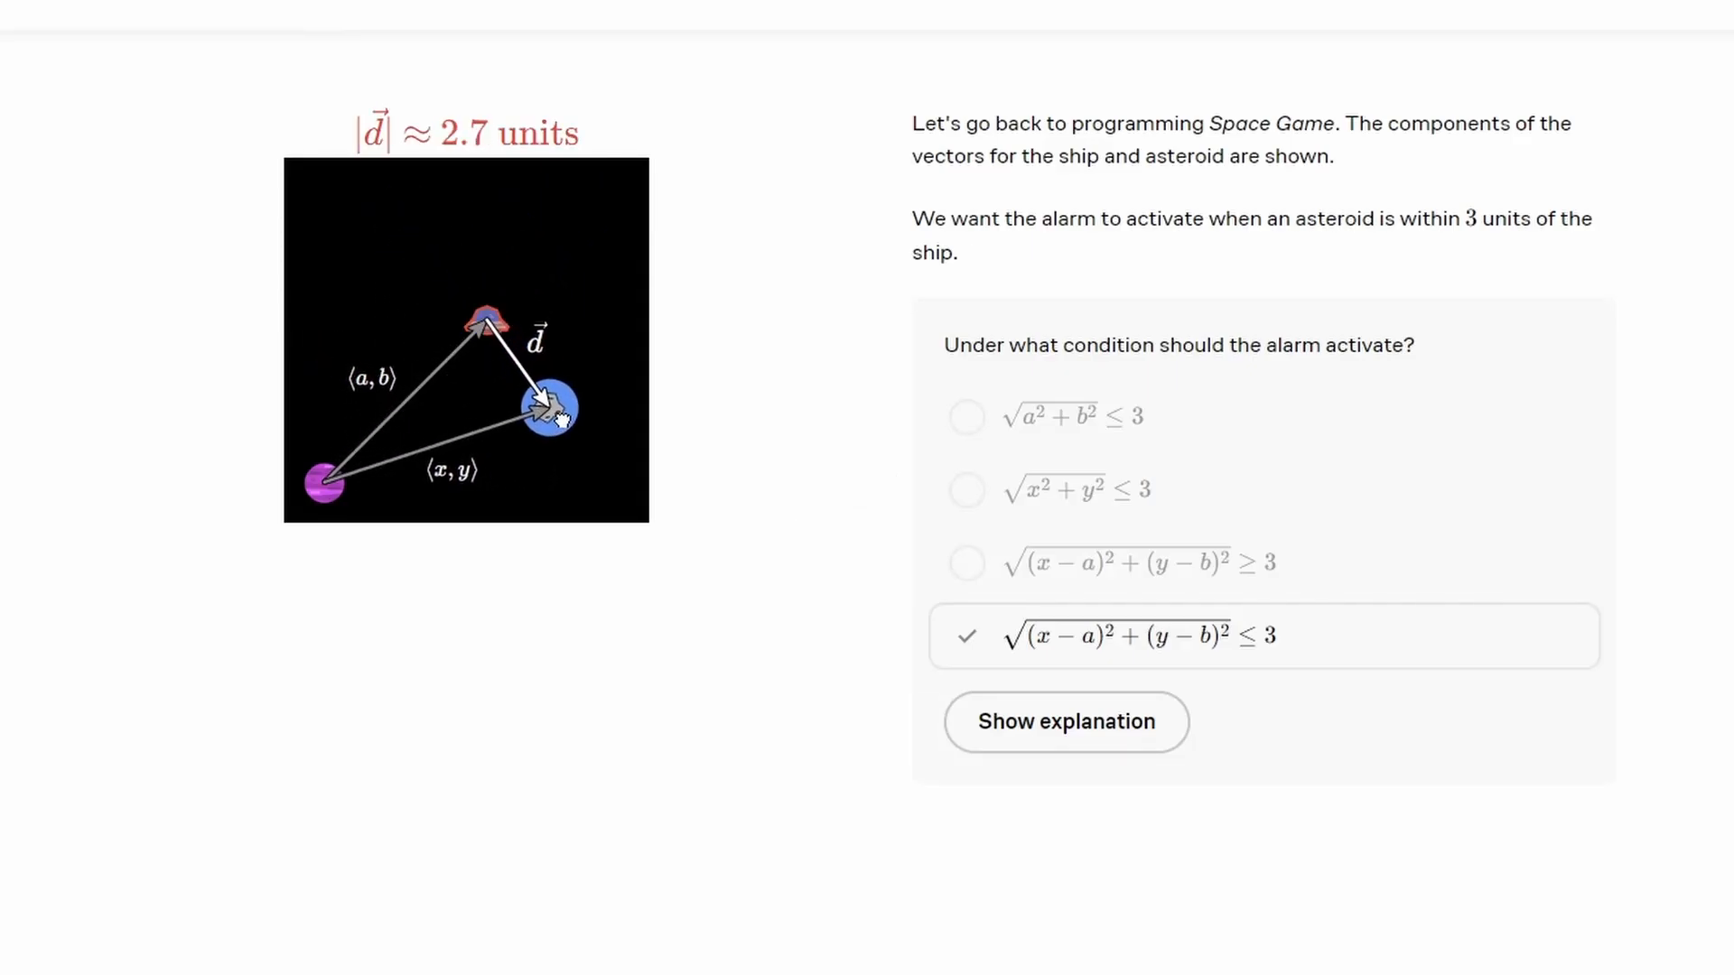
Scroll down through the explanation of the distance between vector heads.
scroll(down, 3)
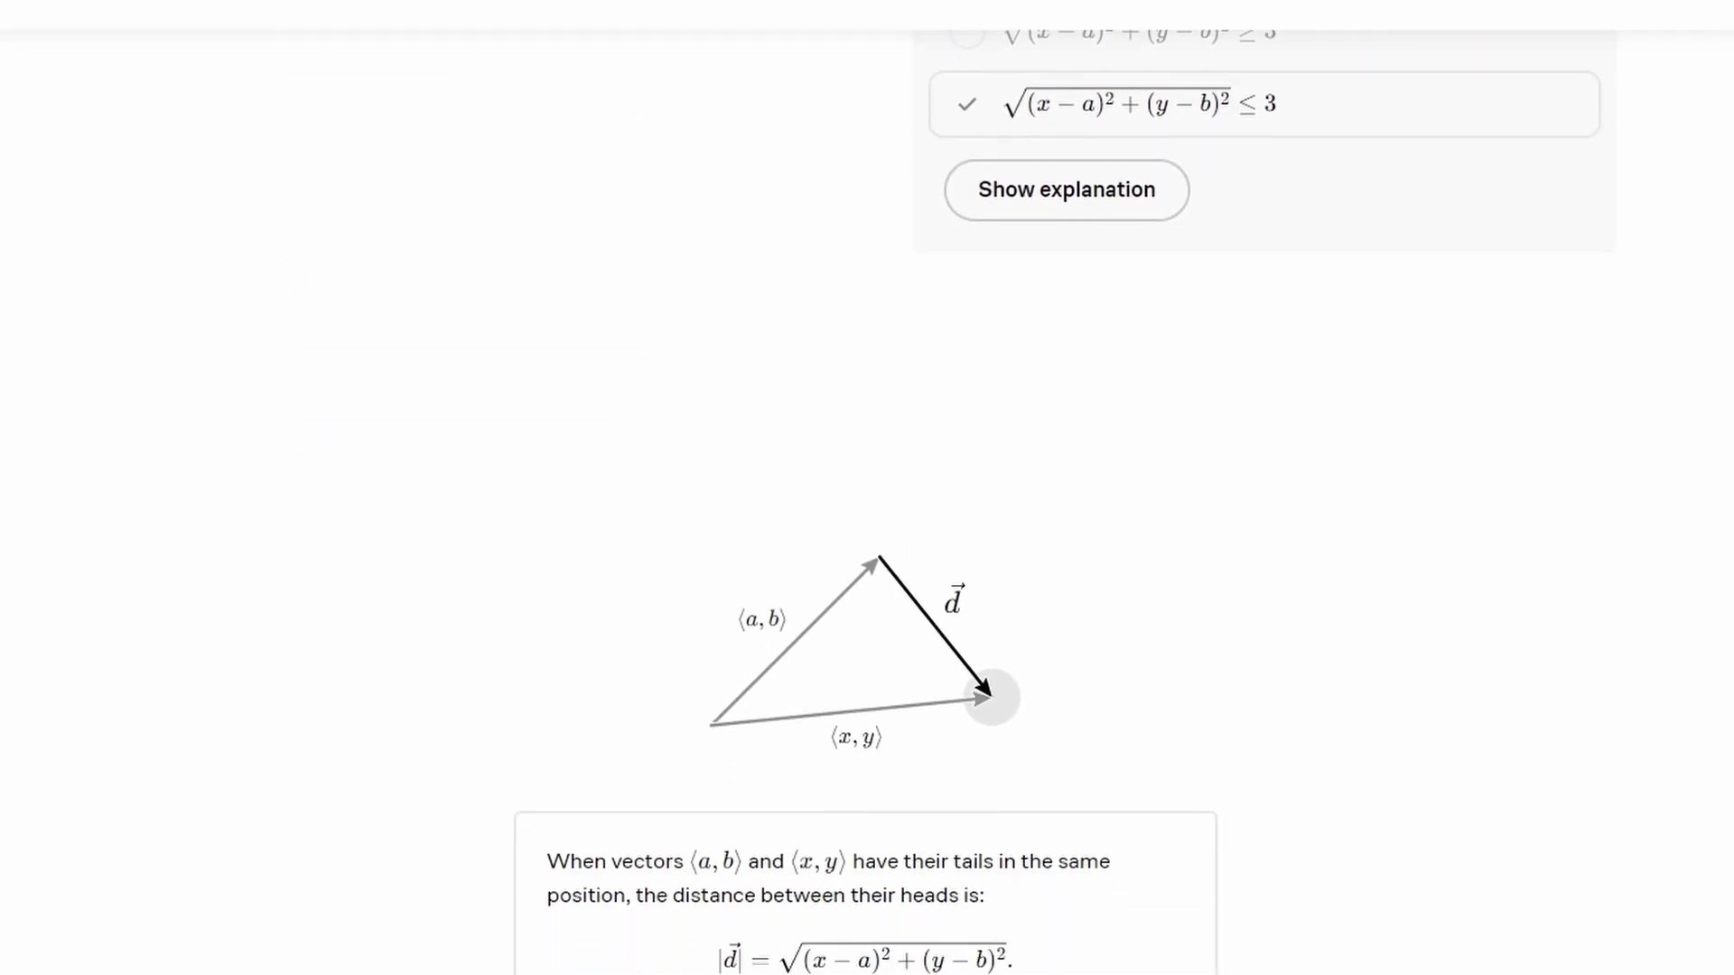
scroll(down, 3)
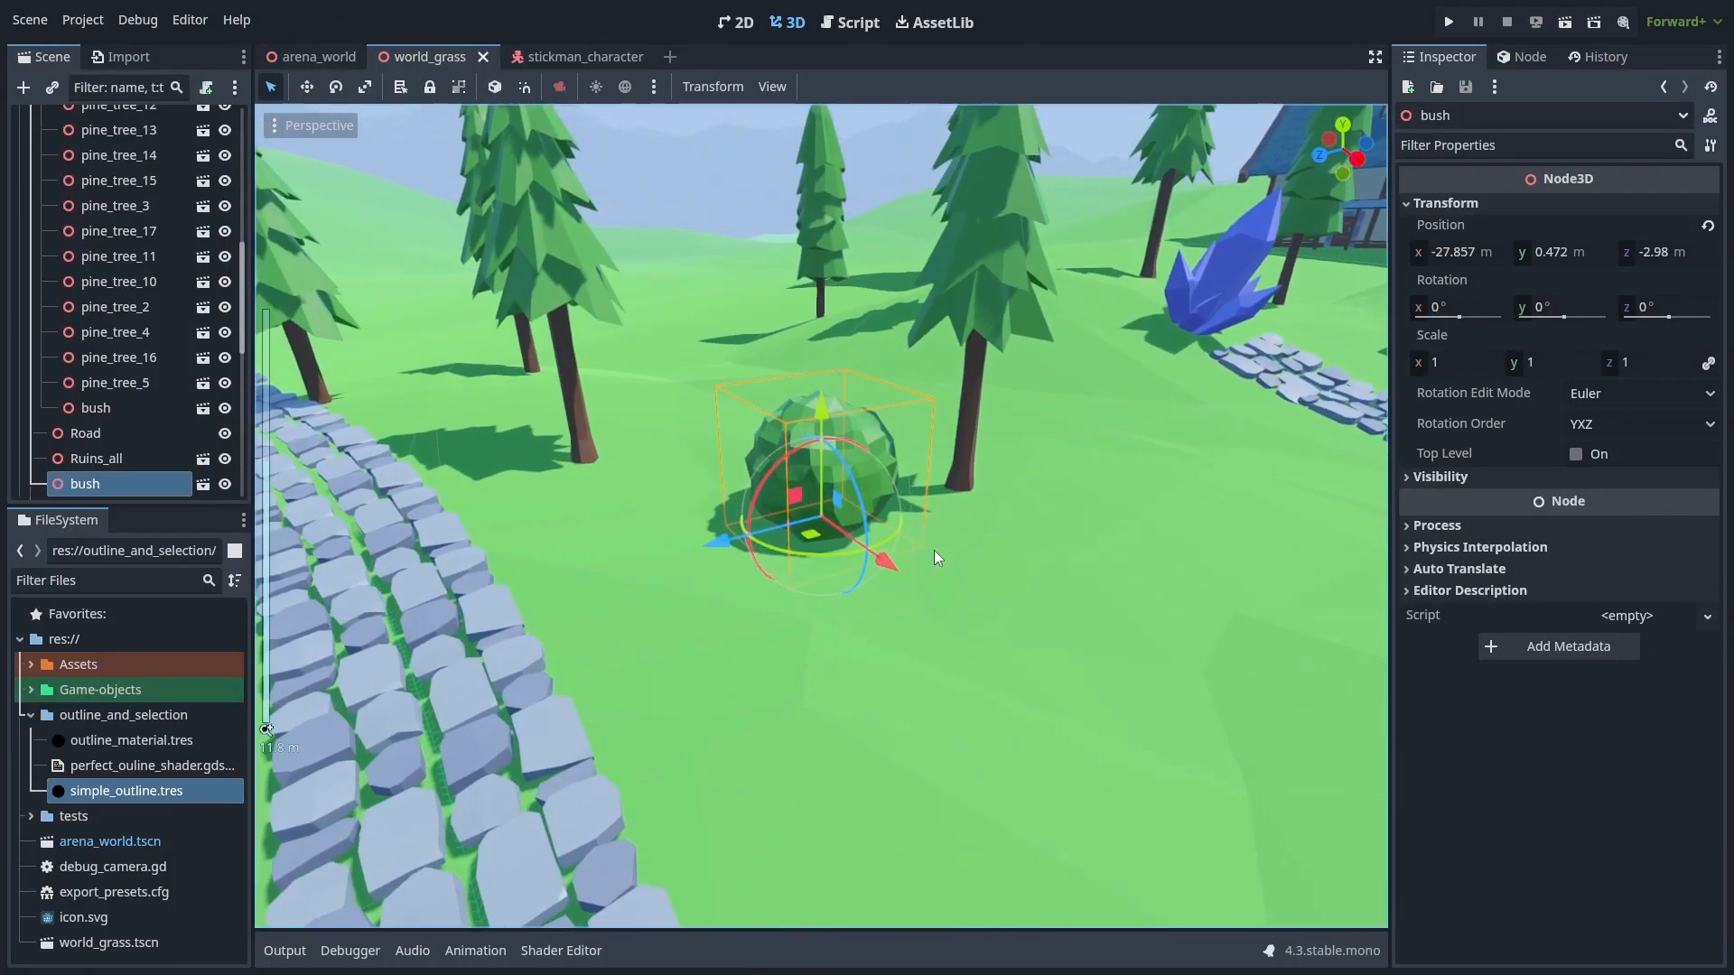
Make the bush's children editable and create a sibling trimesh StaticBody3D collision shape for its mesh.
right_click(85, 484)
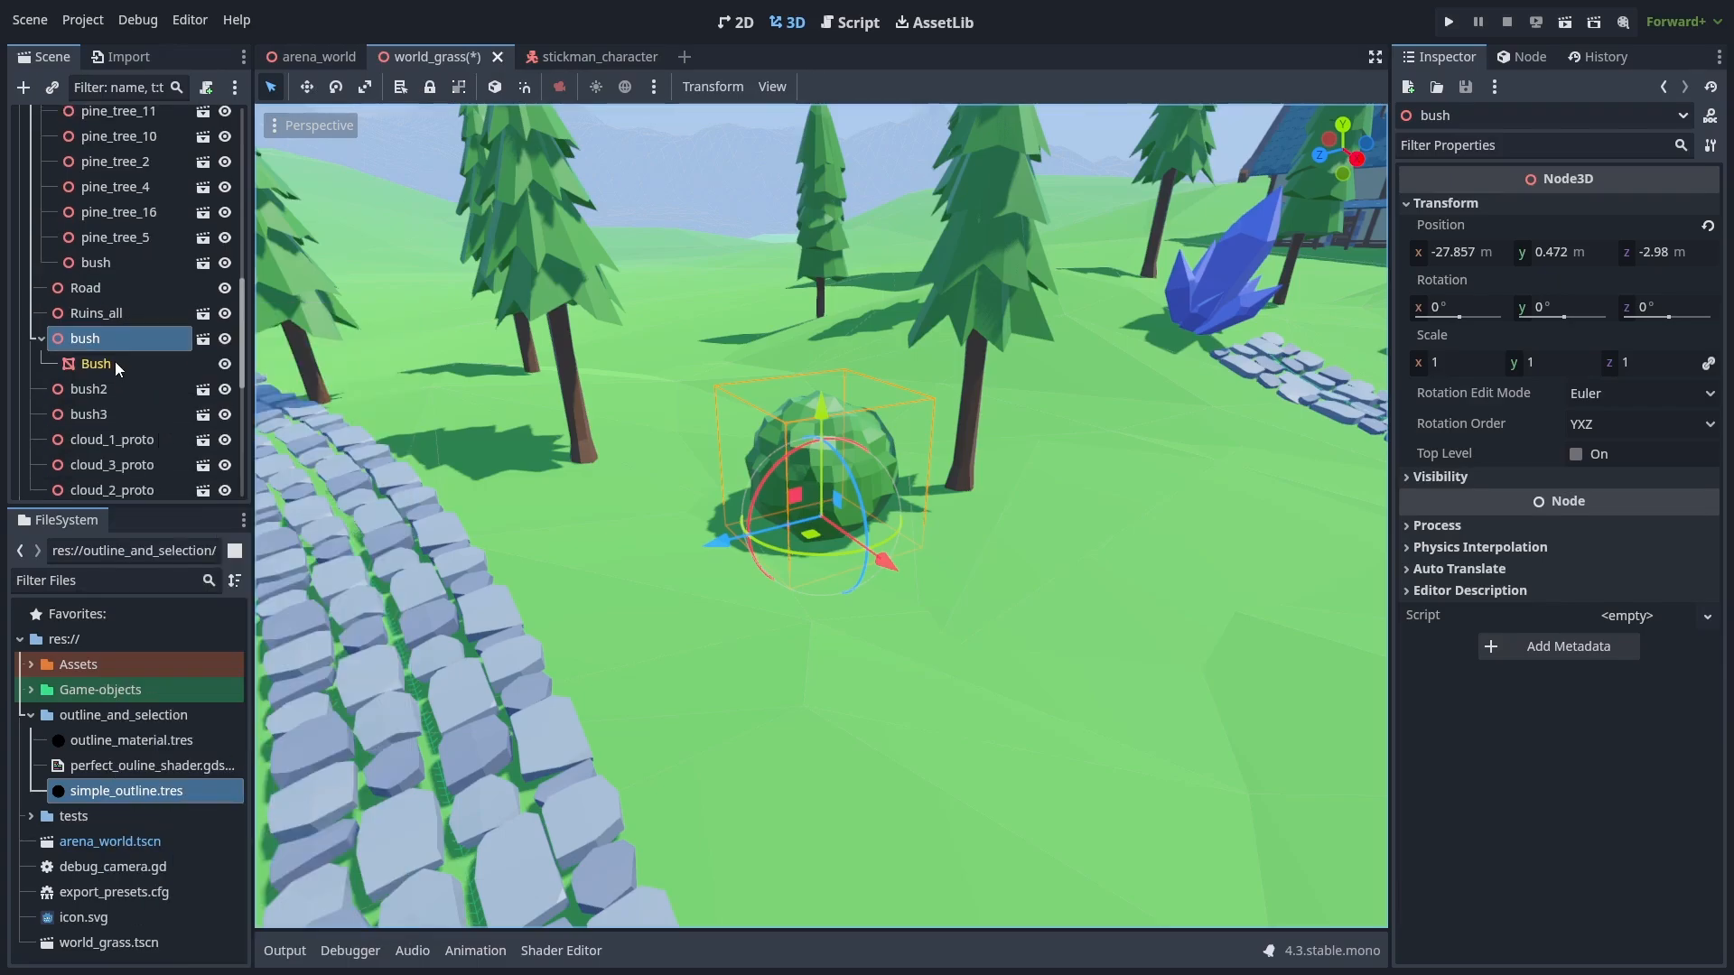
click(840, 86)
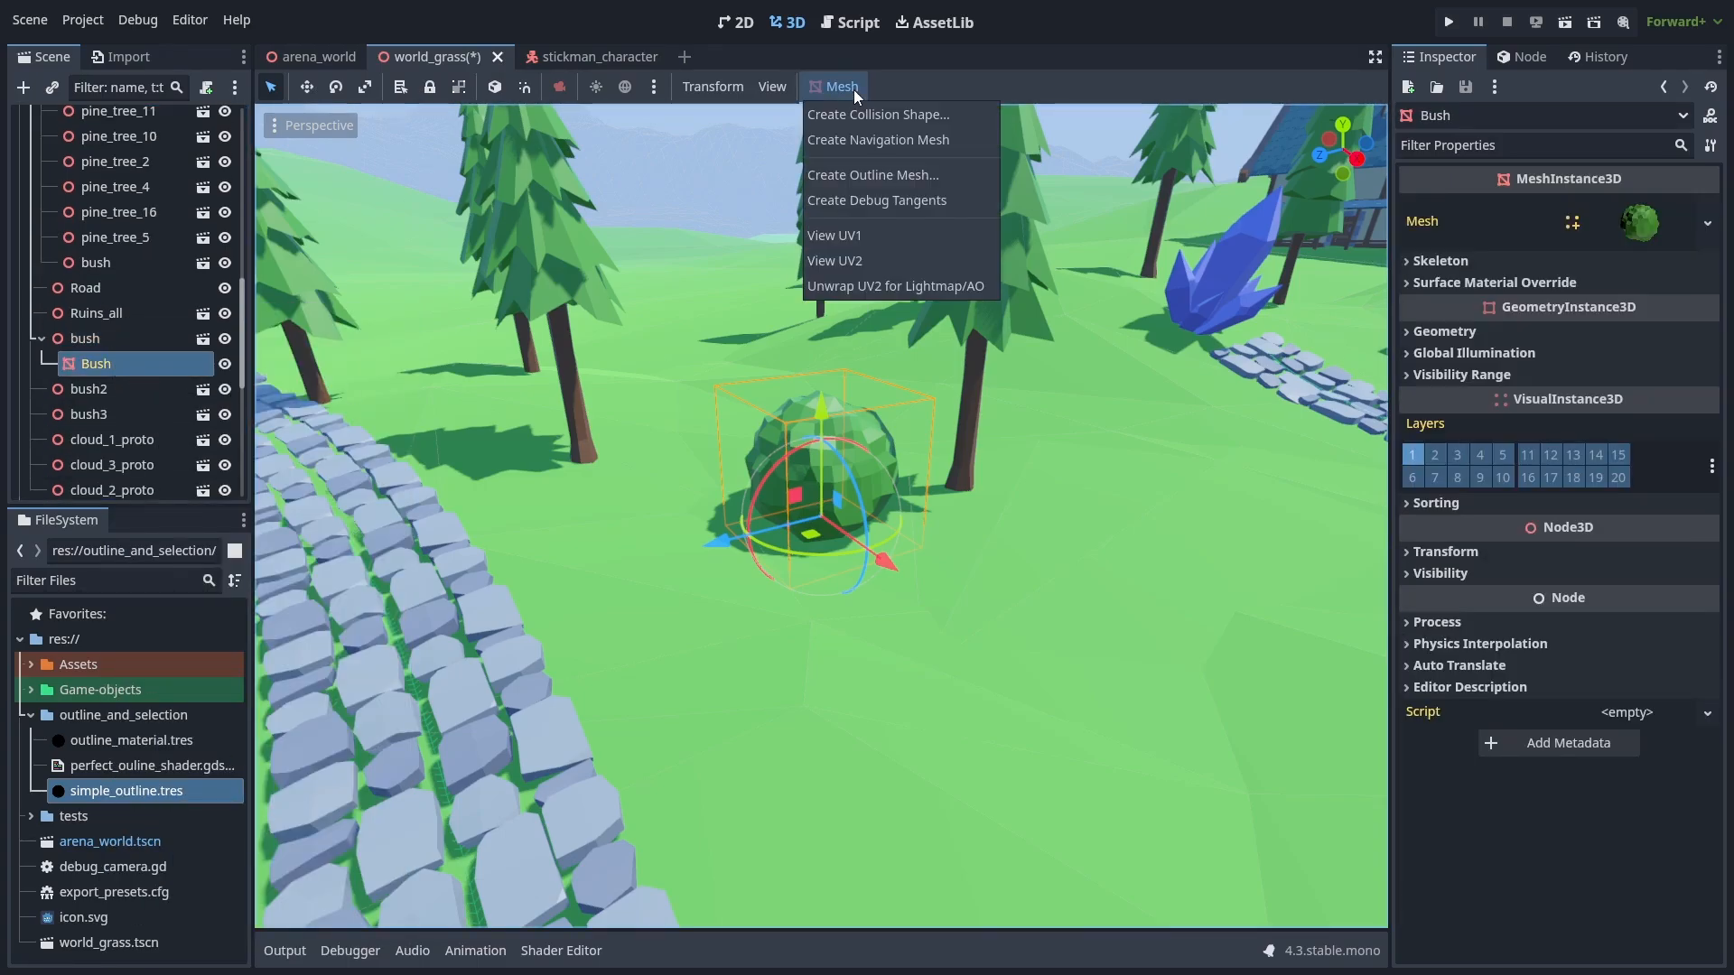
click(878, 114)
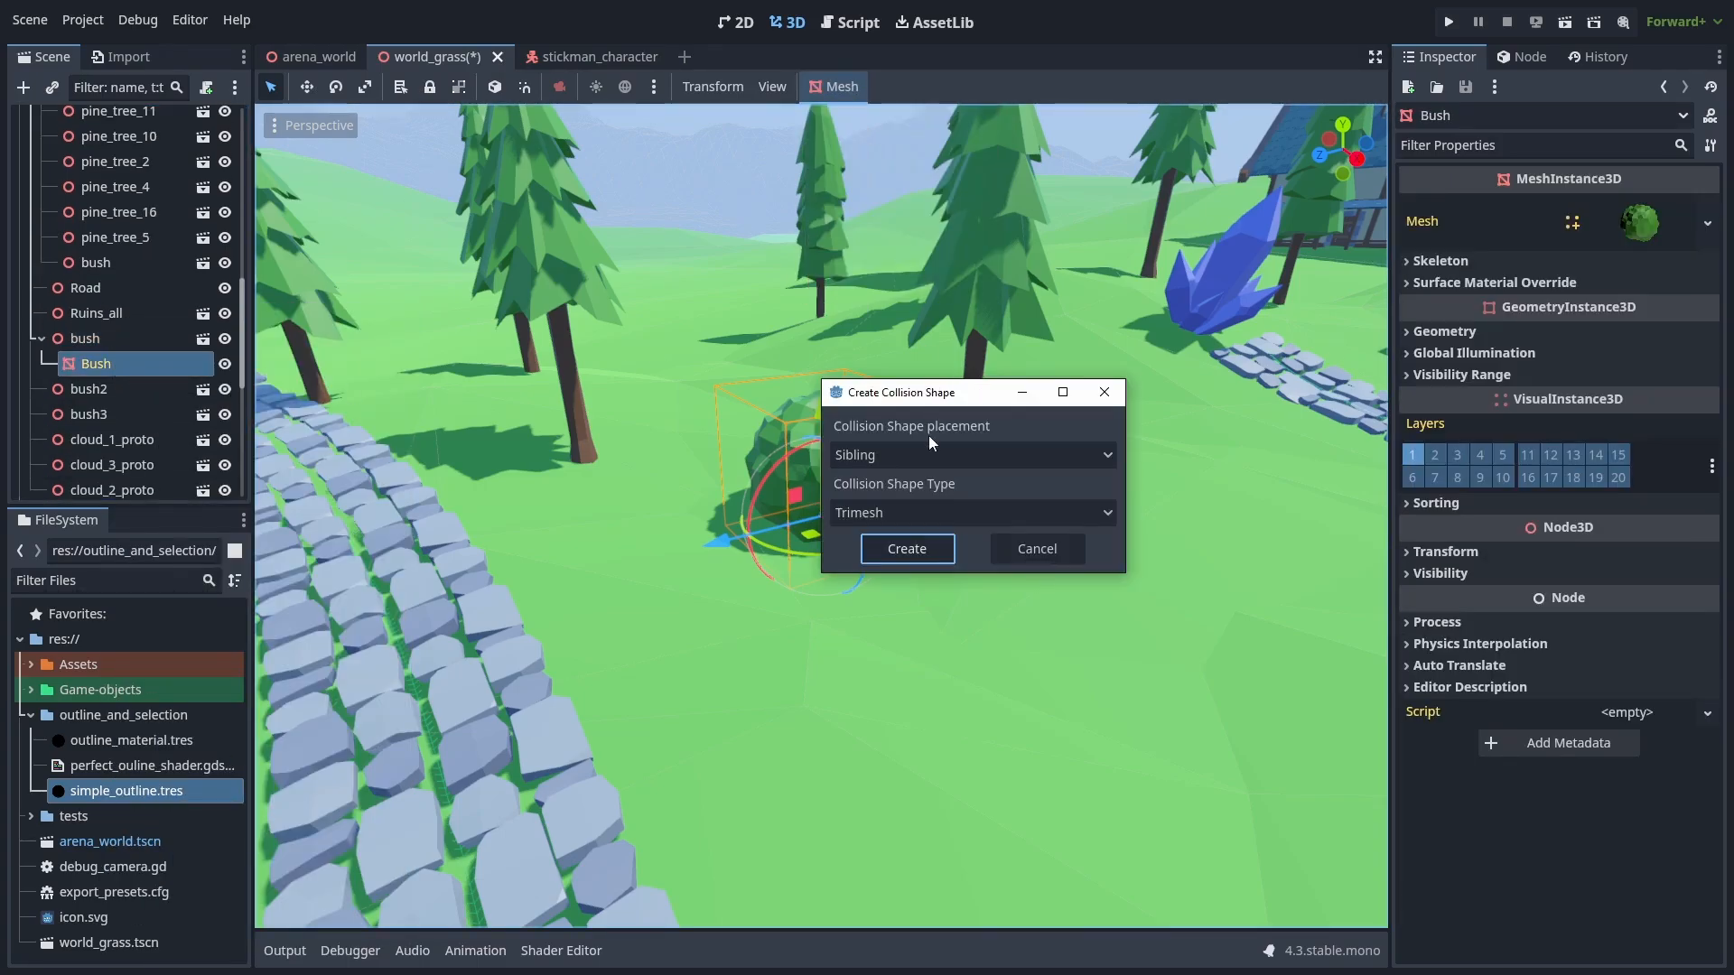
click(905, 549)
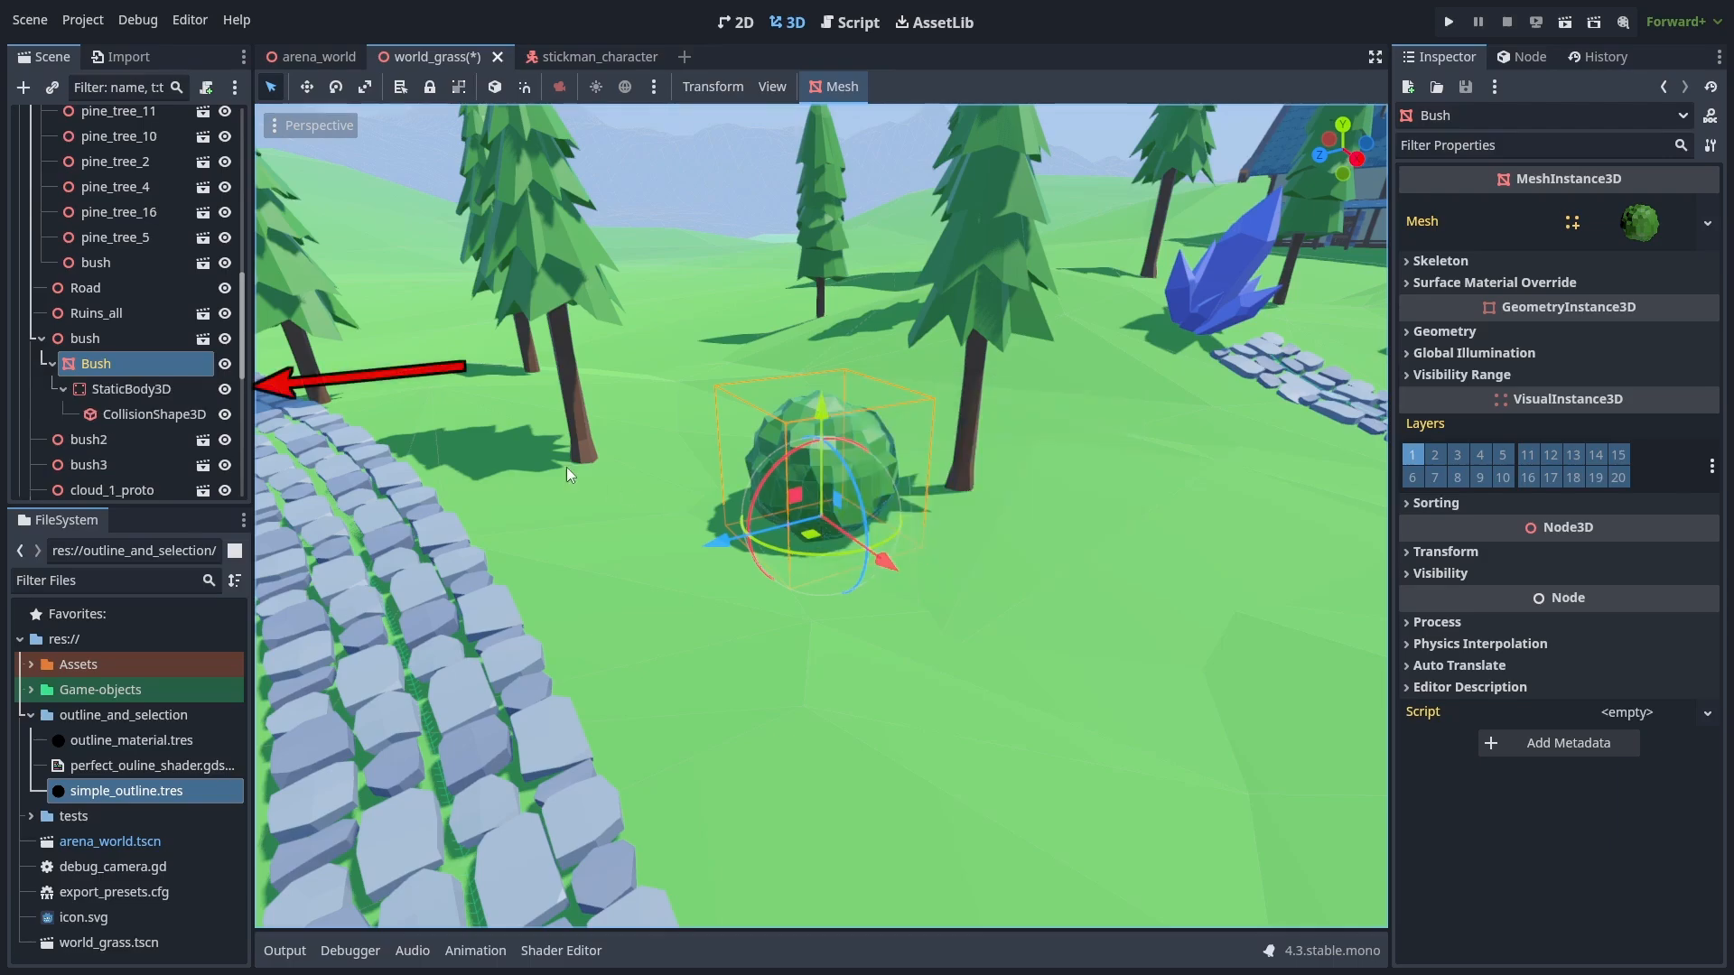
click(84, 338)
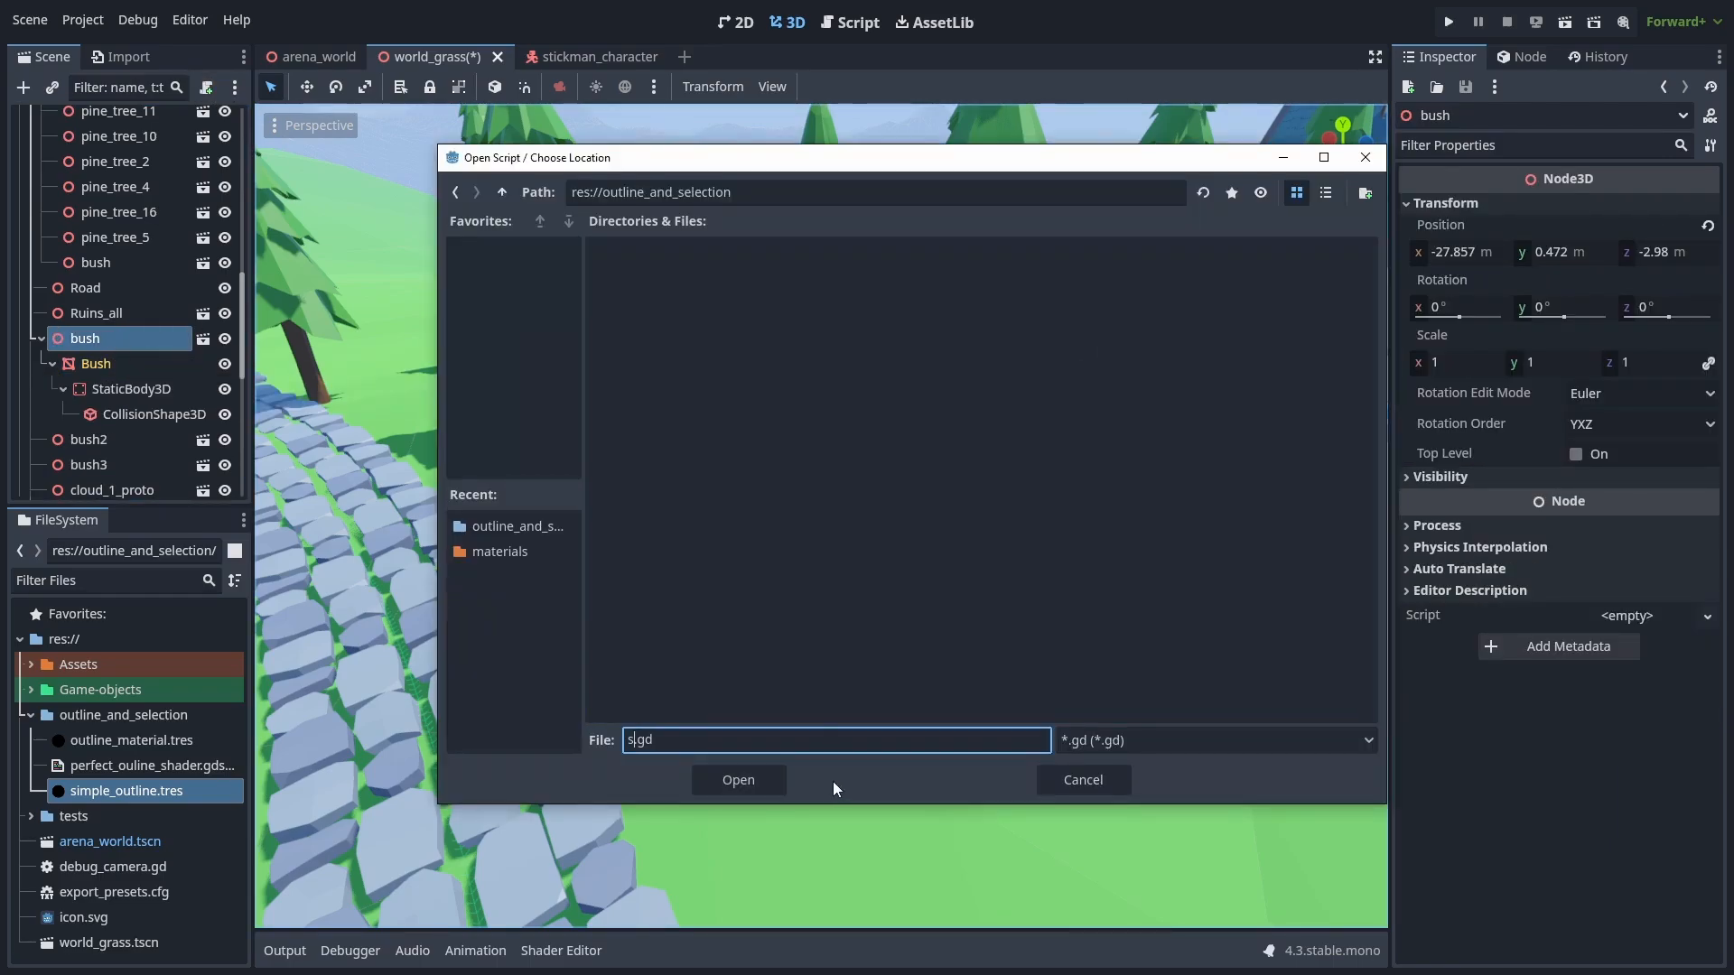
Create select_highlight.gd with exported mesh: MeshInstance3D and outline_material: Material variables.
click(737, 780)
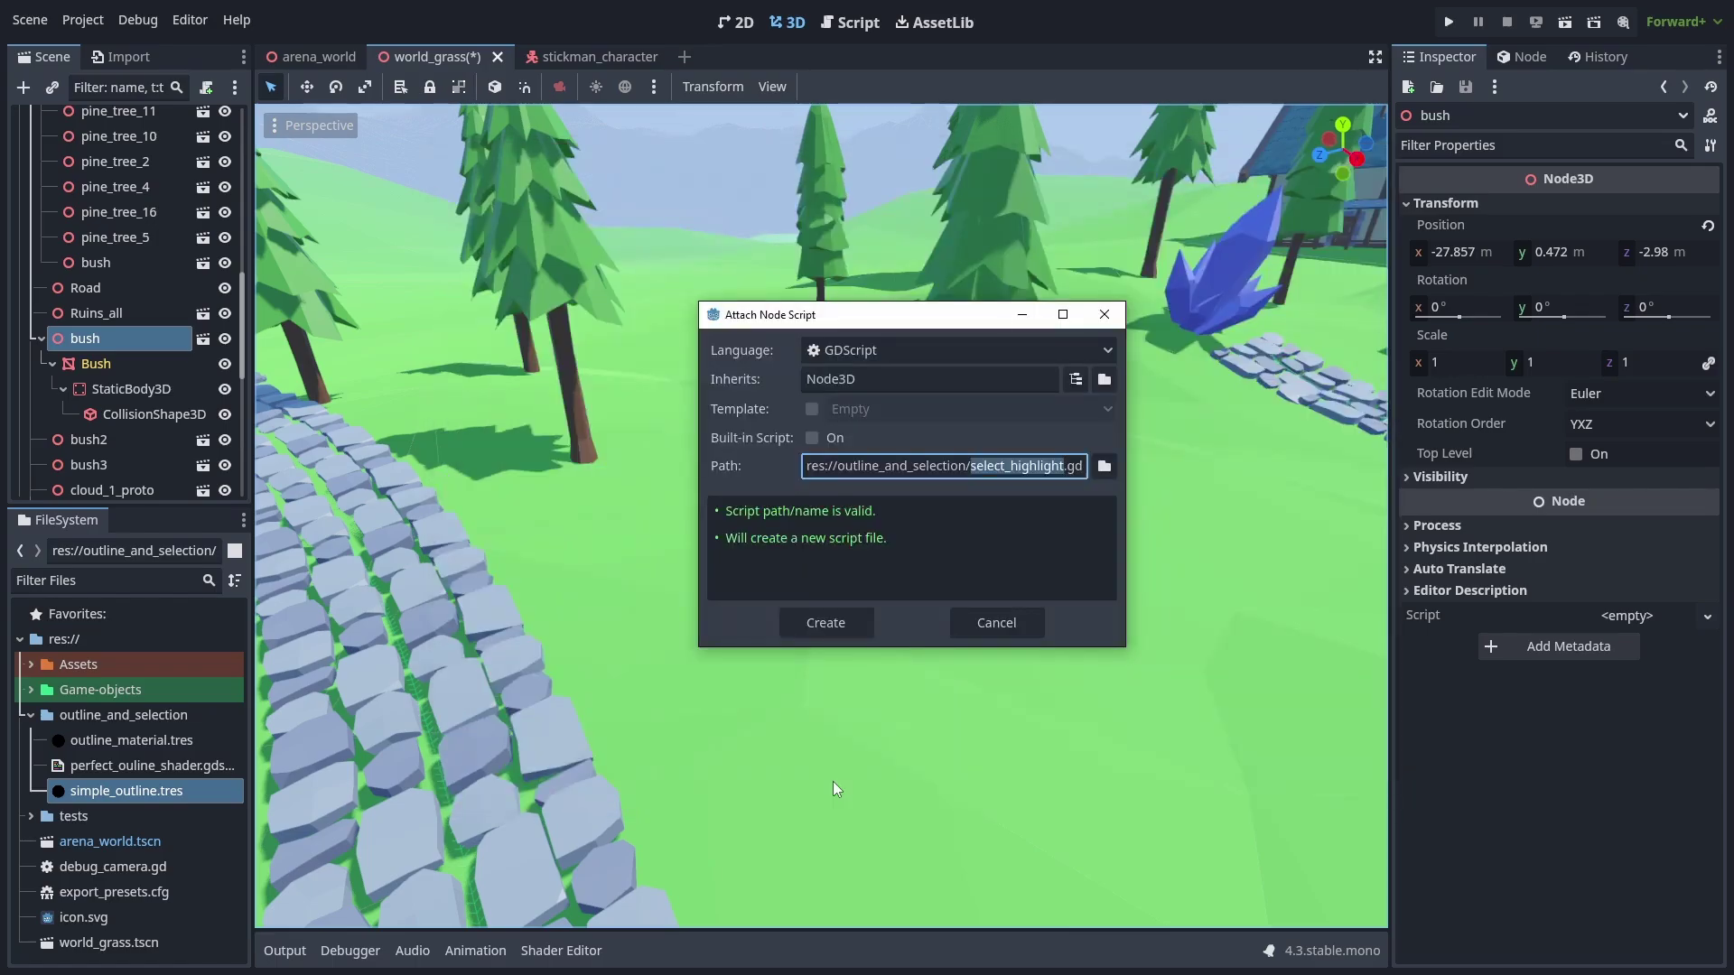
click(824, 621)
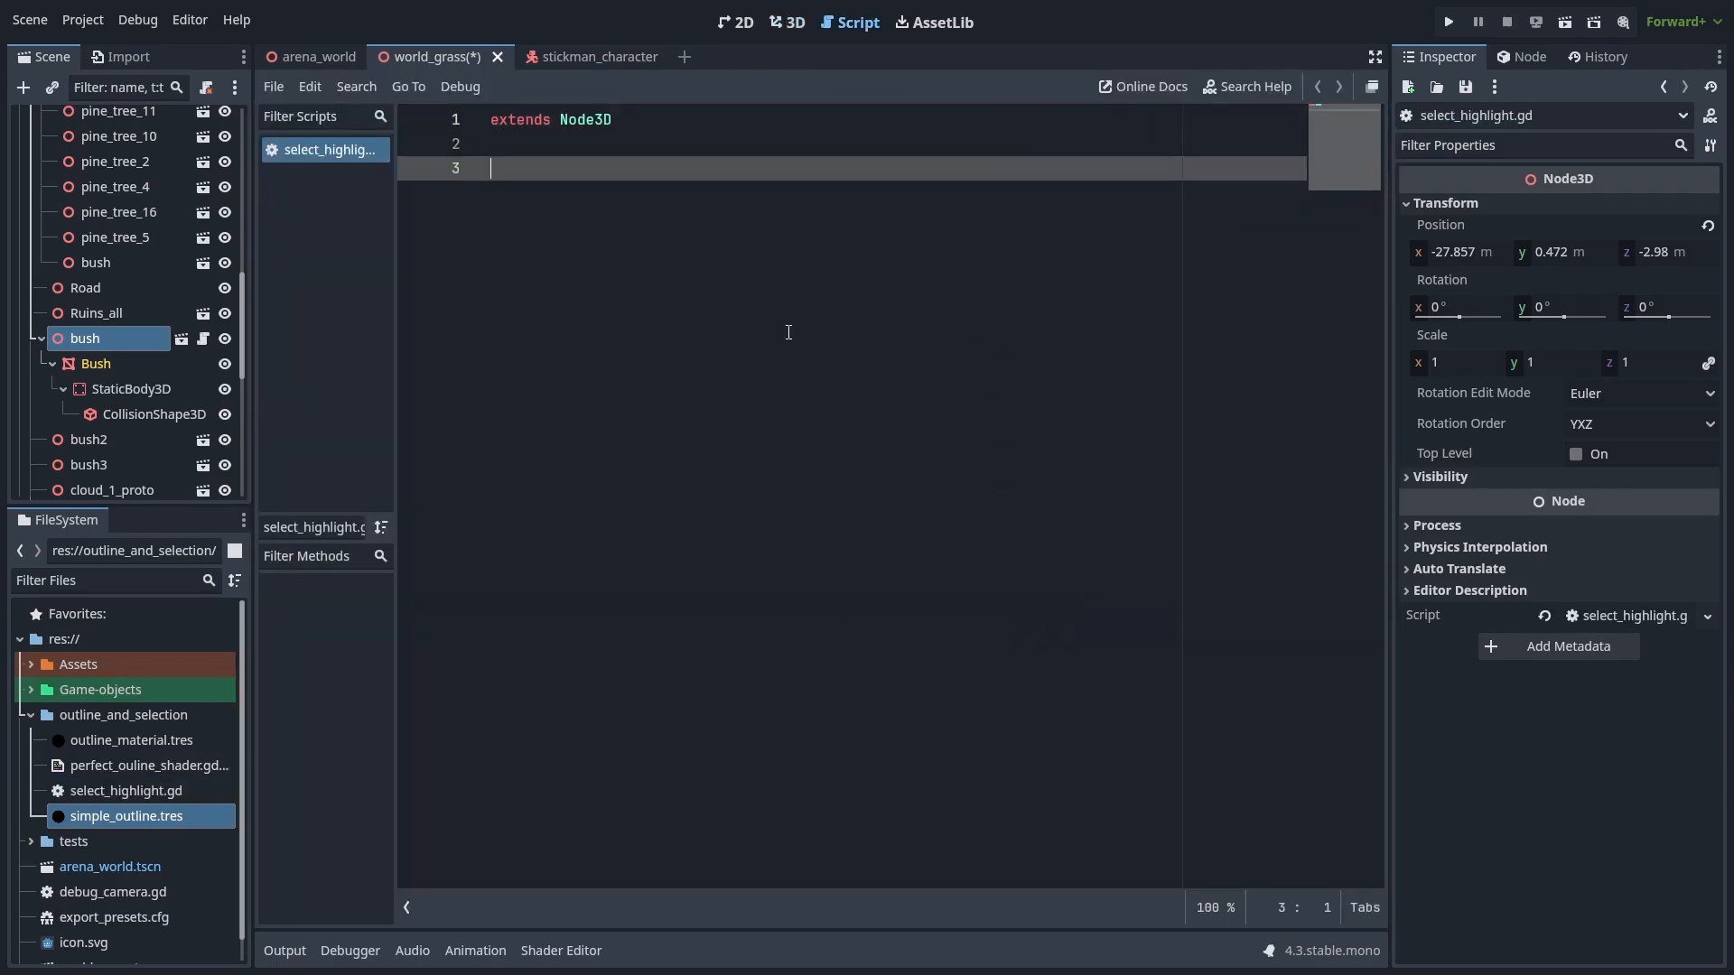
text(@export var mesh)
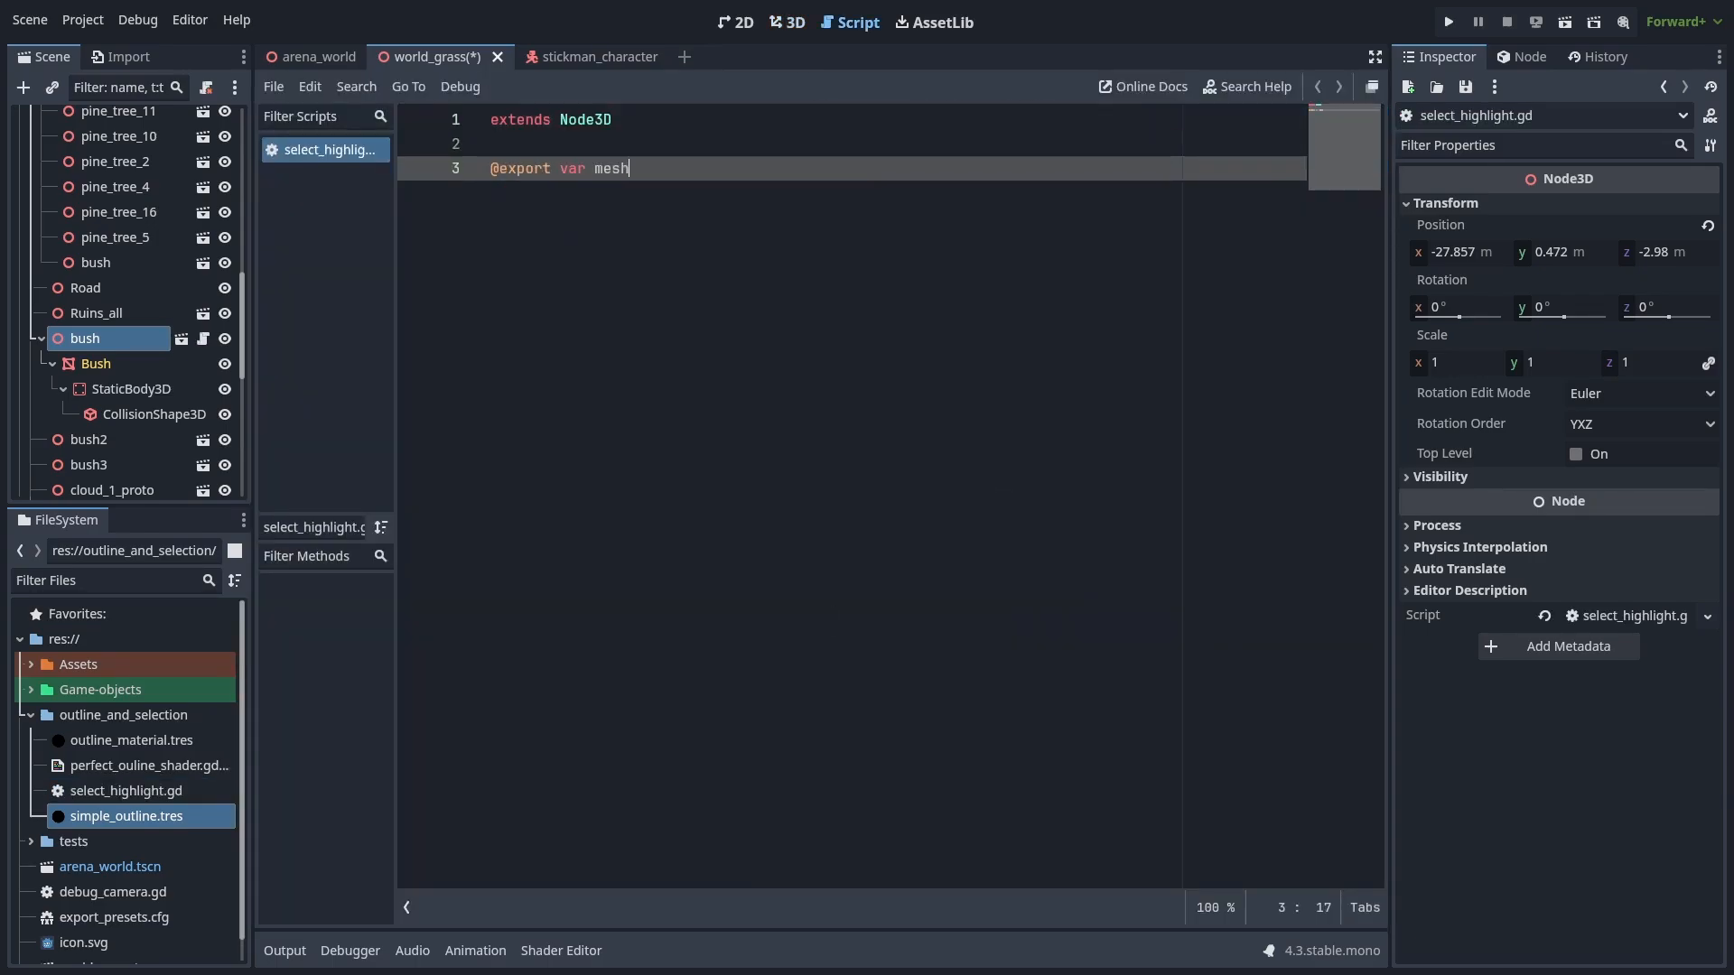
text(: MeshInstance3D)
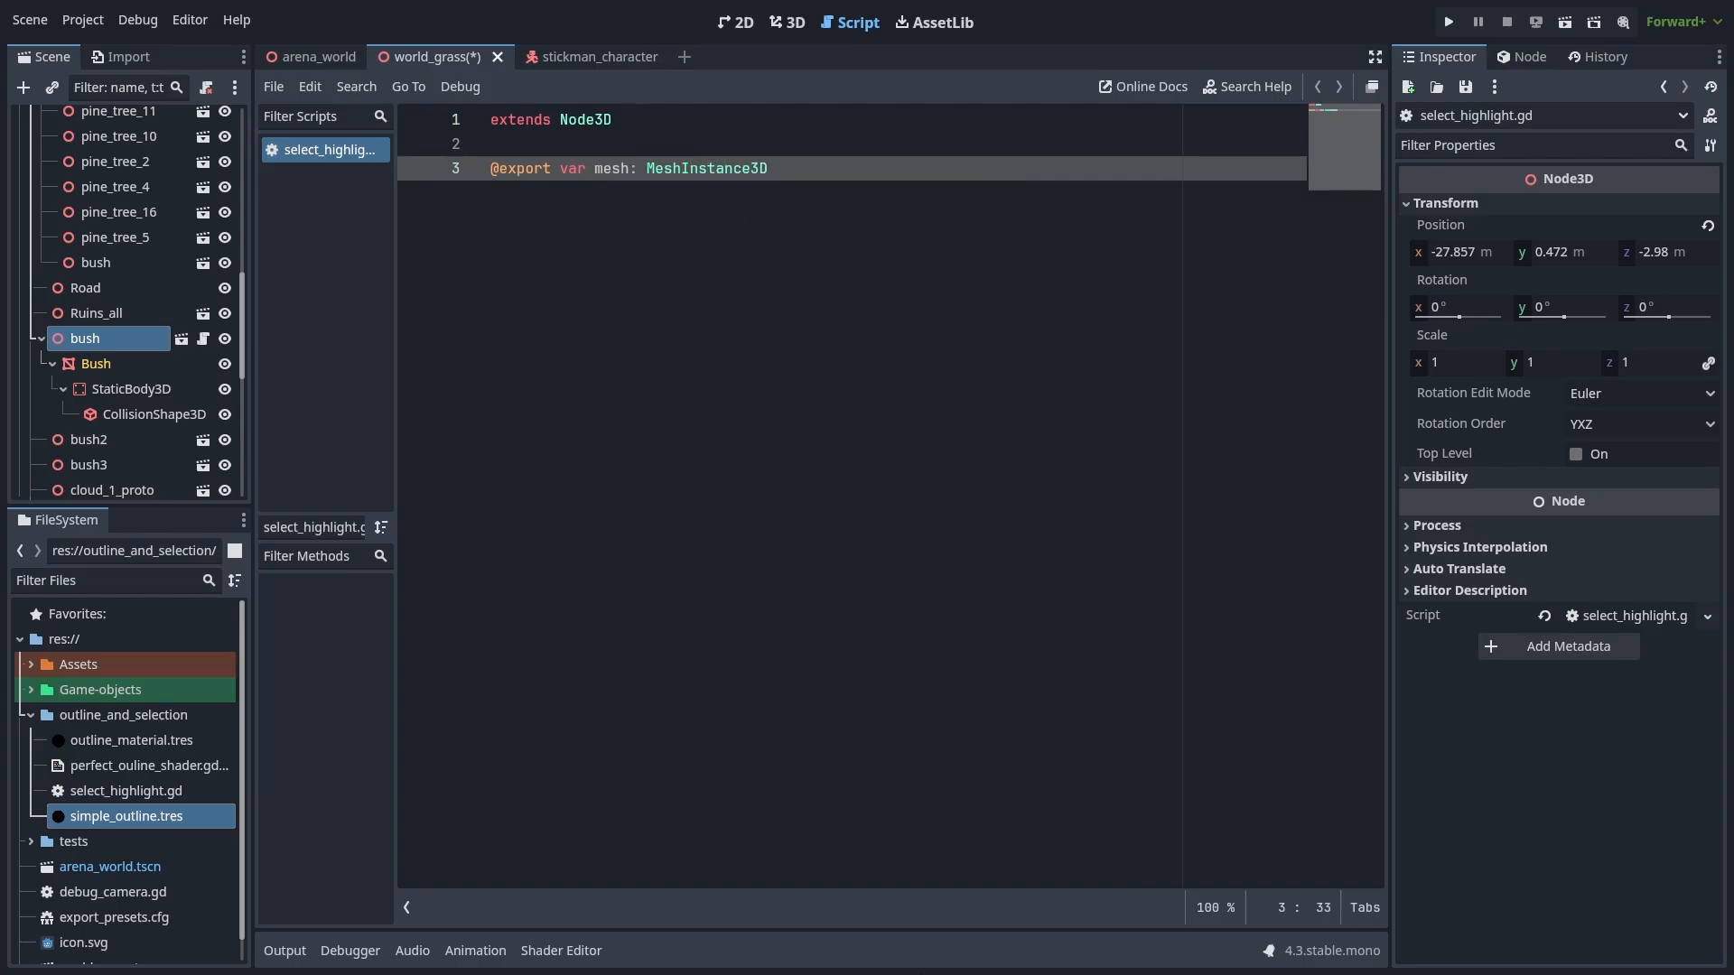
text(@export var outline_material: Material)
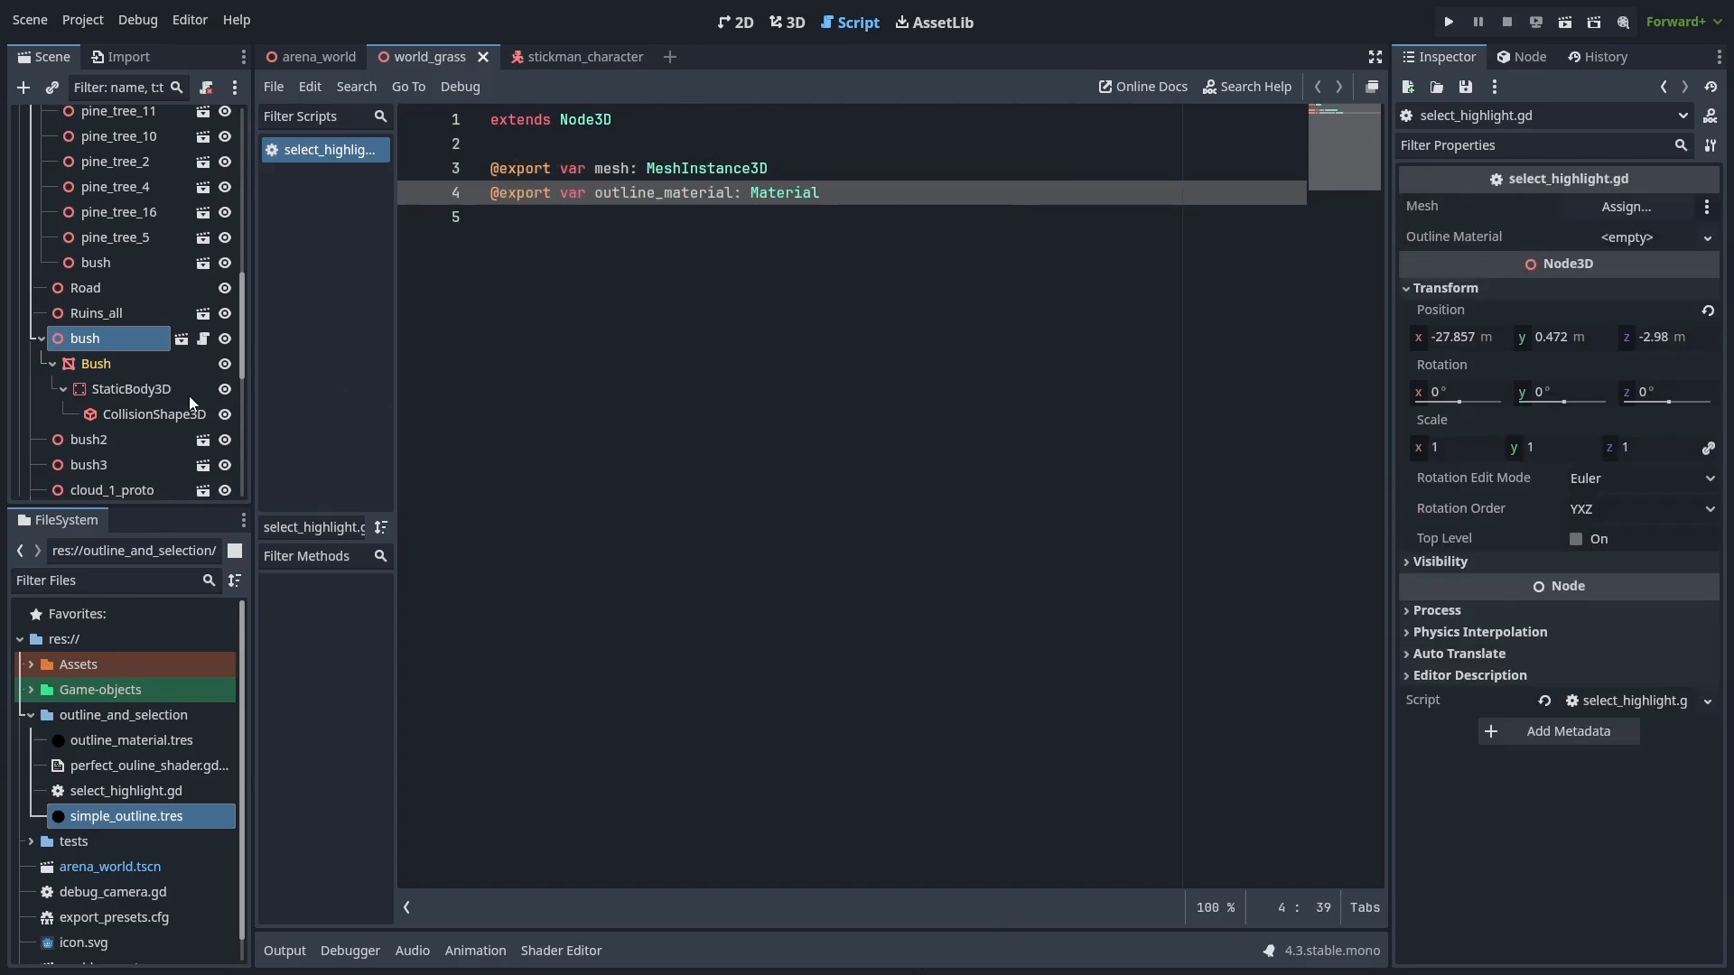
Connect the StaticBody3D hover signals to set mesh.material_overlay and reset it to null.
double_click(1494, 200)
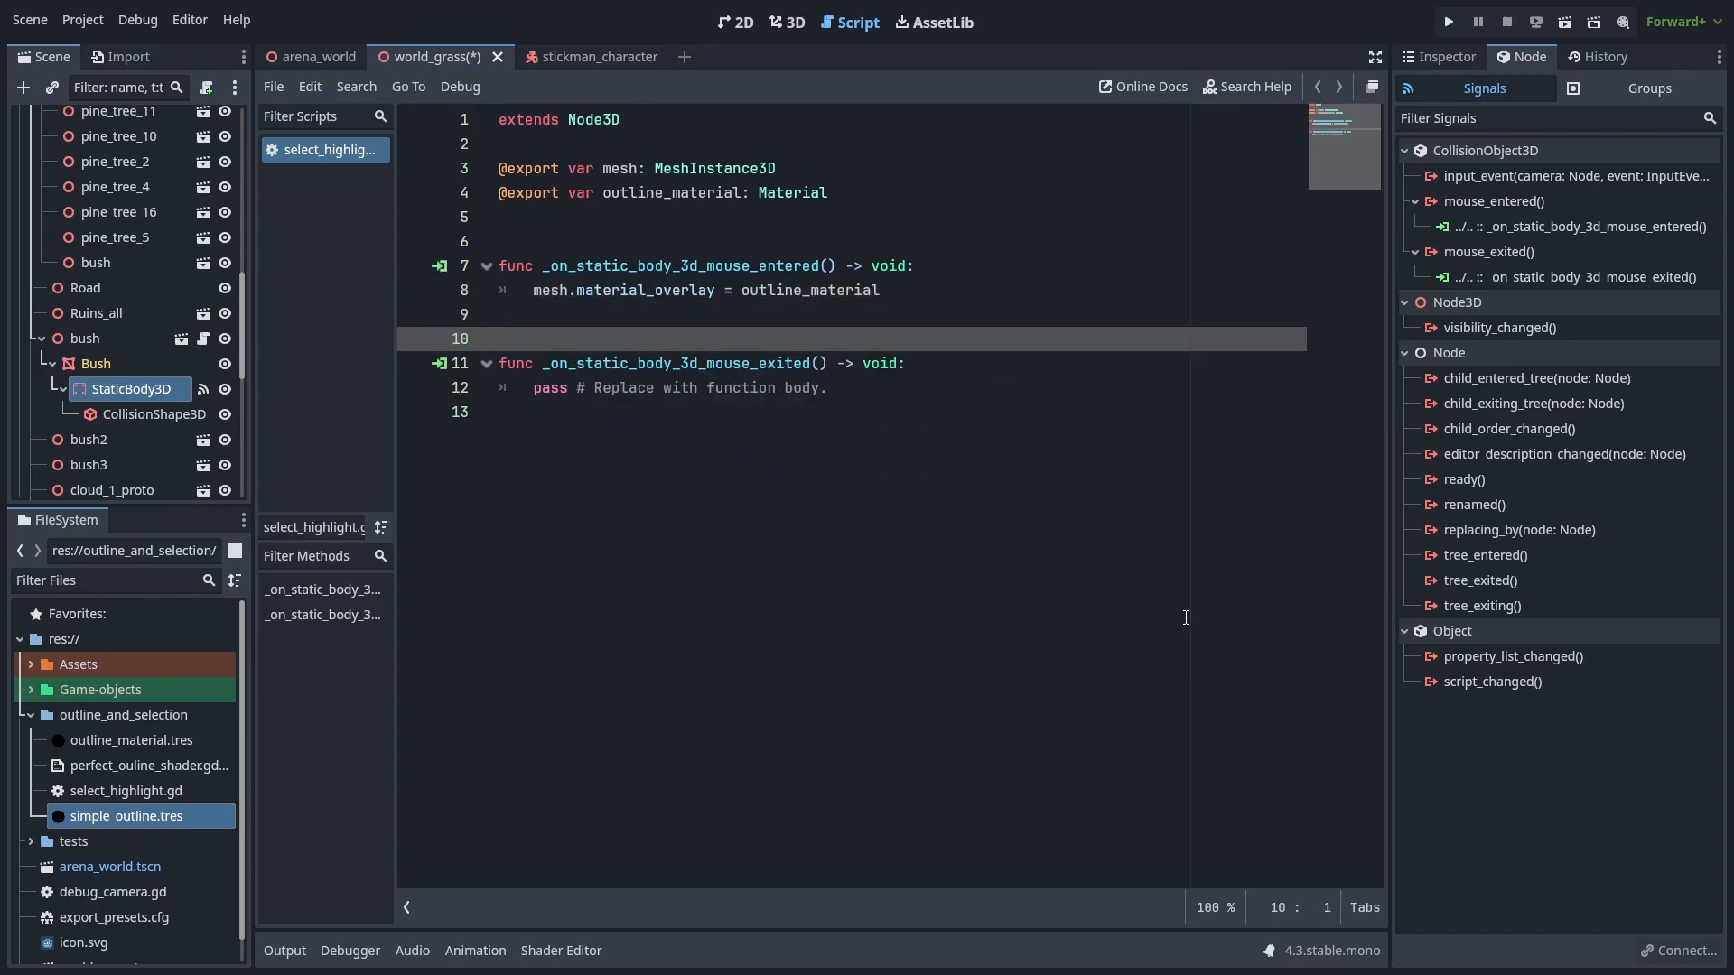
text(mesh.material_overlay)
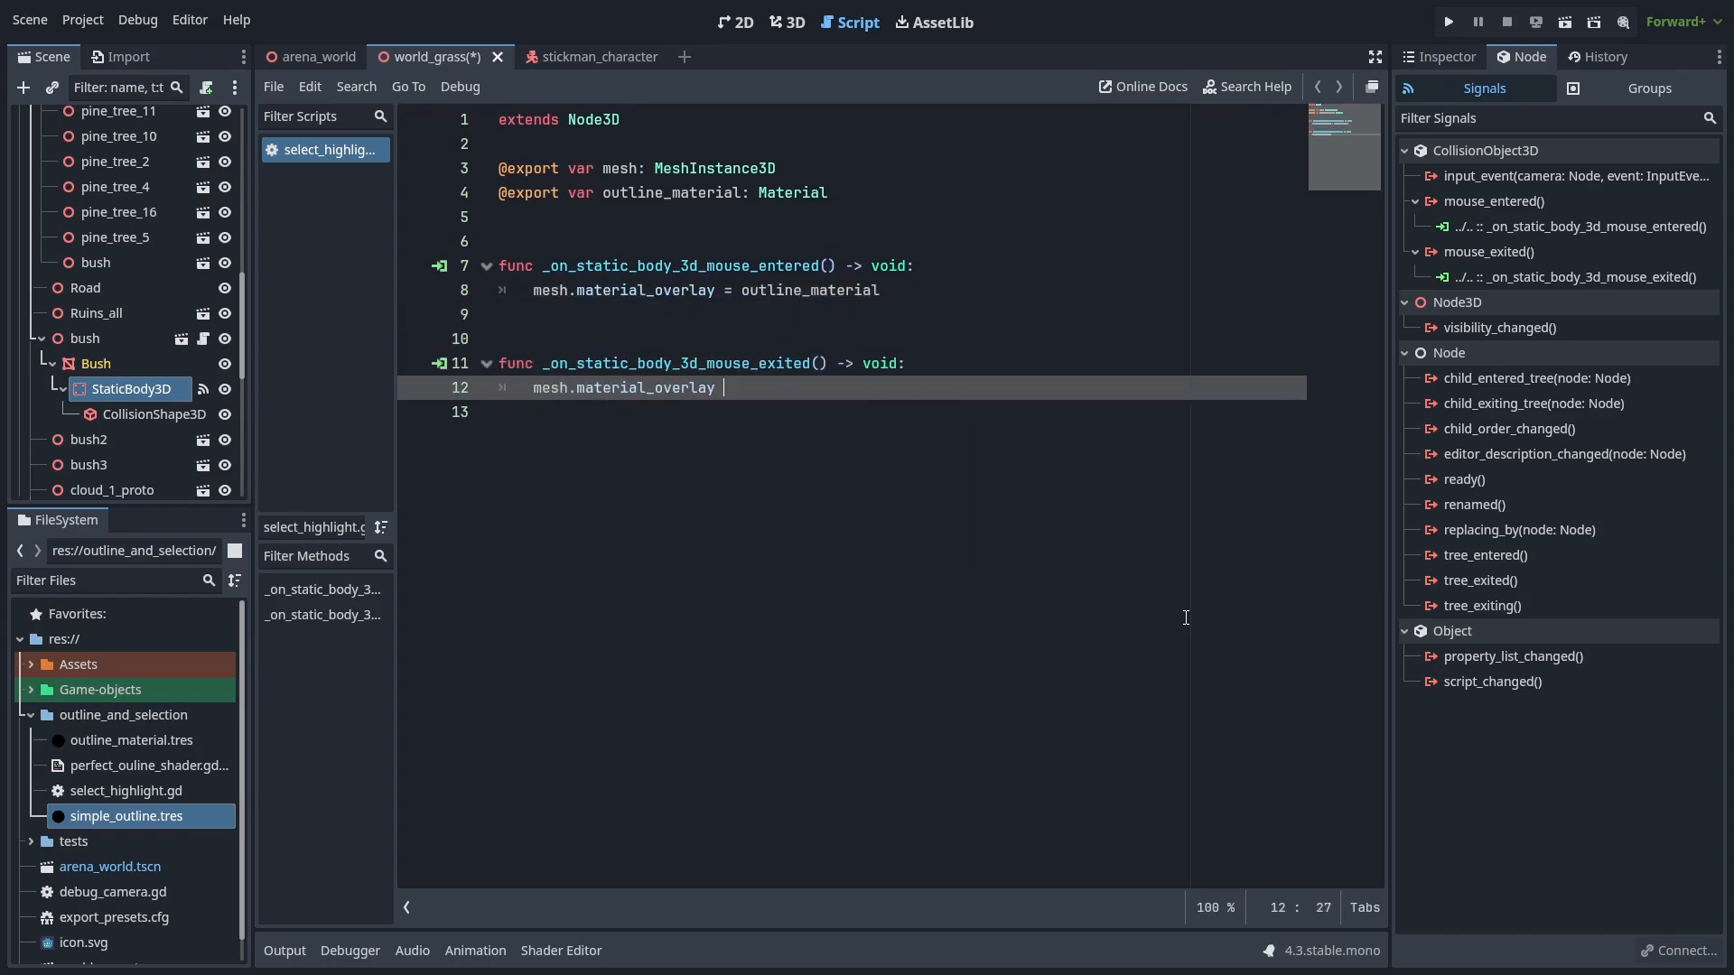
text(= null)
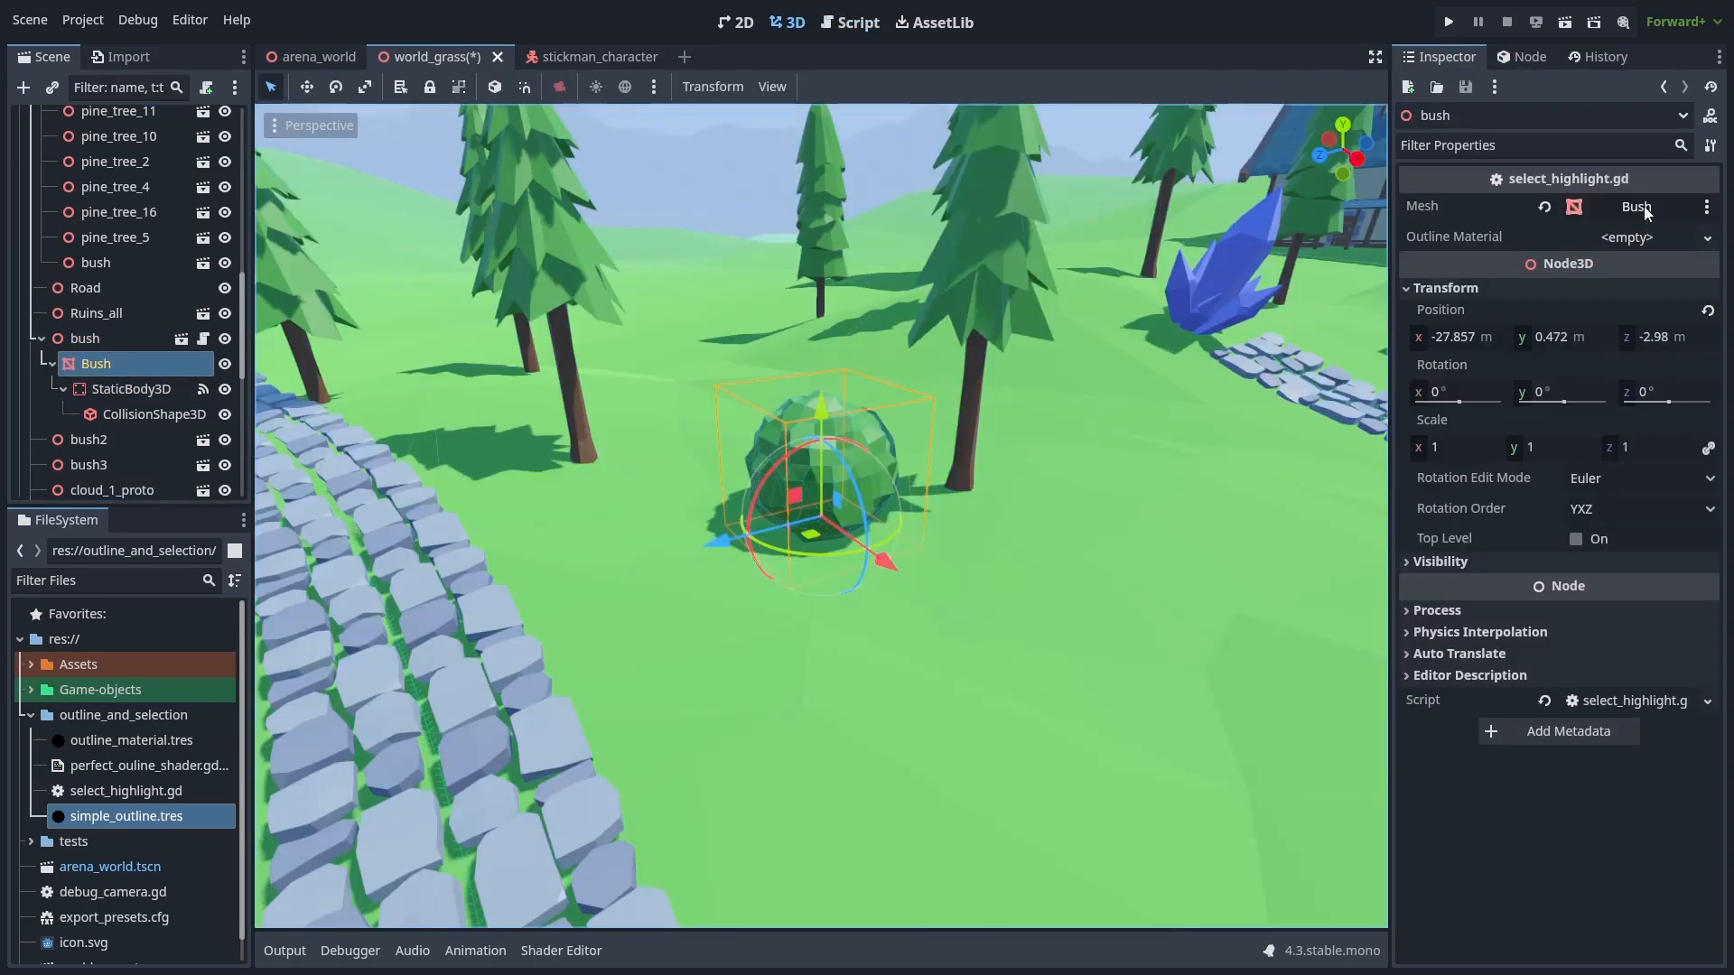
Load outline_material.tres as the Bush mesh overlay with width 2 and test-run the game.
click(1637, 206)
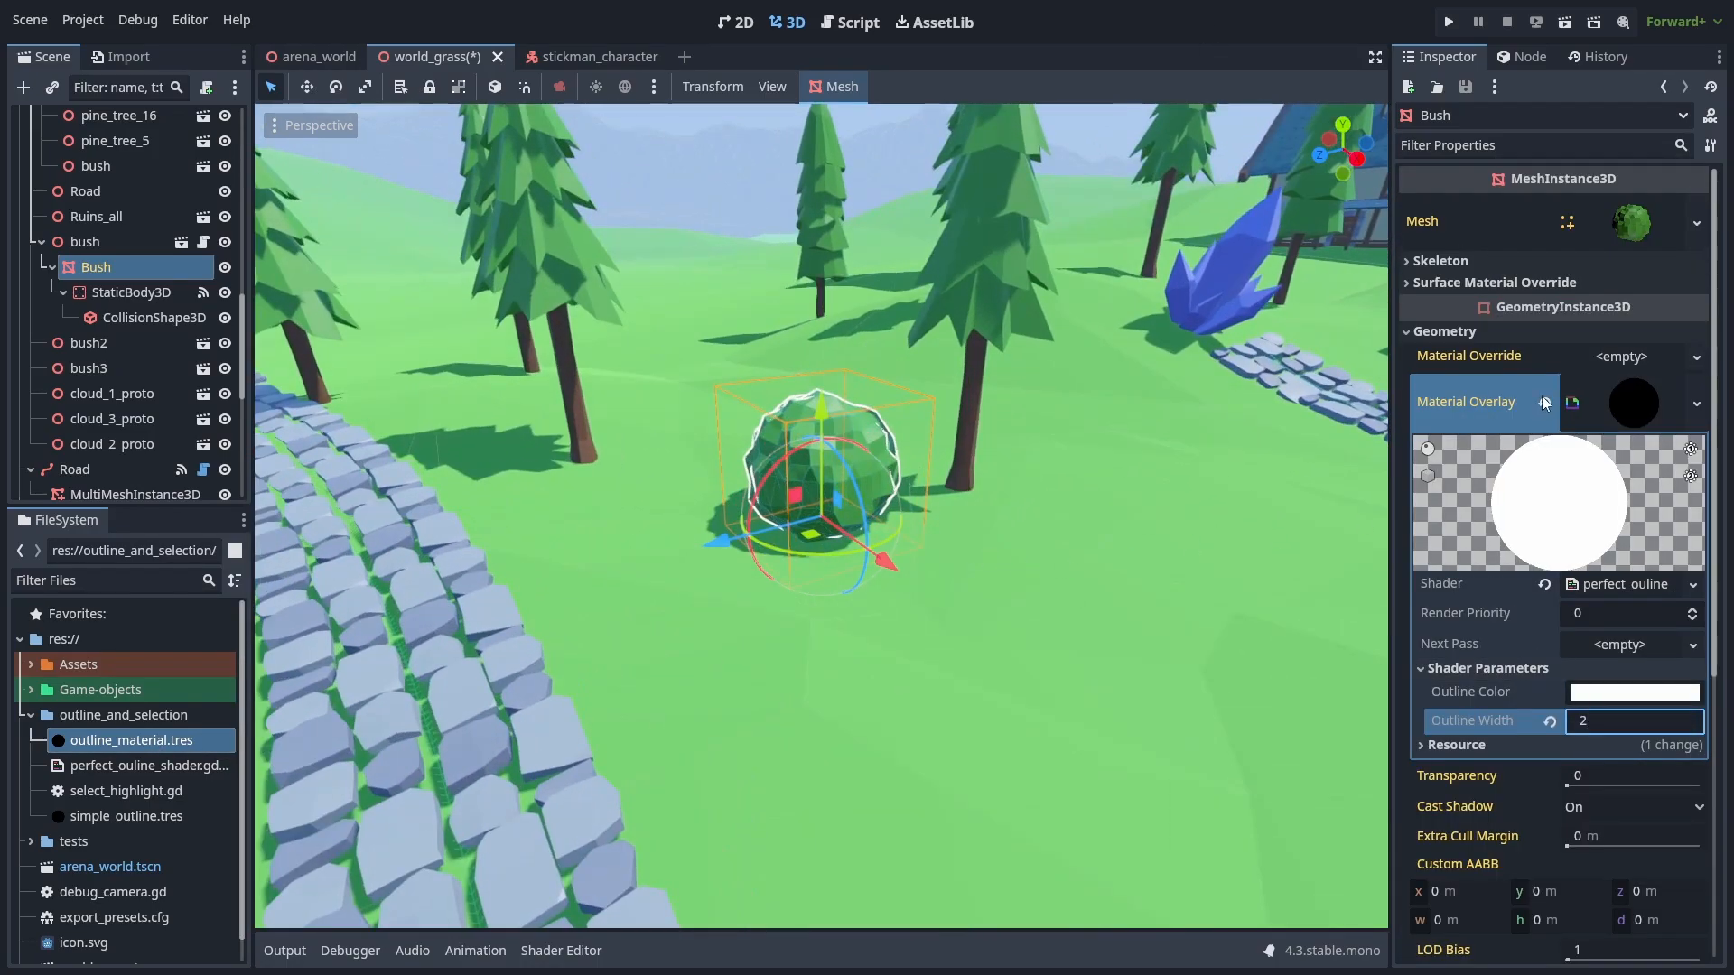
click(1447, 22)
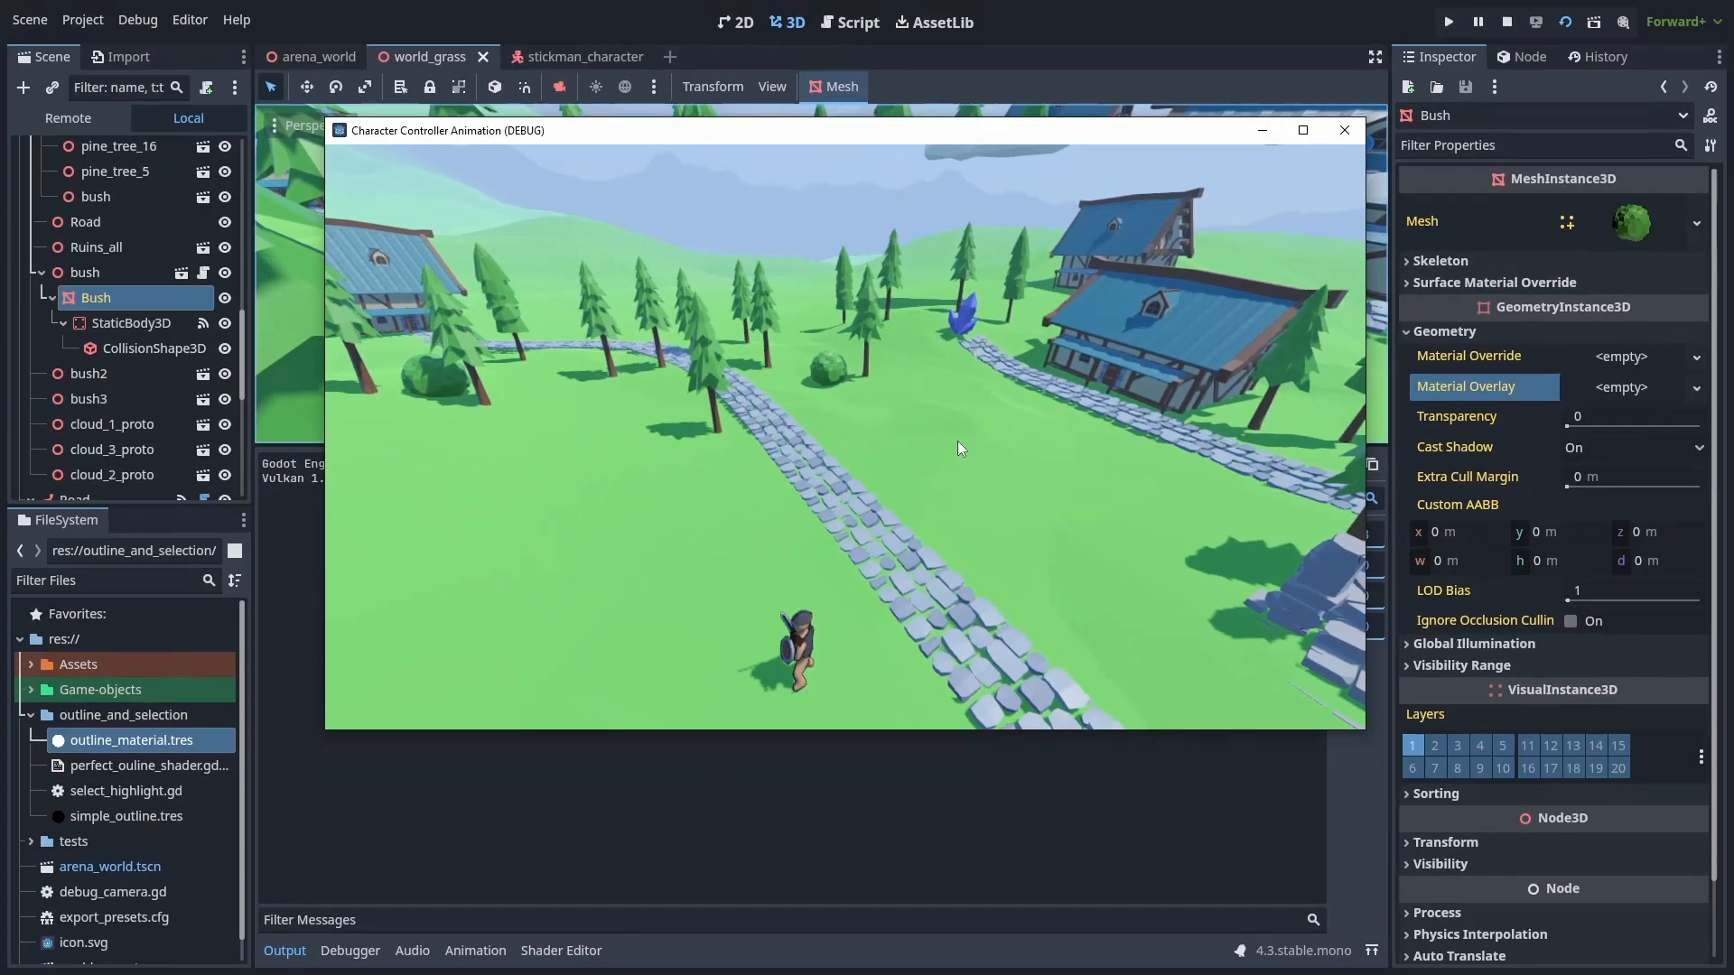
click(1344, 130)
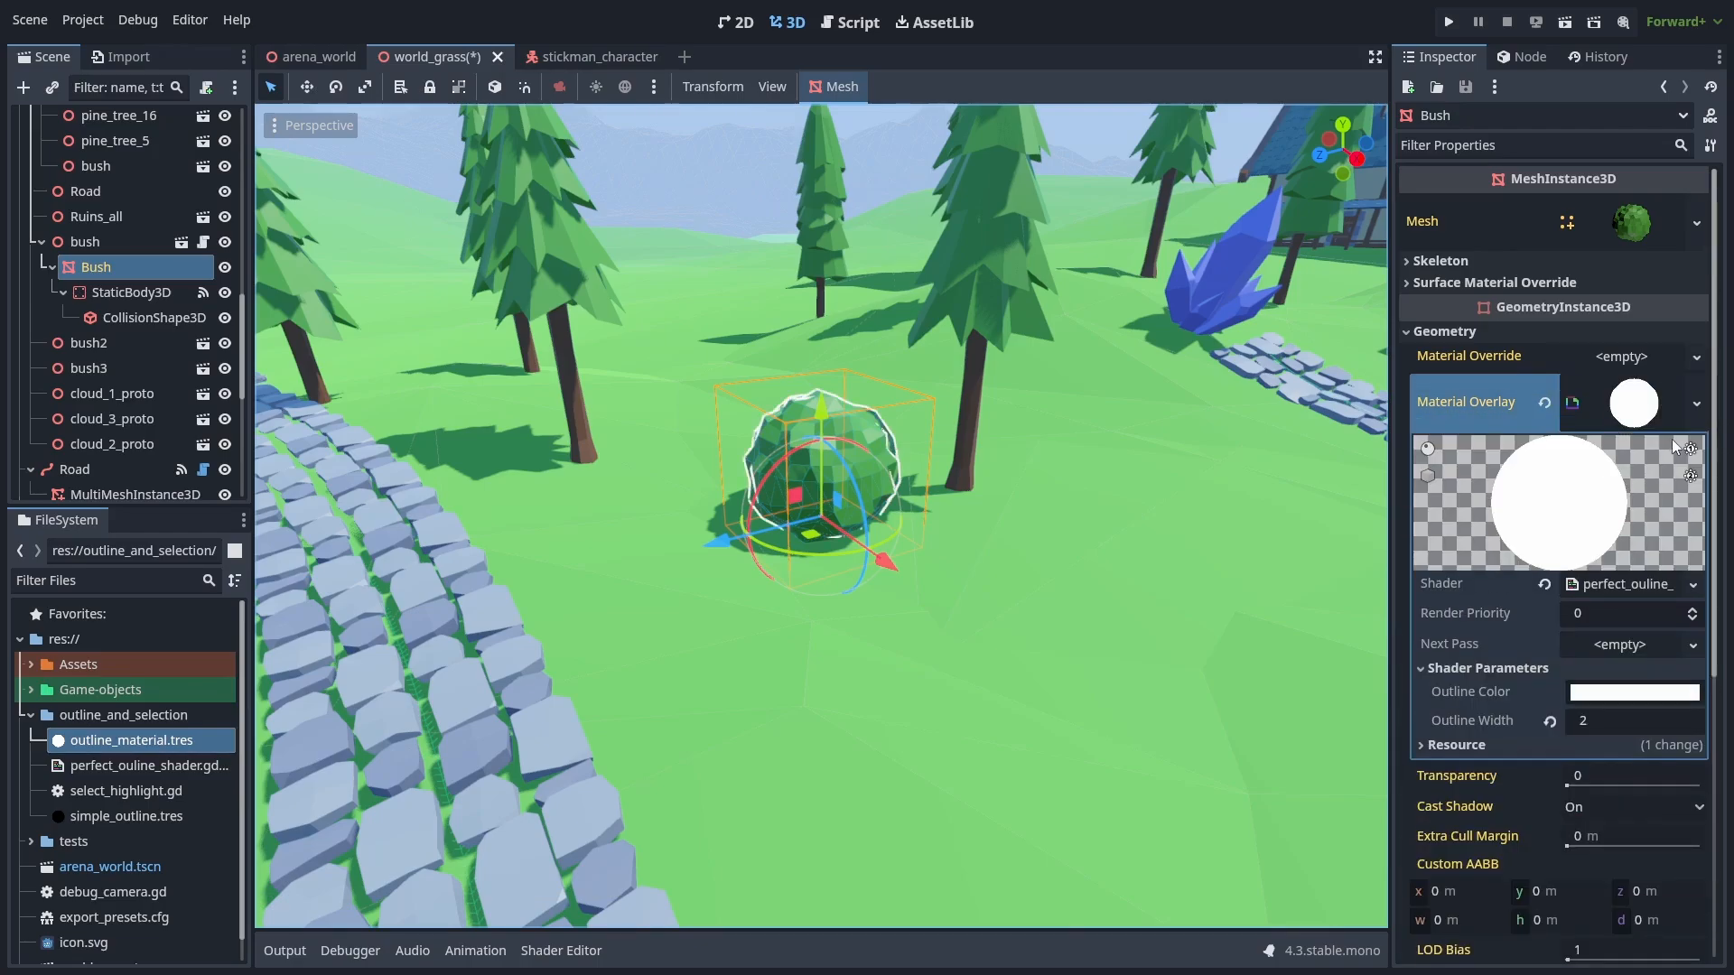
Save the overlay as selection_material.tres and add a StandardMaterial3D next pass.
click(1696, 403)
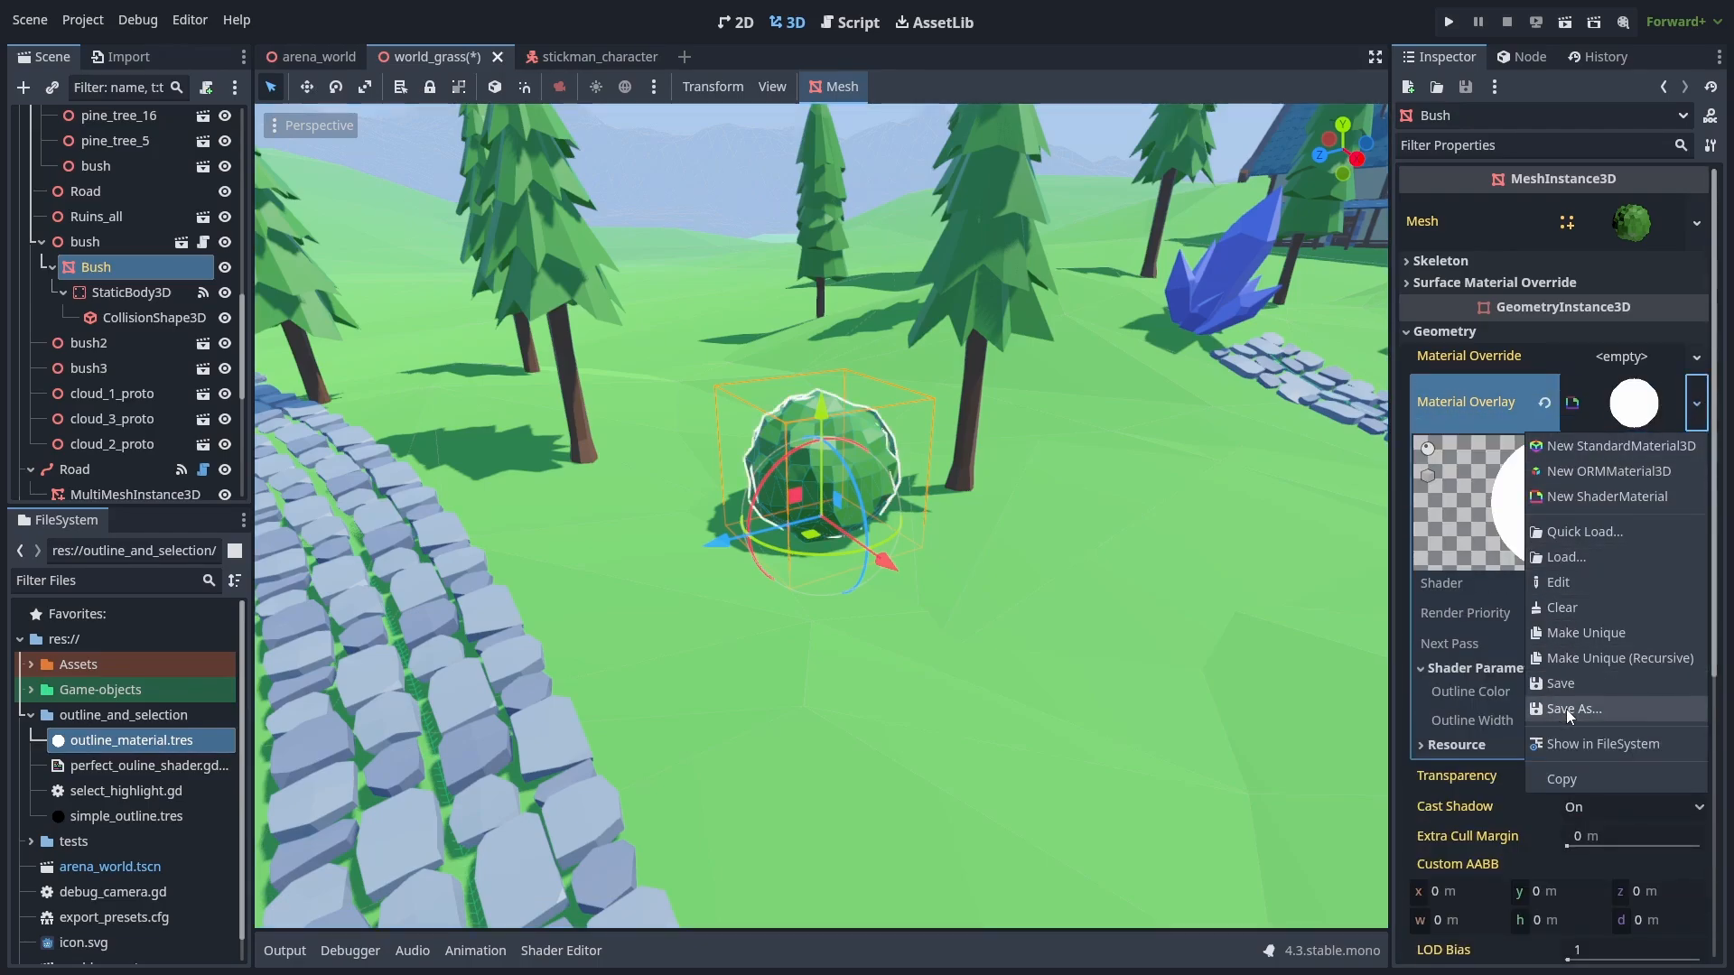
click(1573, 708)
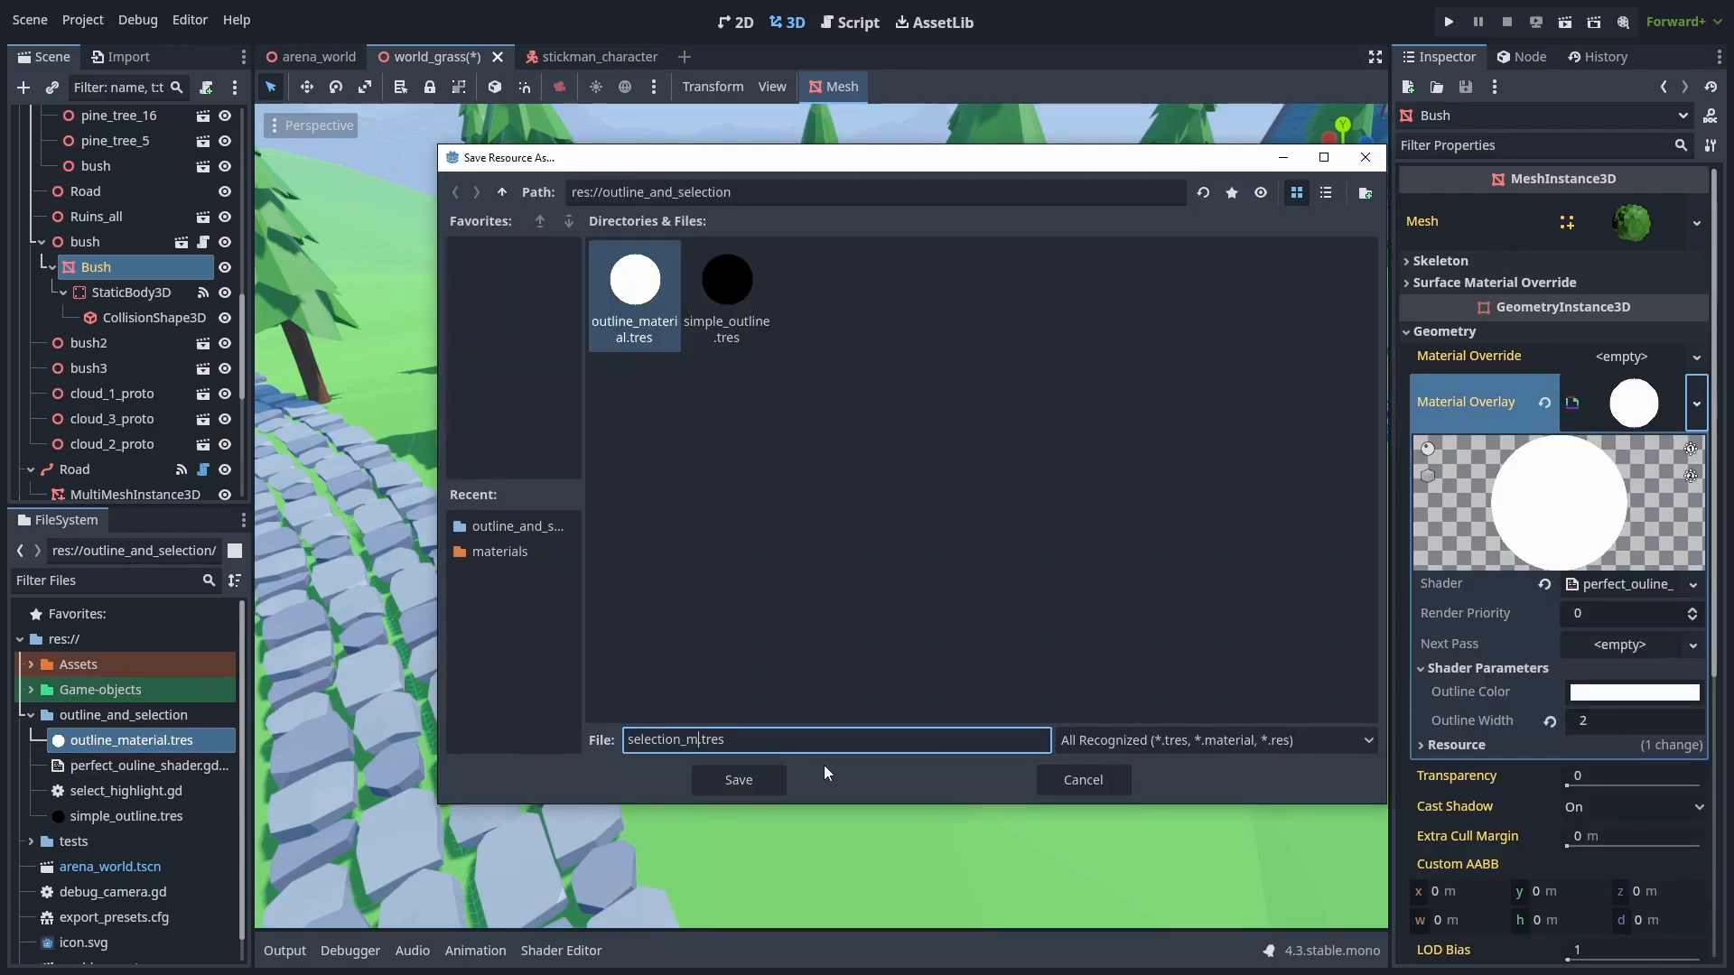
click(737, 780)
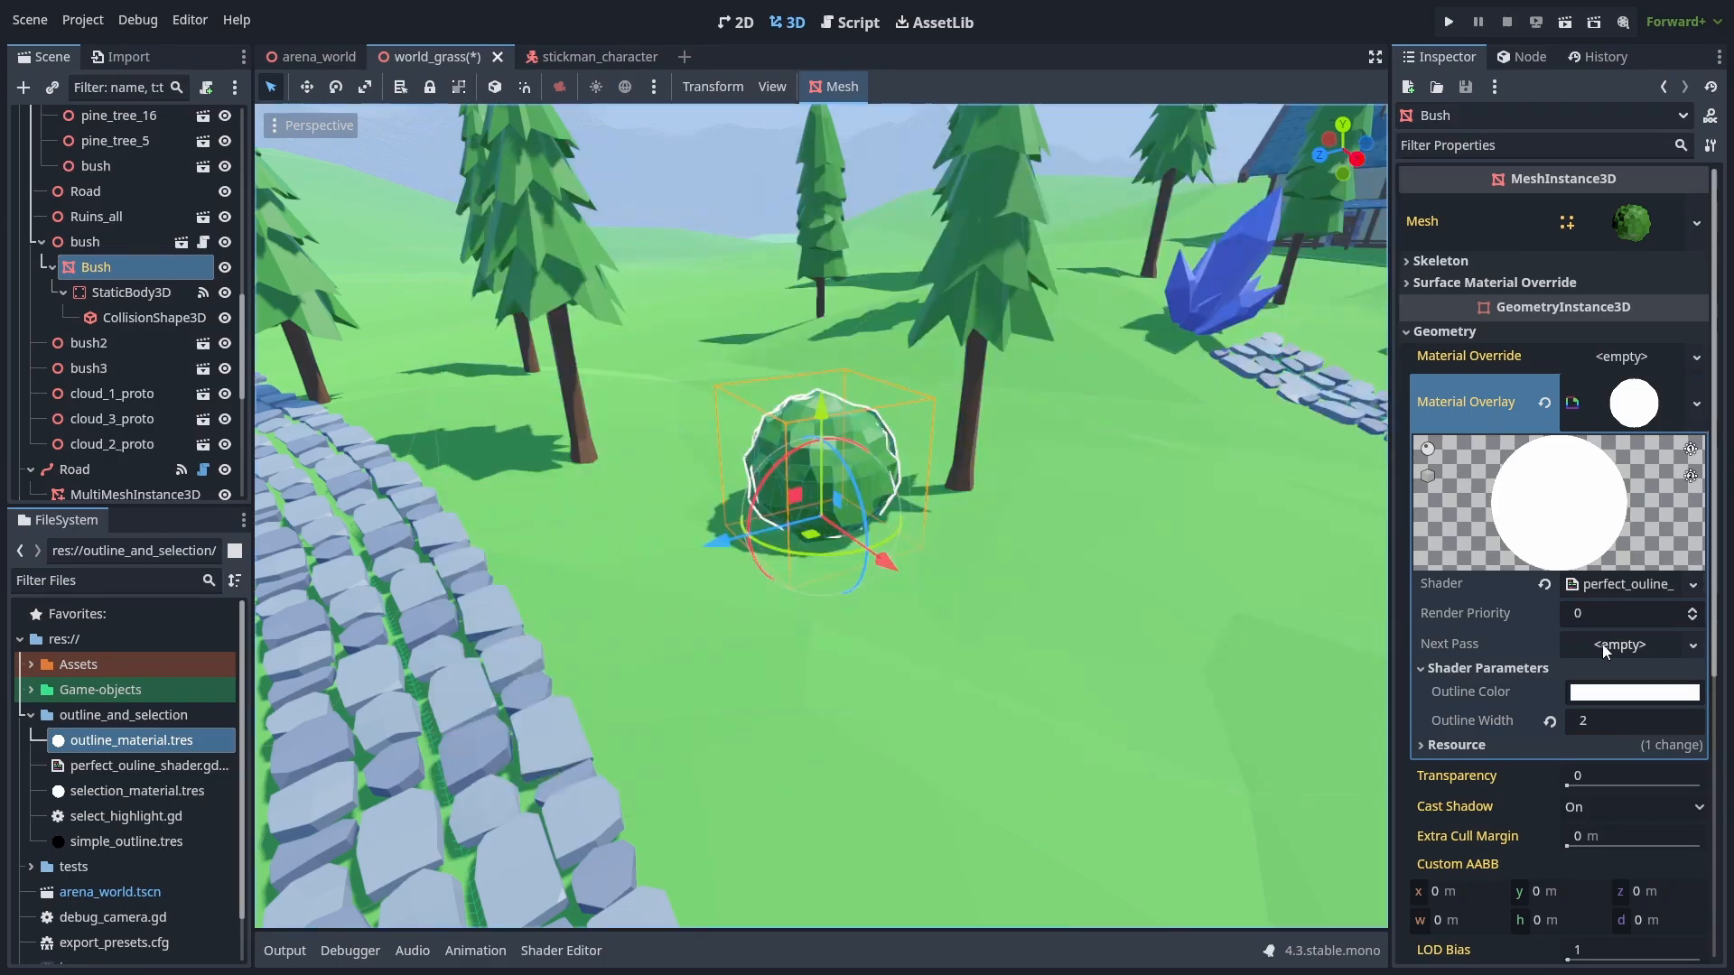
click(1691, 643)
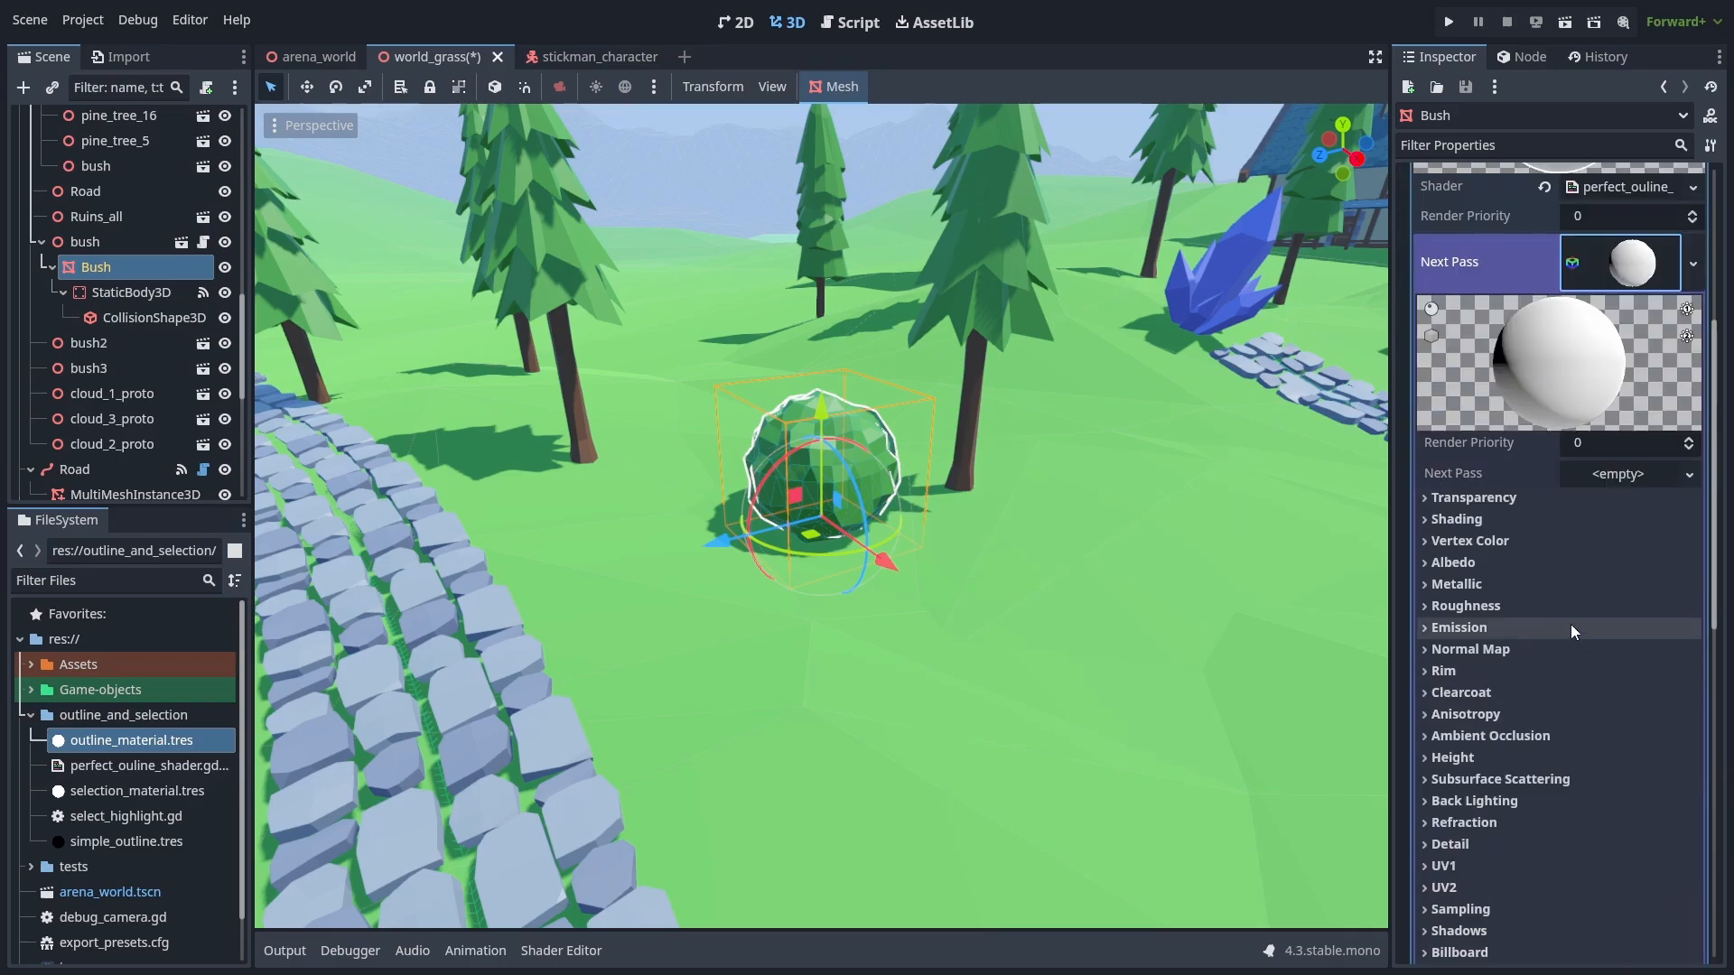
Give the next pass alpha transparency and a translucent teal albedo, then clear the bush's overlay.
click(1474, 497)
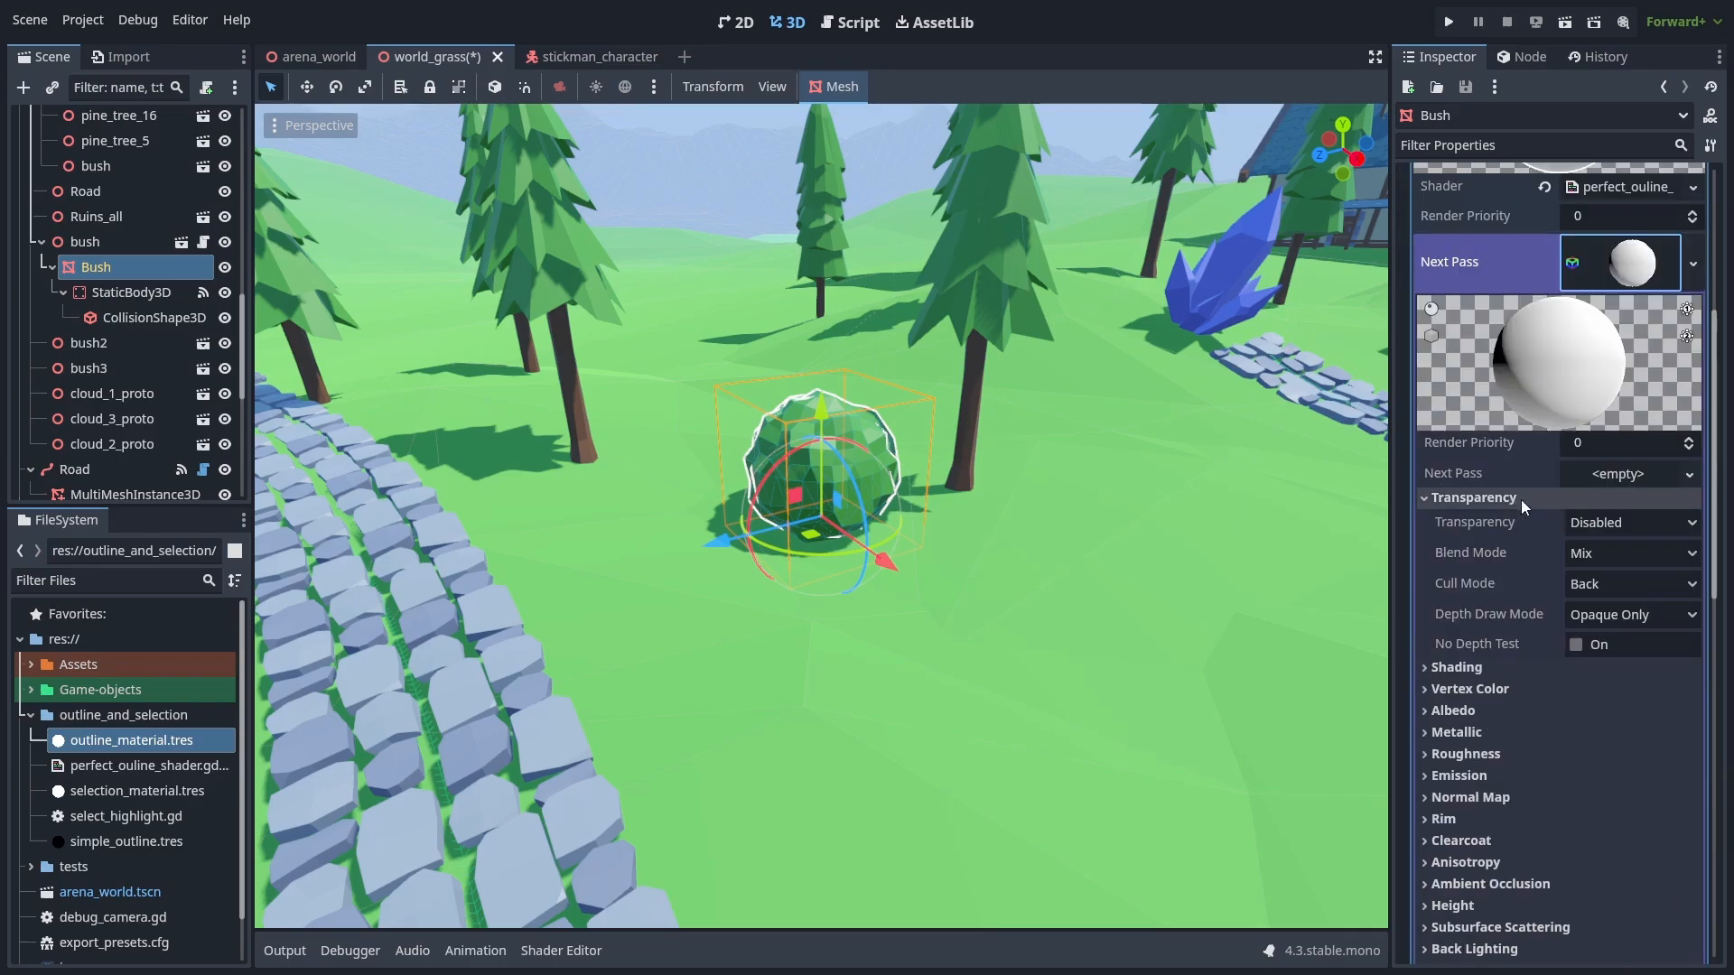
click(1627, 522)
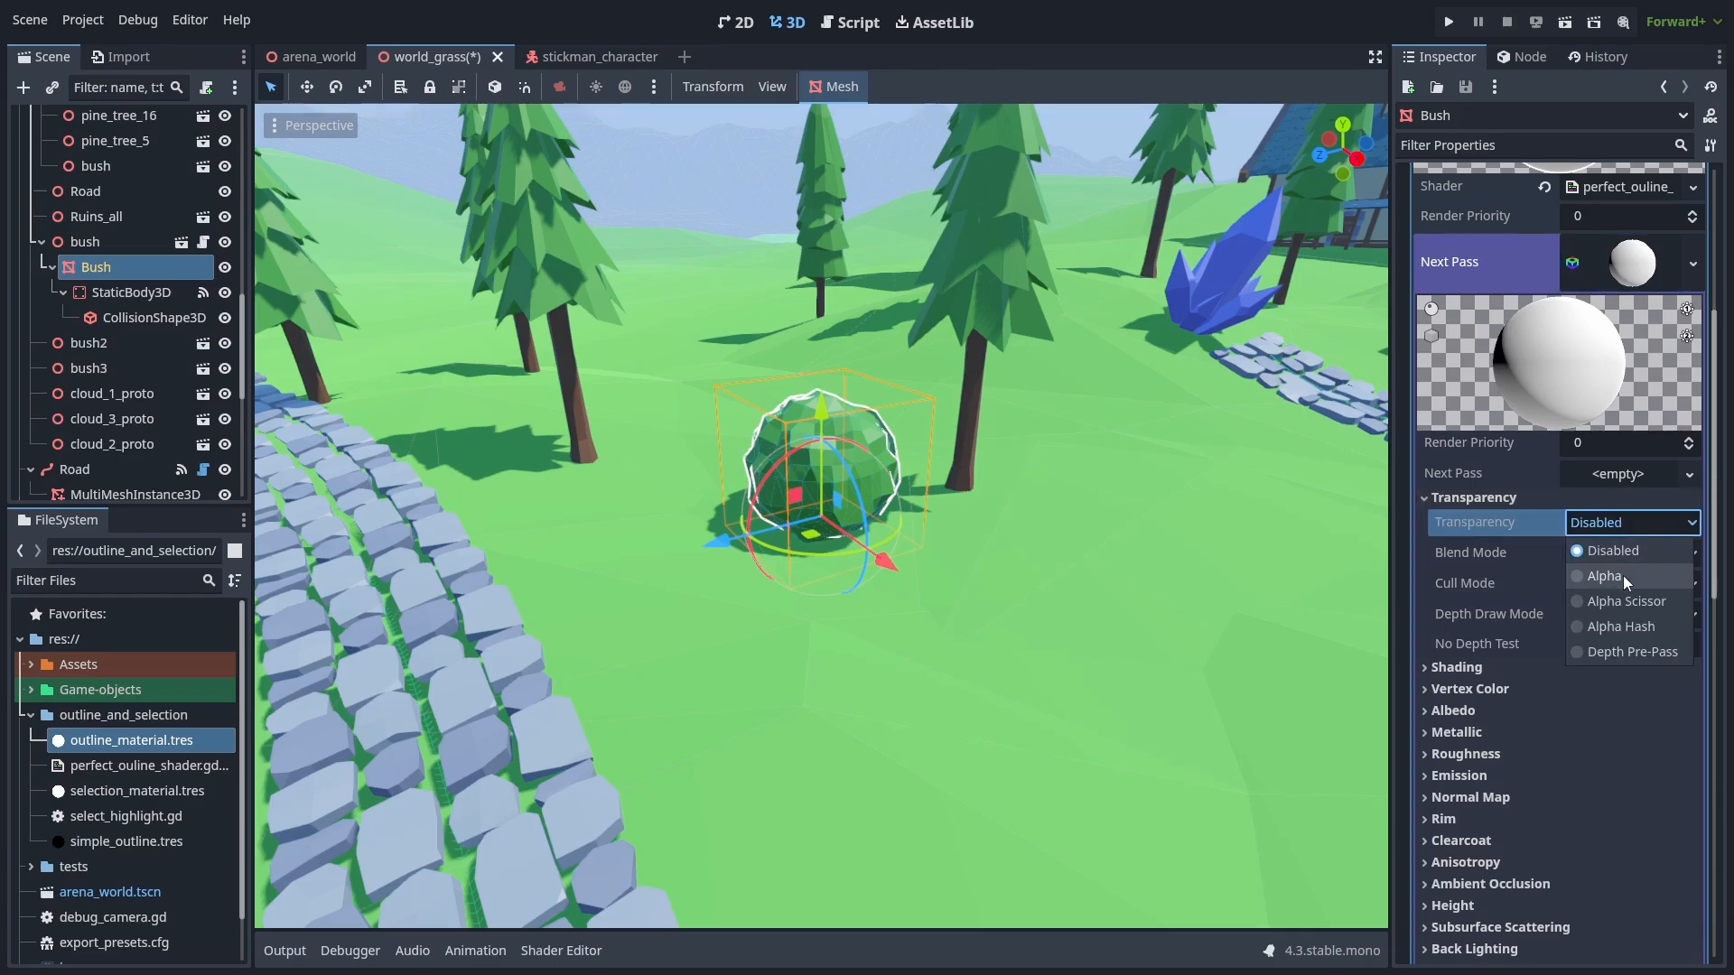
click(1602, 574)
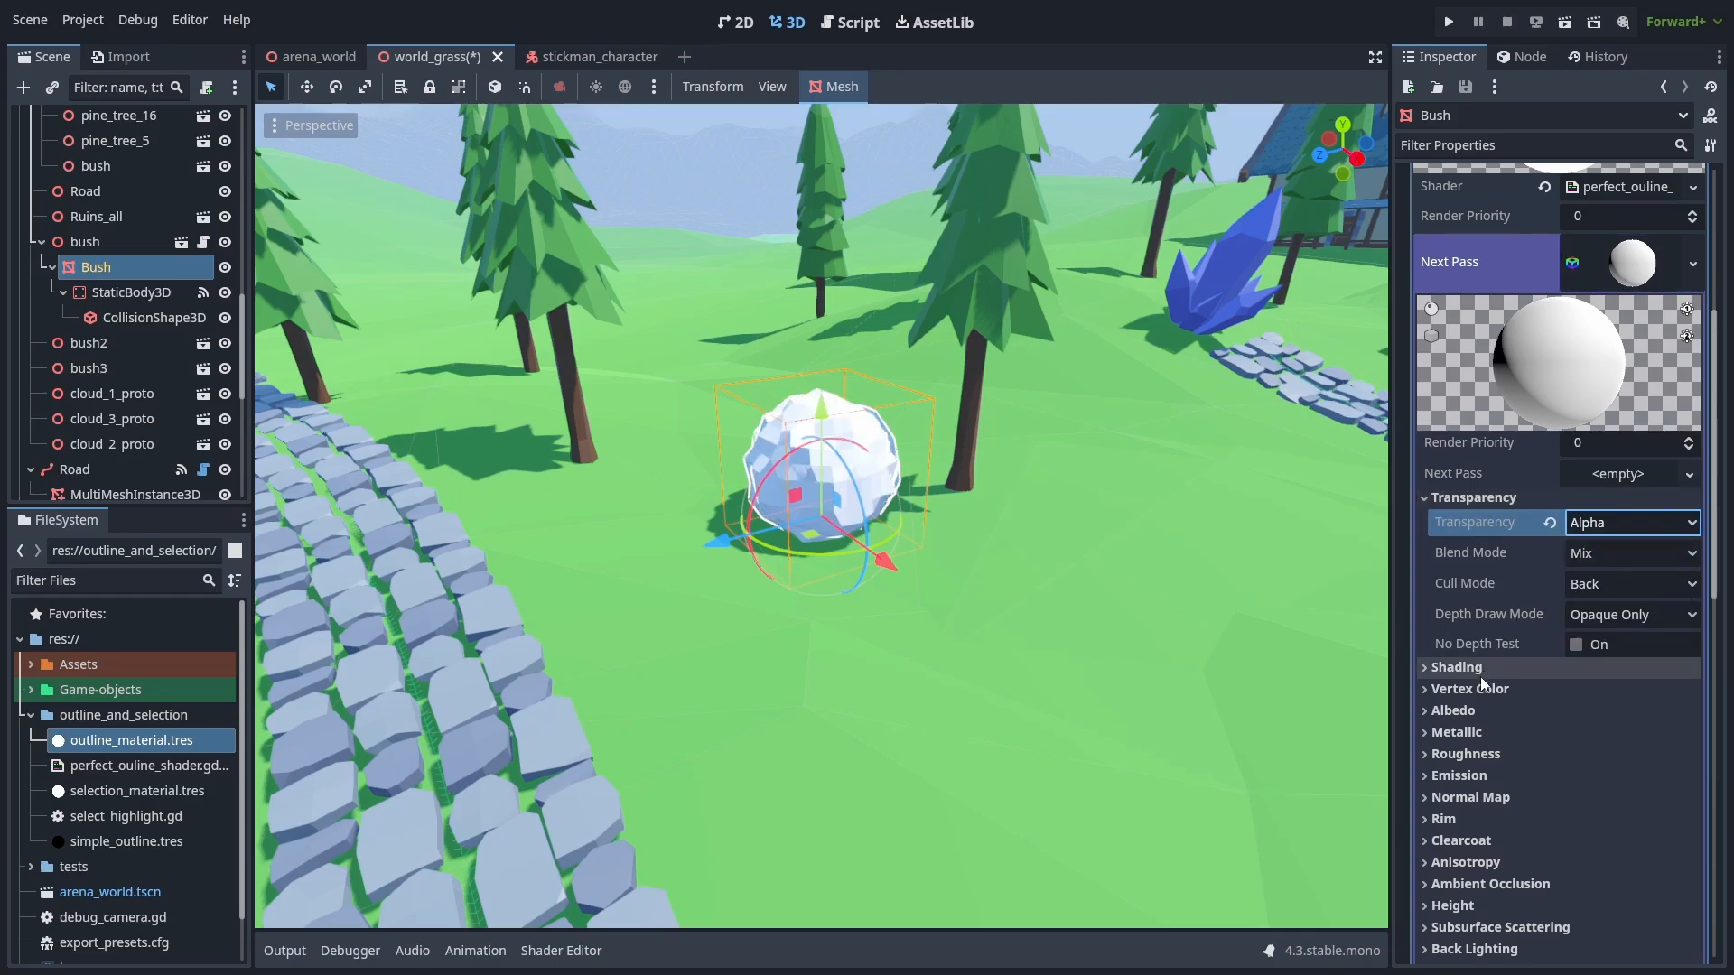
click(1629, 733)
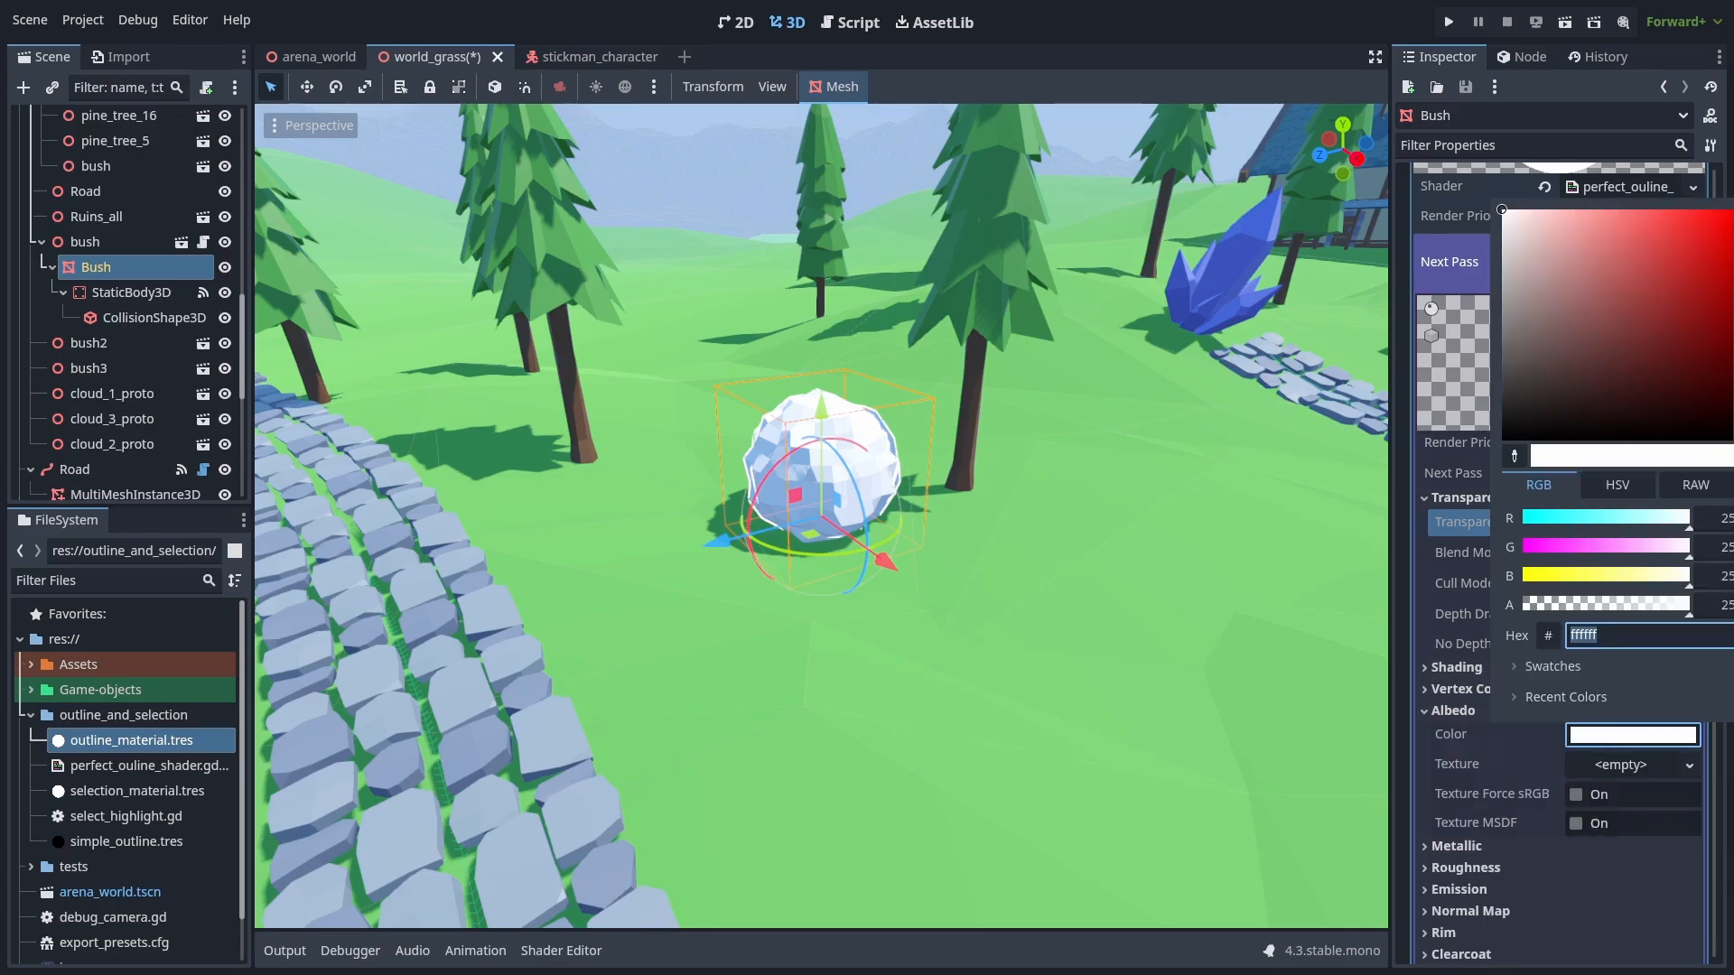
click(1647, 269)
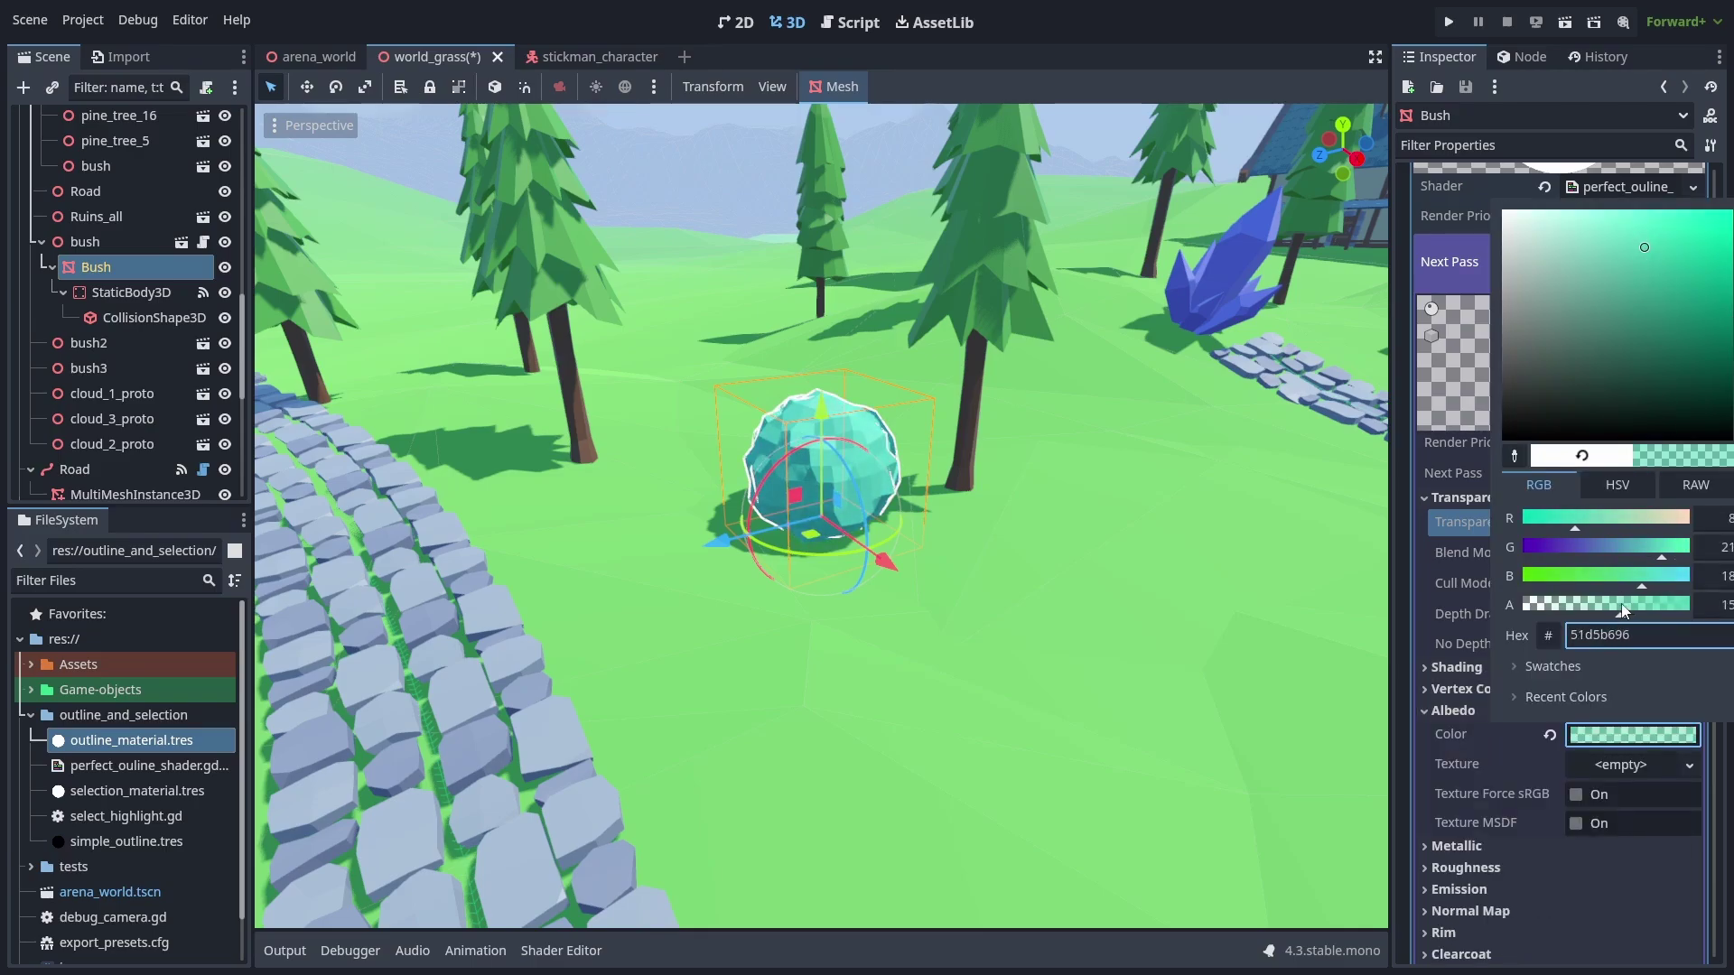
click(1636, 260)
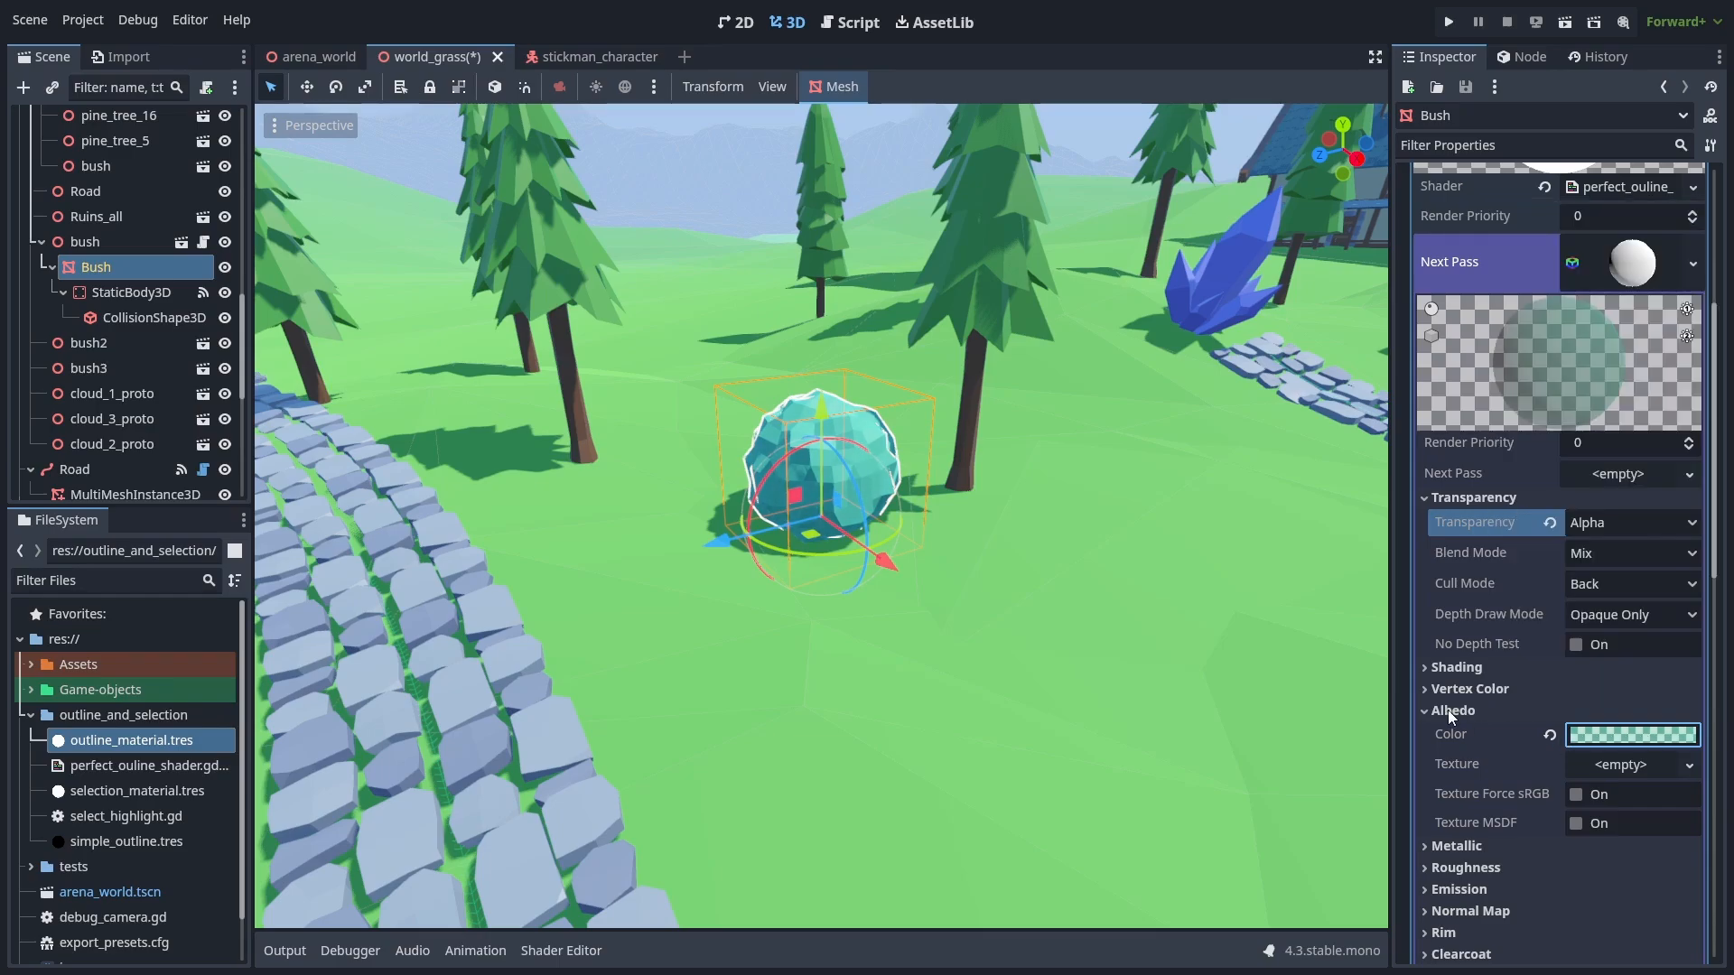
click(1631, 262)
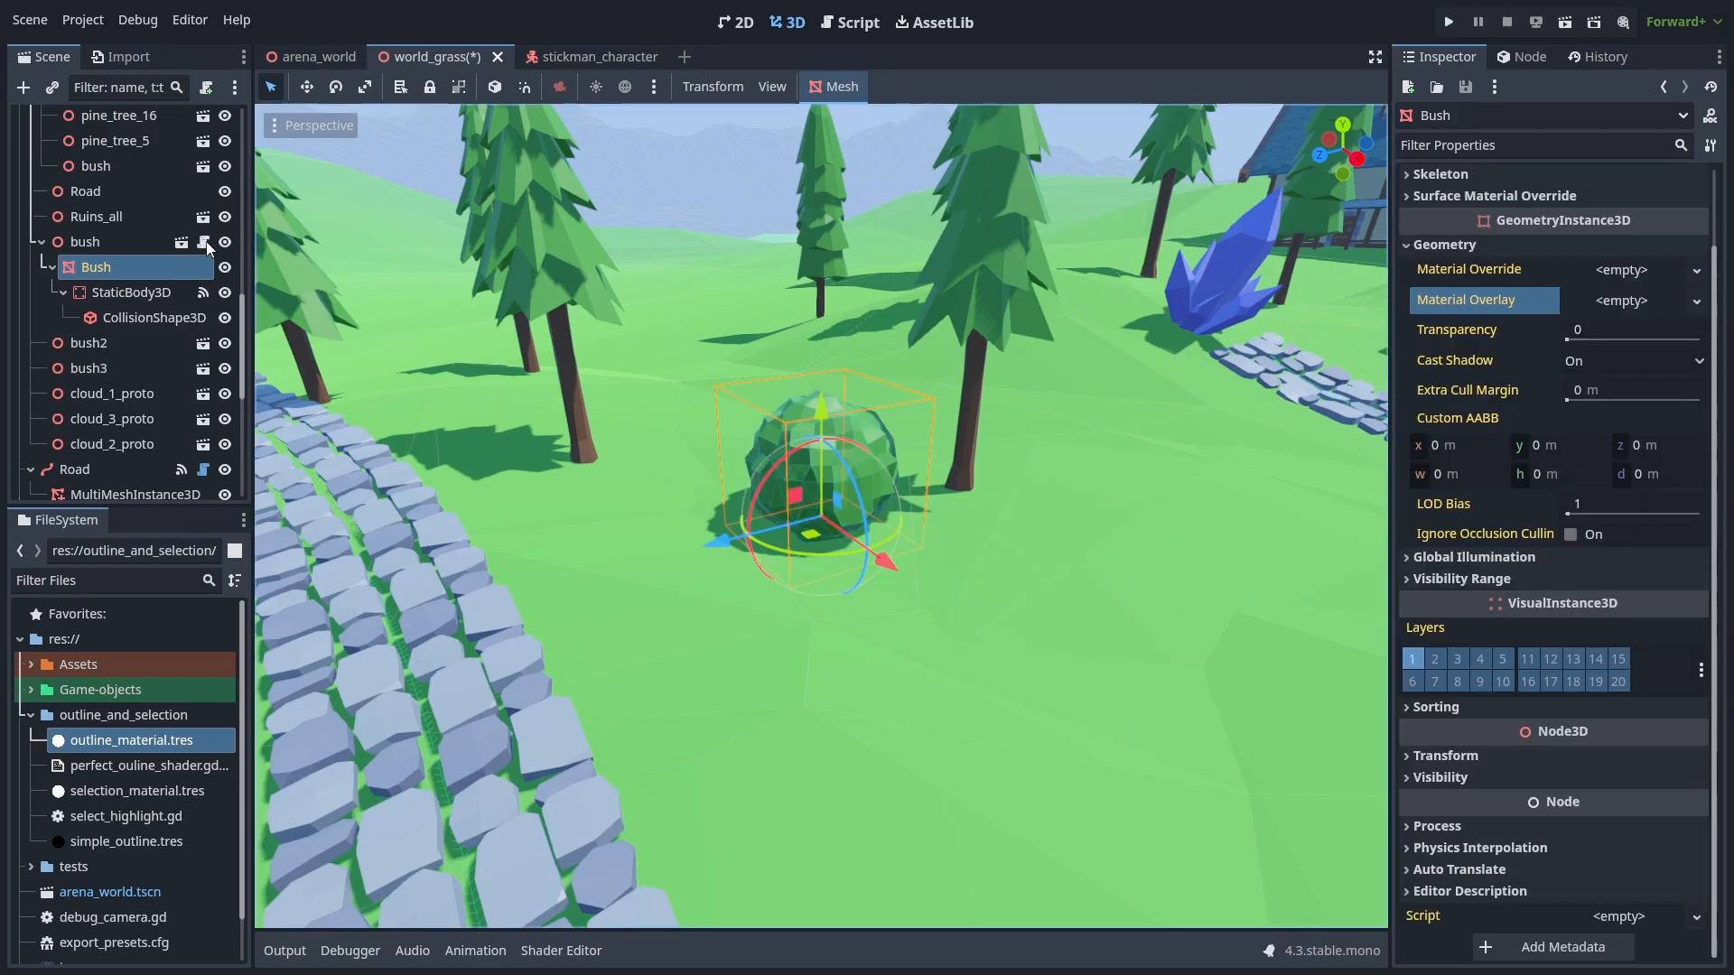
Toggle 'selected' on a non-echo left click in select_highlight.gd via the StaticBody3D input signal.
click(849, 21)
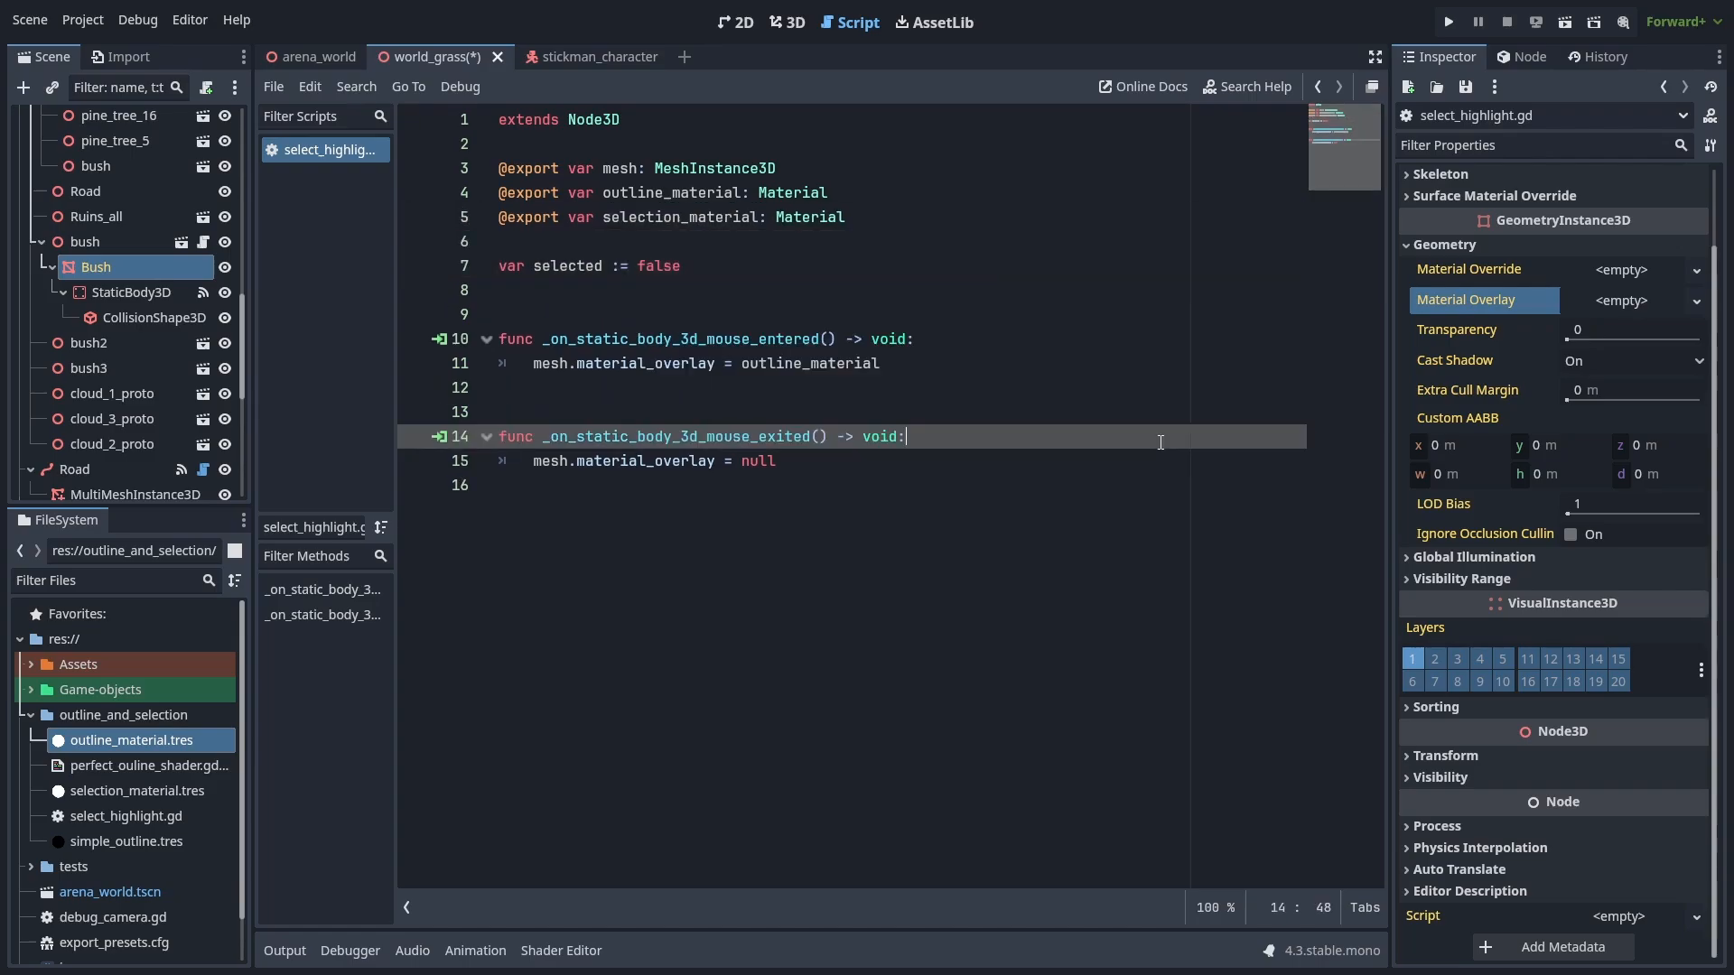
click(130, 292)
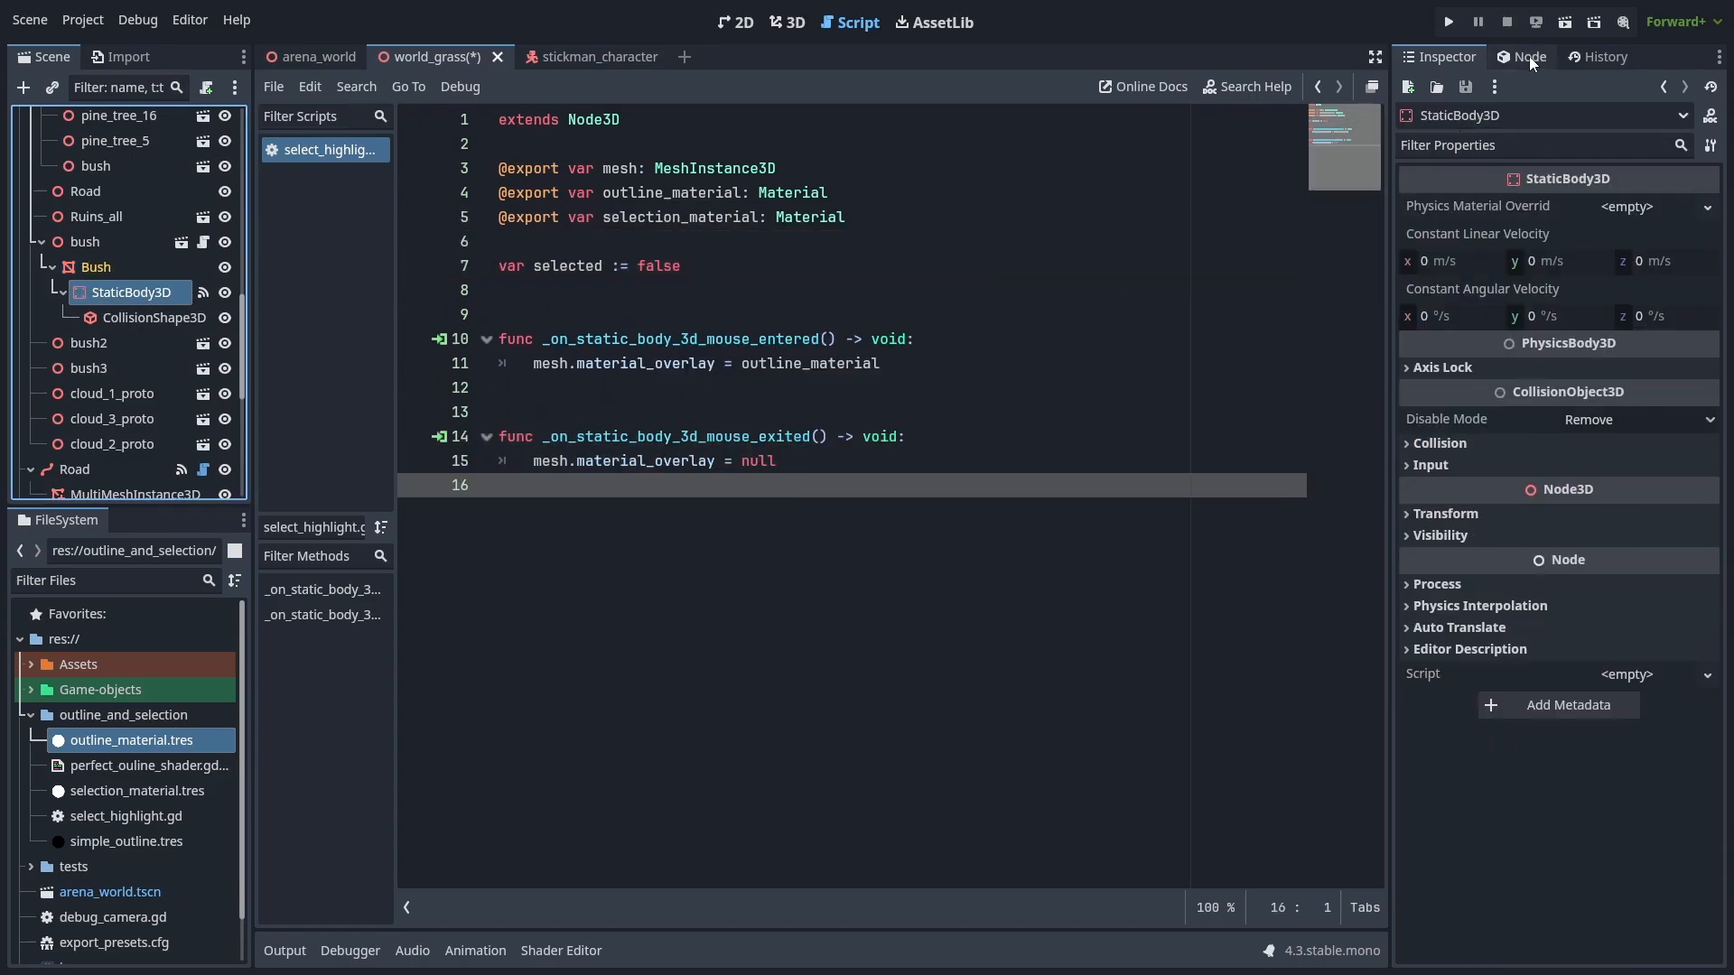
click(1529, 56)
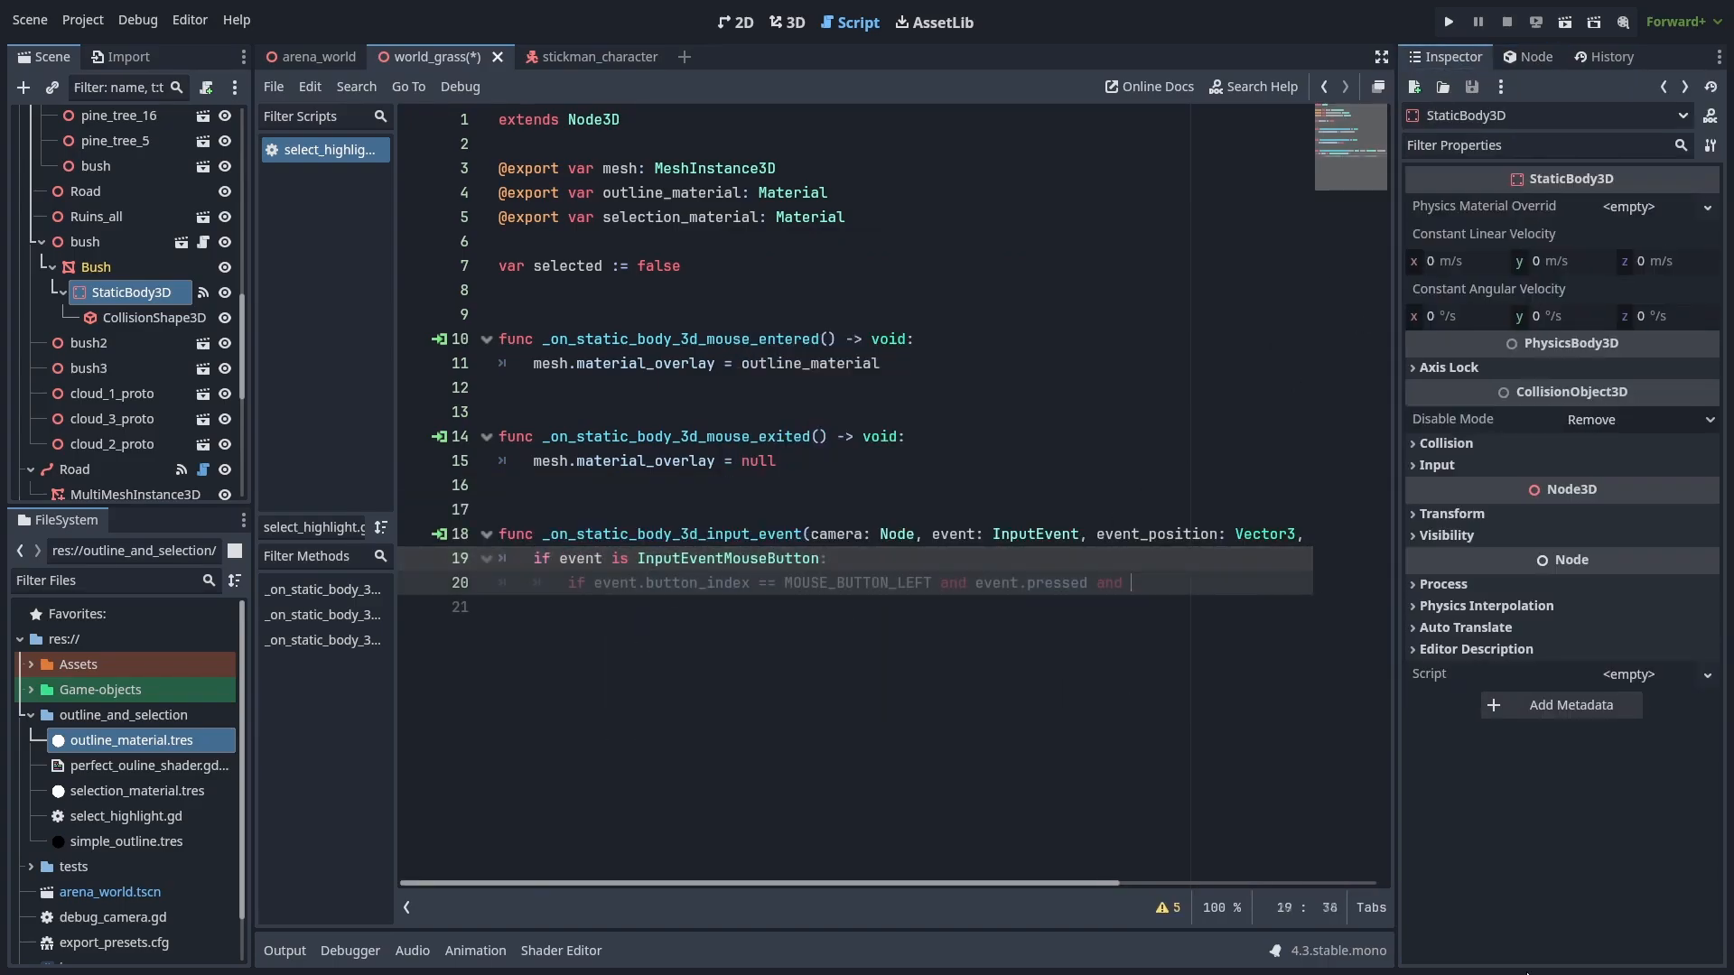
text(!event.is_echo();)
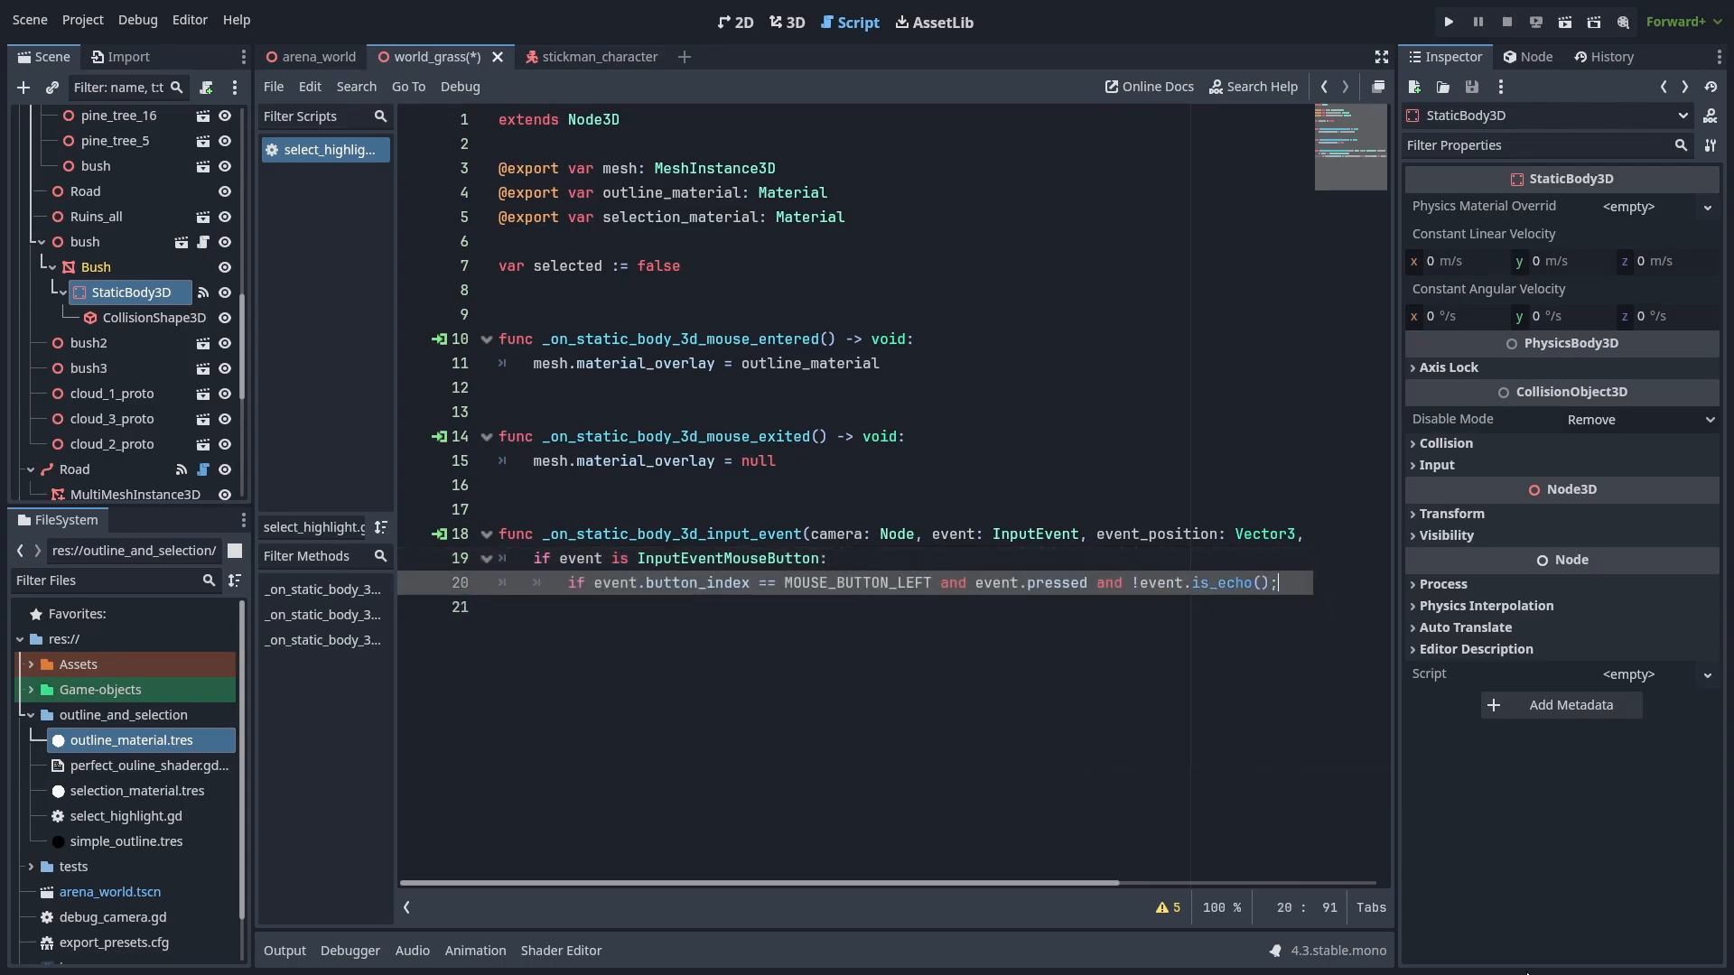
text(selected = not selected)
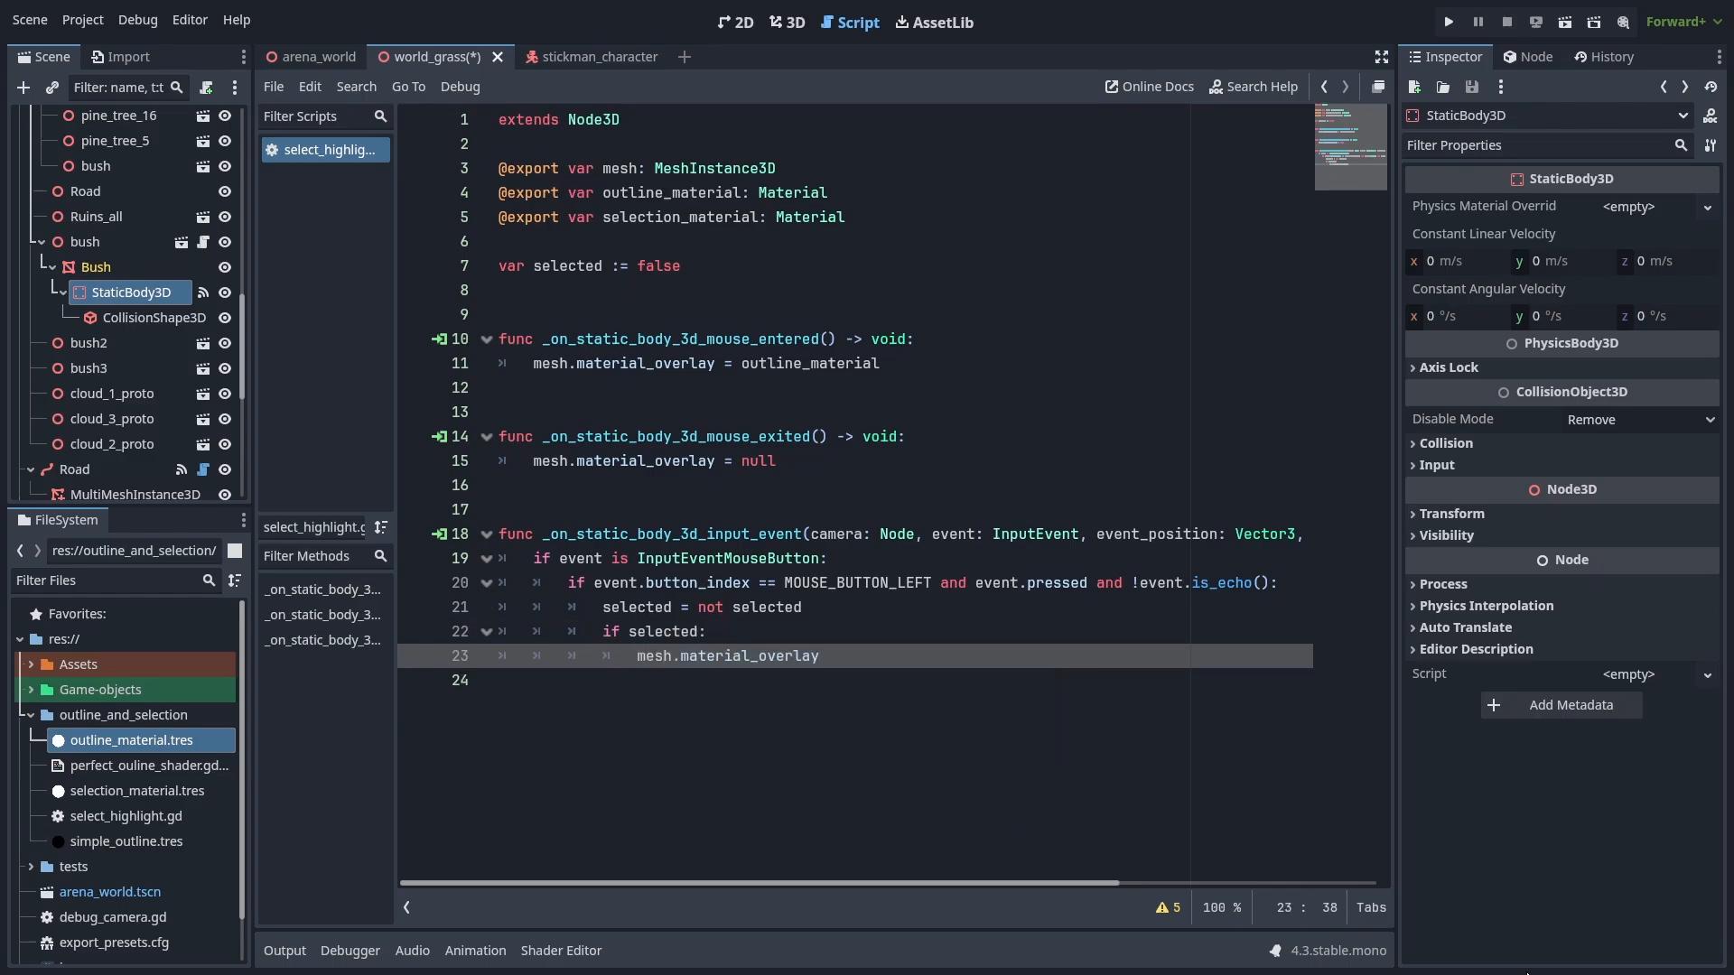
Apply selection_material when selected, outline_material otherwise, and hover-outline only if not selected.
text(= selection_material)
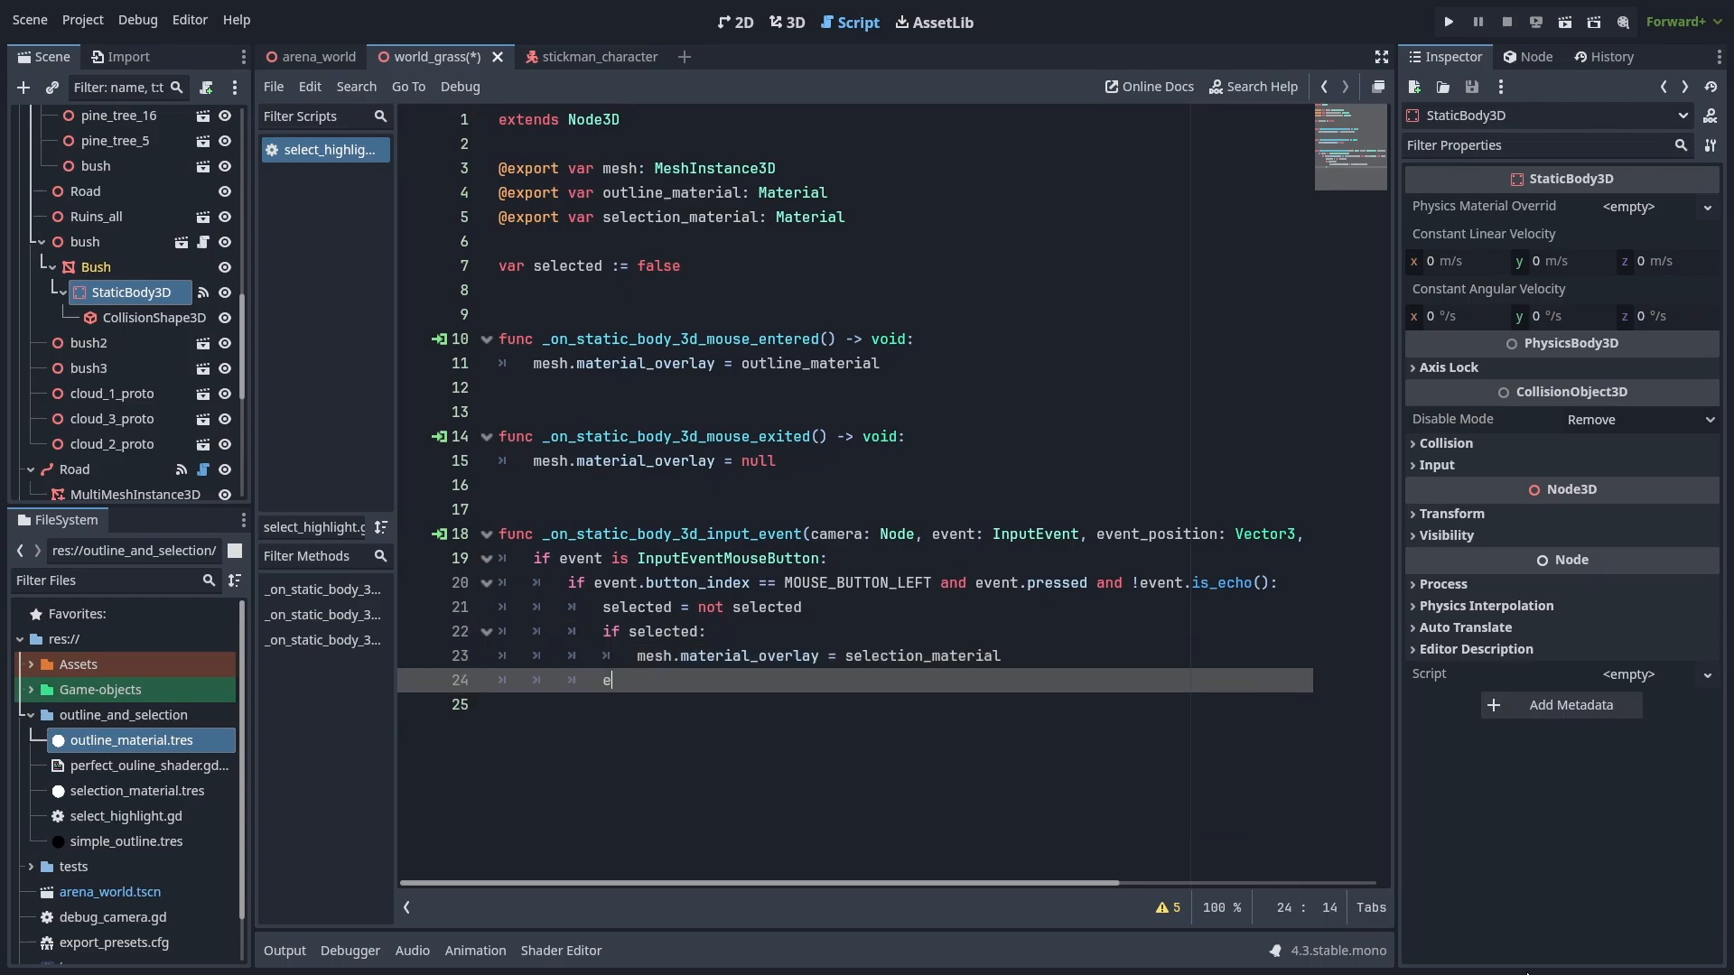
text(else:)
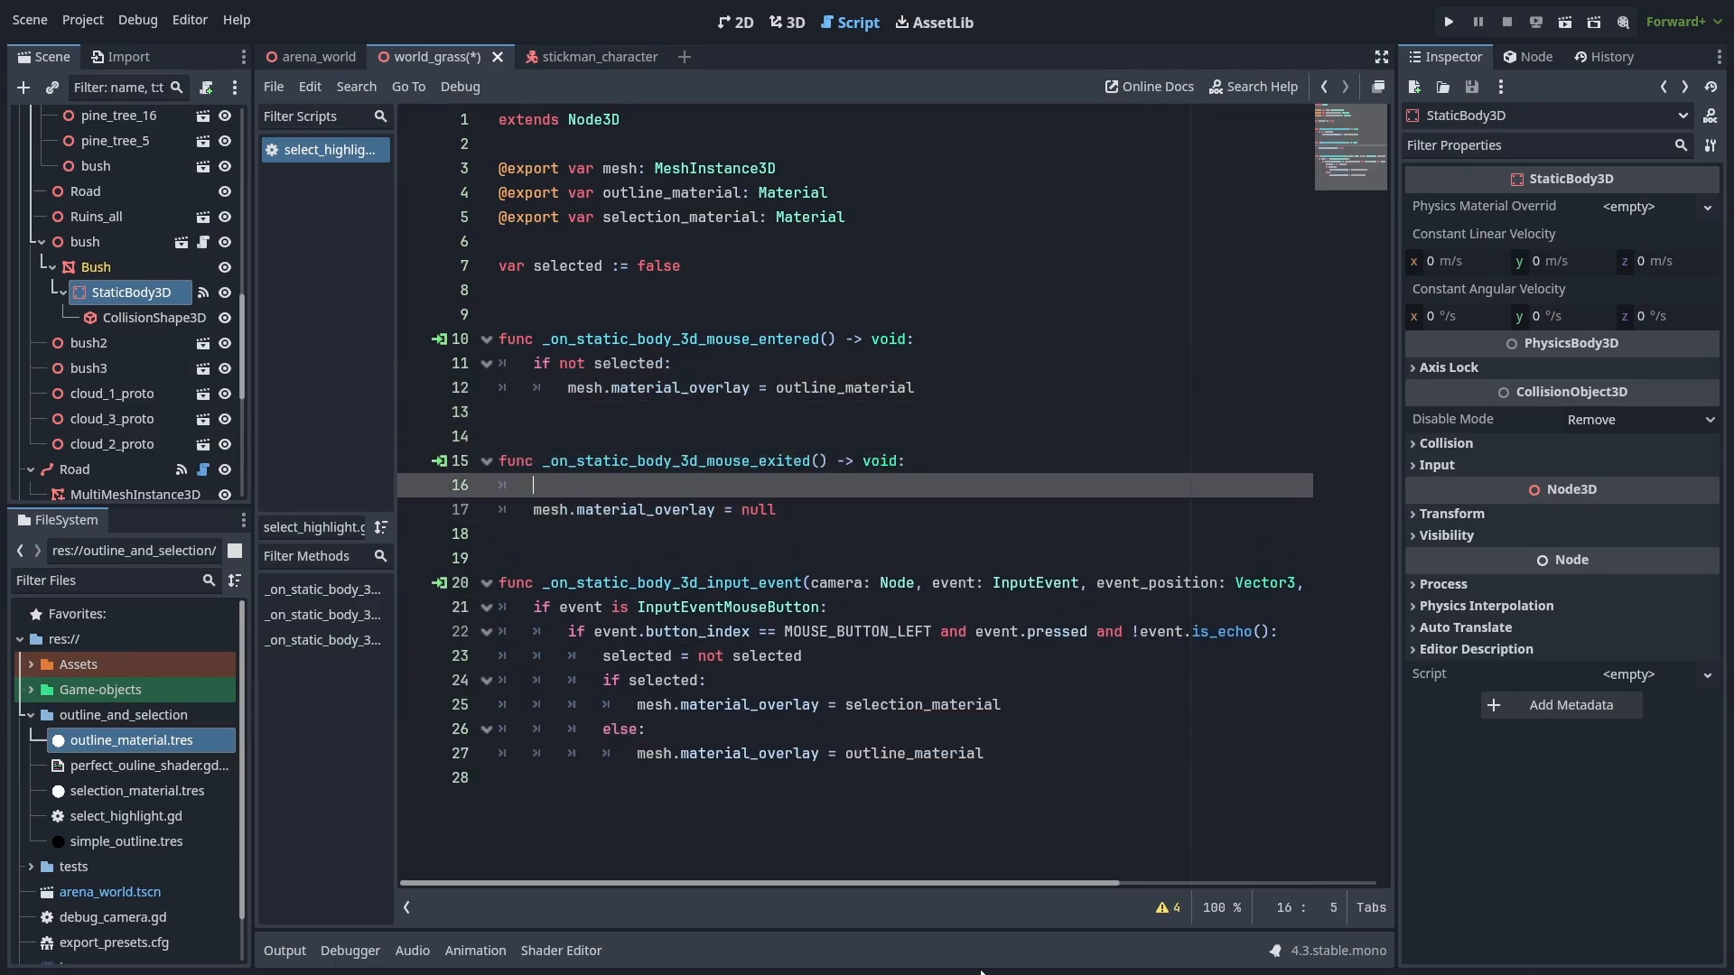
text(if not selected:)
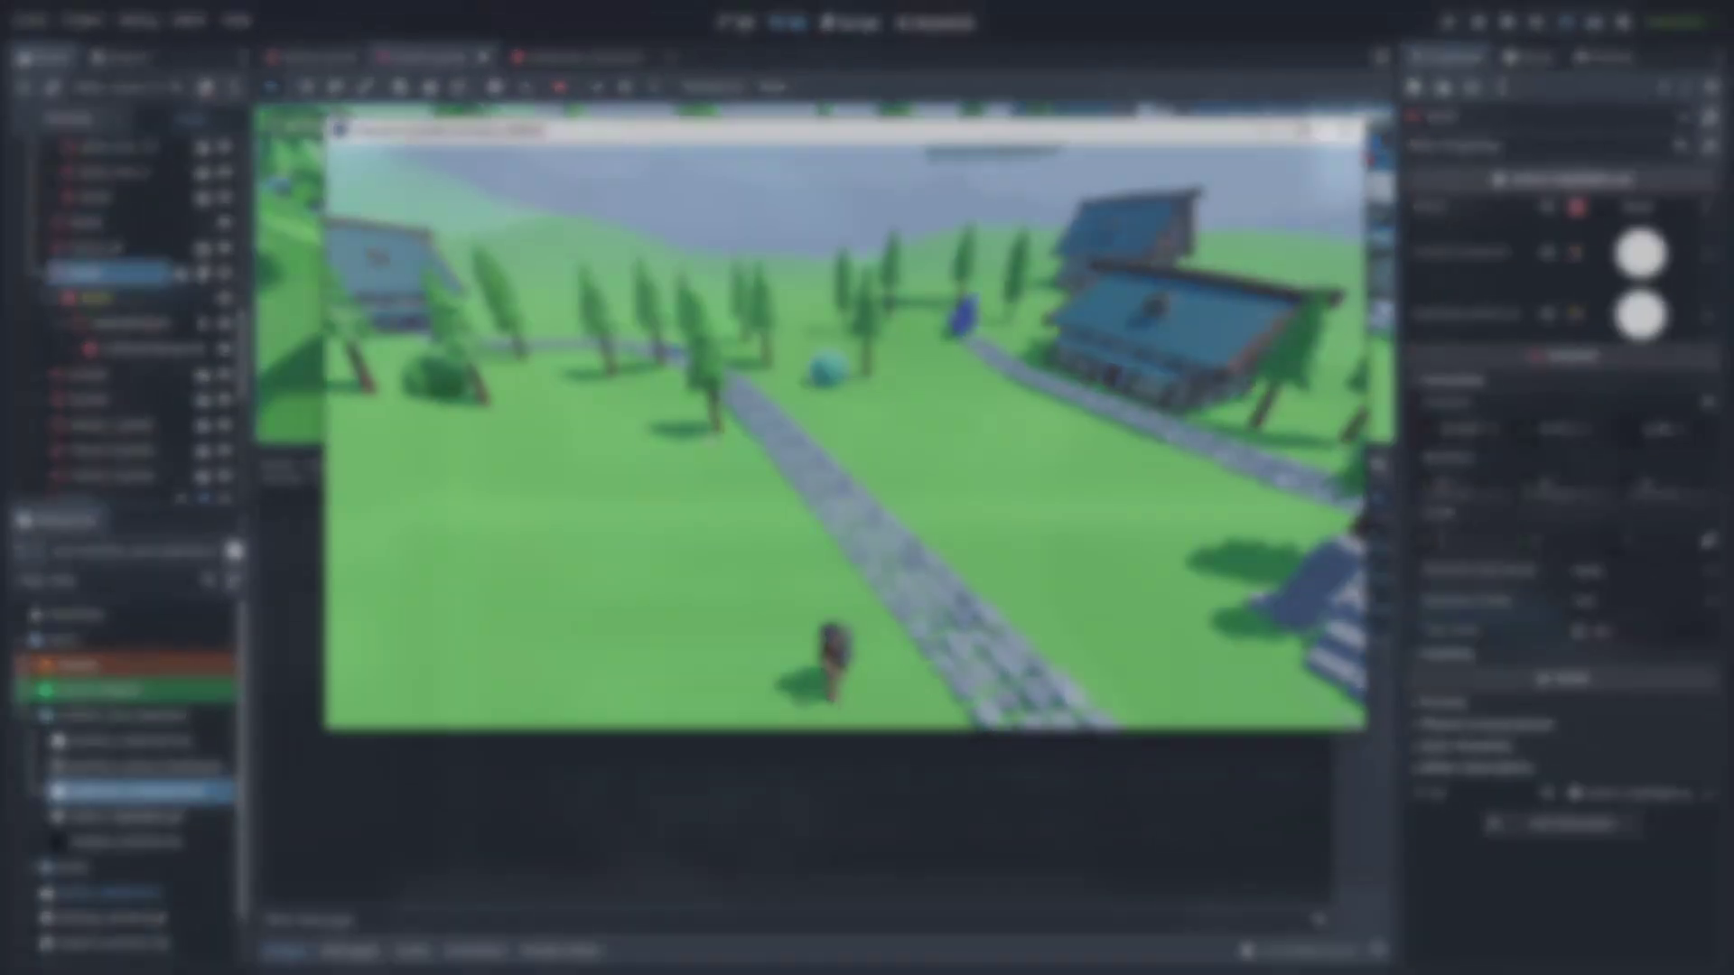
Switch to the arena_world graveyard scene tab.
click(850, 21)
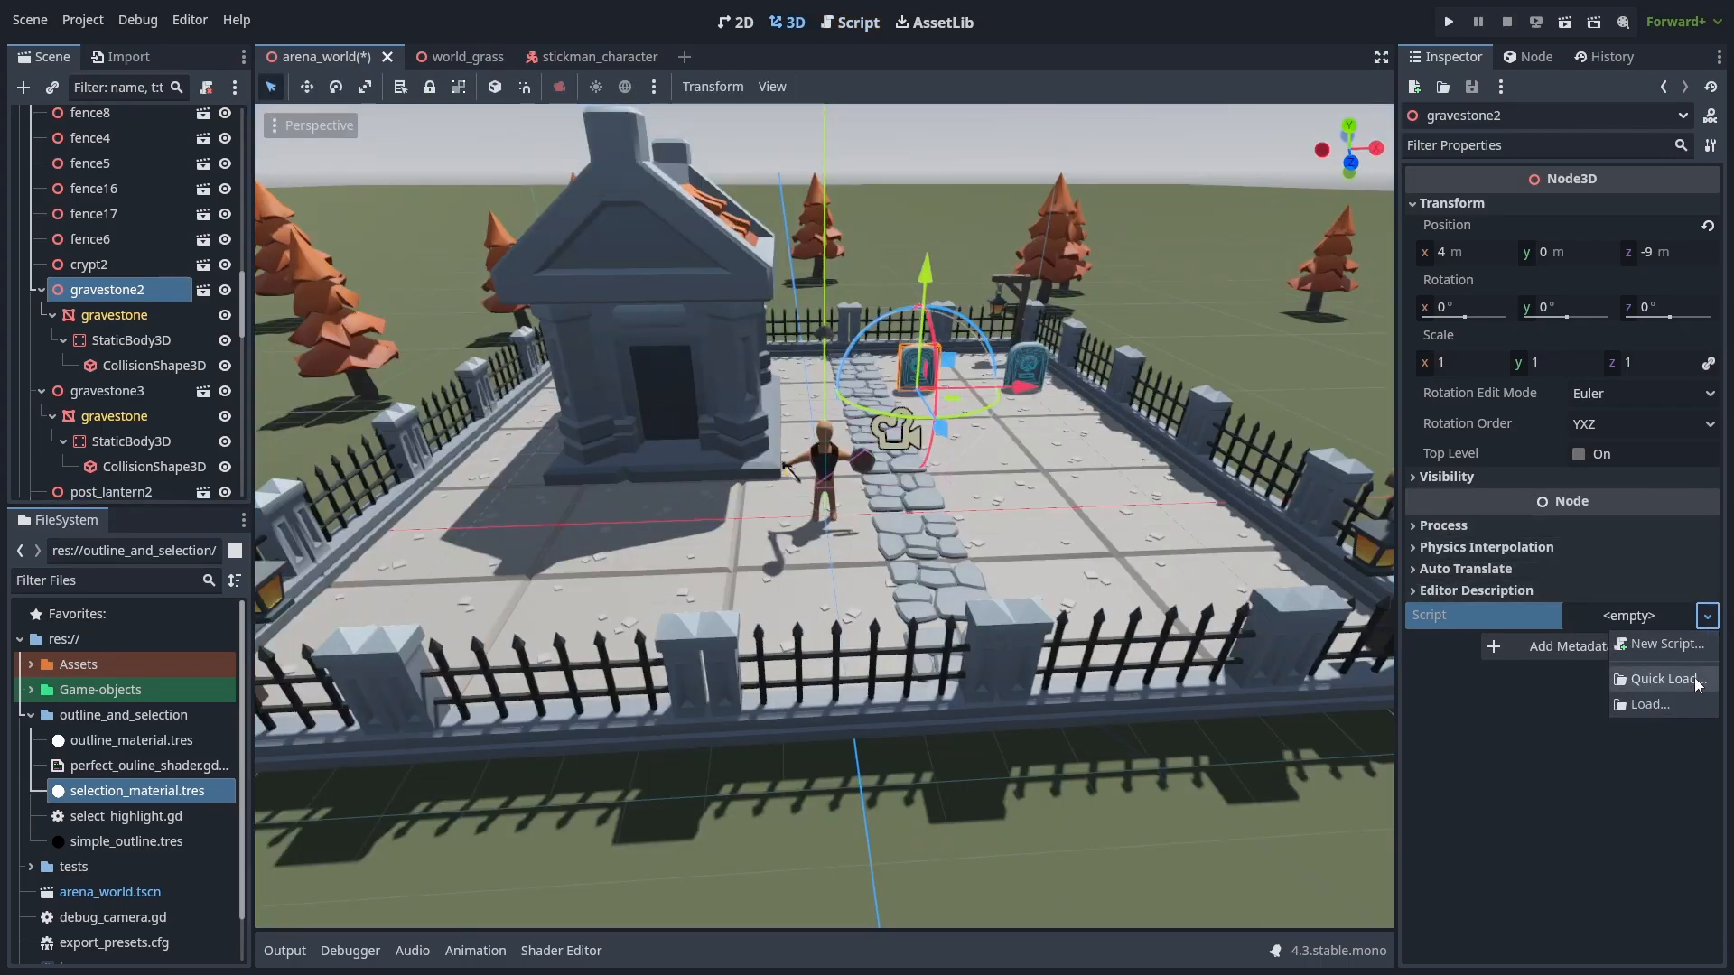
Quick-load select_highlight.gd onto gravestone2 and assign its mesh, outline and selection materials, and body.
click(1661, 677)
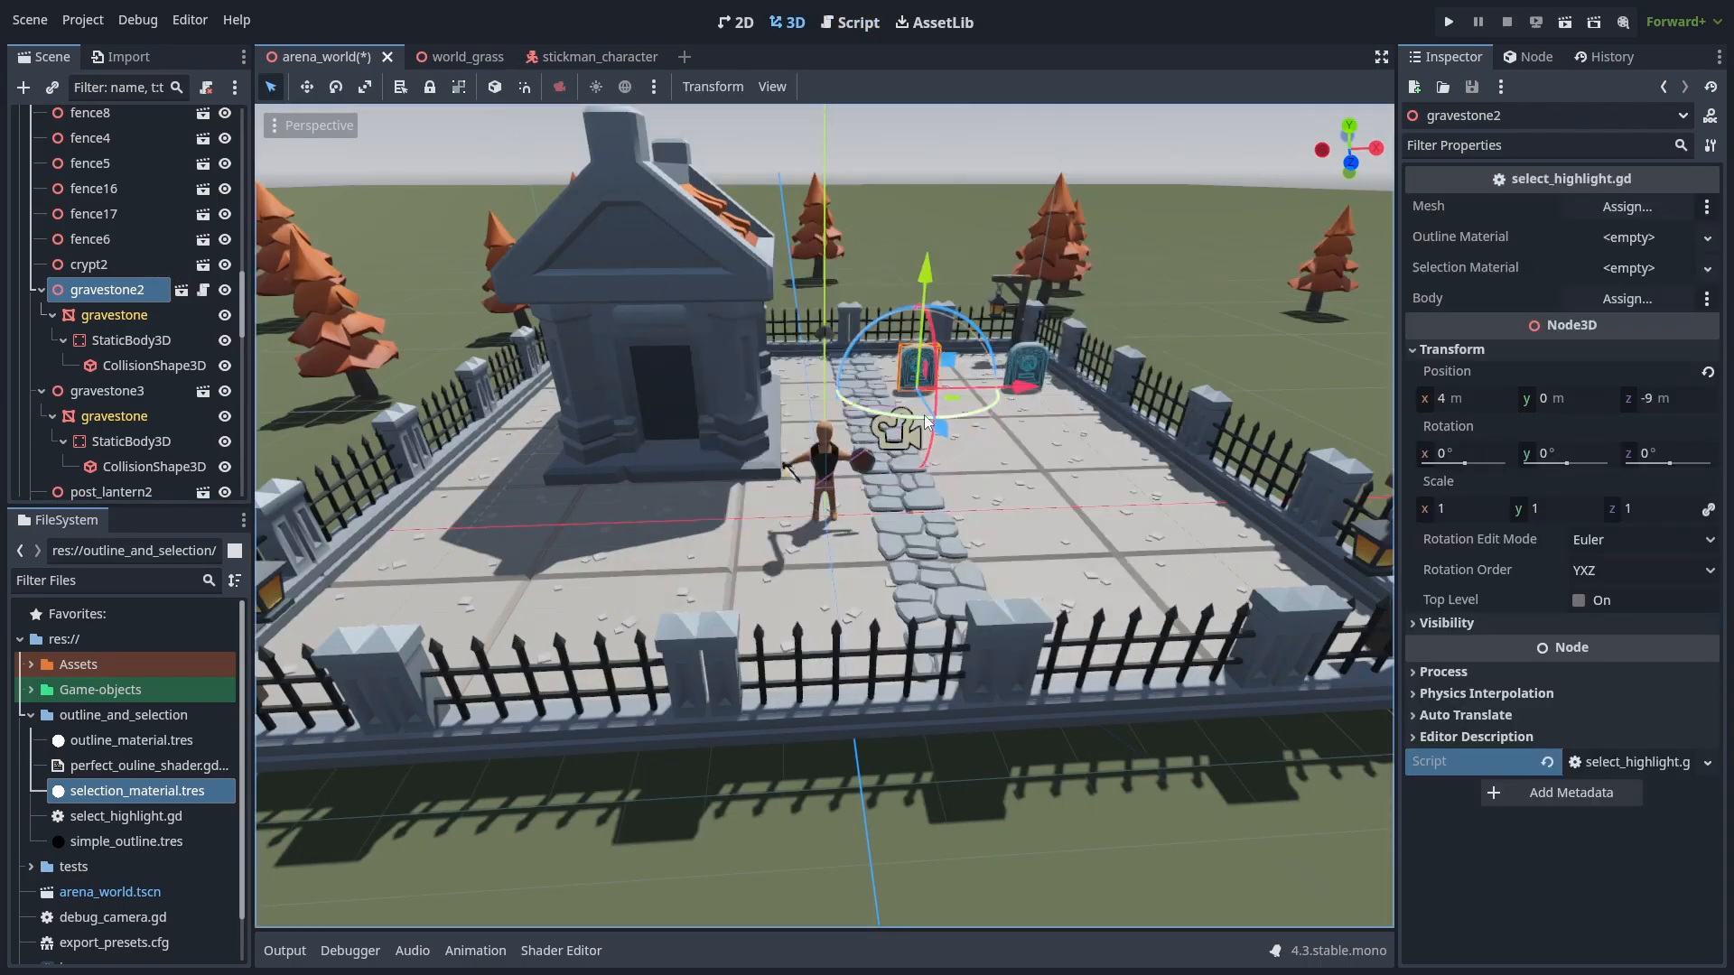
click(114, 315)
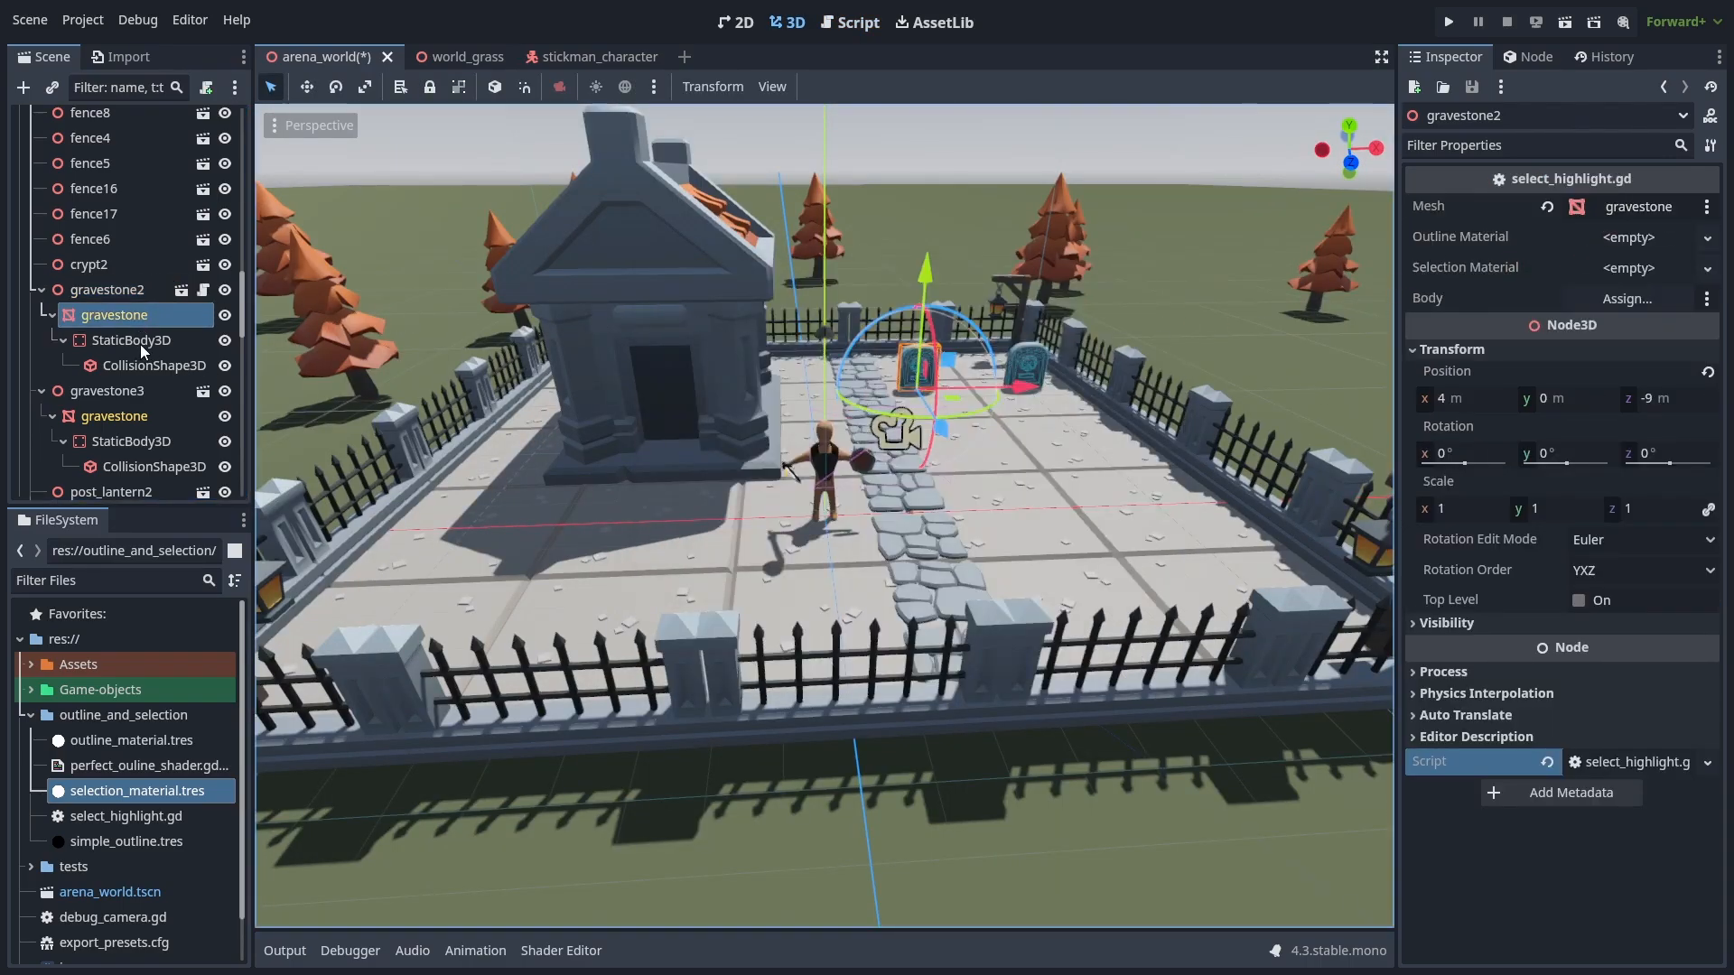
click(130, 339)
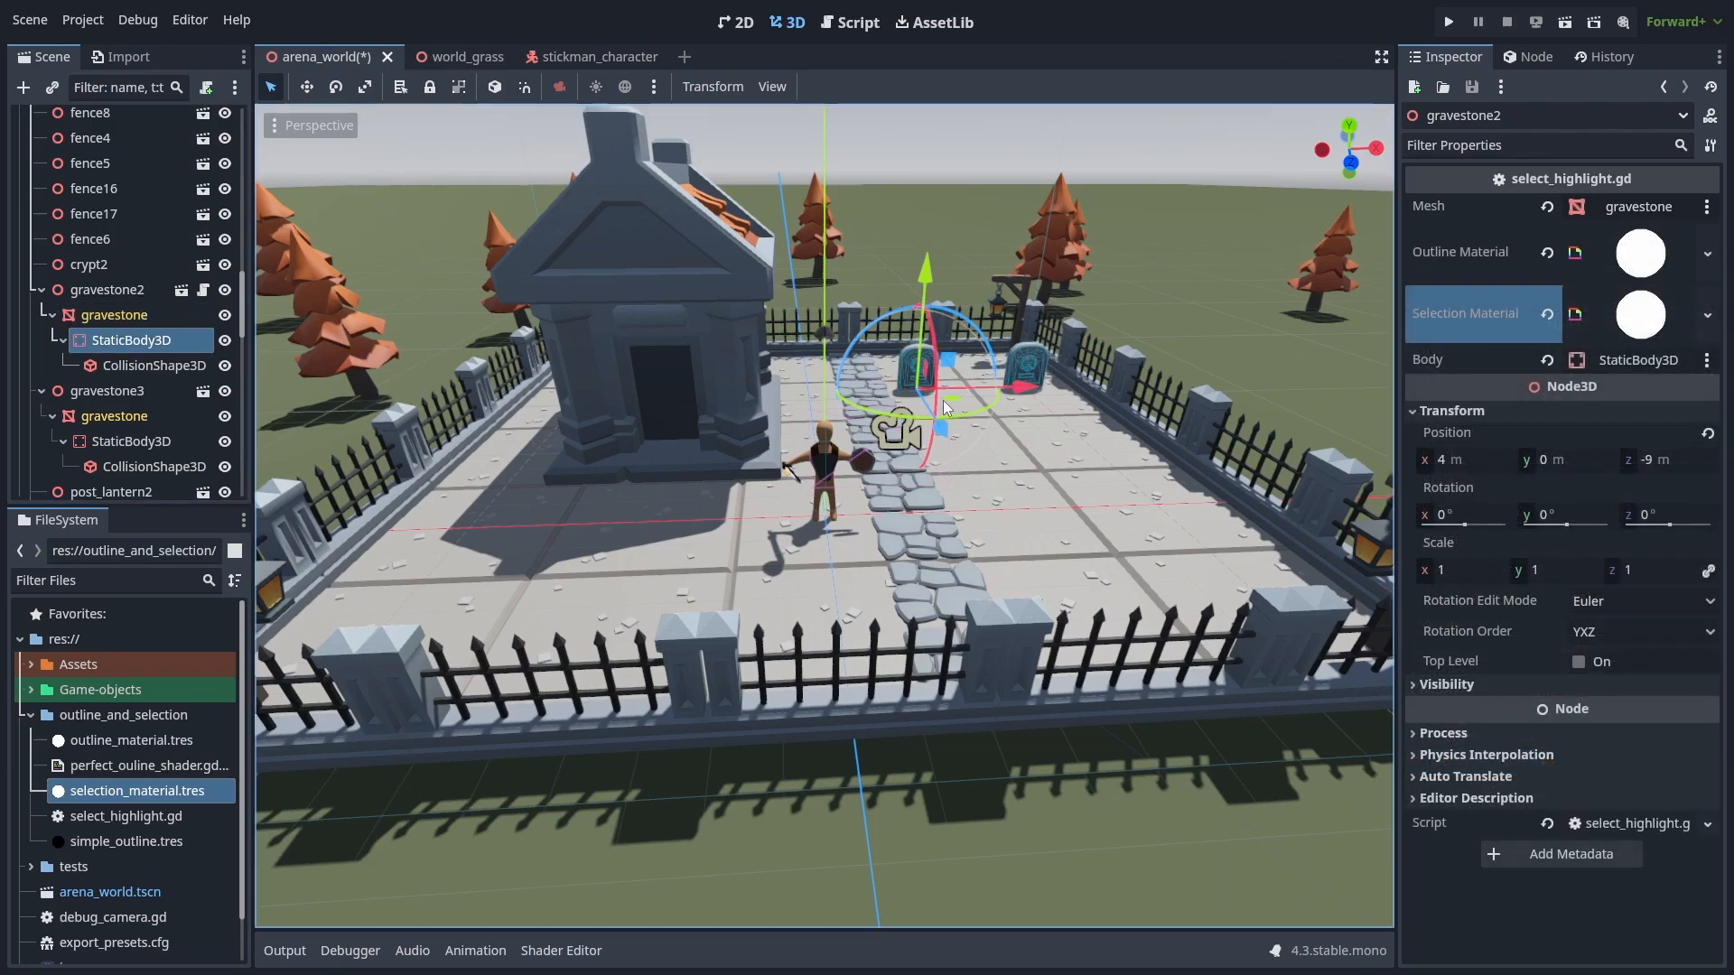
click(1447, 21)
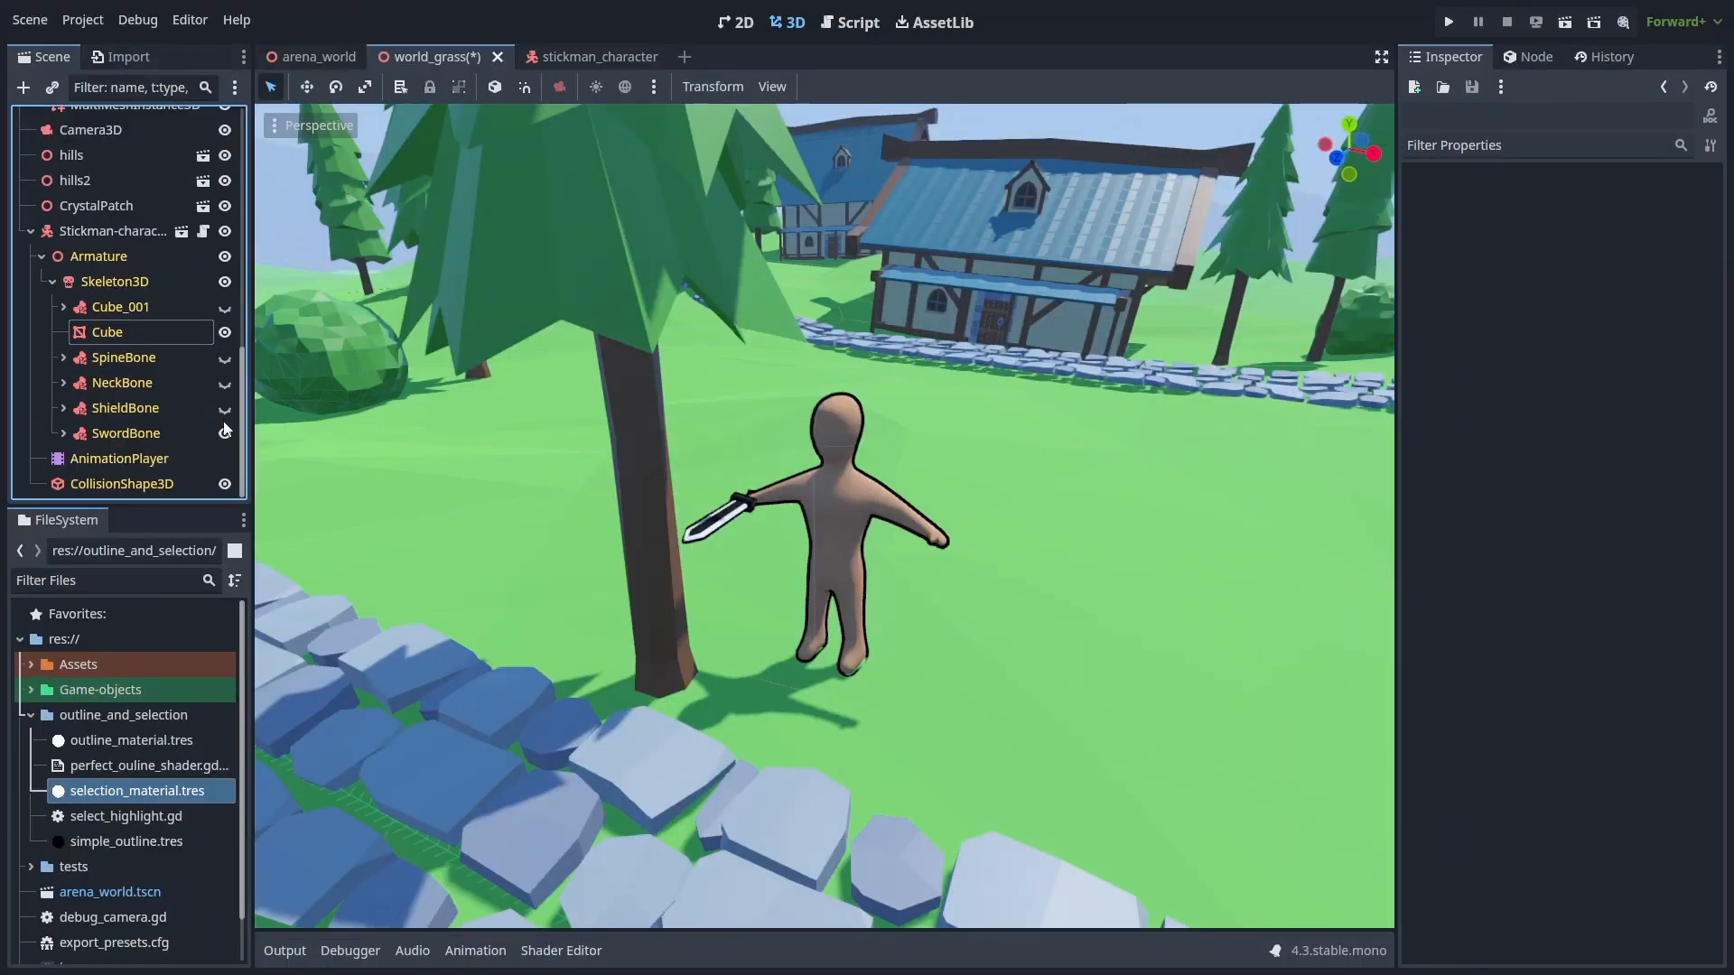
Save the stickman Cube's overlay material as xray_outline.tres.
click(106, 332)
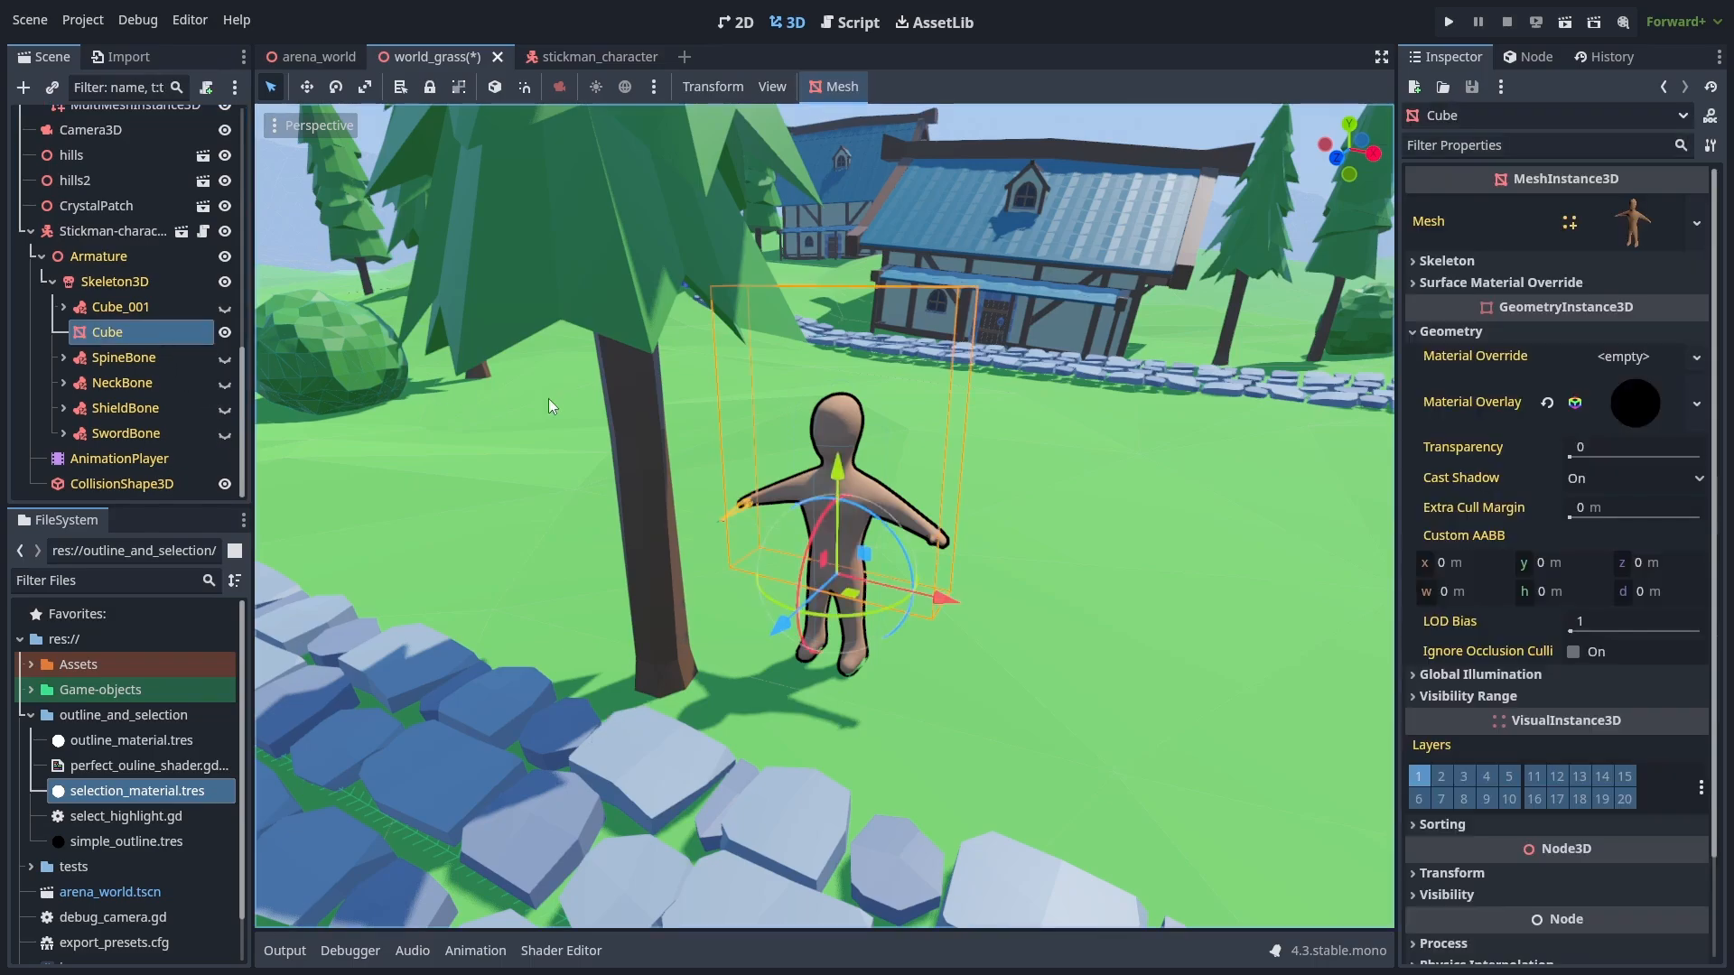
click(1696, 401)
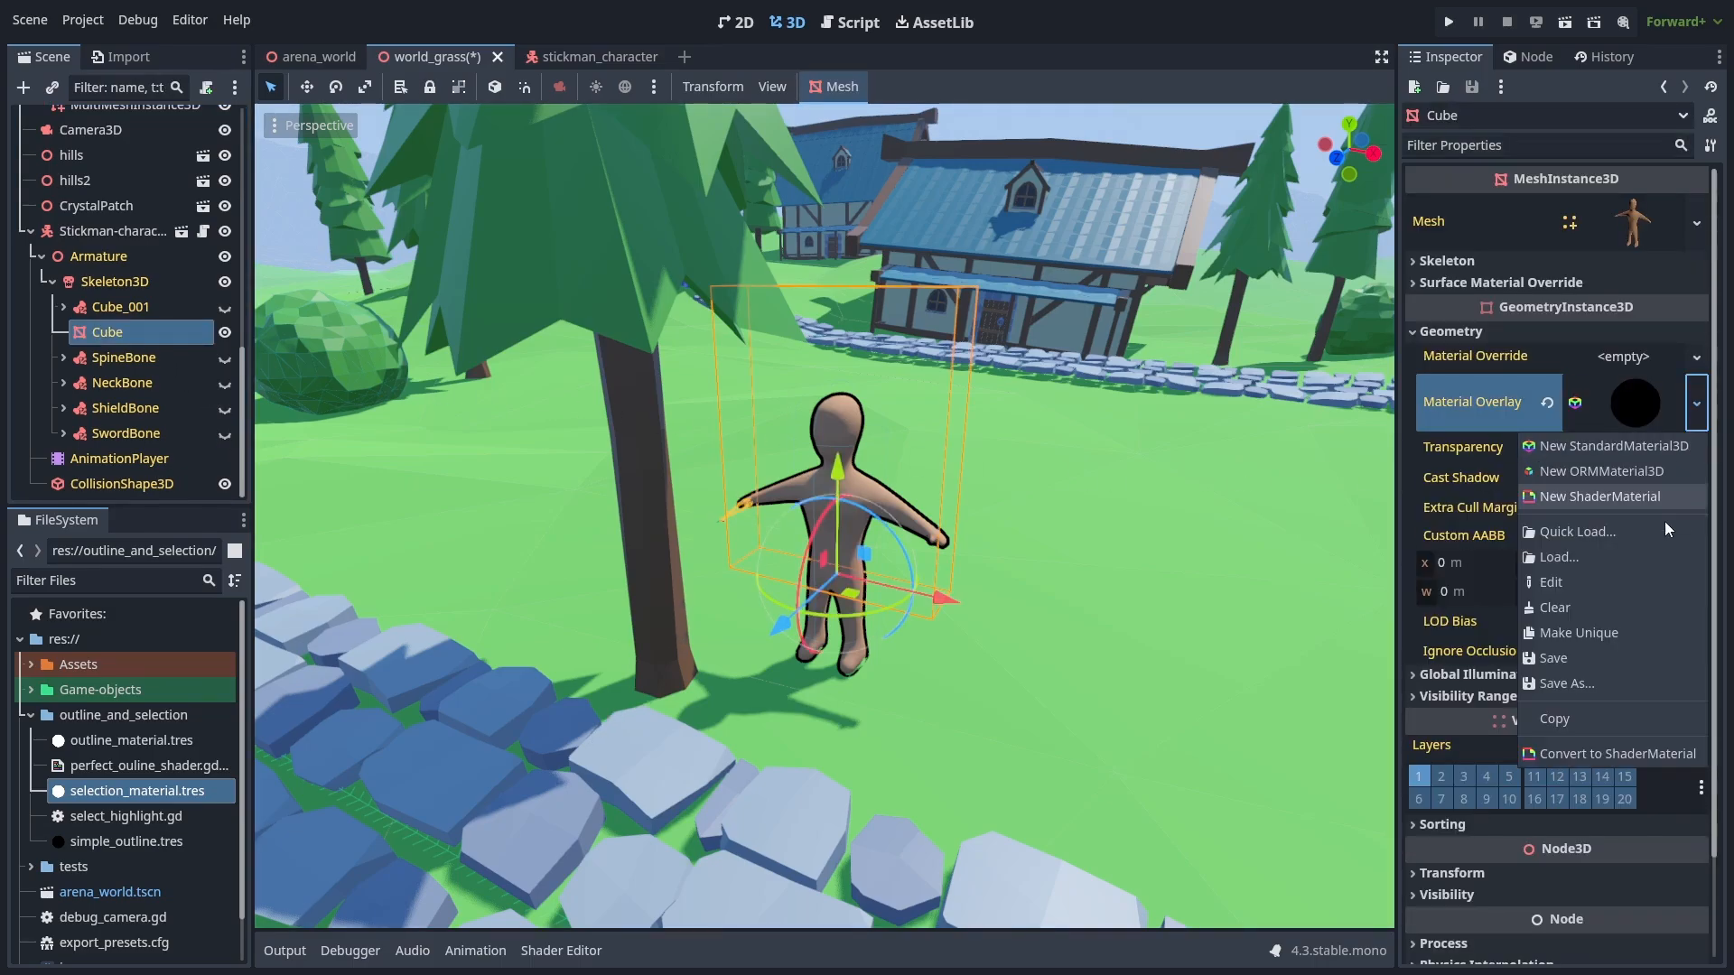
click(1566, 683)
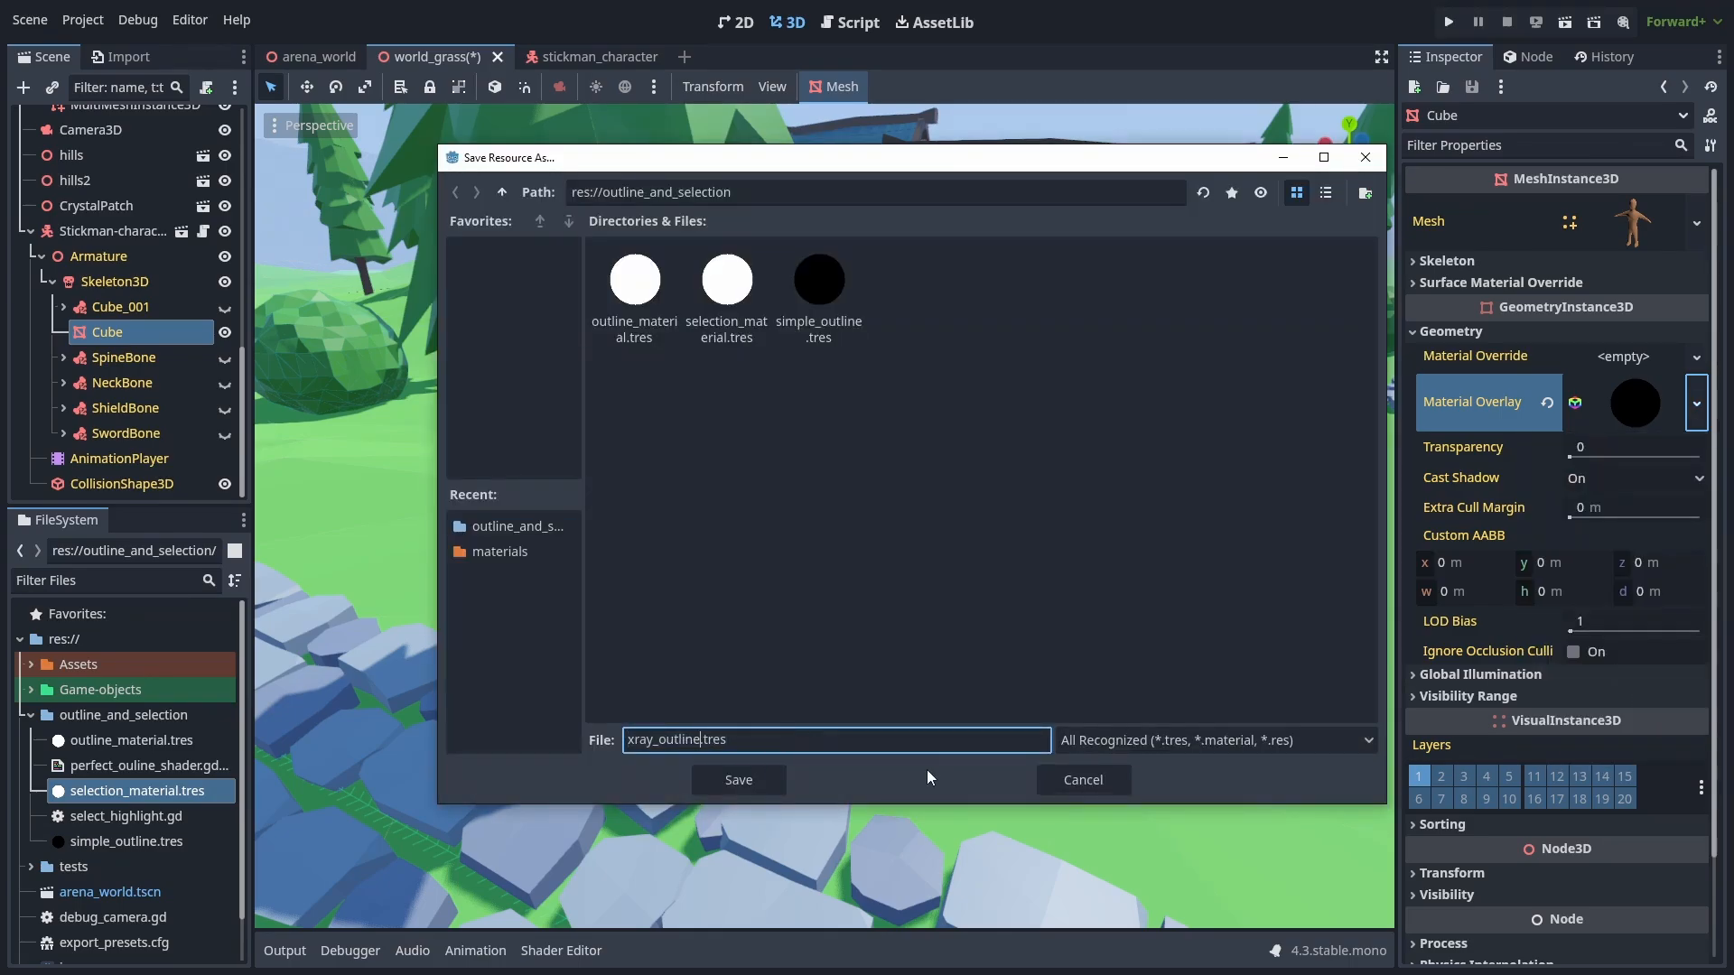
click(737, 781)
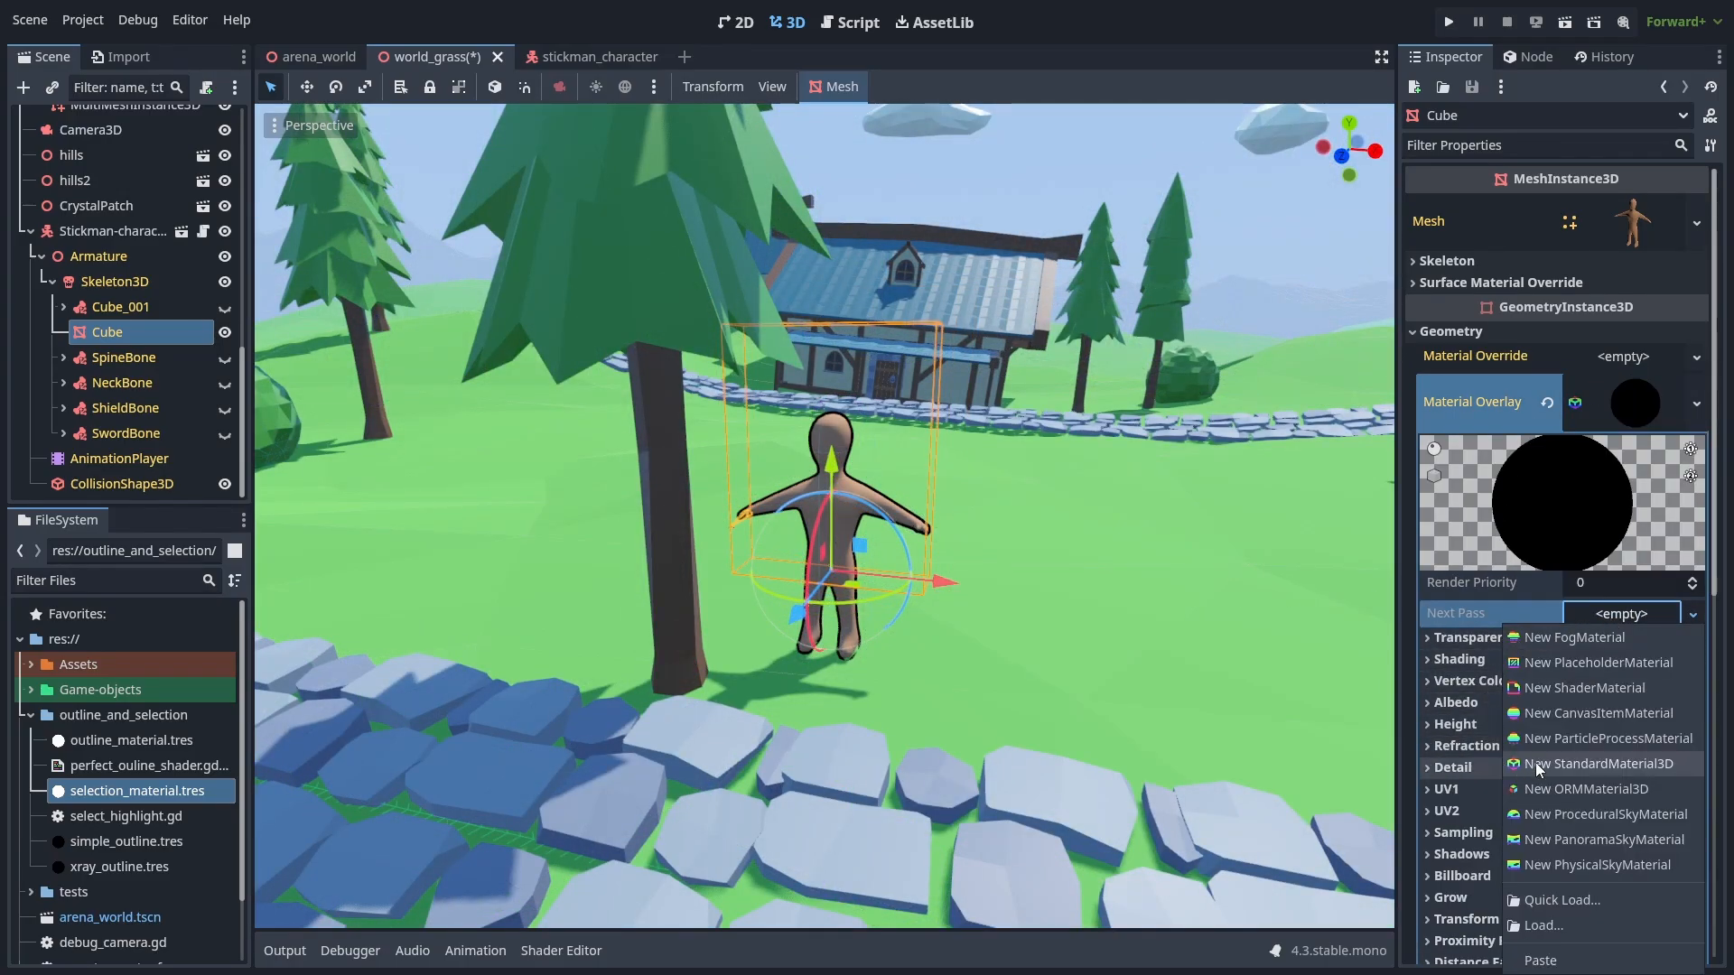
Add a StandardMaterial3D next pass to the overlay with No Depth Test enabled.
click(1595, 763)
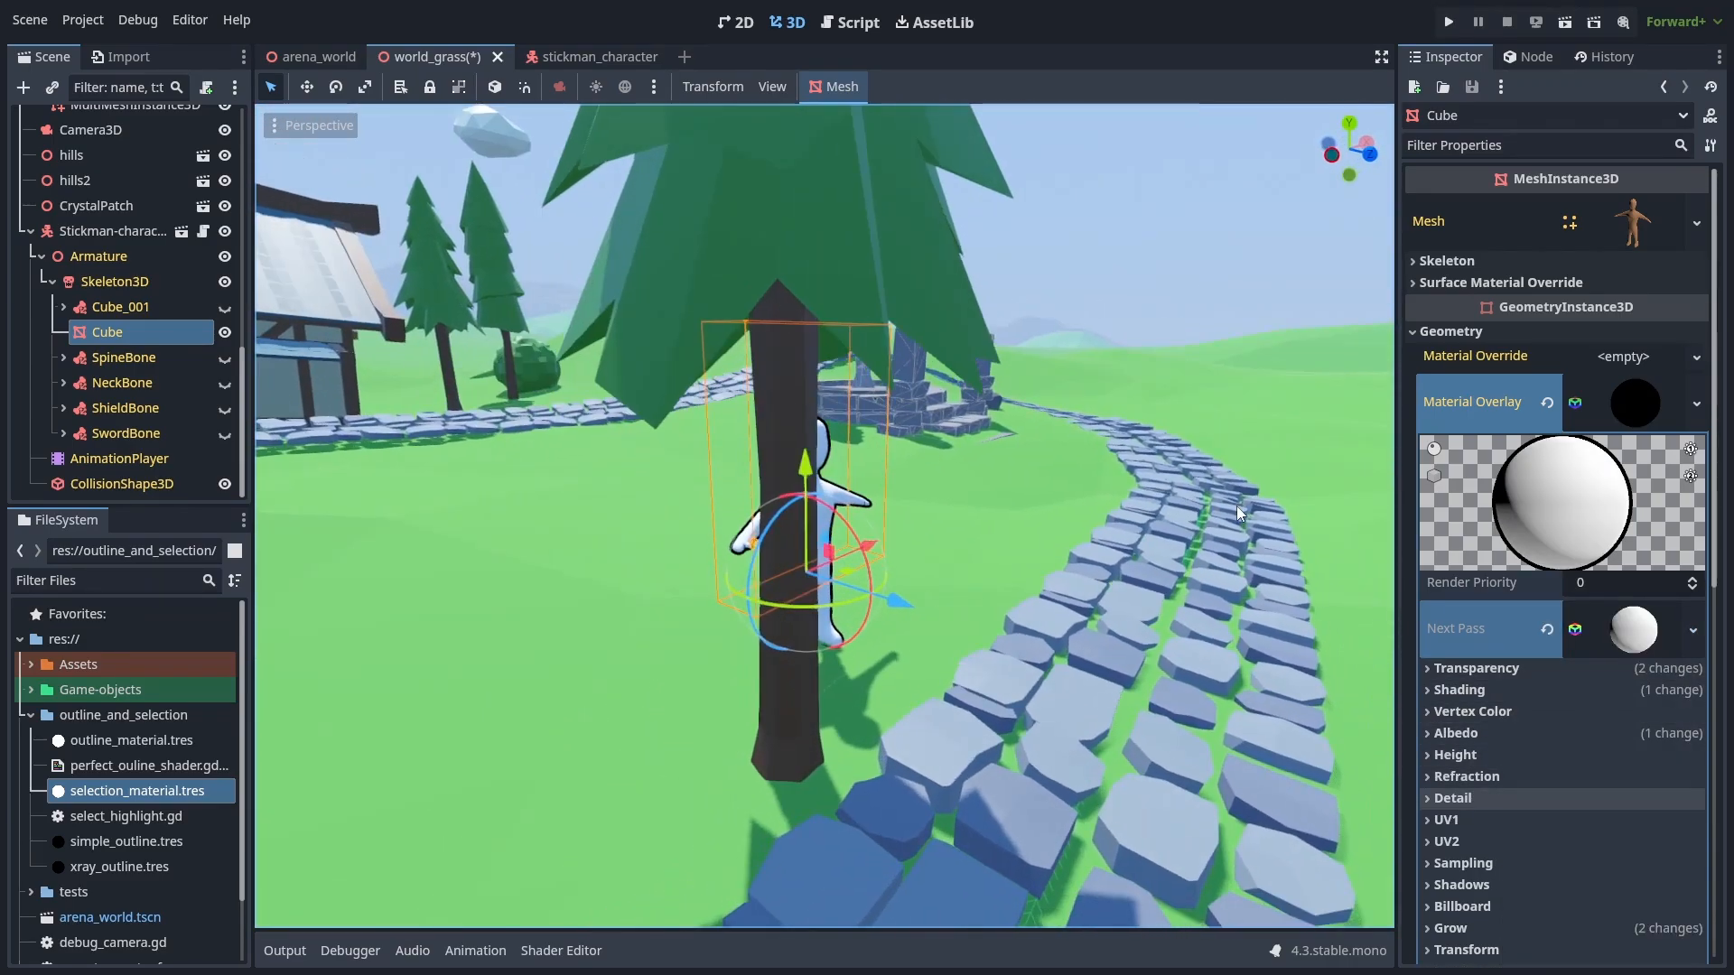
mouse_move(1640, 630)
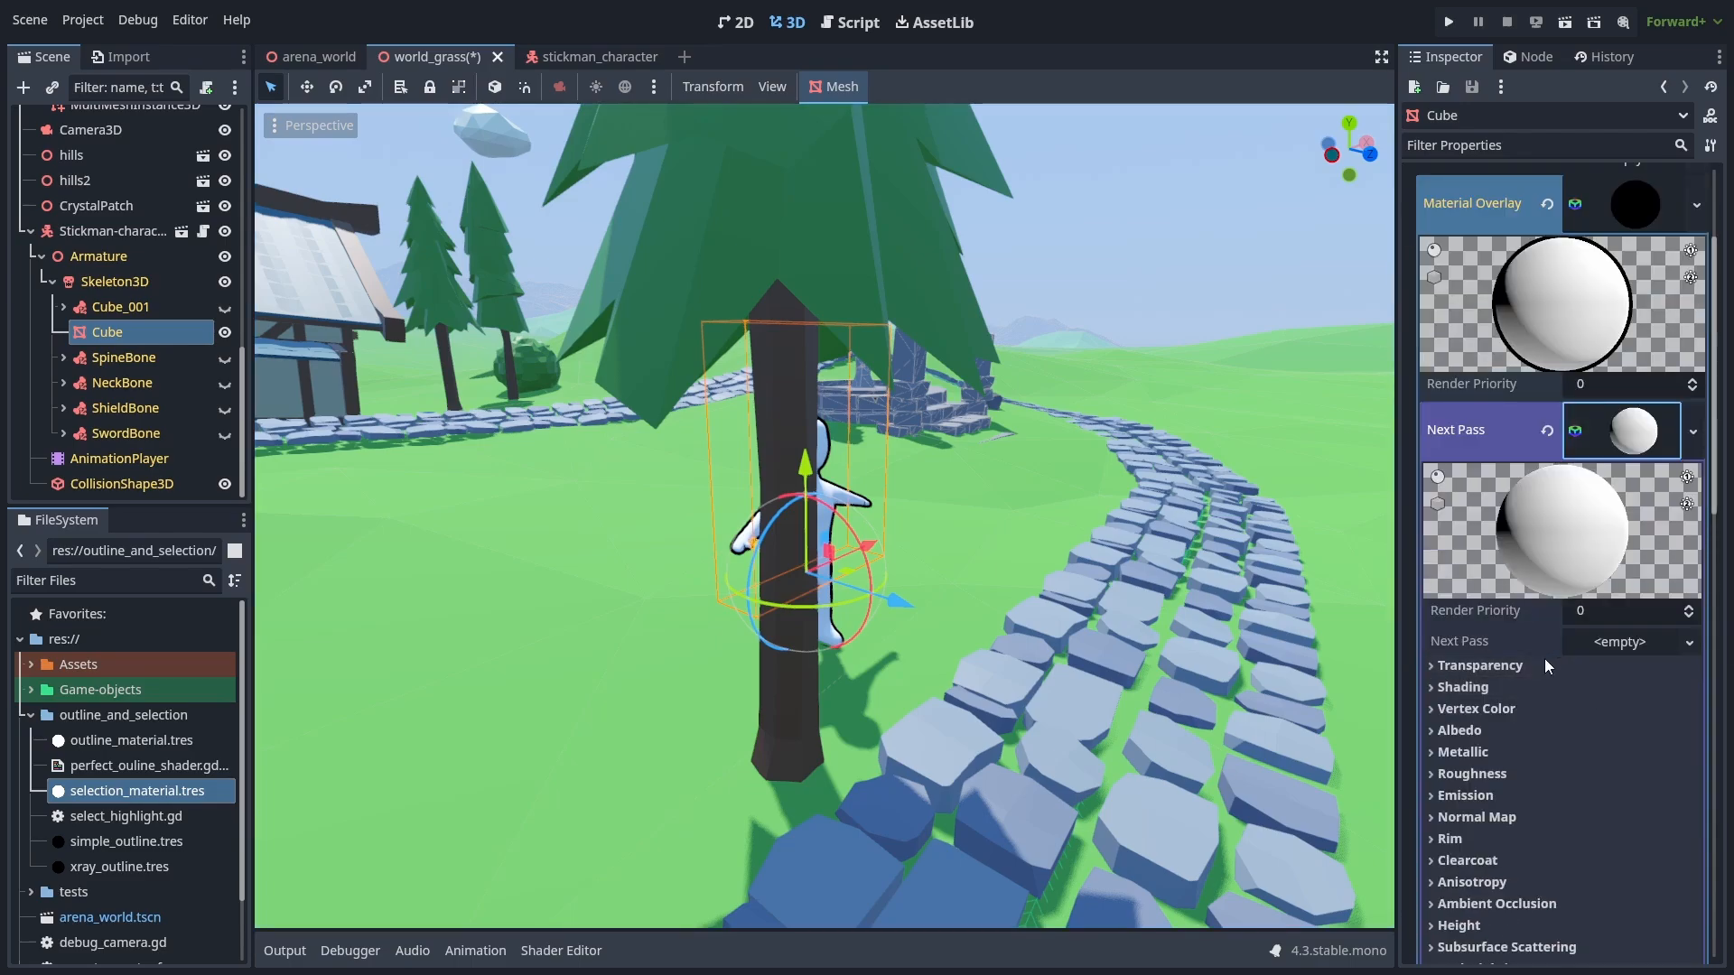
click(1480, 664)
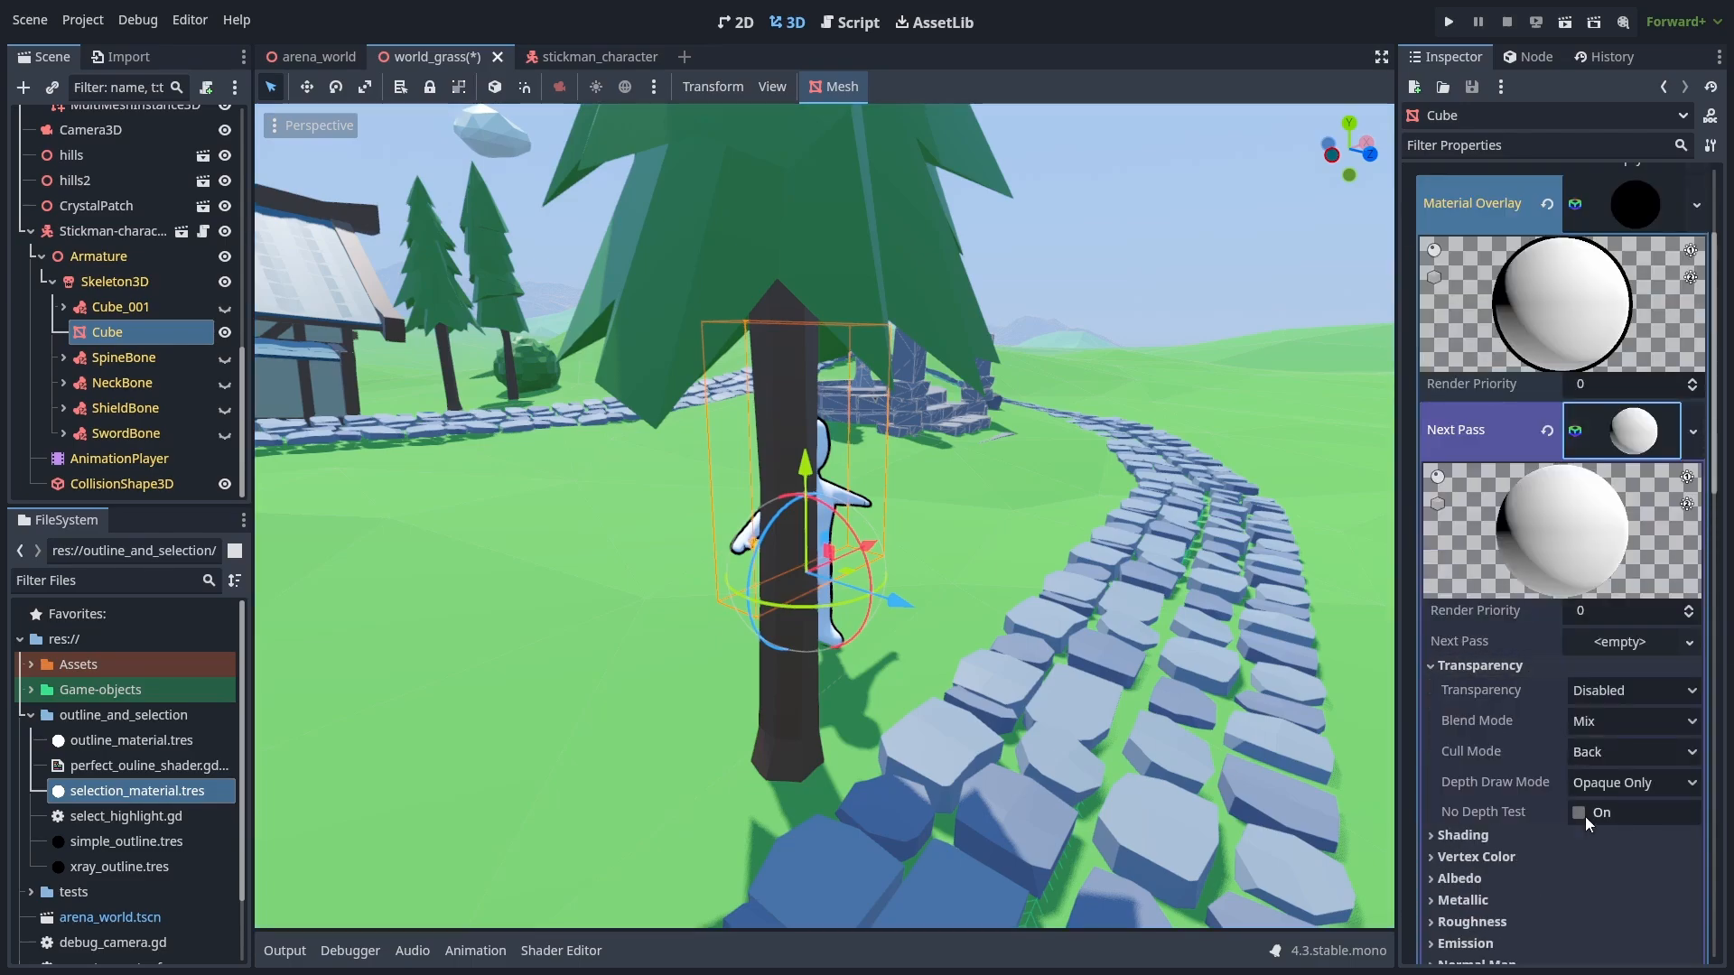
click(1579, 811)
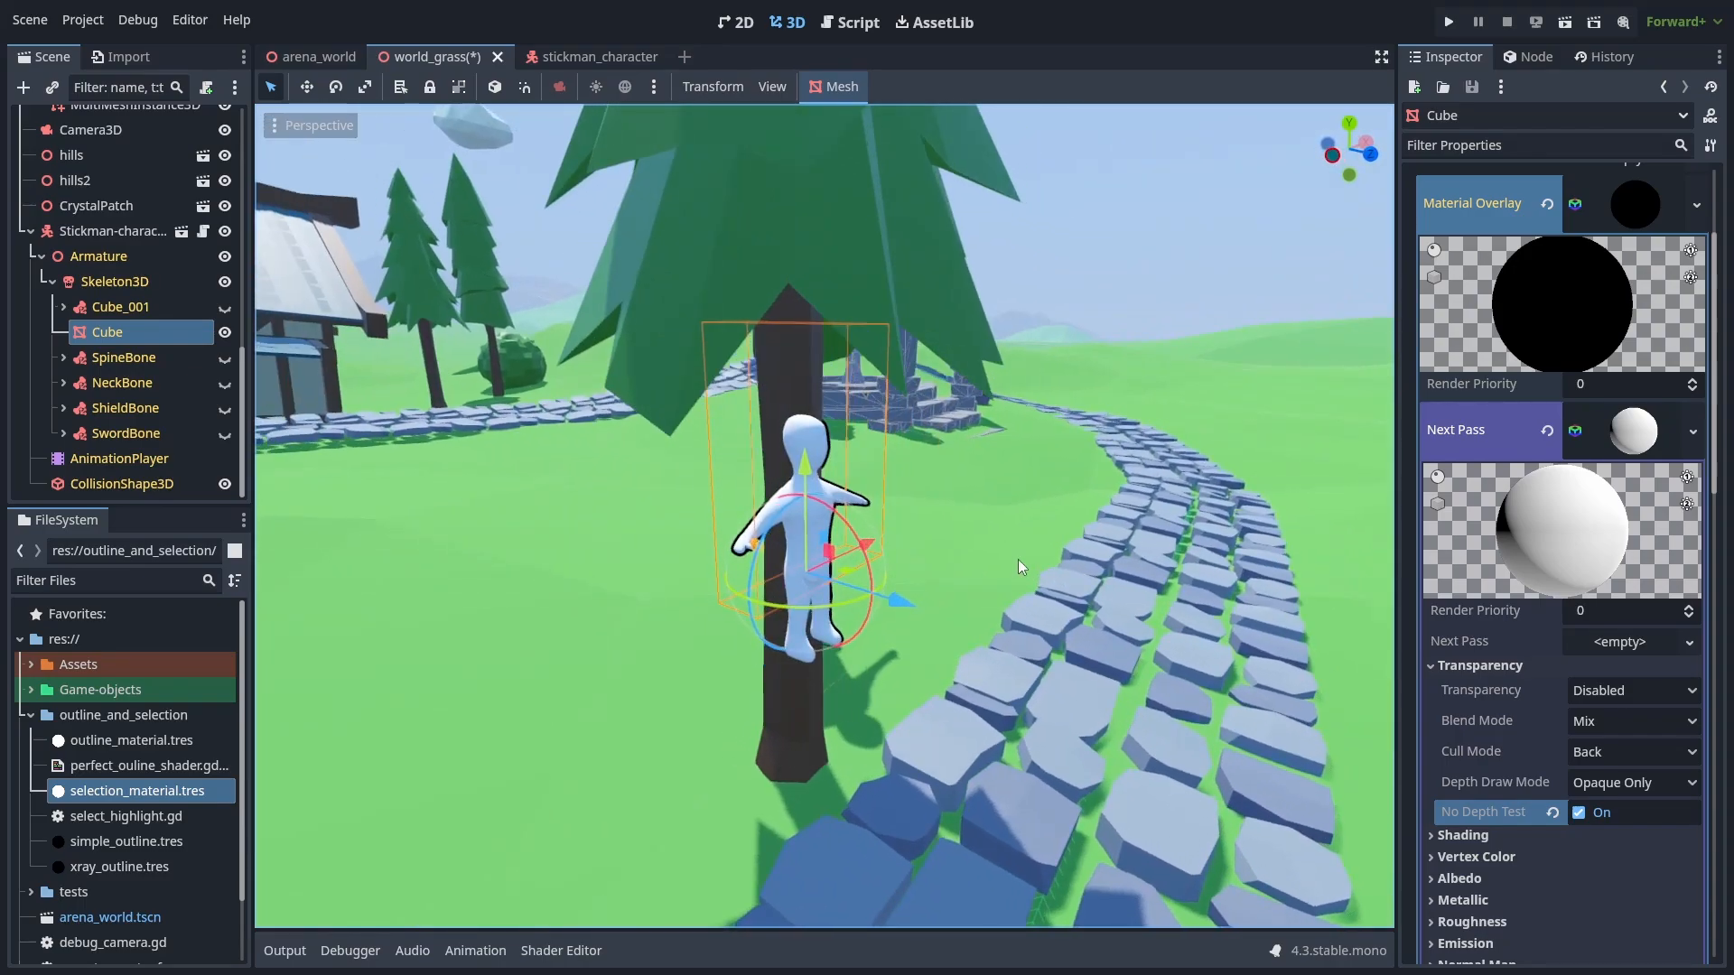
click(1626, 430)
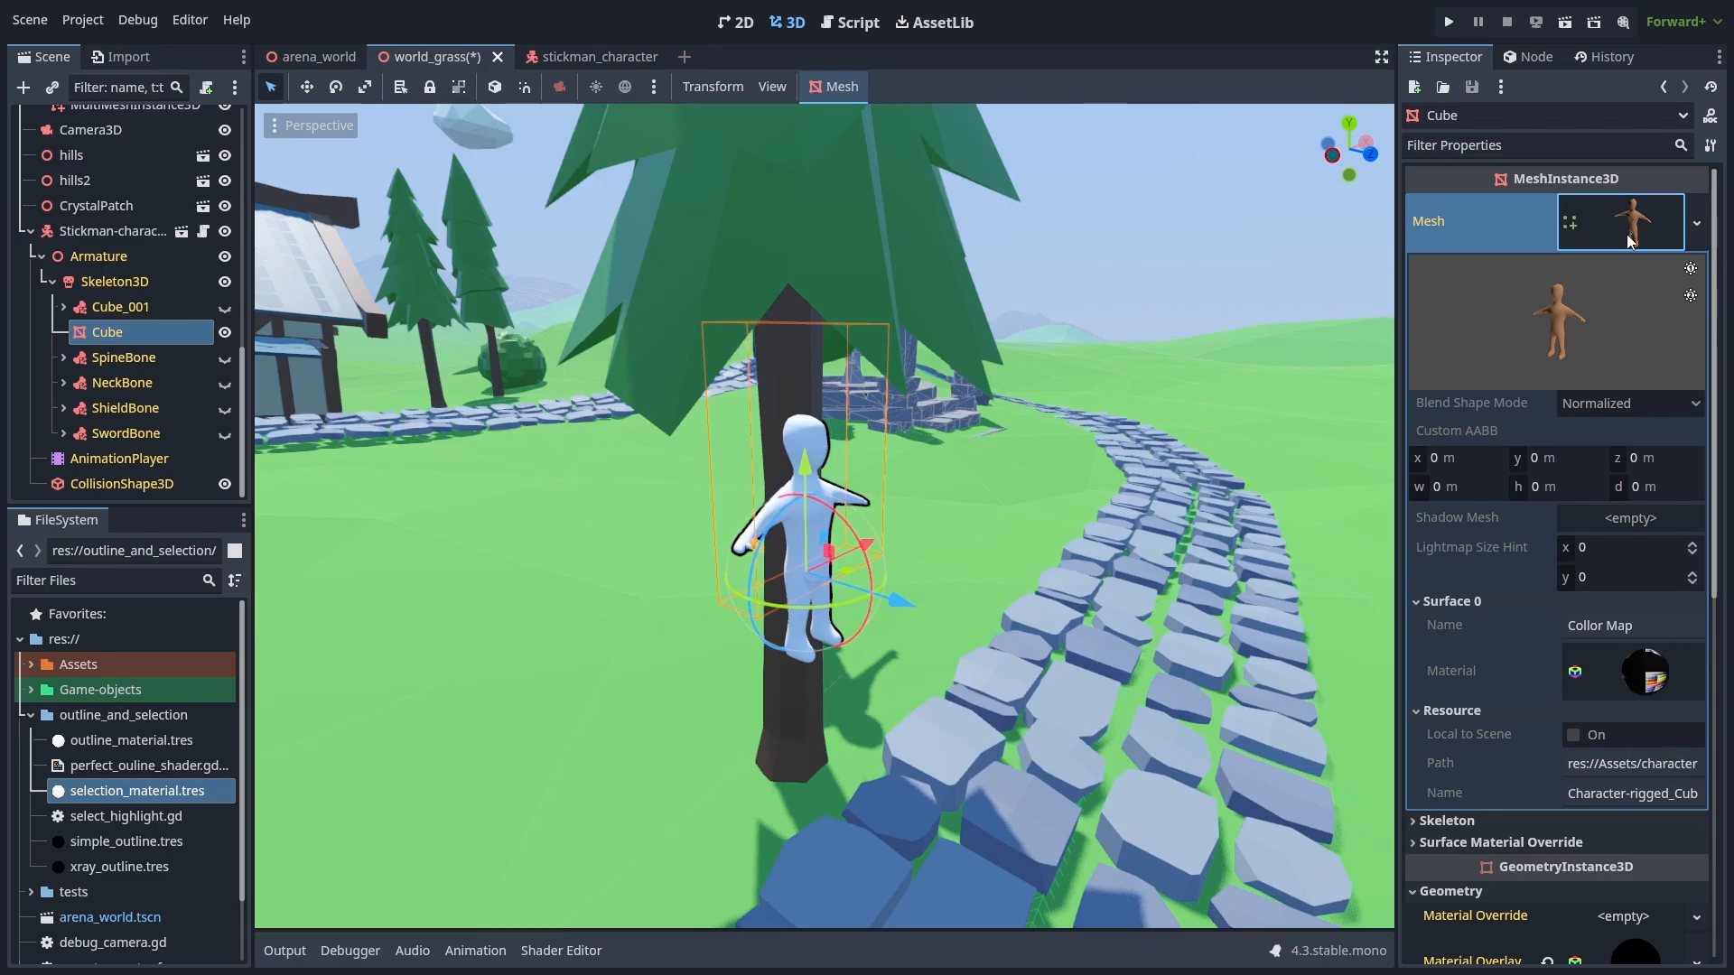
Paste the textured character material as the Cube's material override and set its transparency mode.
click(1669, 356)
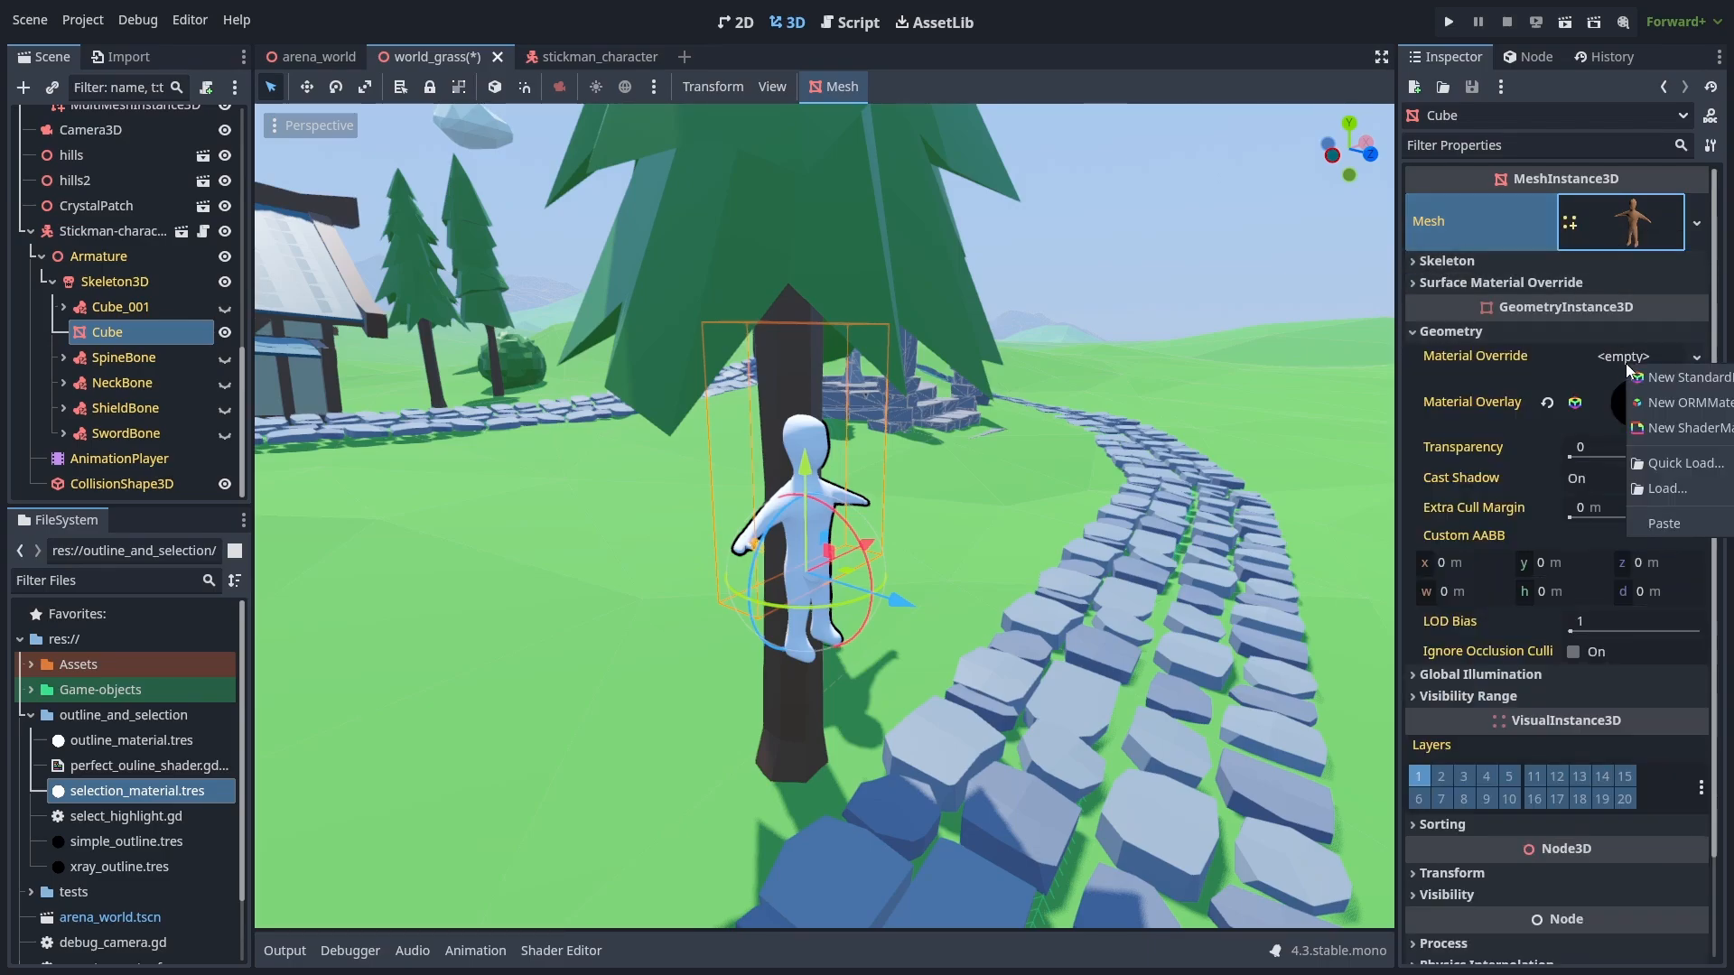
click(1685, 376)
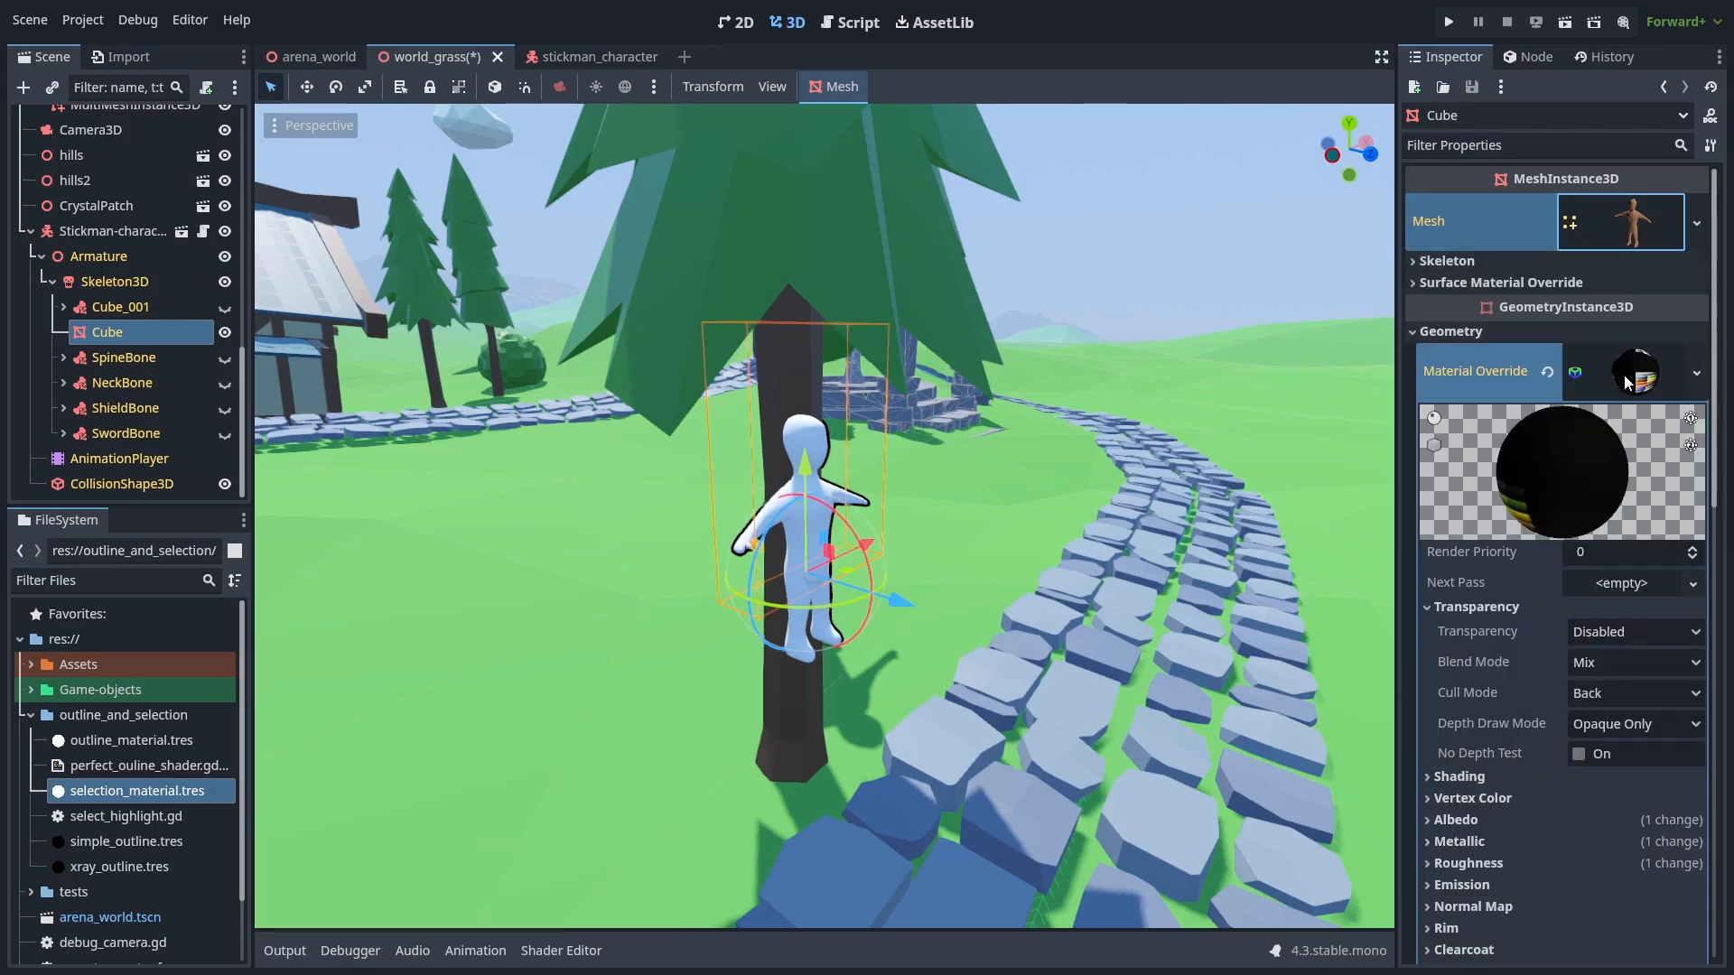
click(1427, 607)
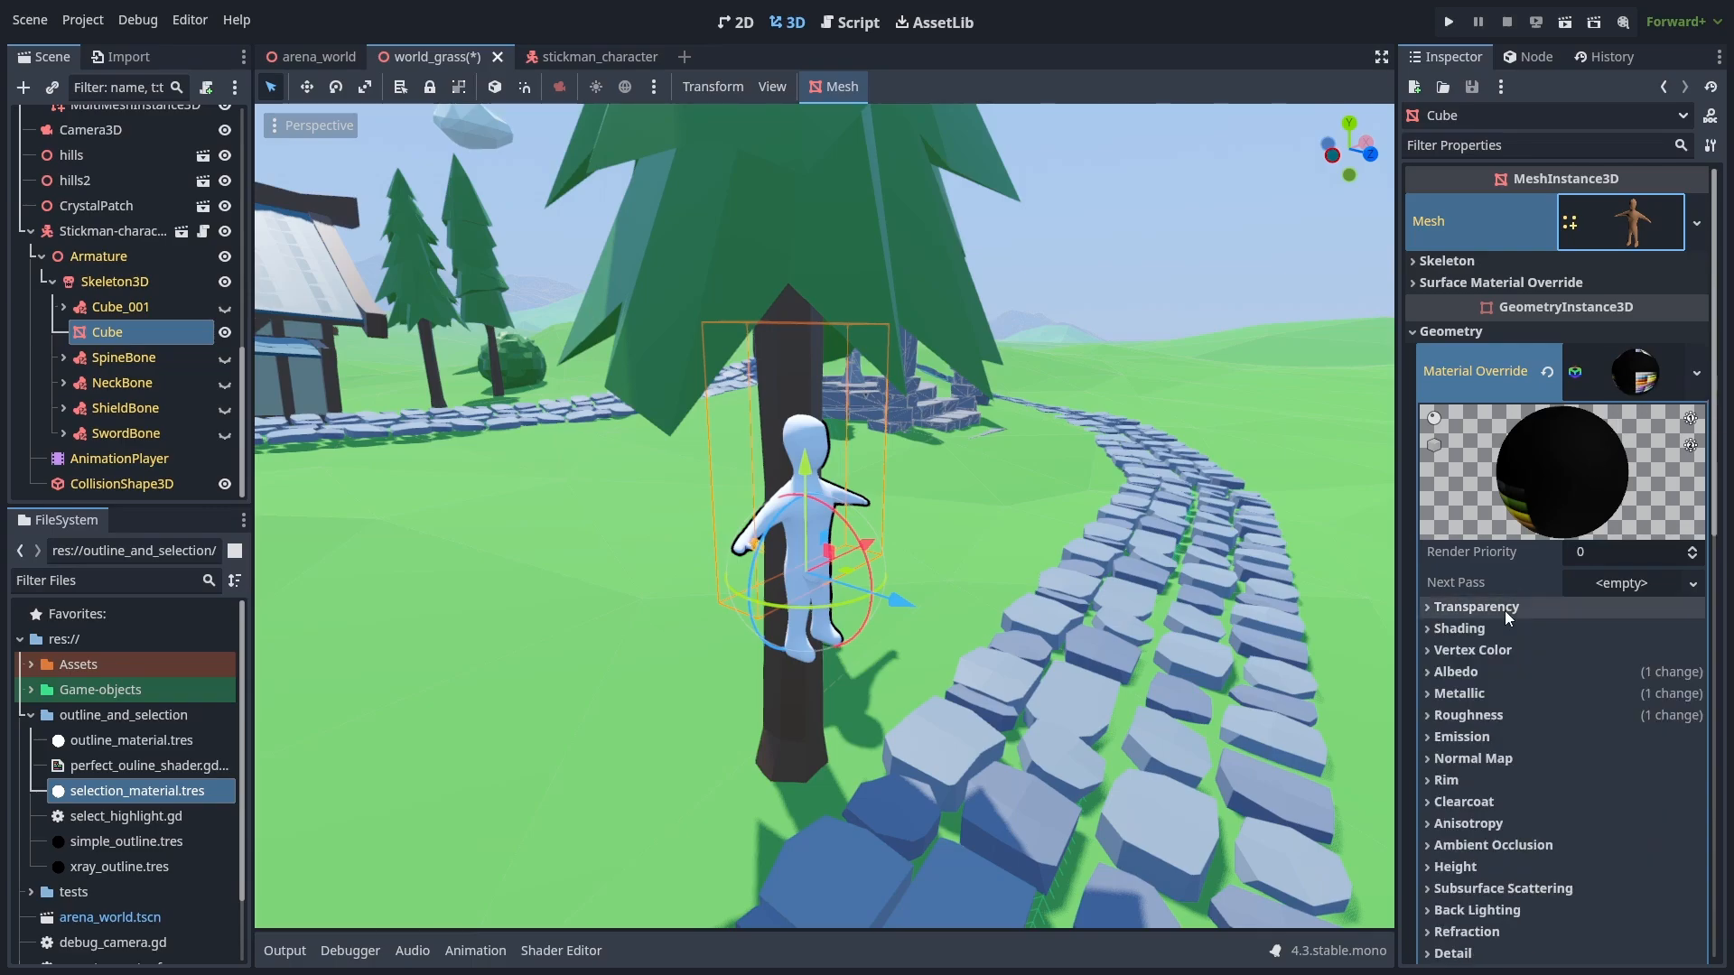
click(1475, 607)
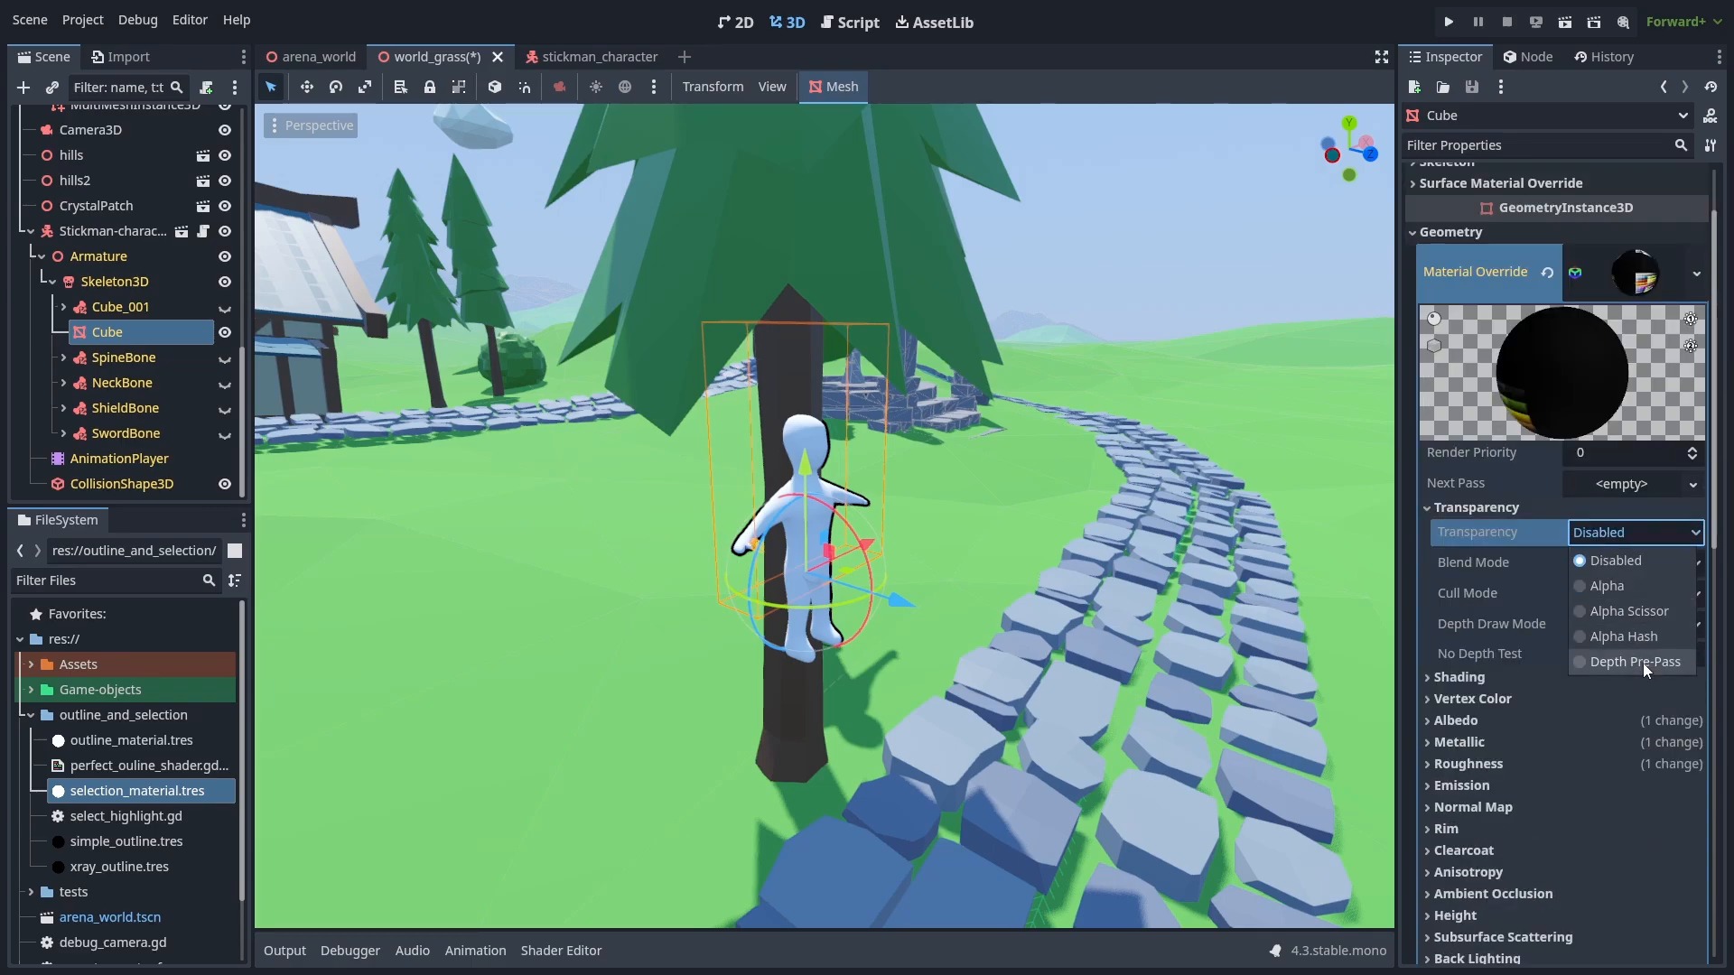
click(1633, 661)
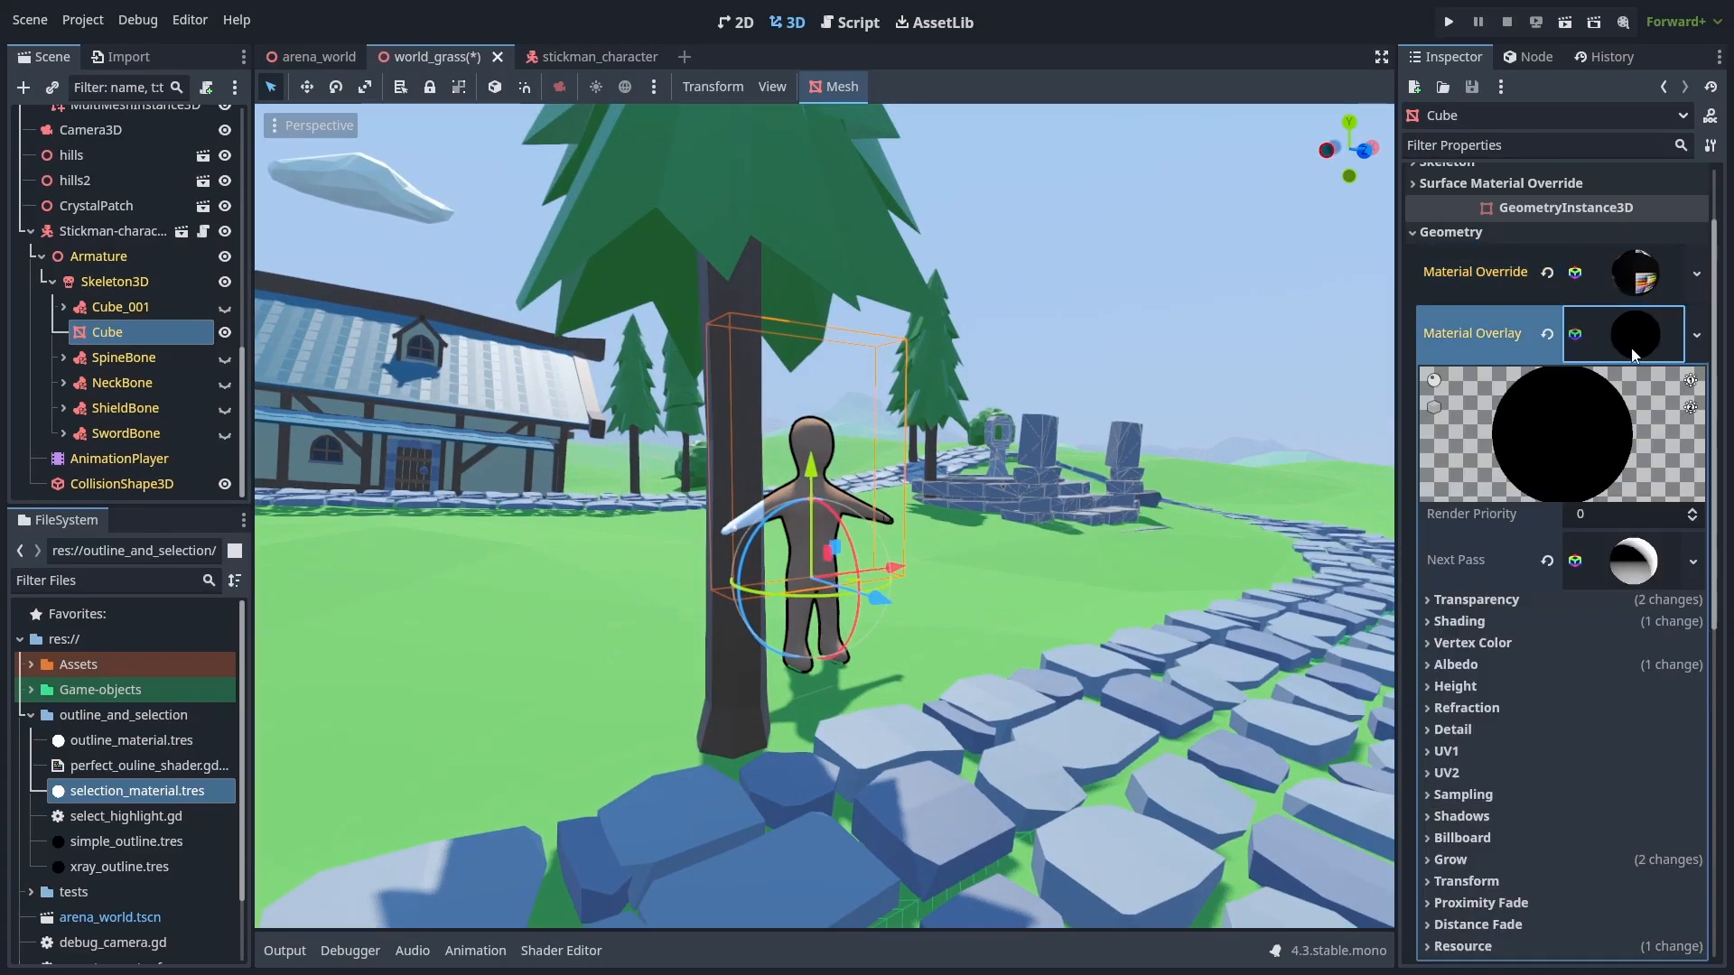
mouse_move(1471, 513)
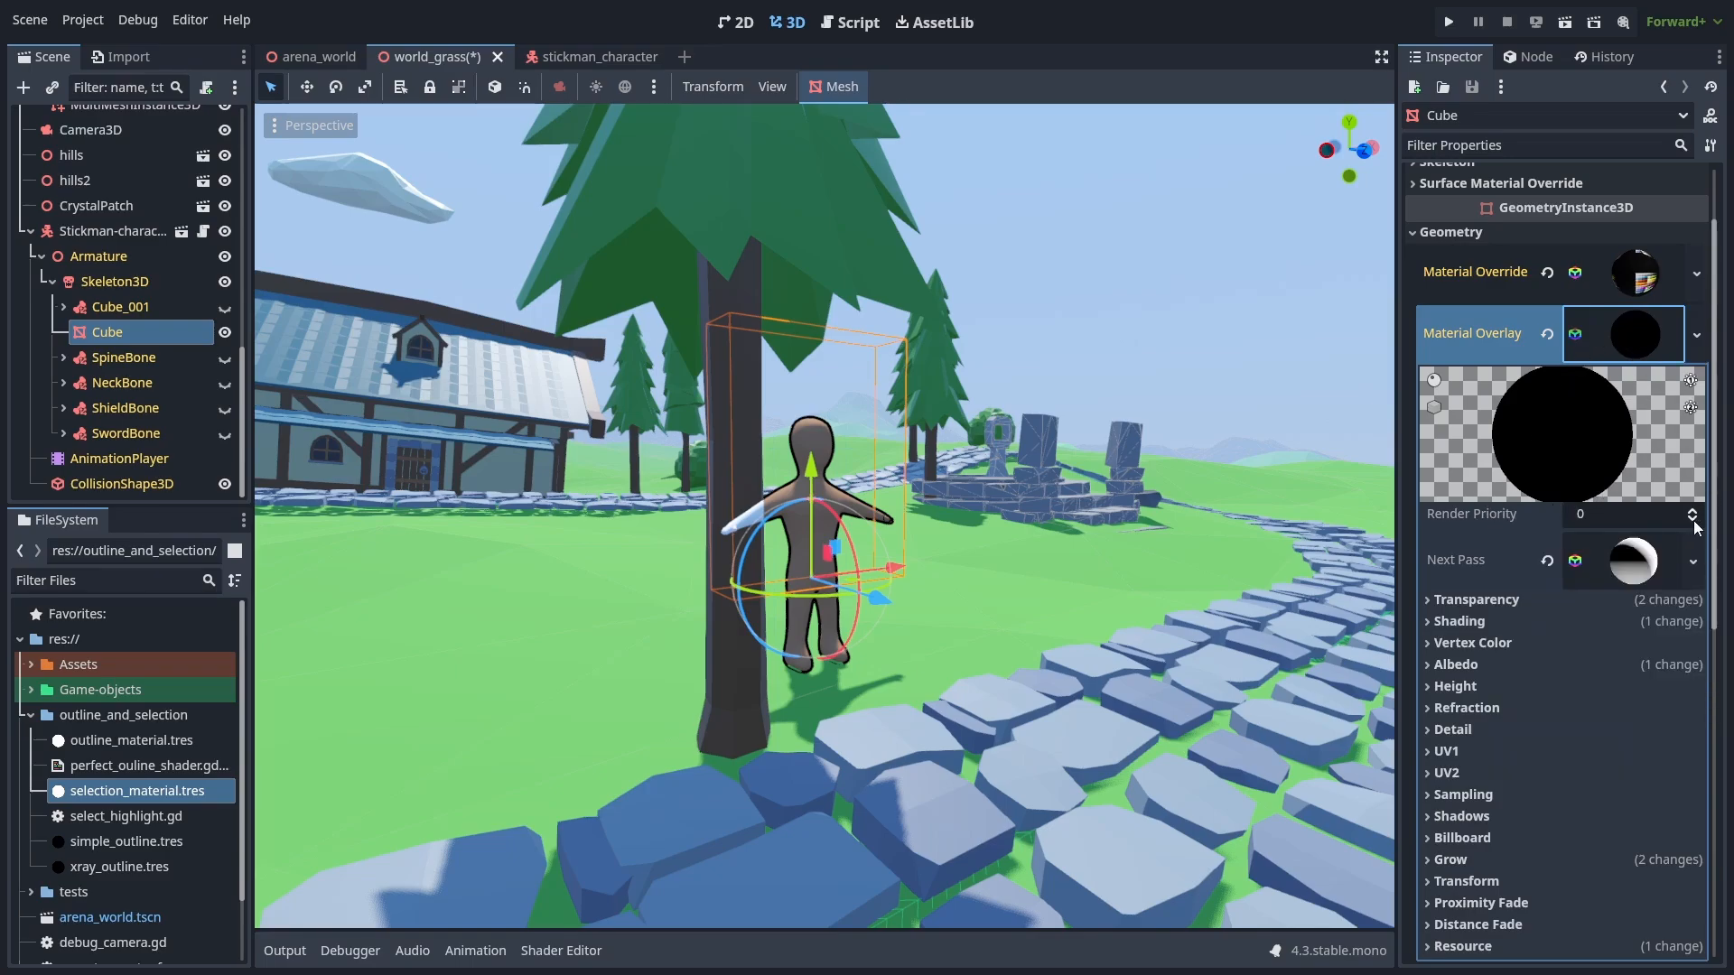
Set the x-ray pass to red with render priority -2 and run the game to see it through the tree.
click(1697, 520)
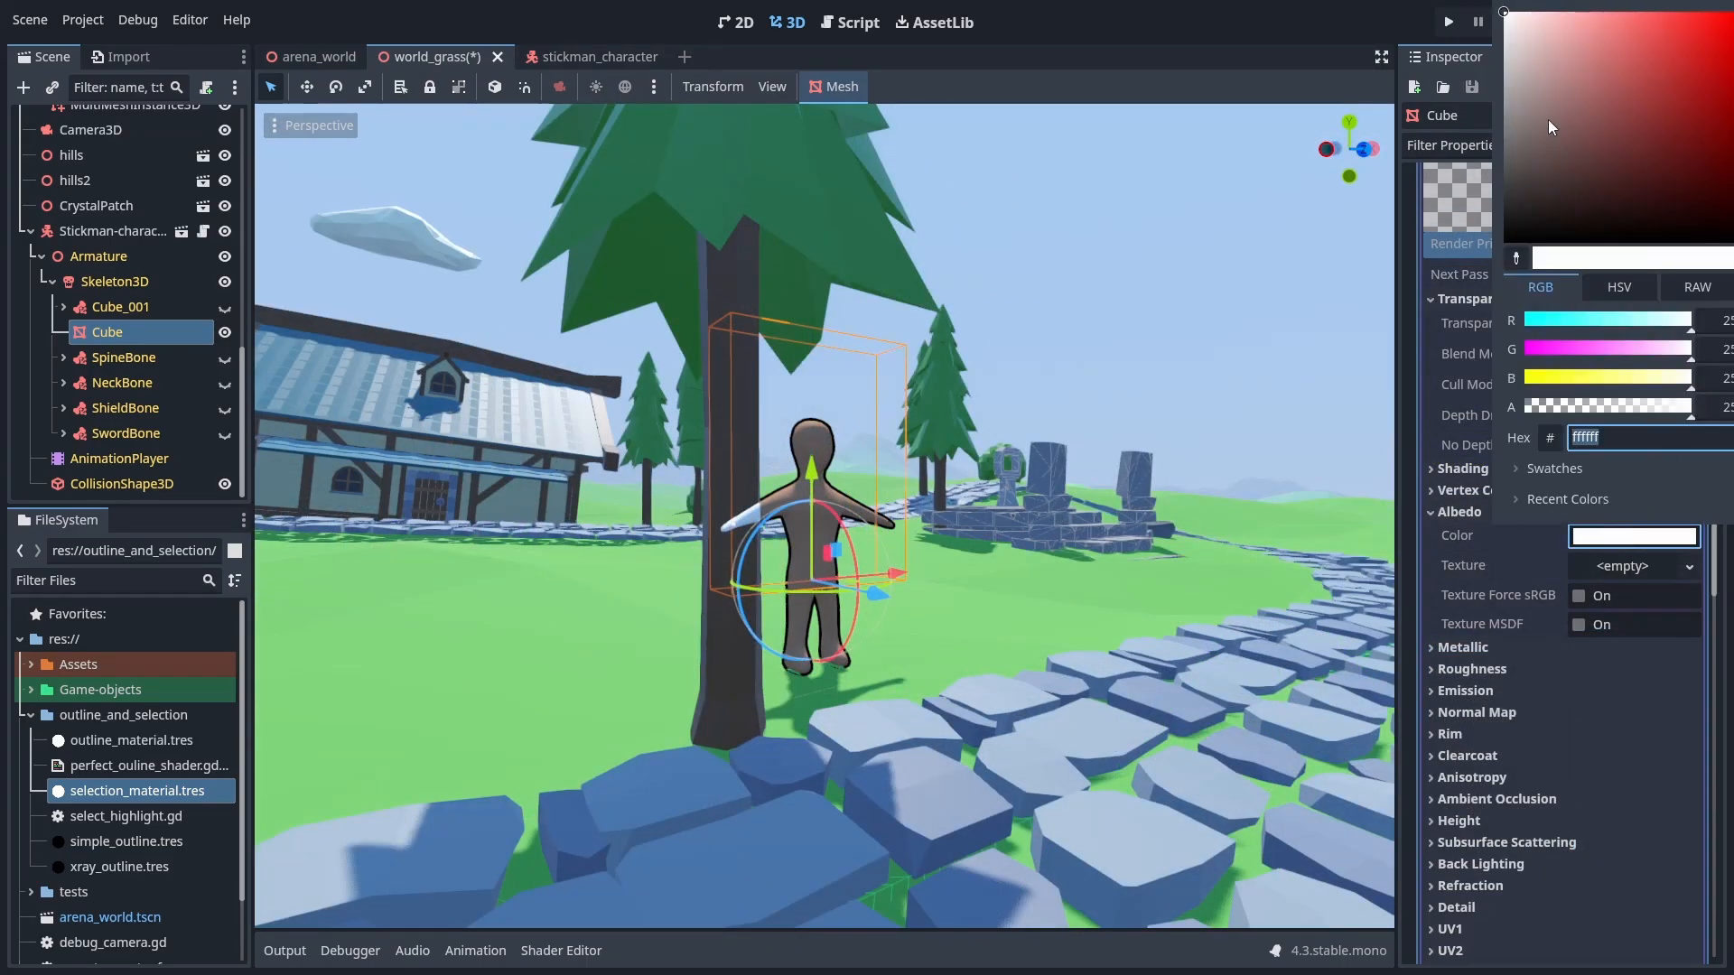
click(1667, 43)
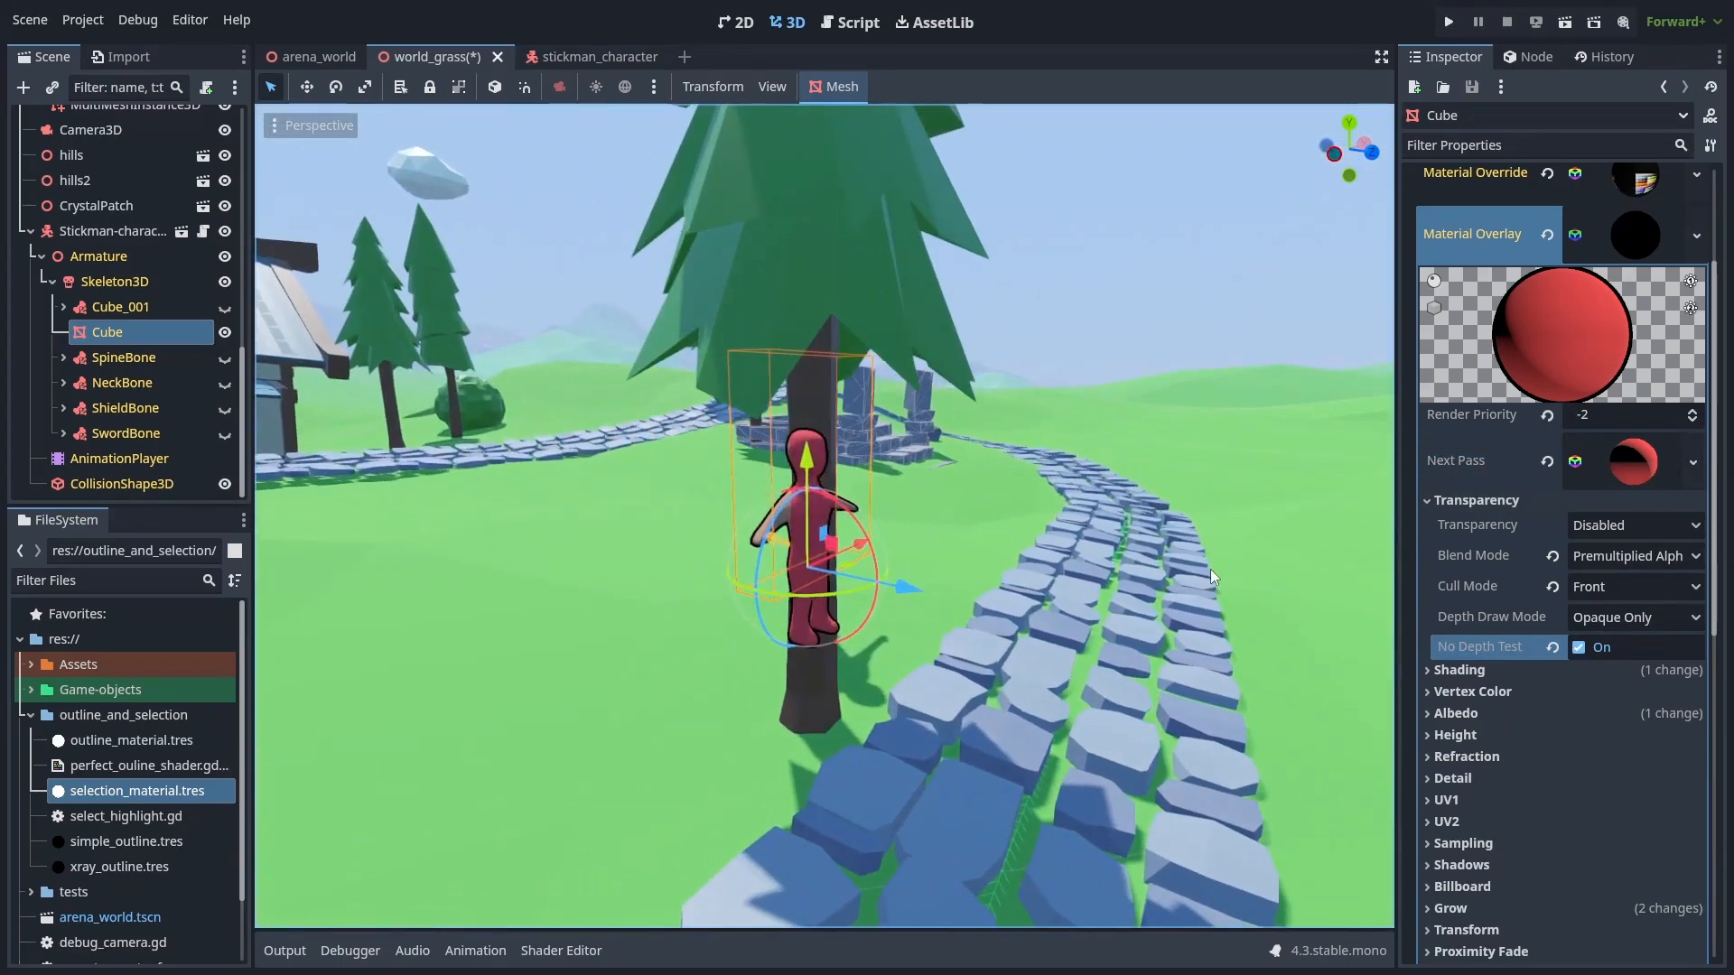
click(1446, 22)
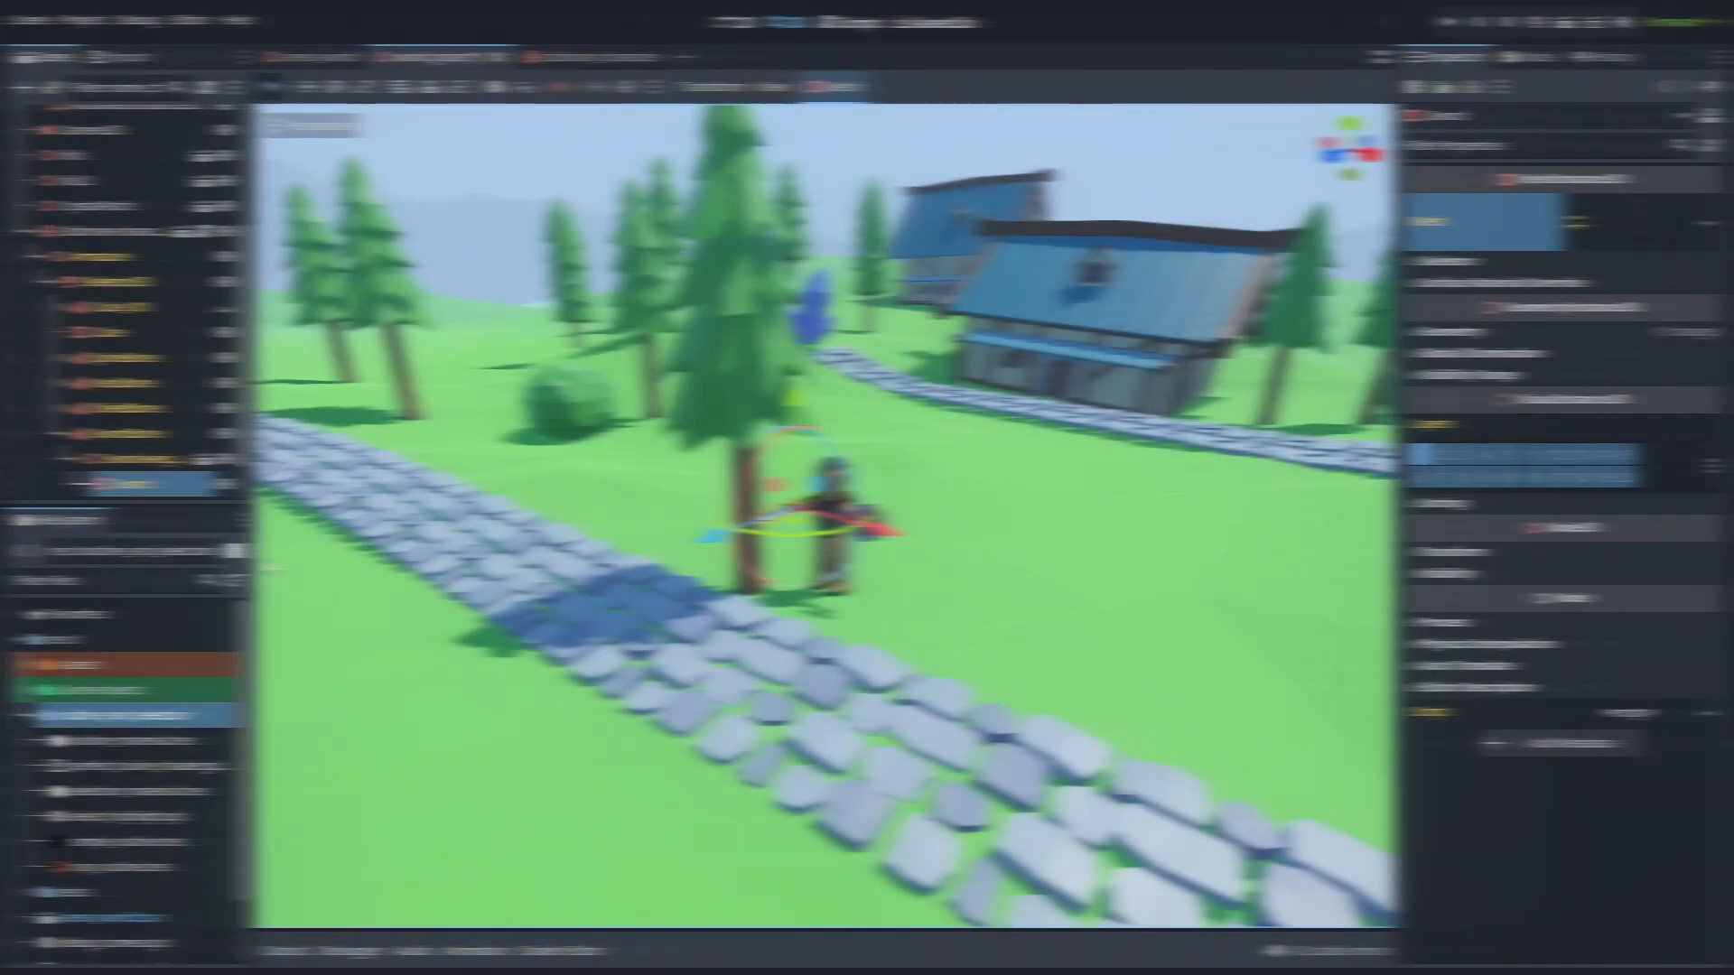
Create a new script in outline_and_selection extending EditorScenePostImport for depth pre-pass transparency.
right_click(110, 716)
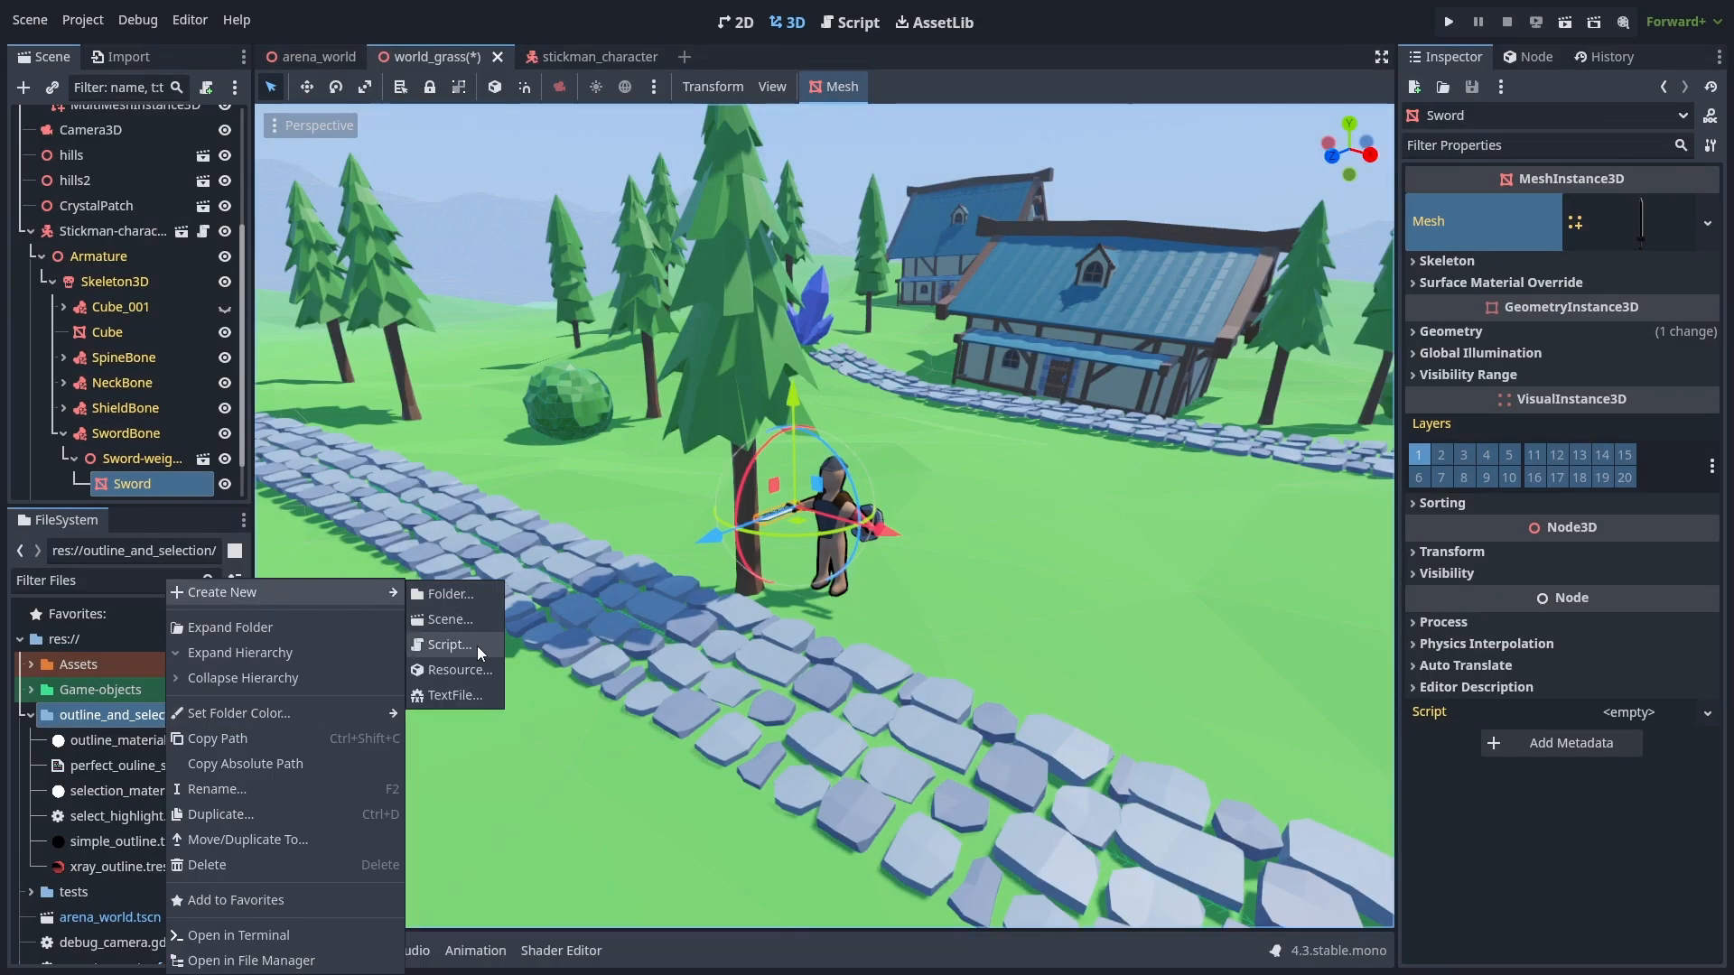
click(448, 645)
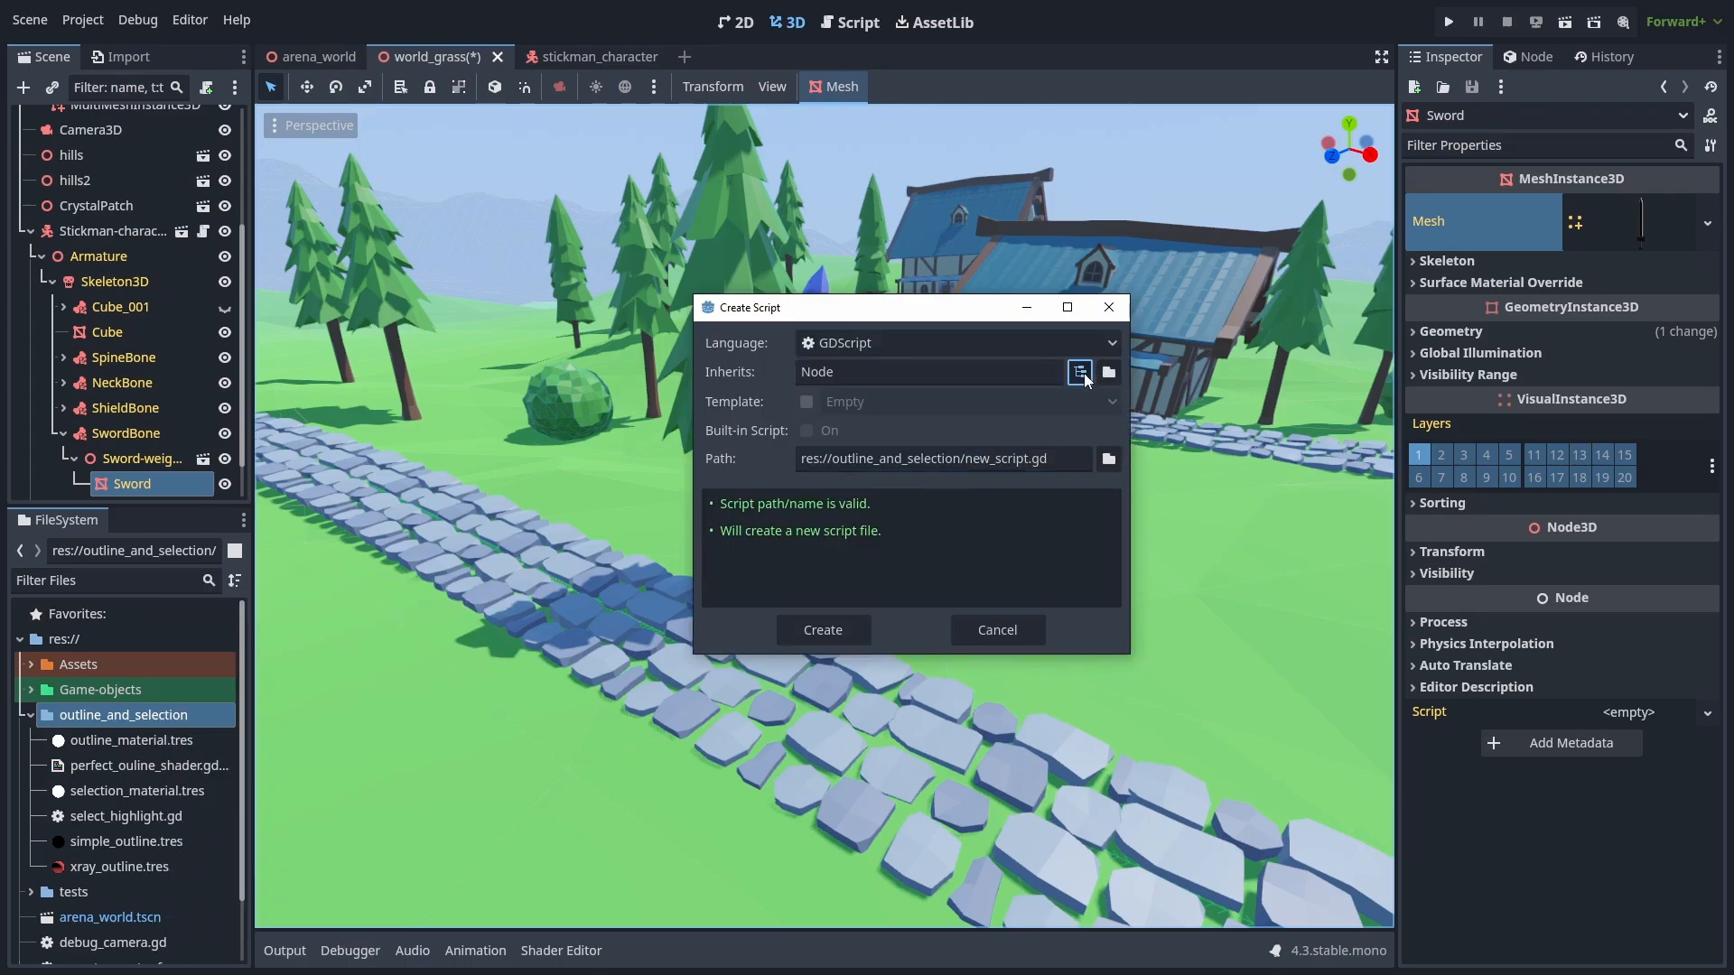
click(1078, 372)
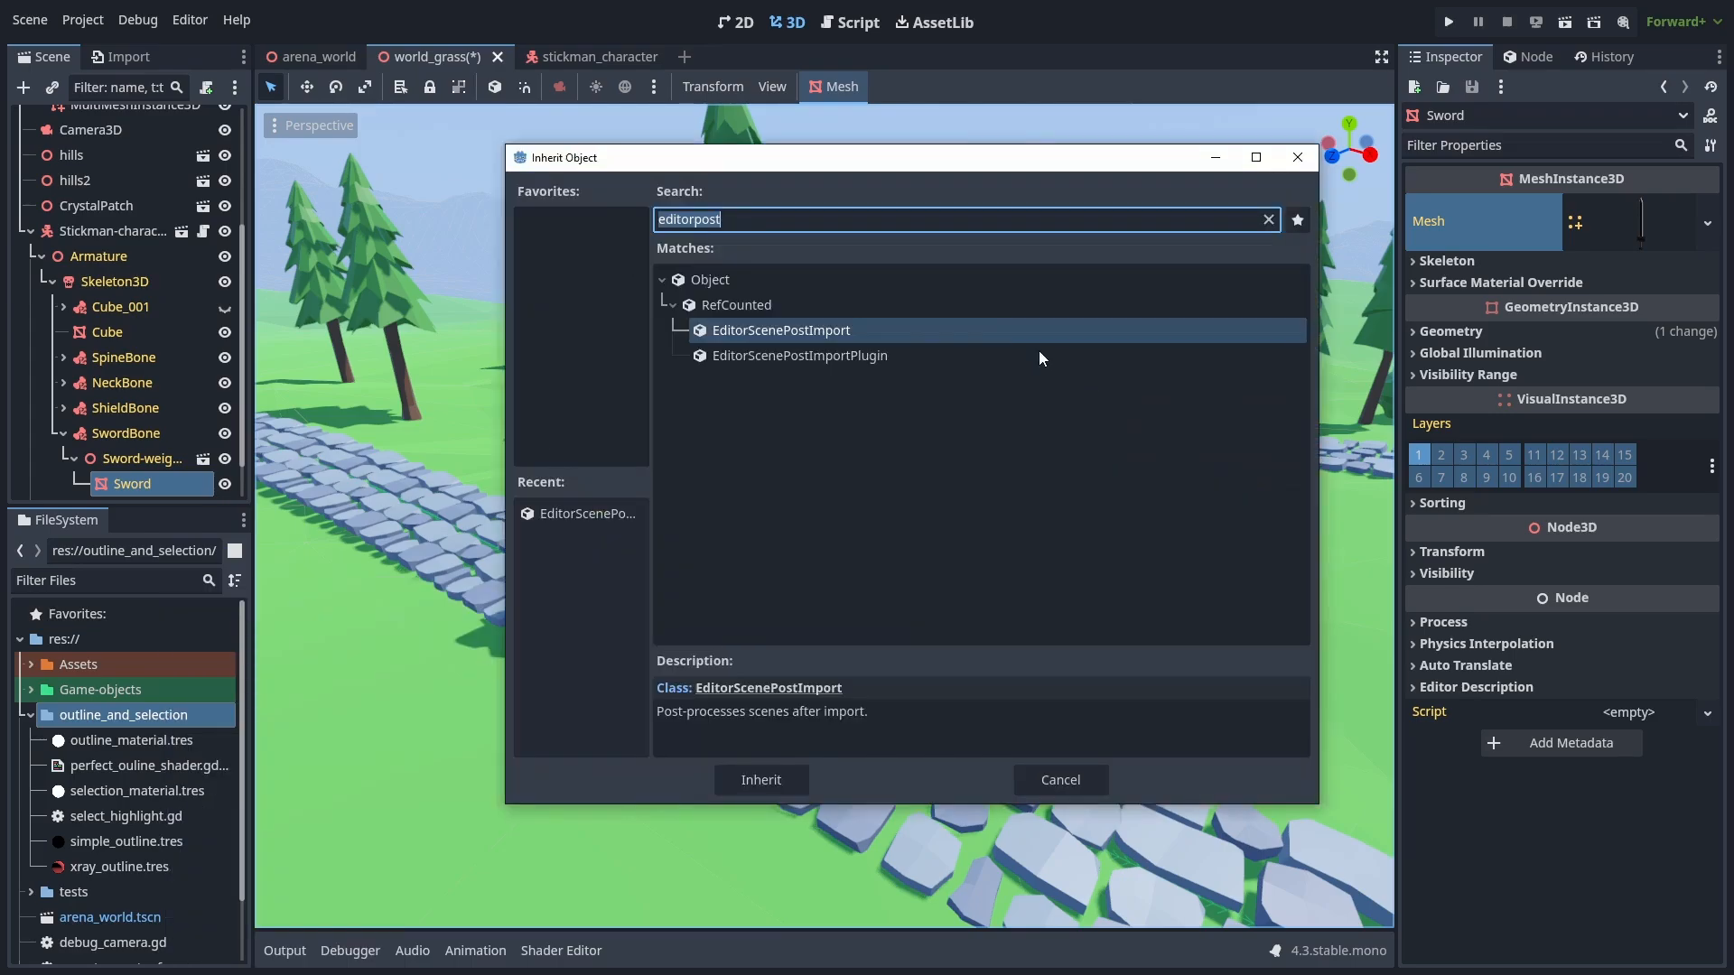
click(760, 781)
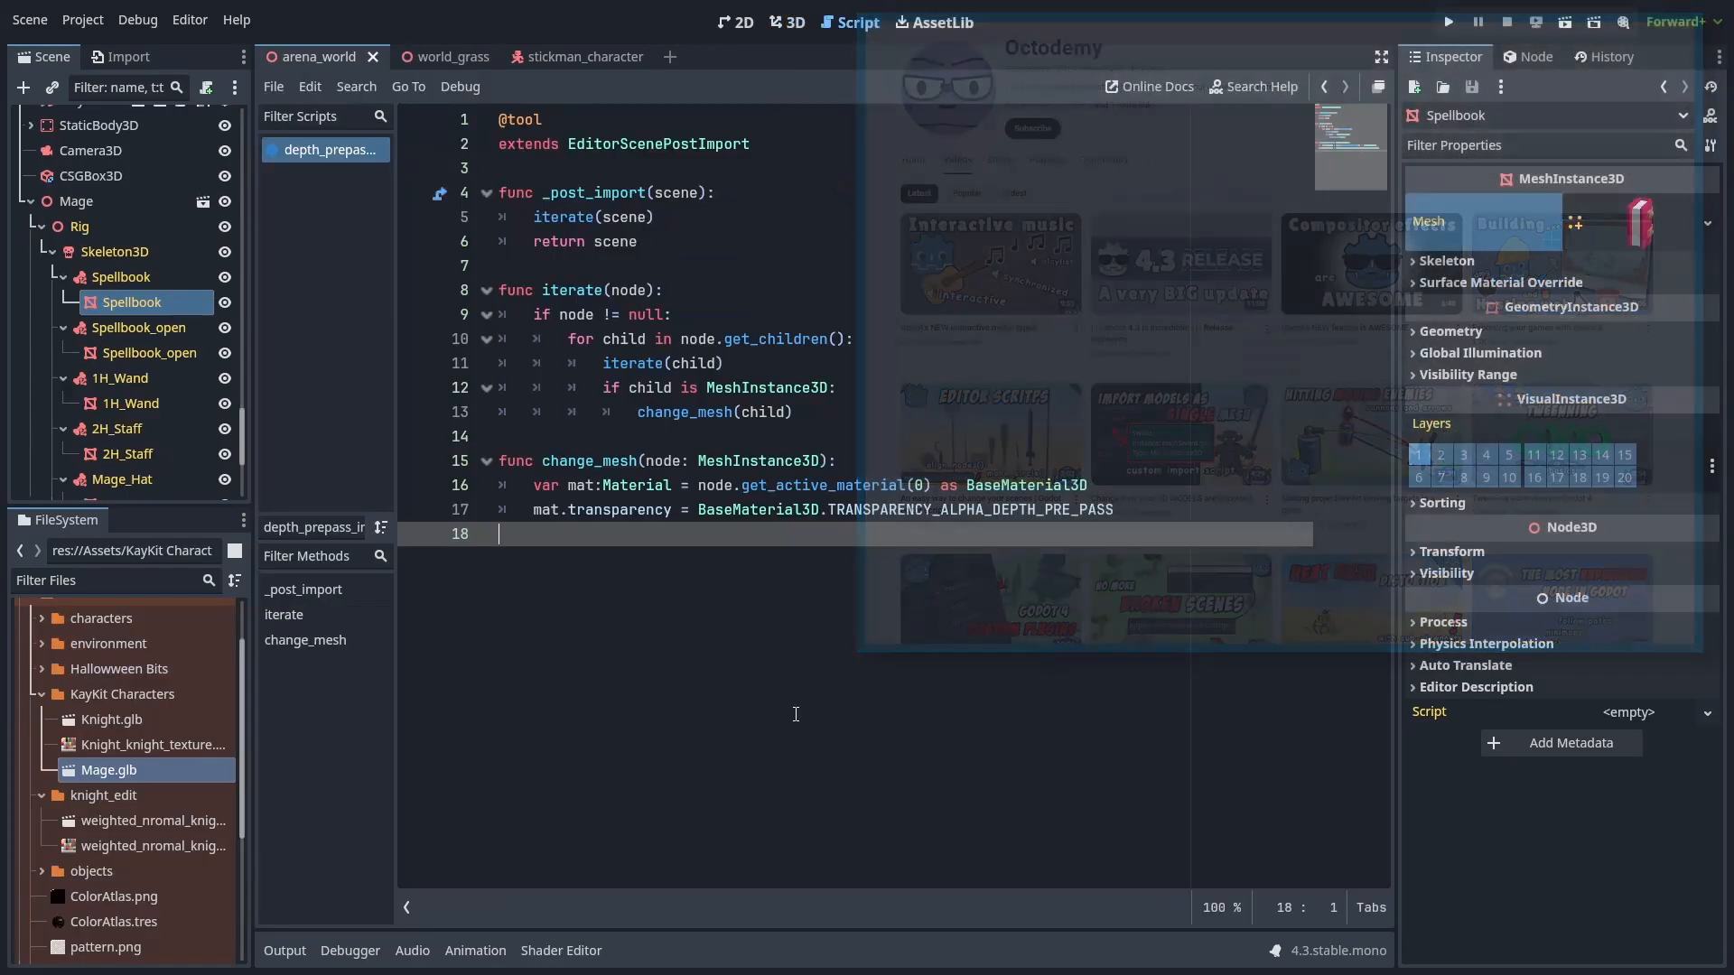
click(895, 387)
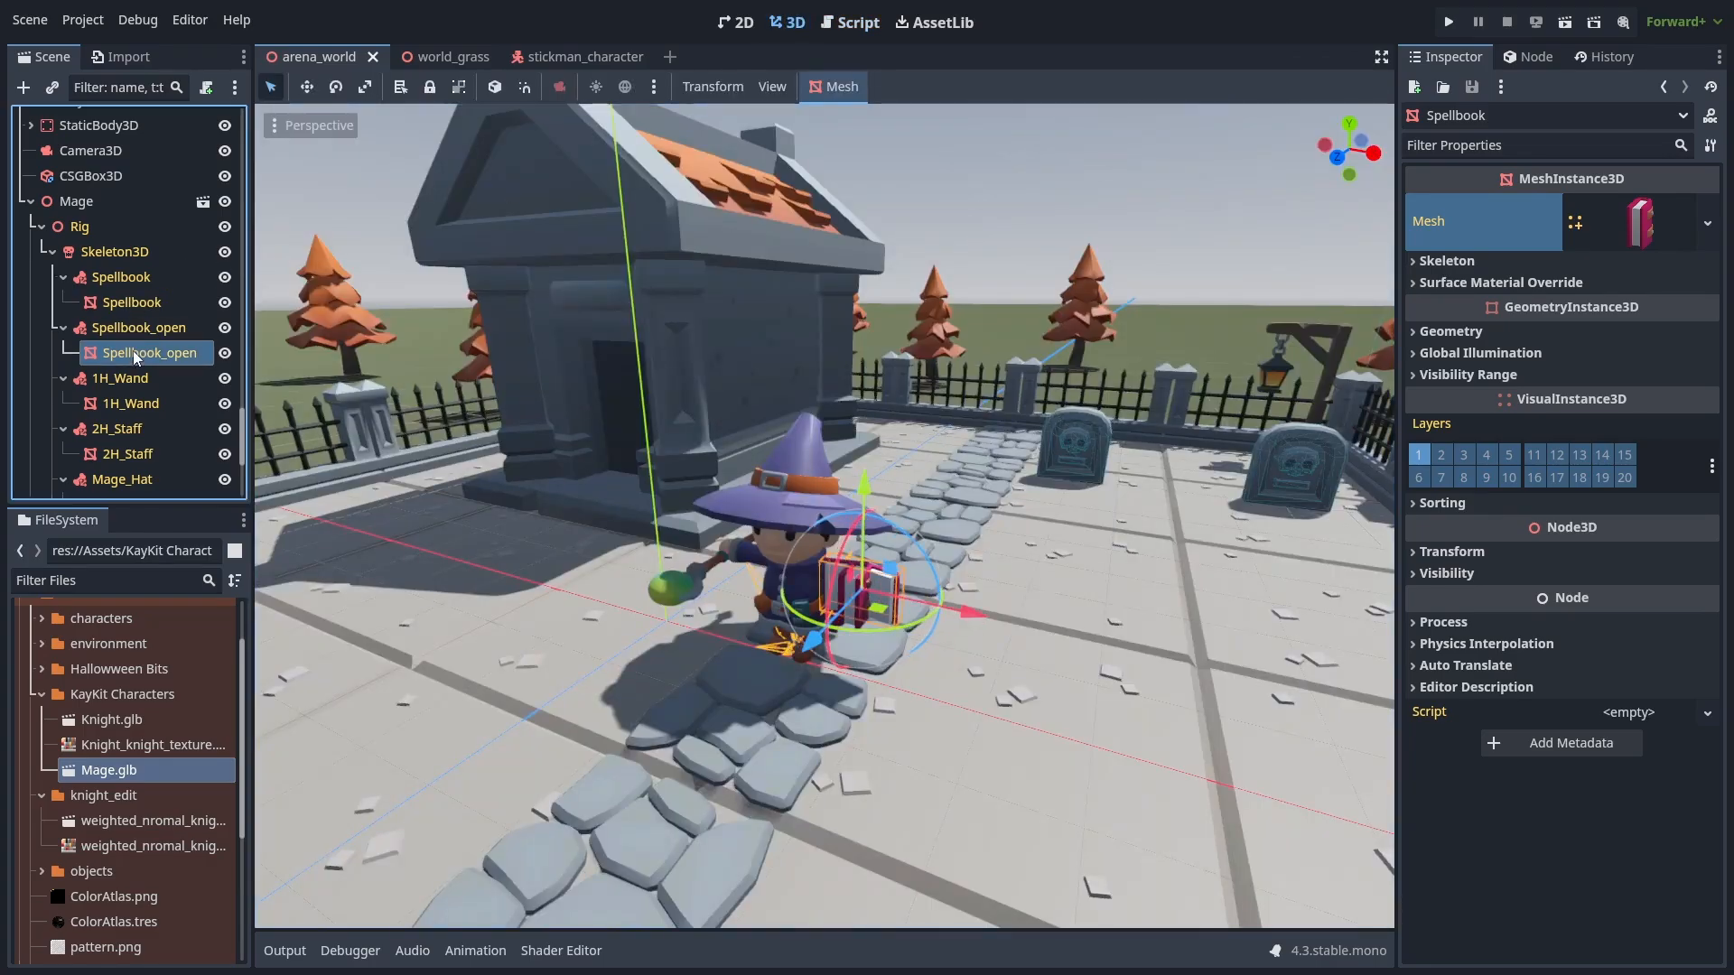
Inspect the Spellbook surface material's transparency and bring up Mage.glb's import settings.
click(130, 302)
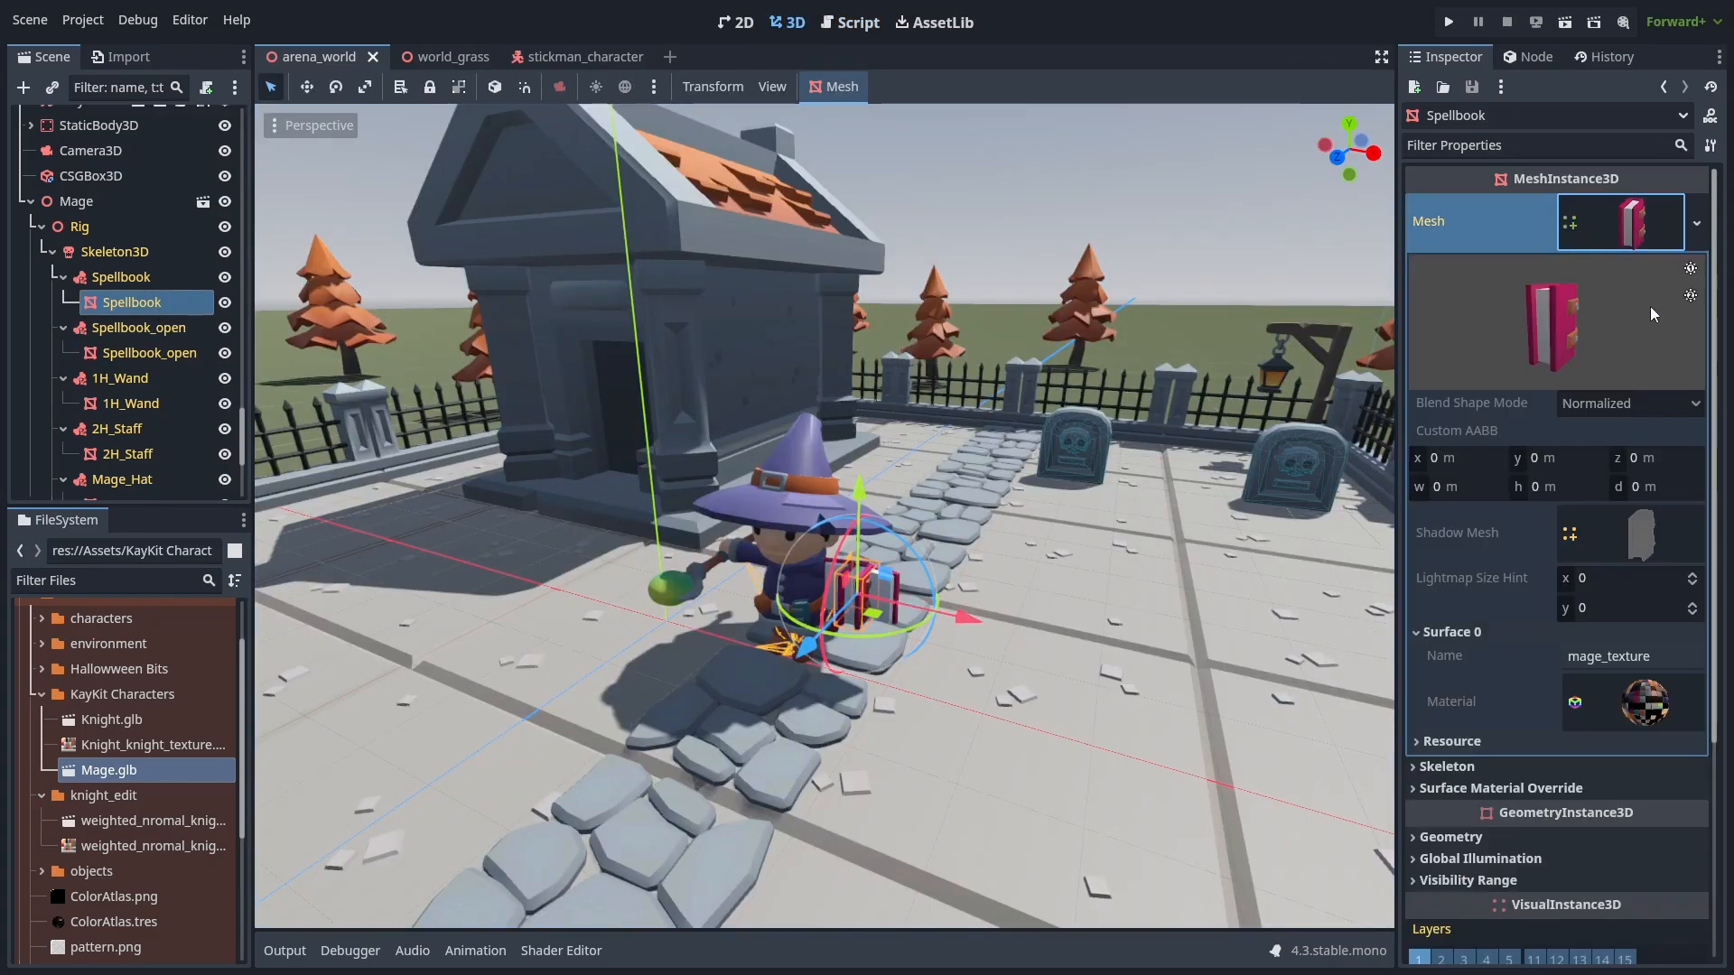
click(1609, 700)
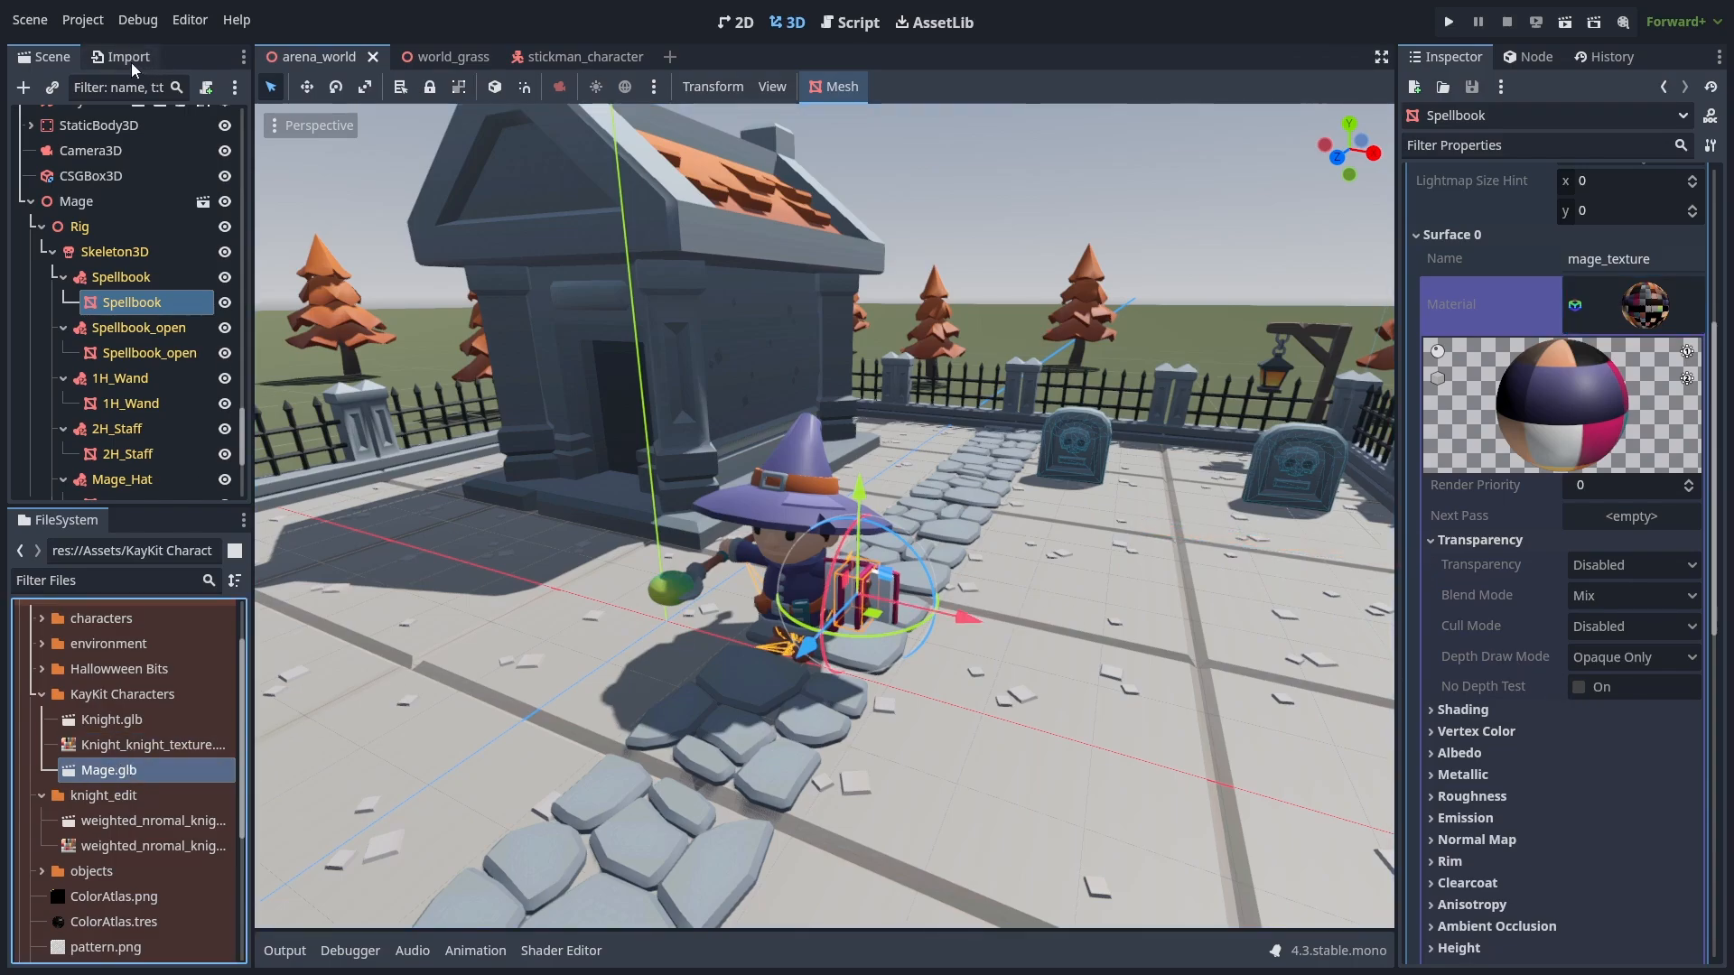
click(130, 56)
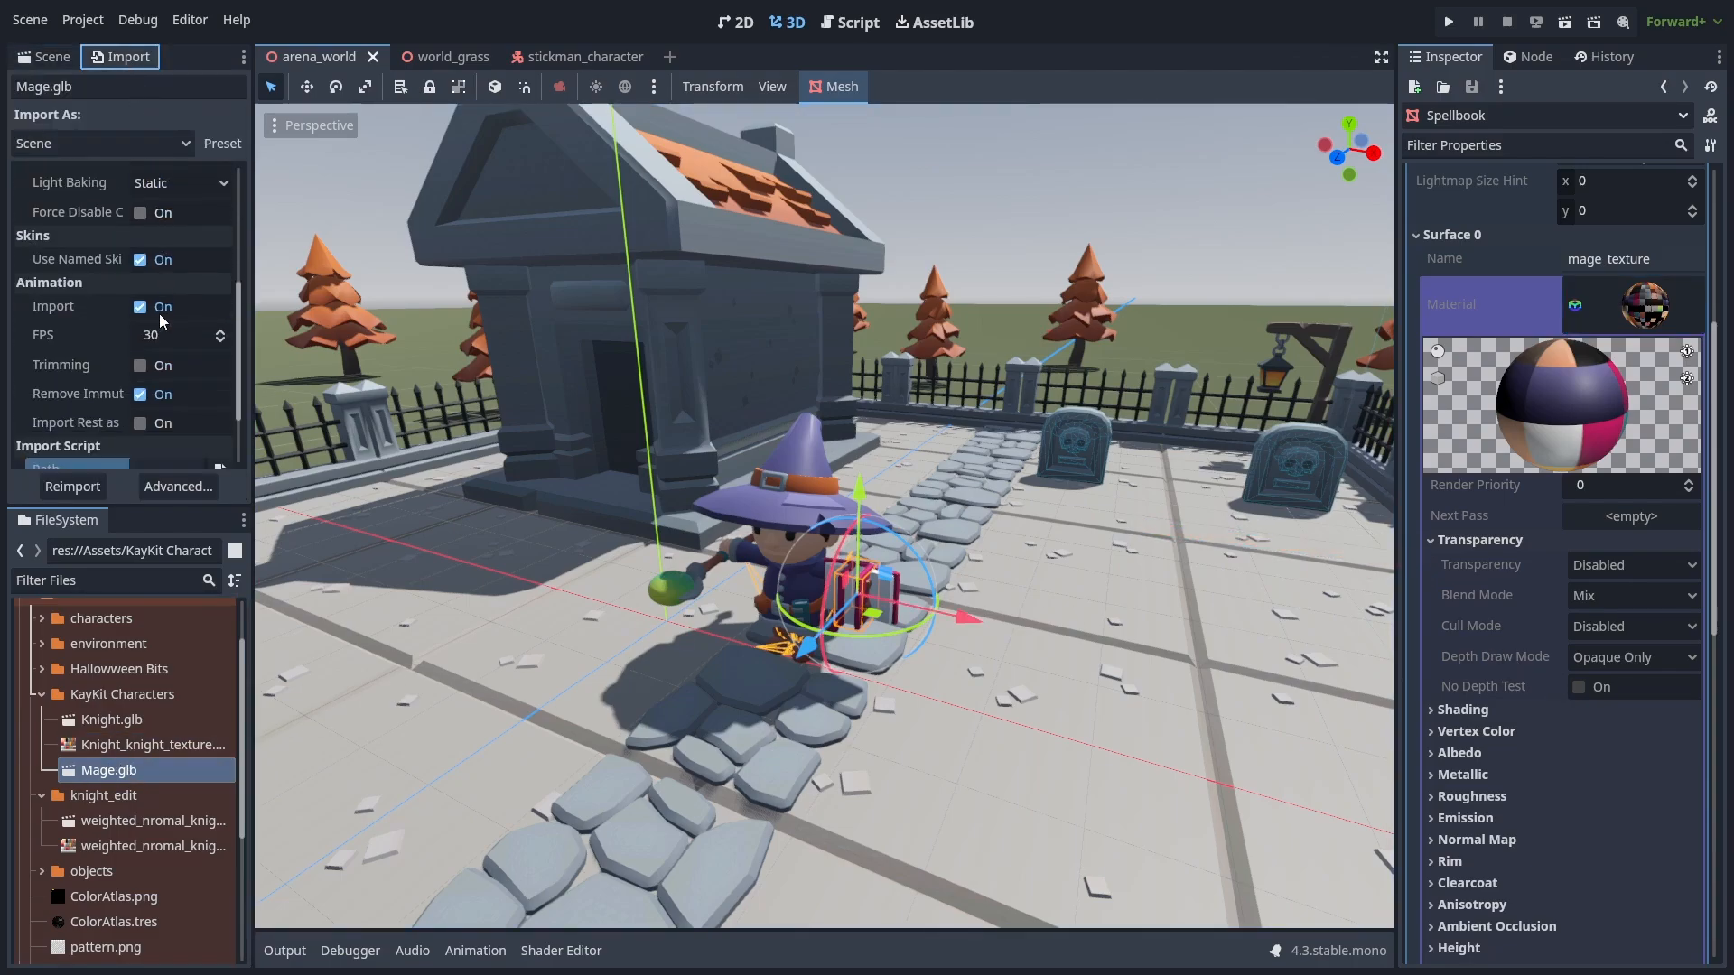
click(220, 372)
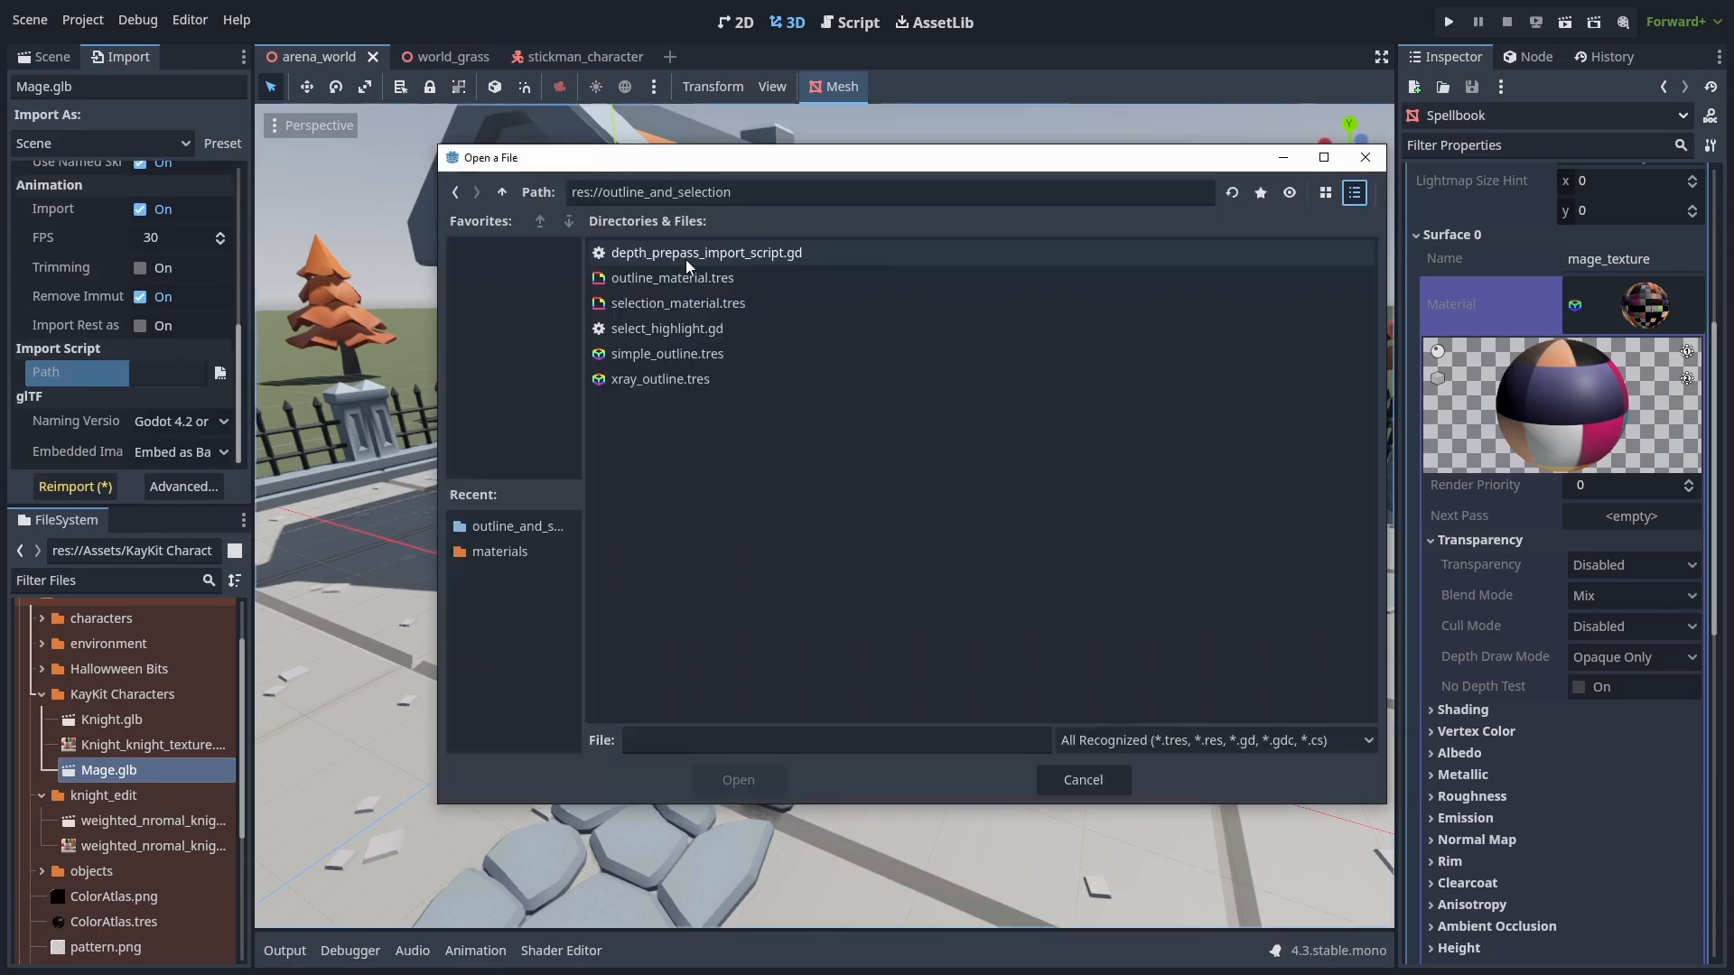
Assign depth_prepass_import_script.gd to Mage.glb, reimport it, and load the player scene with the Knight.
click(737, 780)
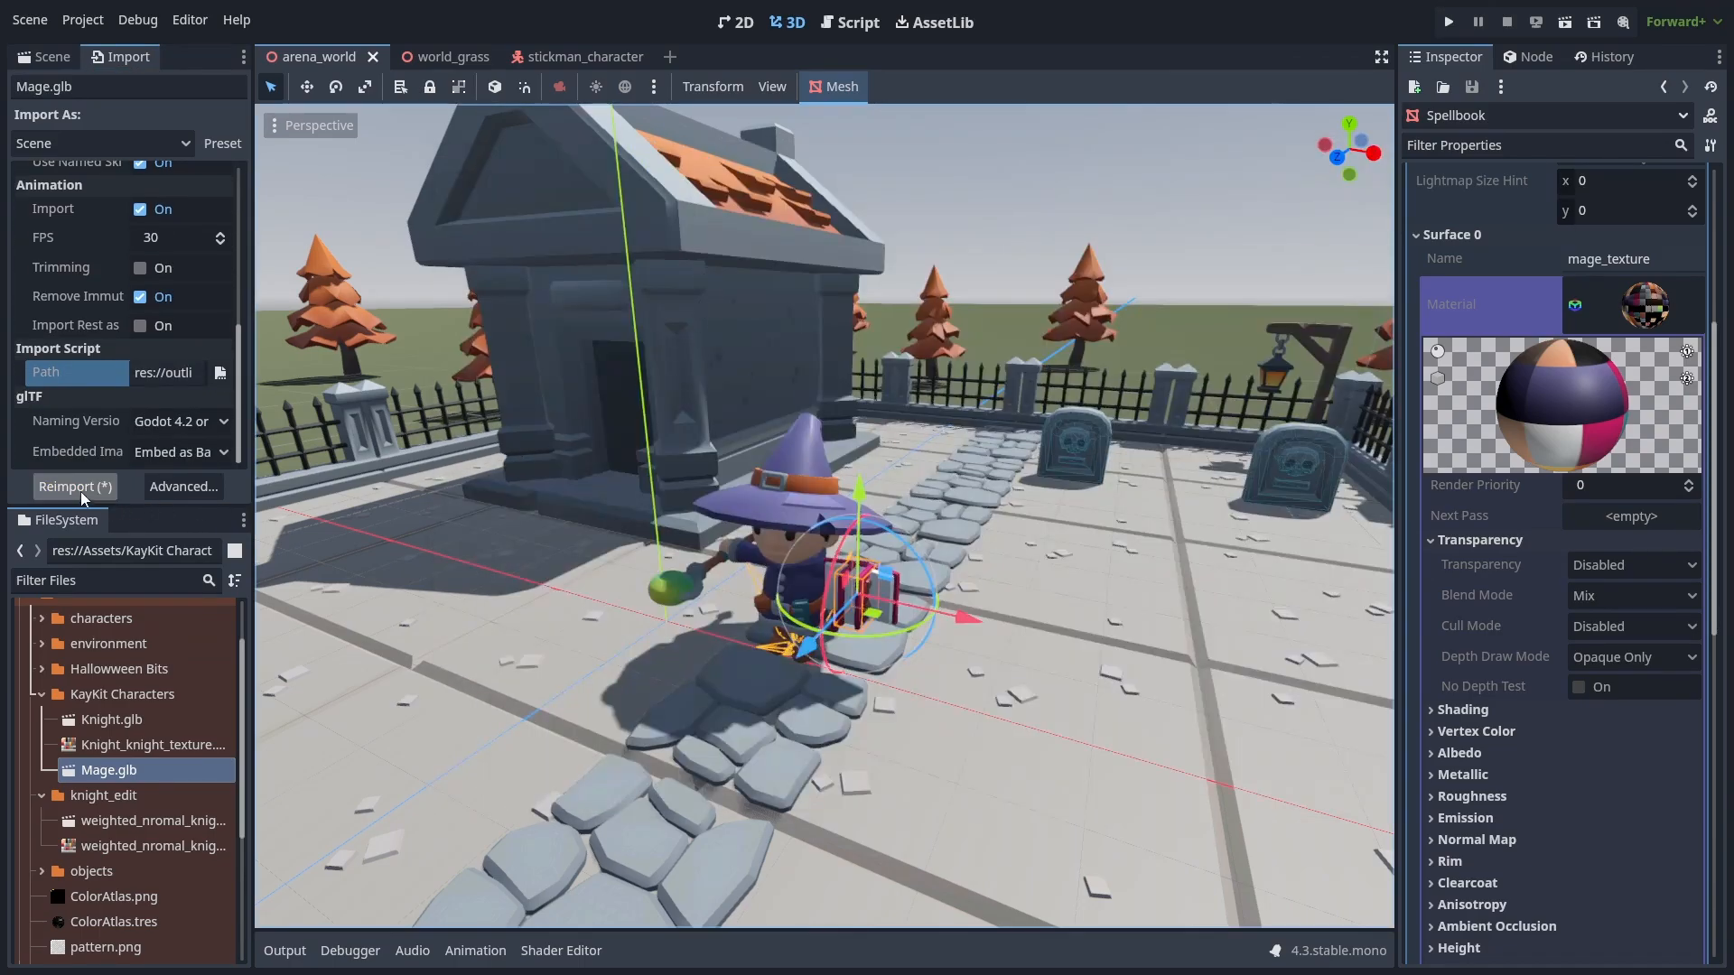
click(76, 486)
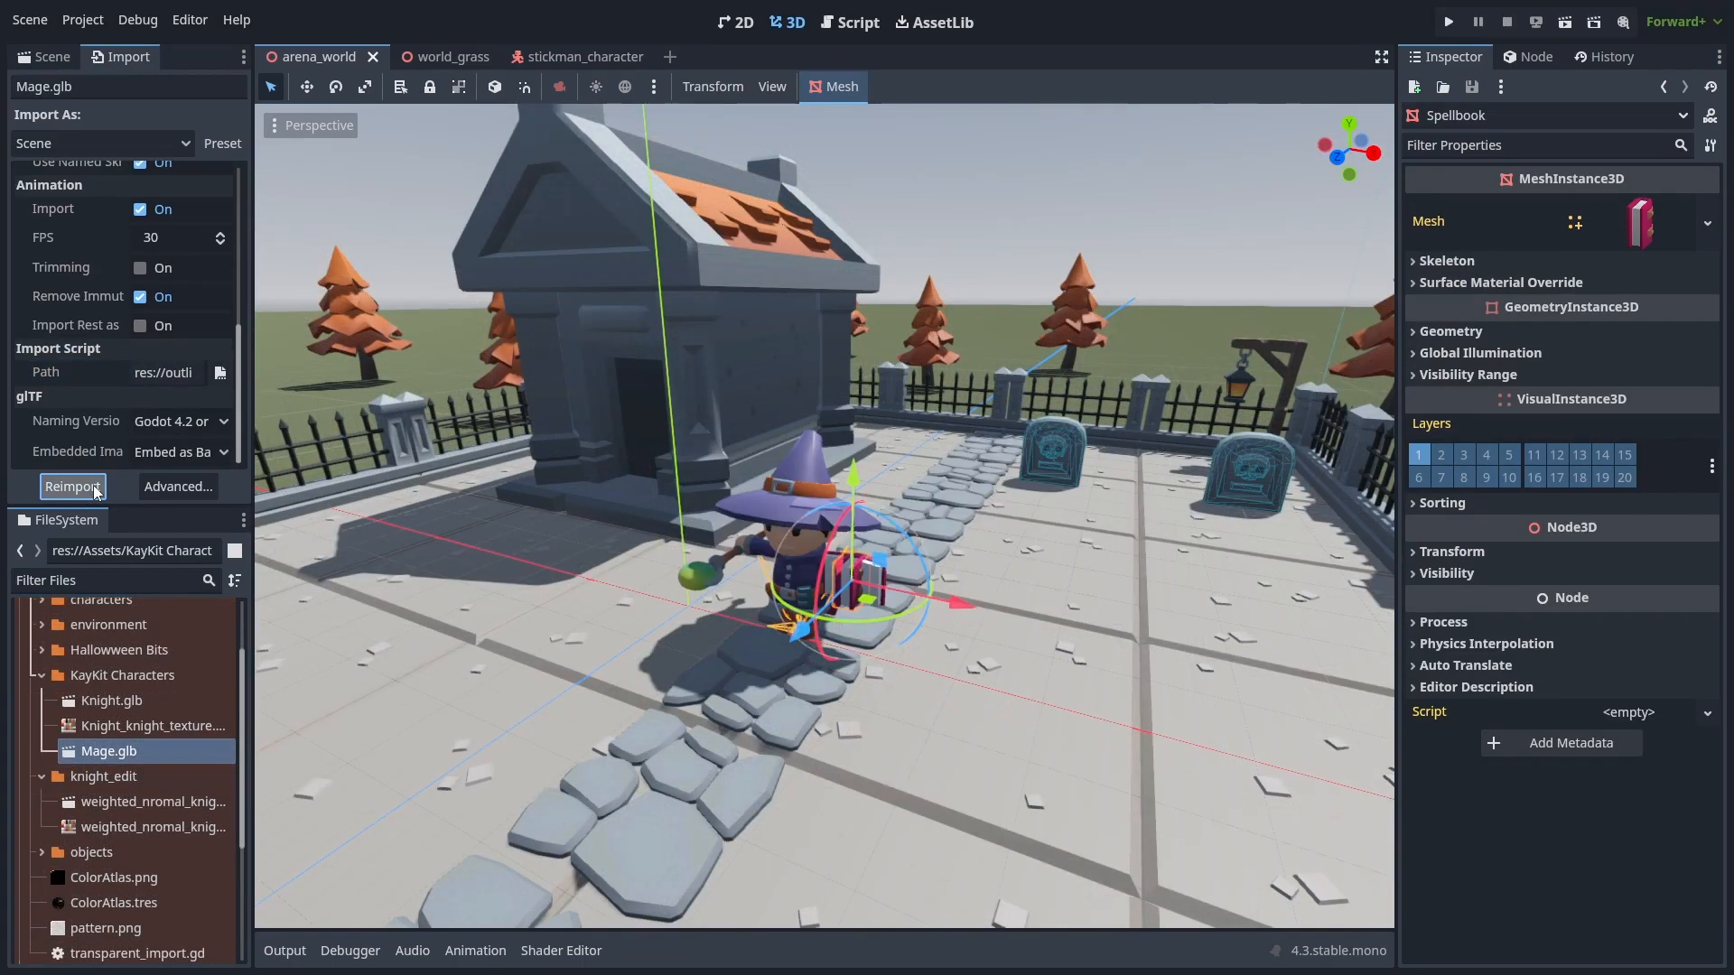
click(44, 56)
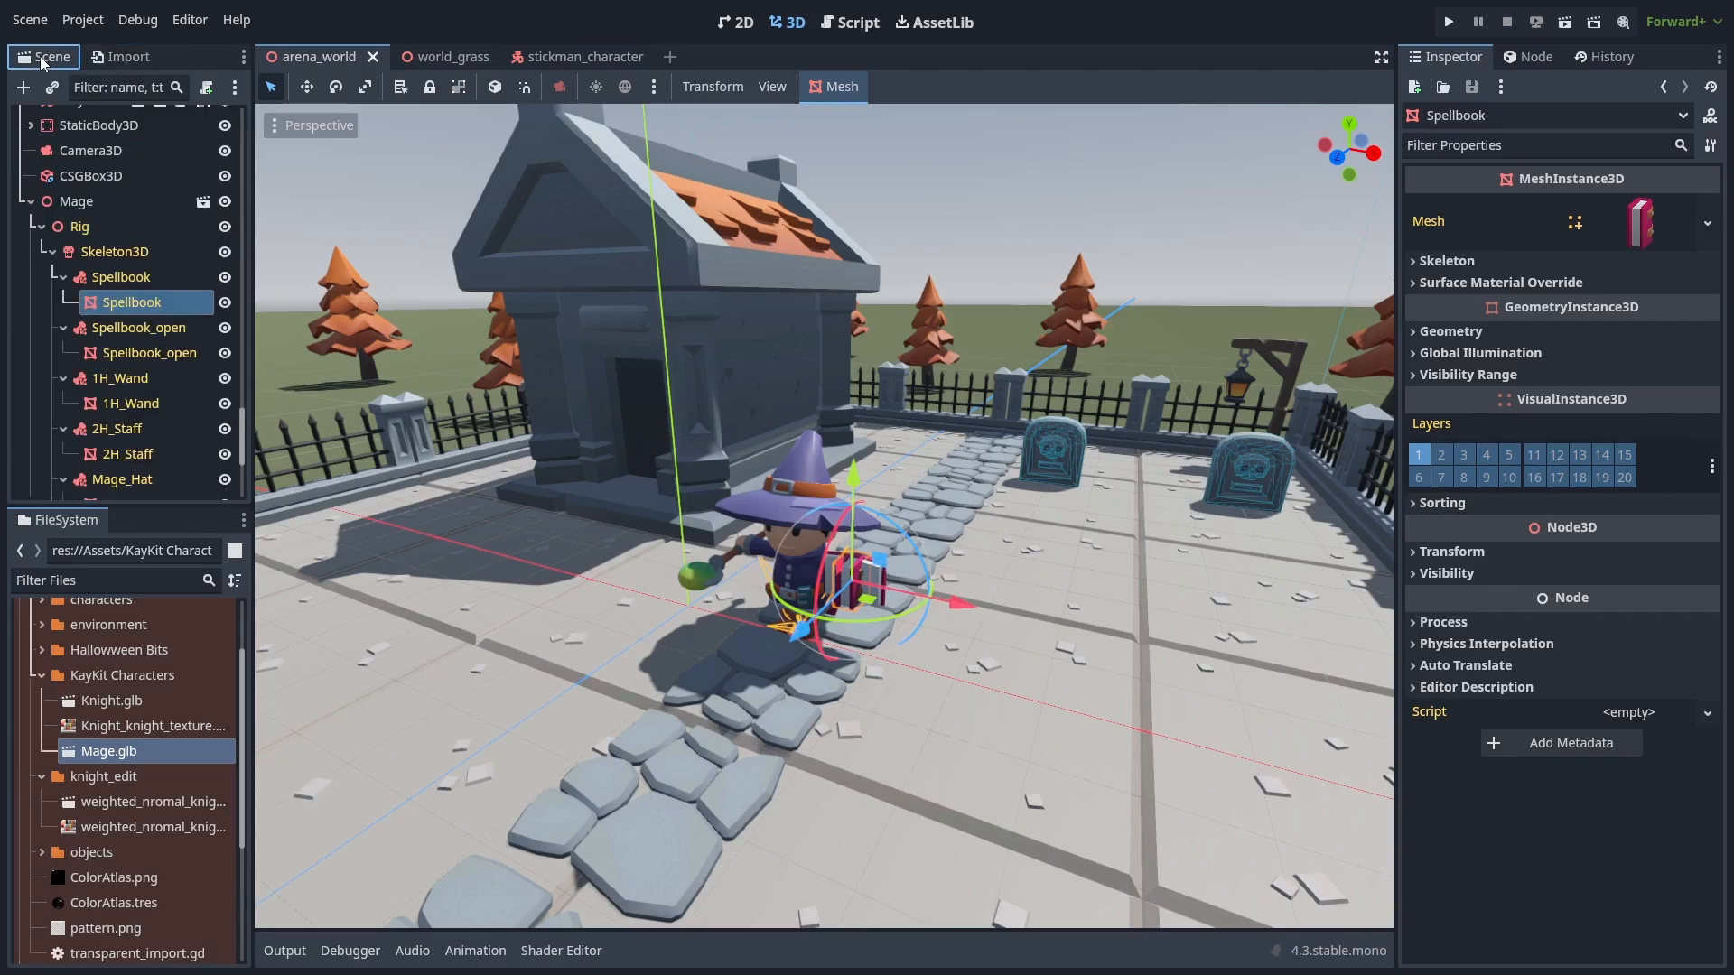
click(149, 352)
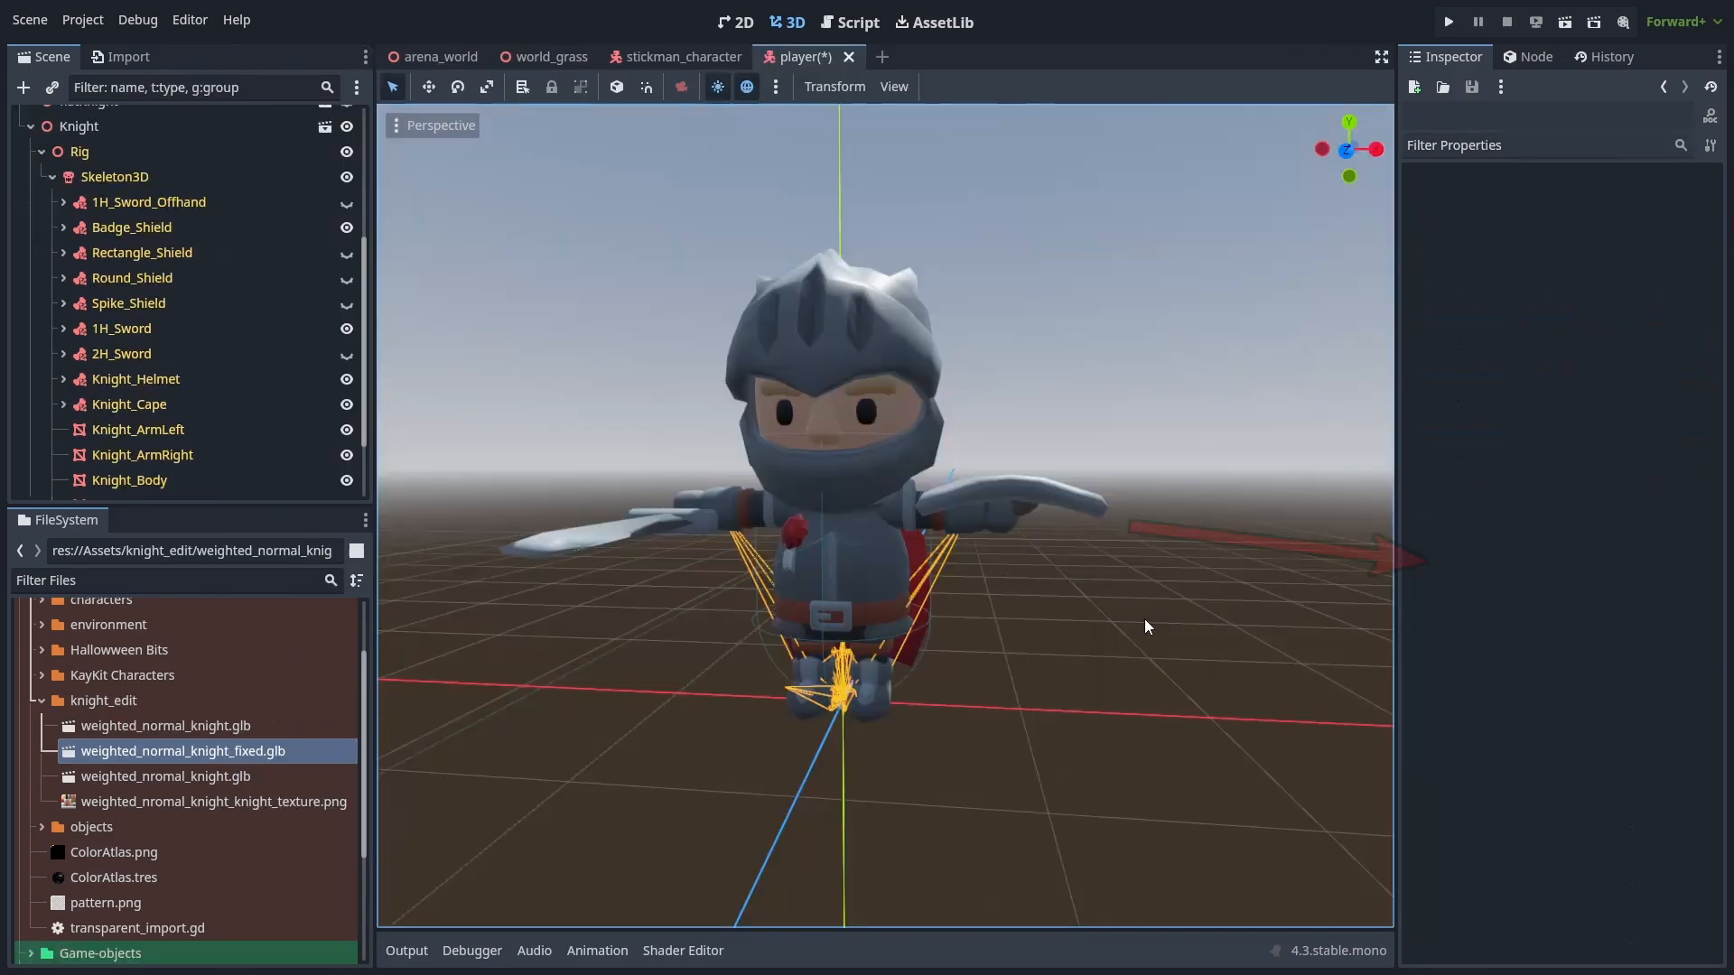
Give the Knight's arm, body, head and leg meshes xray_outline.tres as Material Overlay.
click(139, 430)
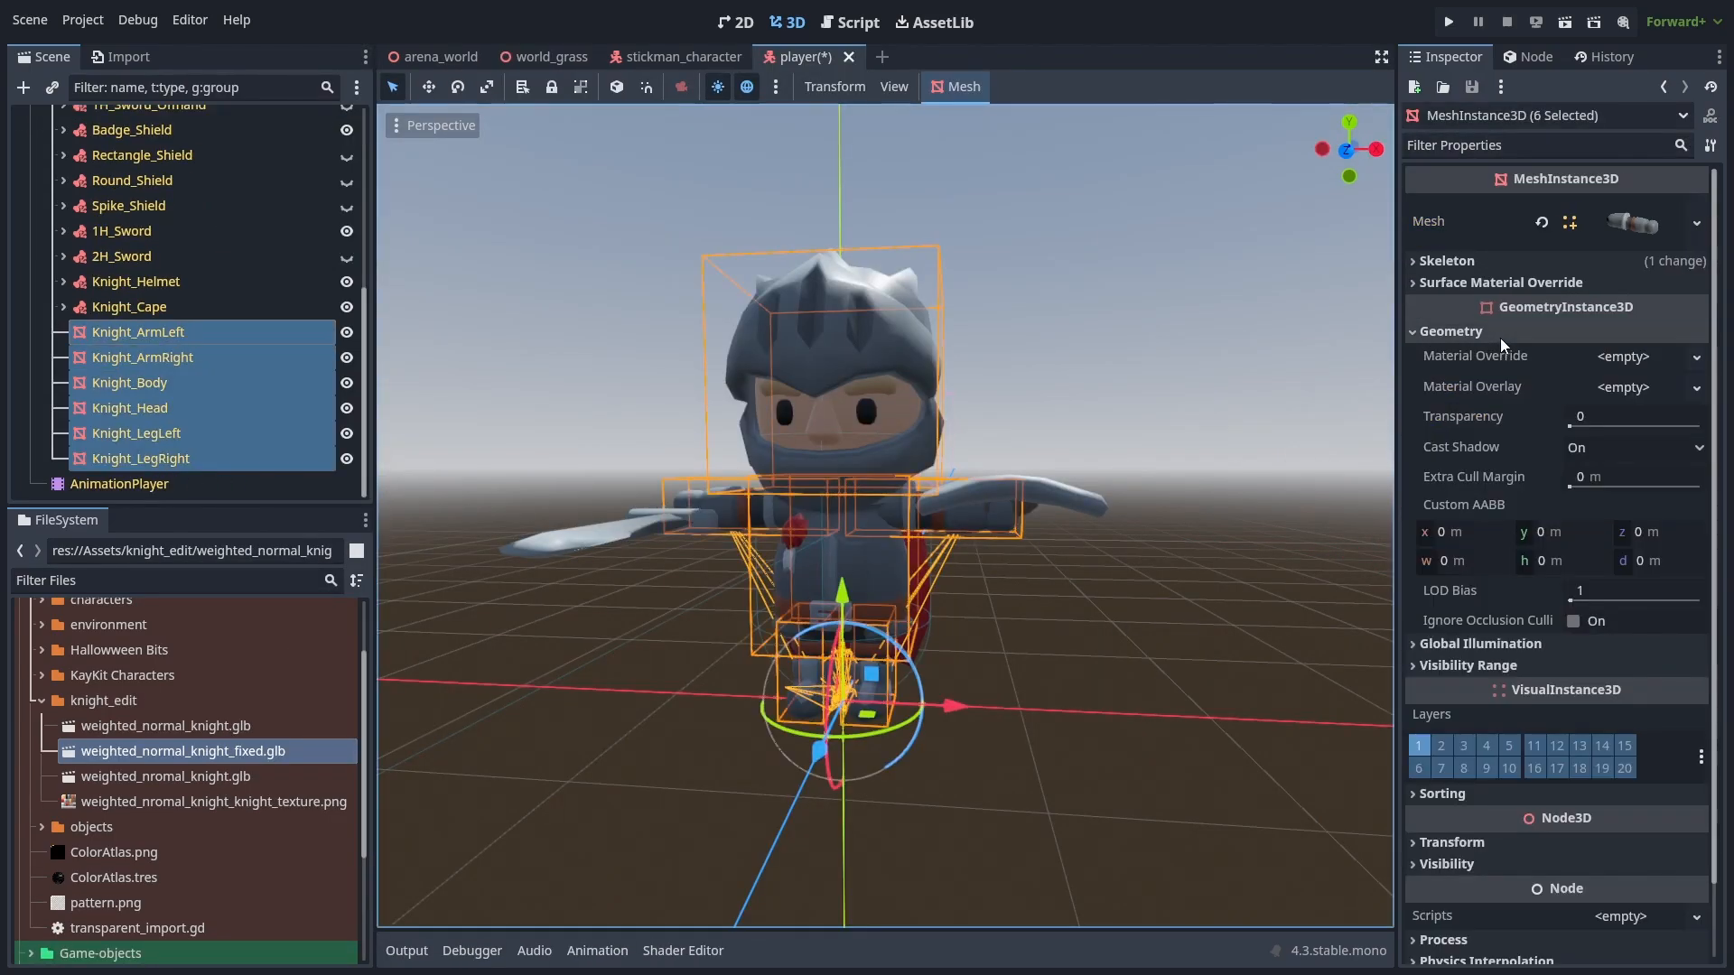
click(1696, 386)
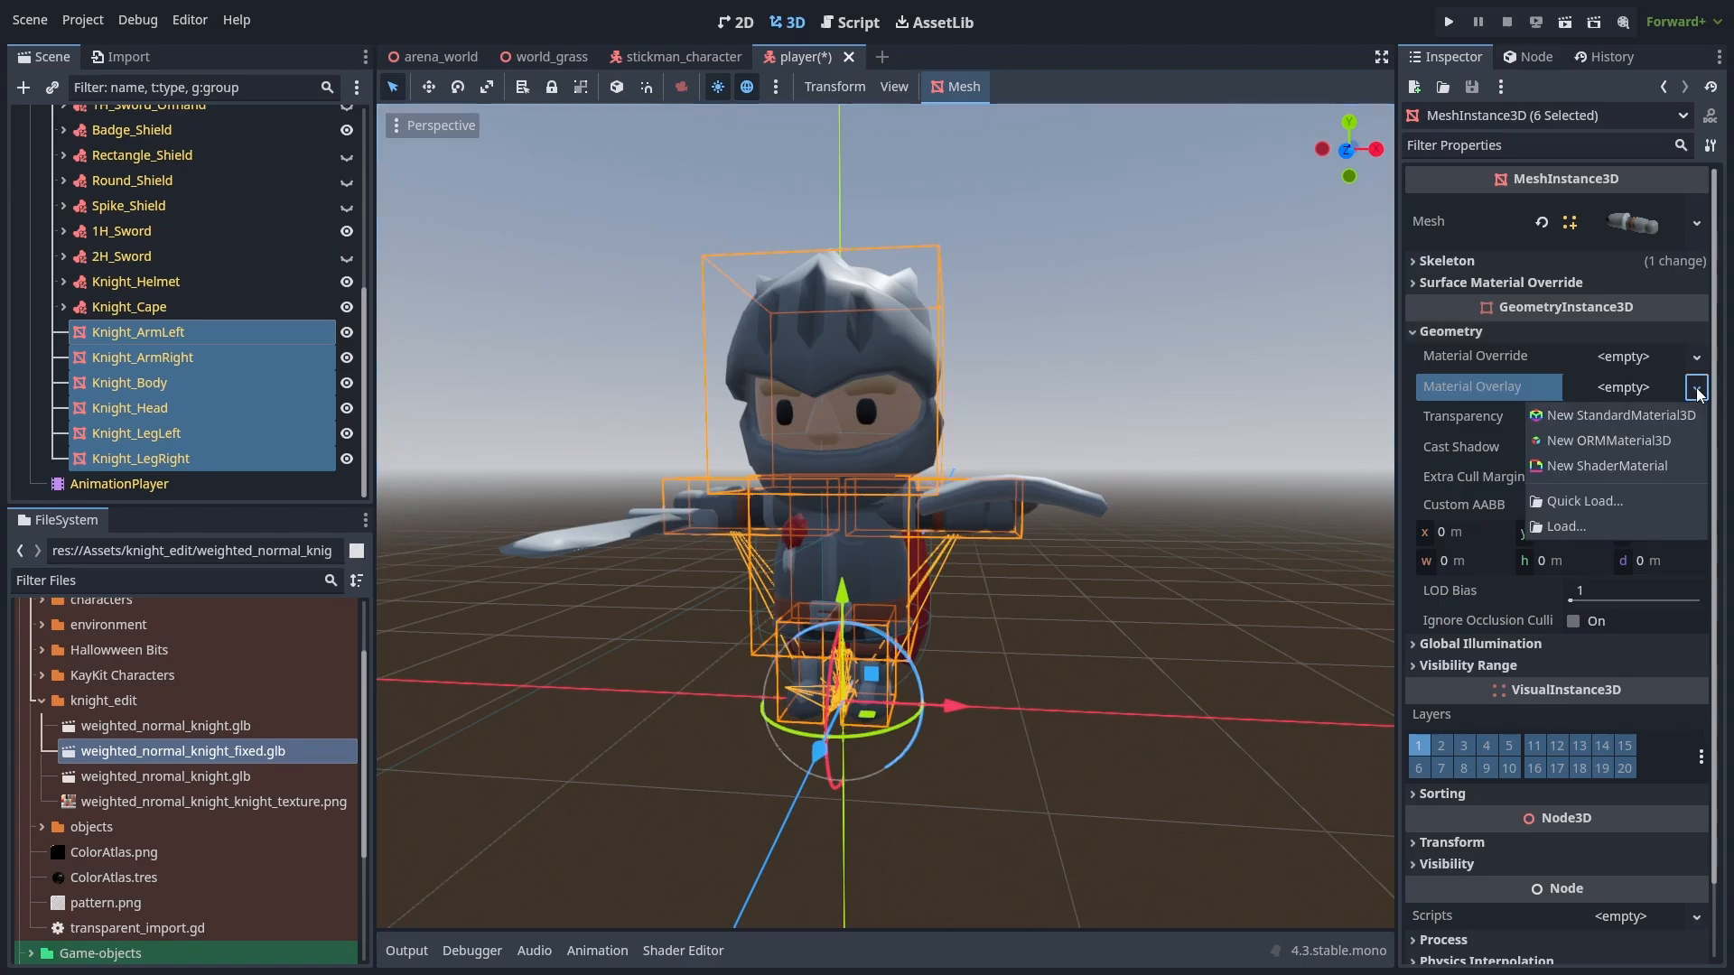
click(1584, 500)
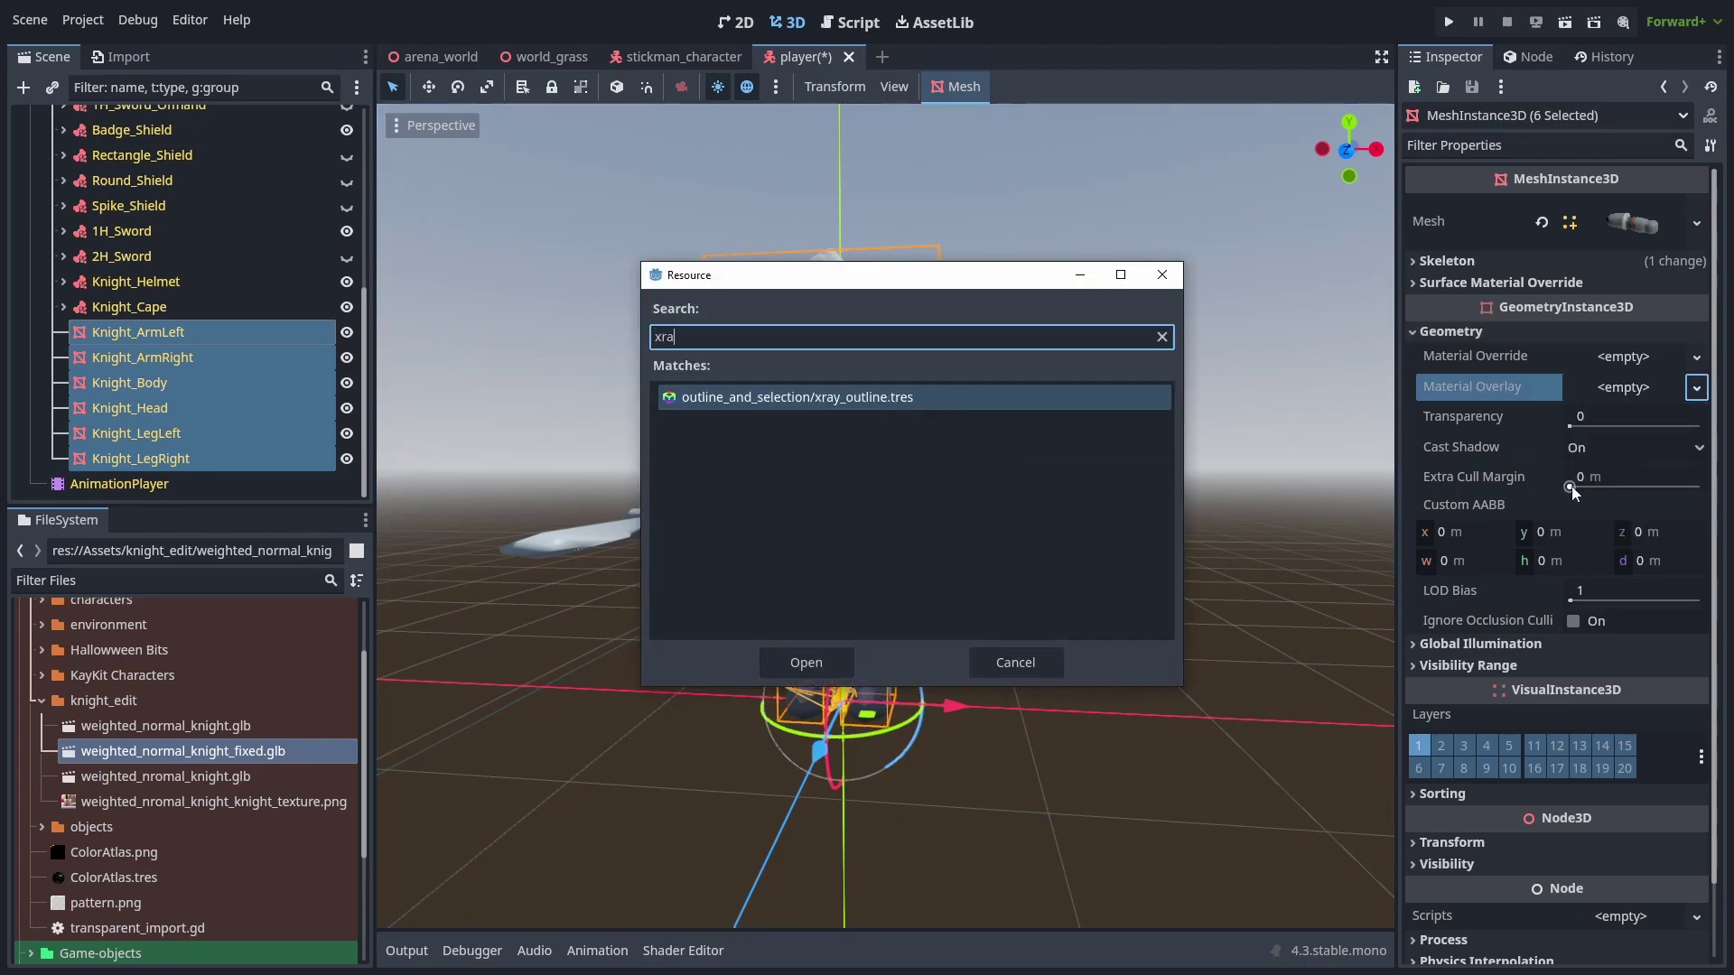
click(806, 661)
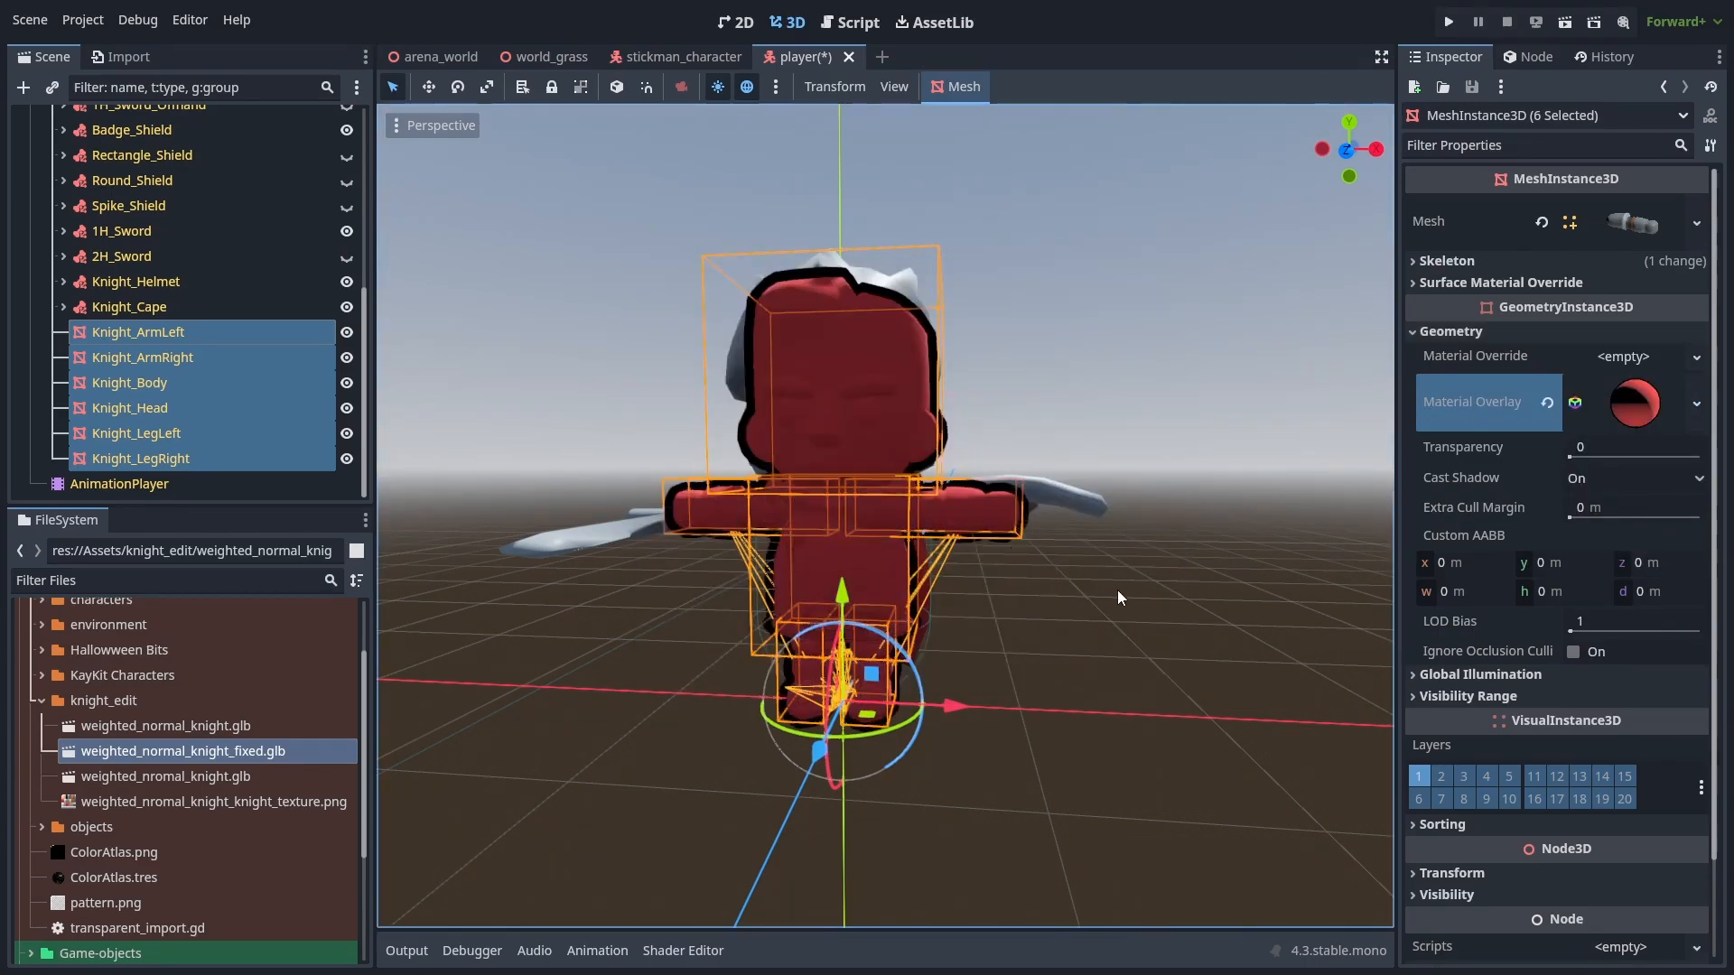
Reimport the knight model with its import script and select its shield and sword meshes.
click(126, 56)
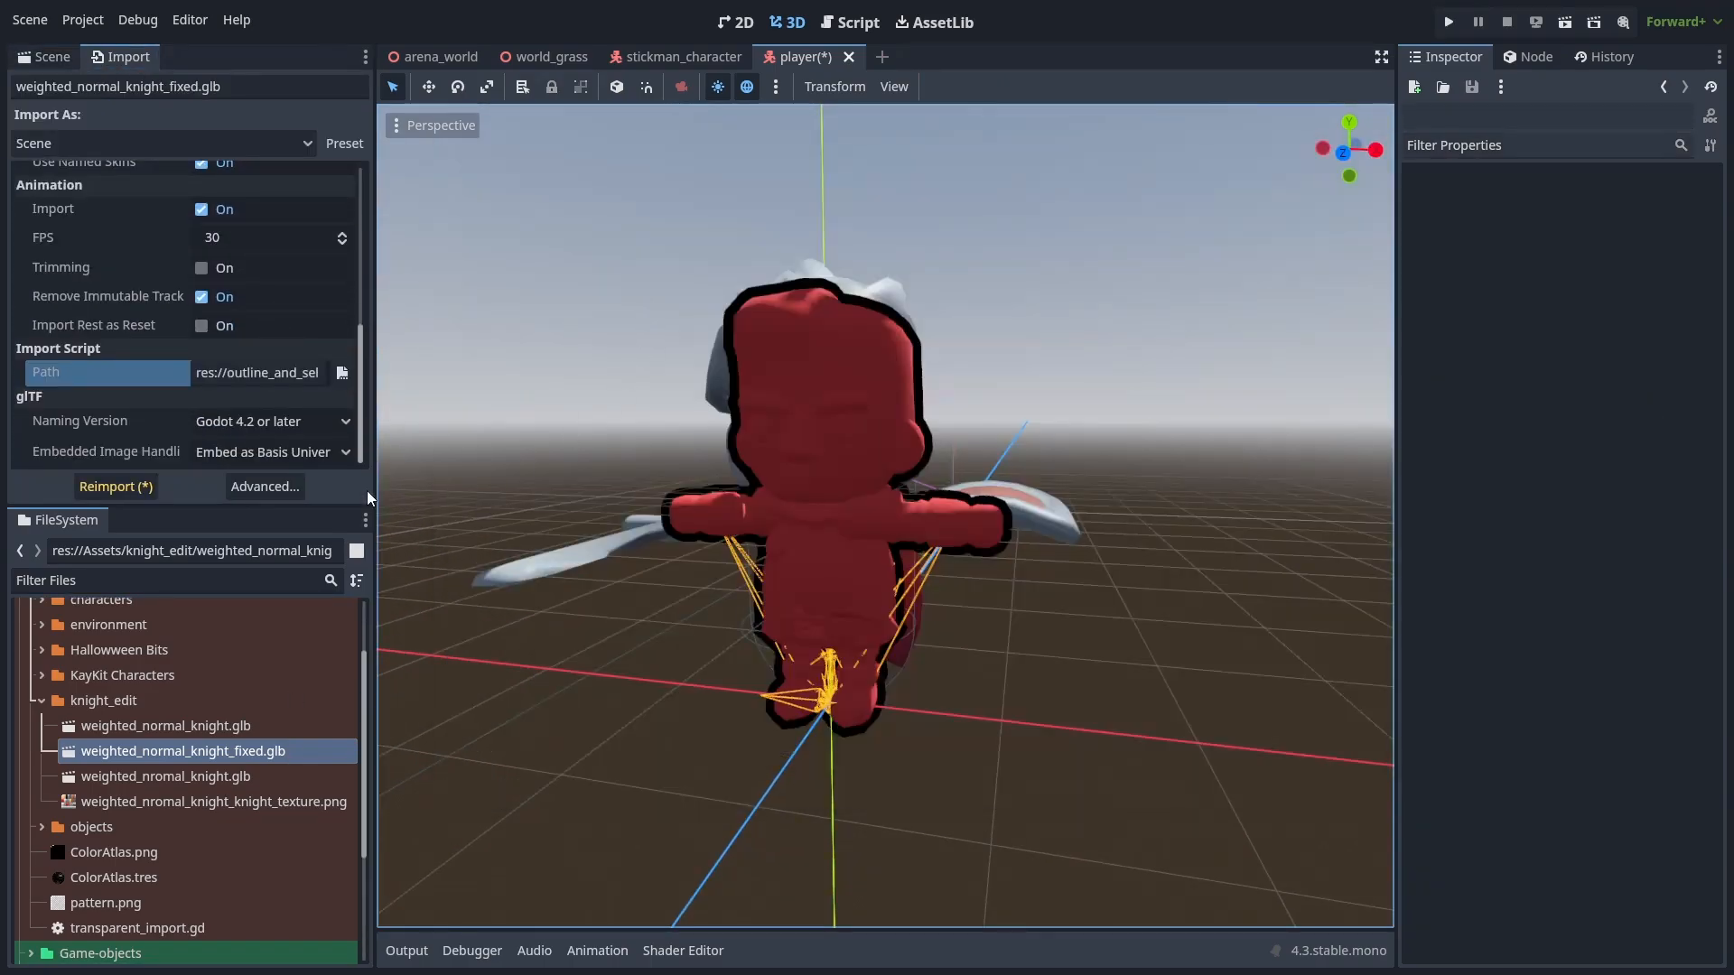
click(116, 486)
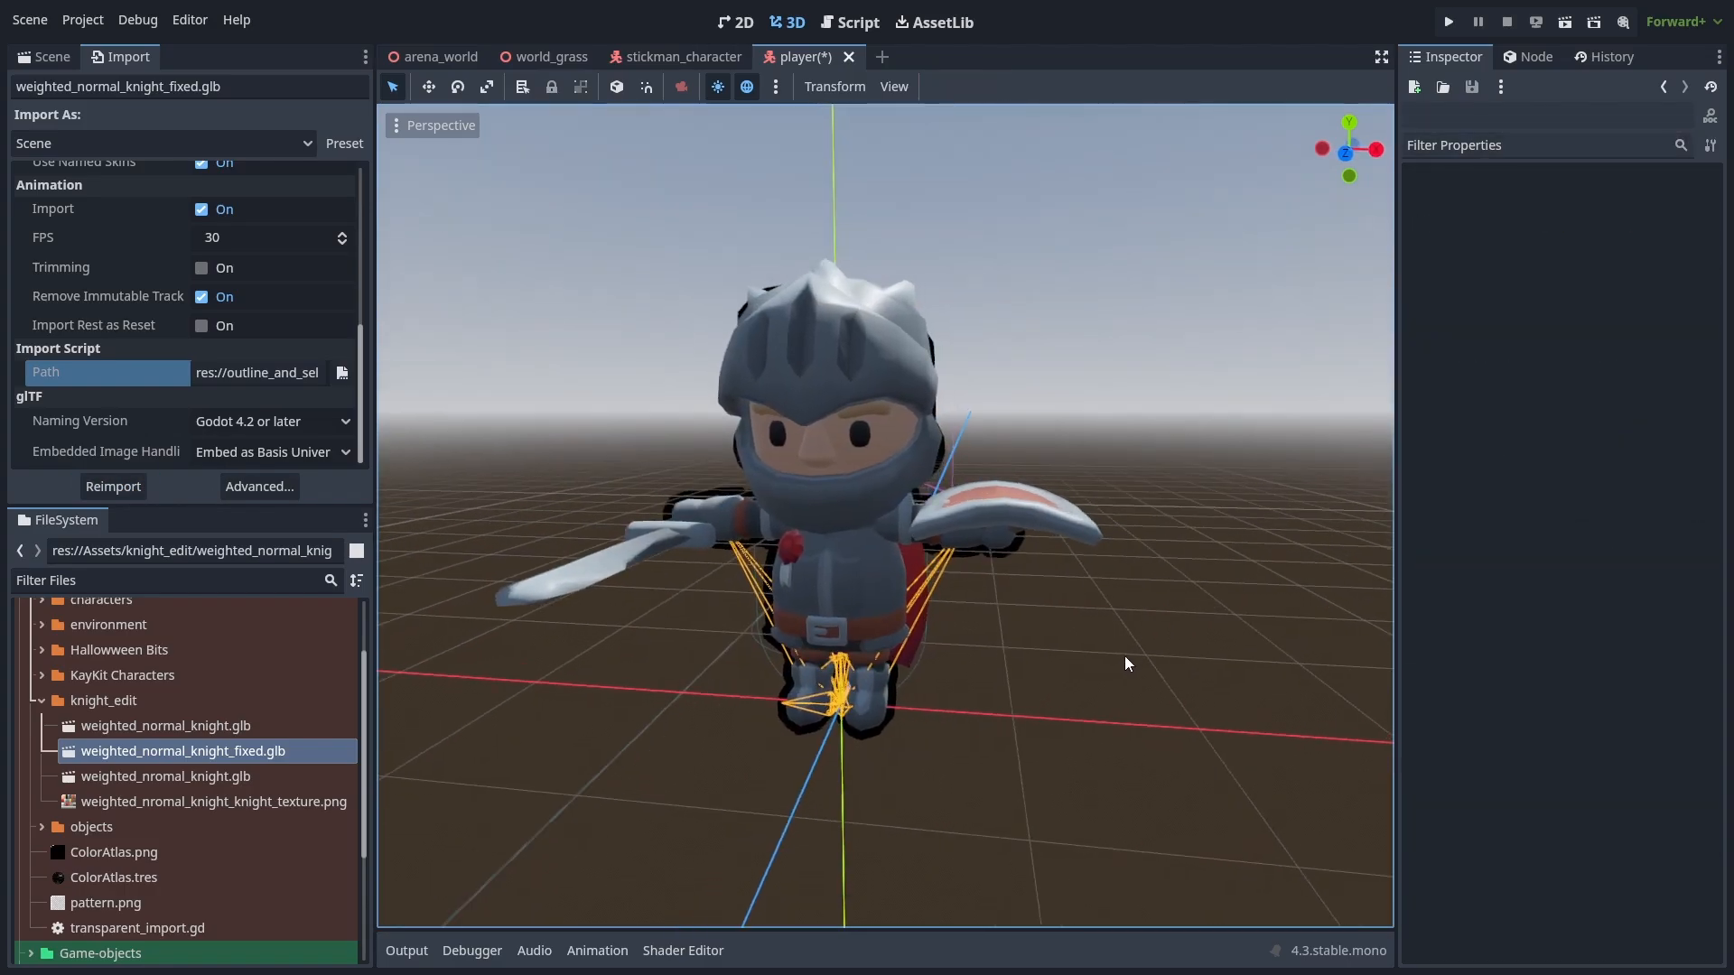
click(44, 56)
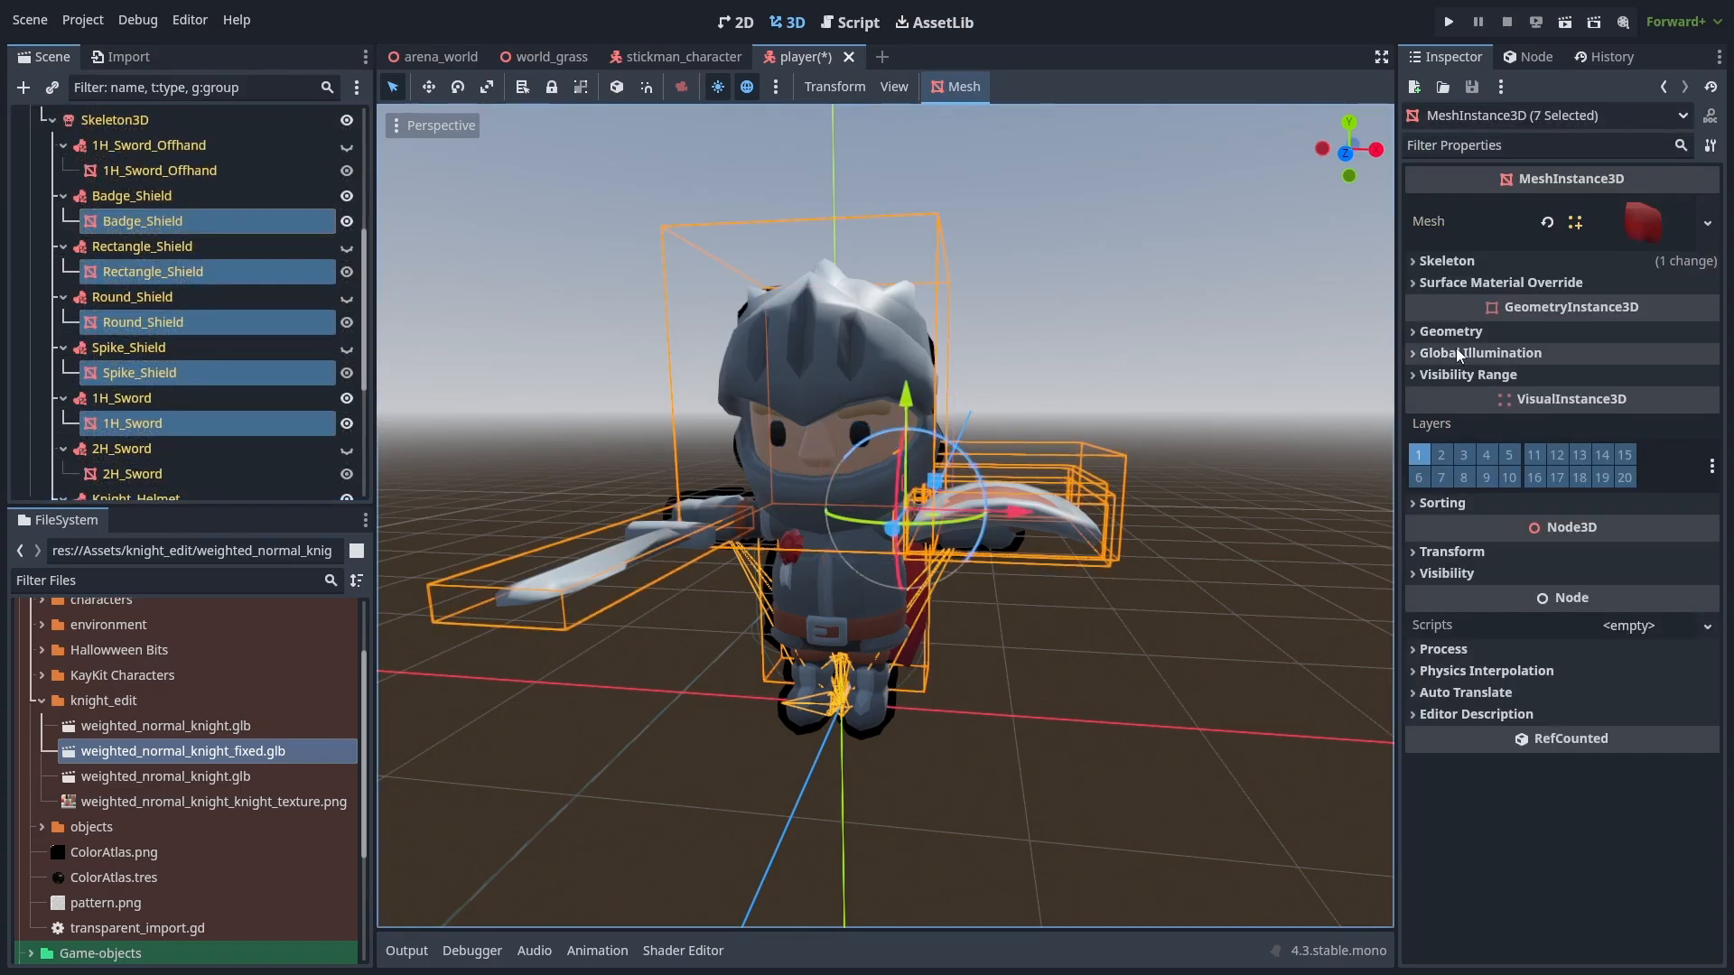
Quick-load the outline material onto the shields and swords, then run the project to preview the knight.
click(1698, 387)
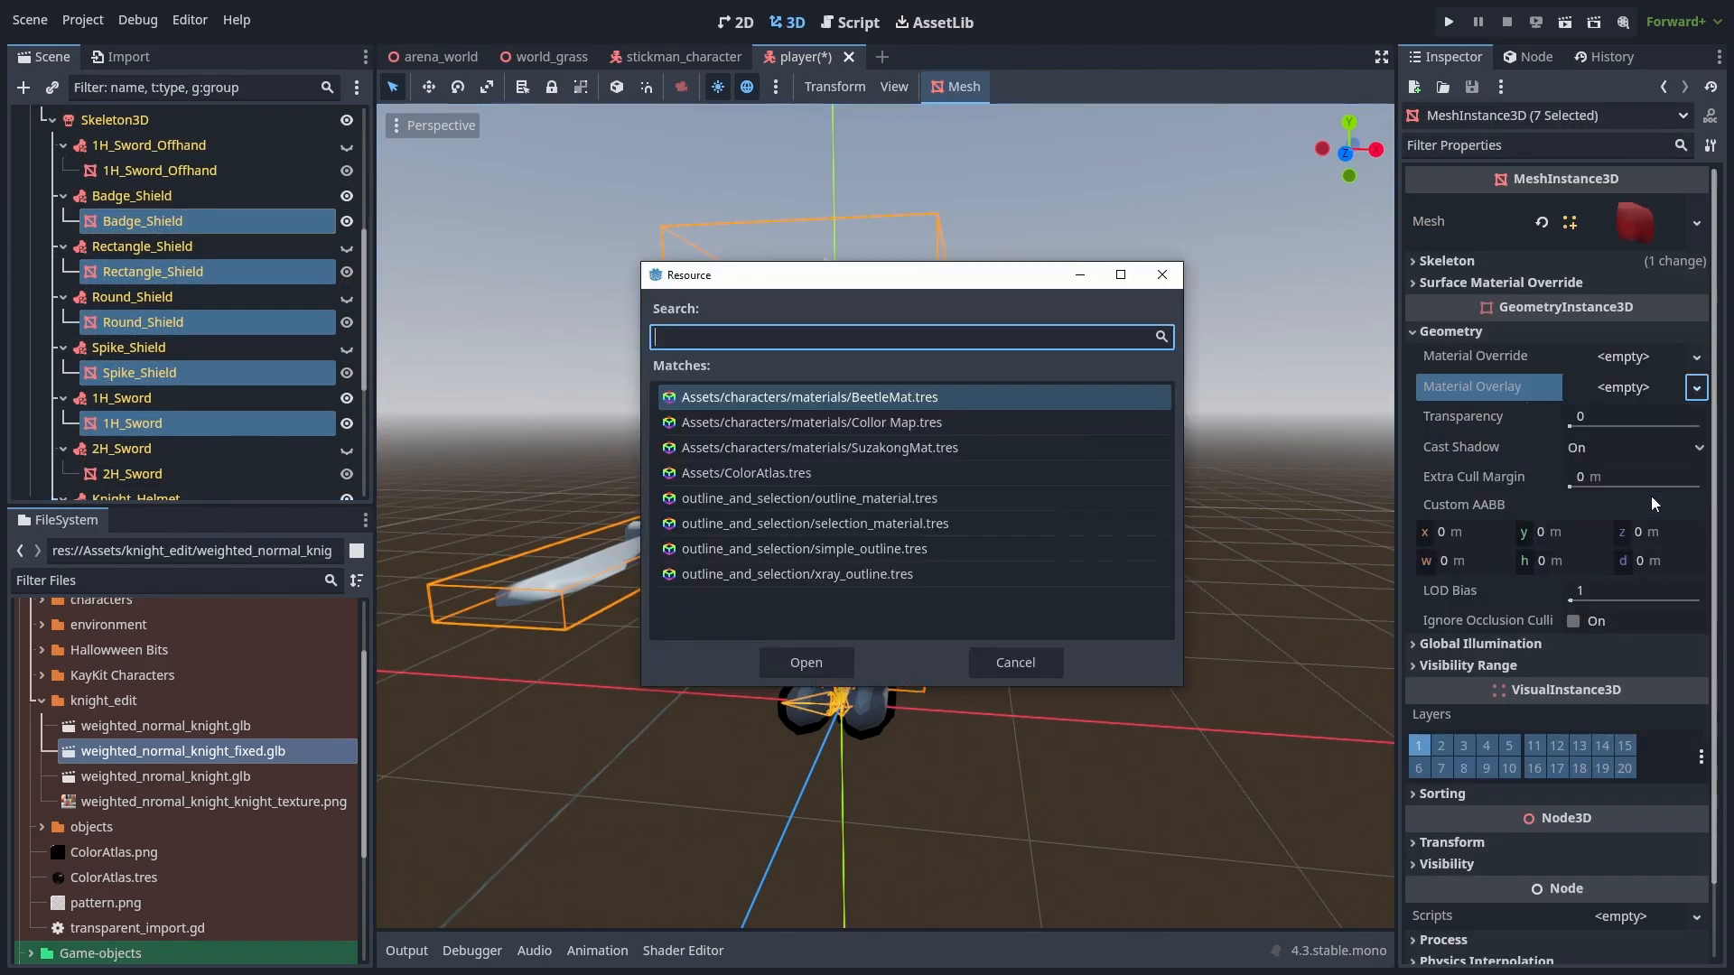
click(1012, 663)
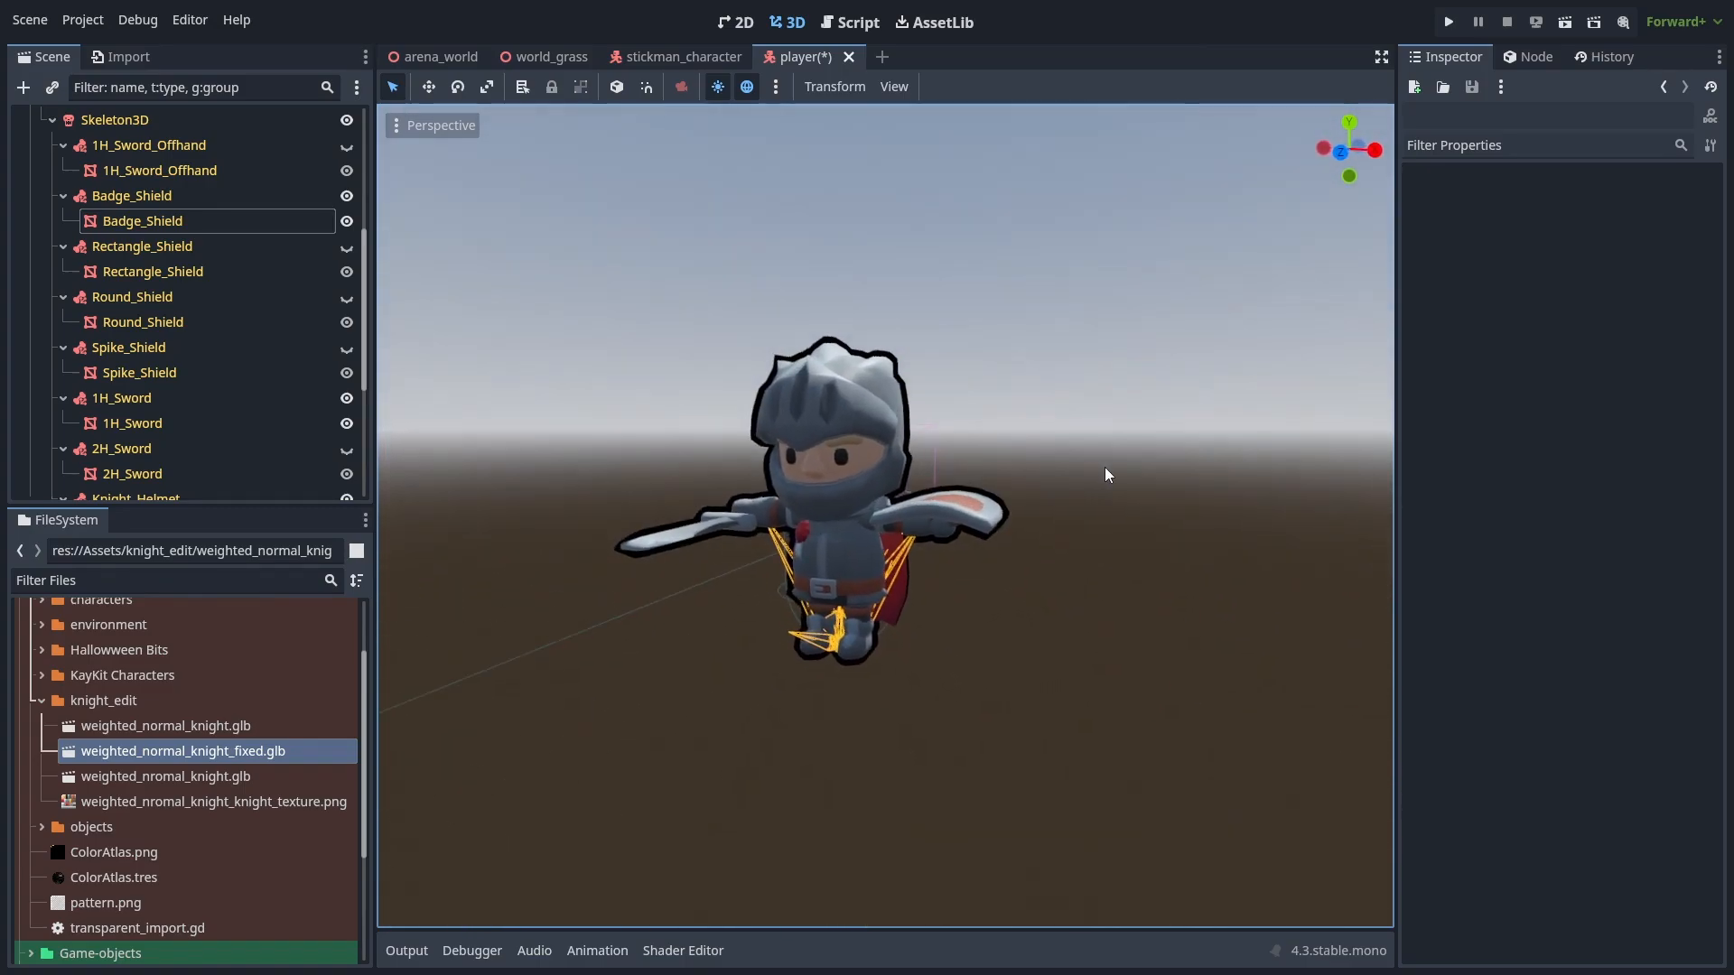
click(1447, 22)
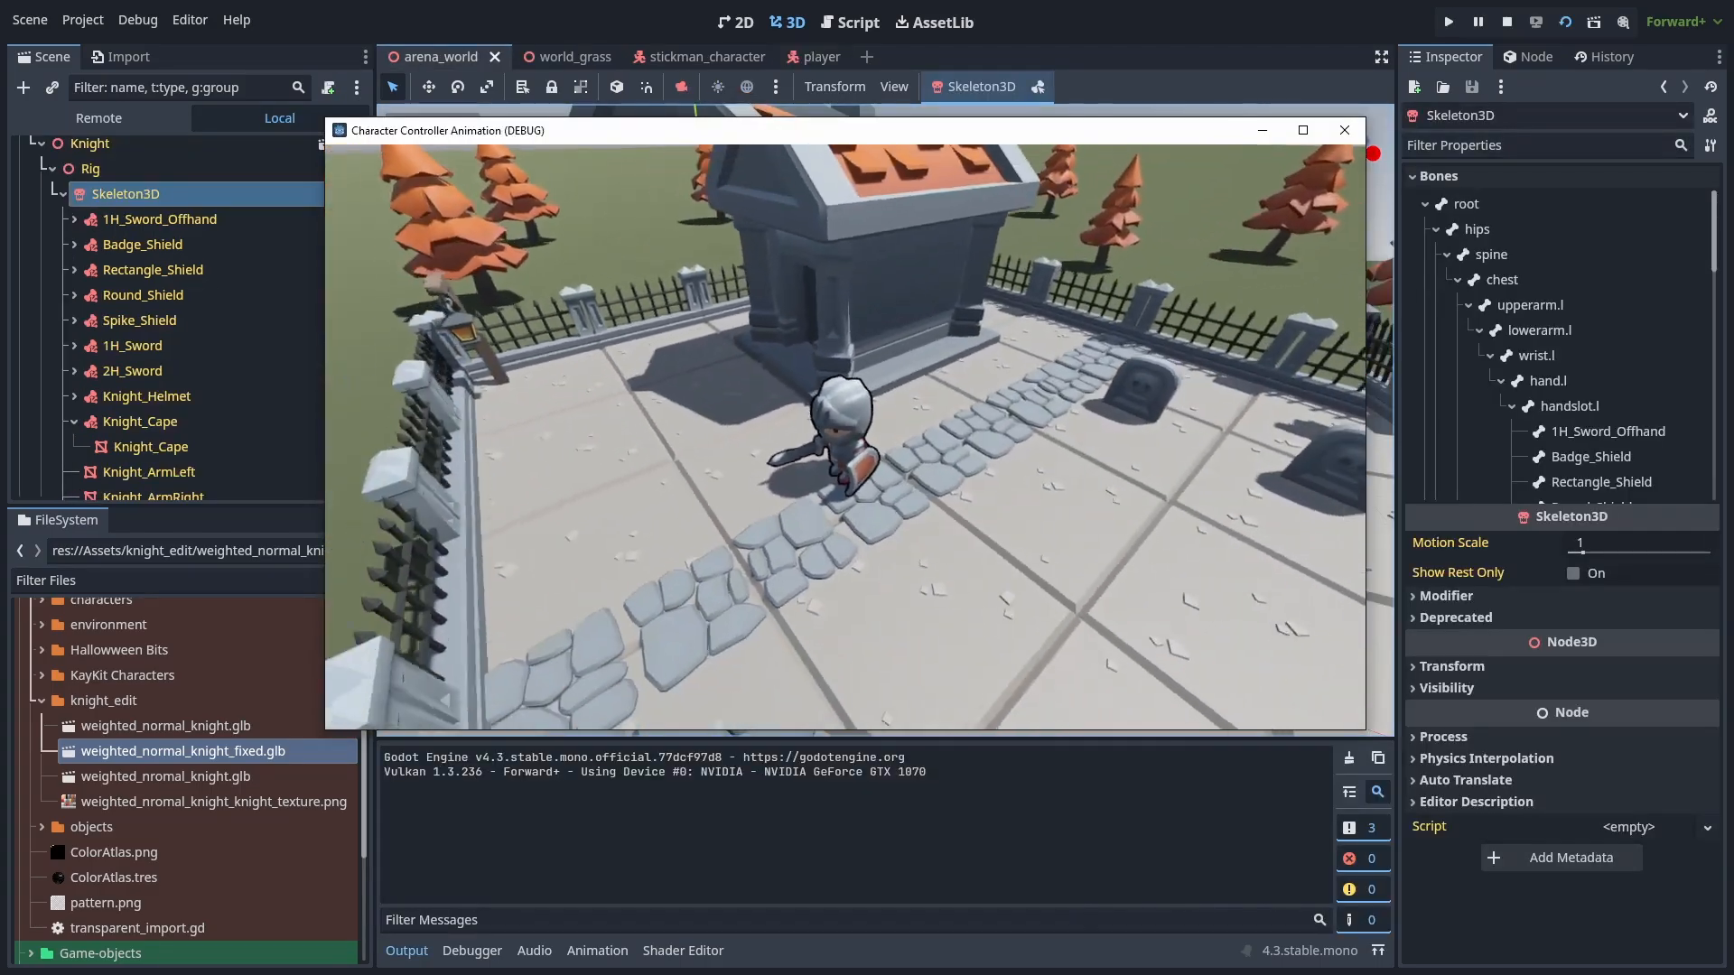